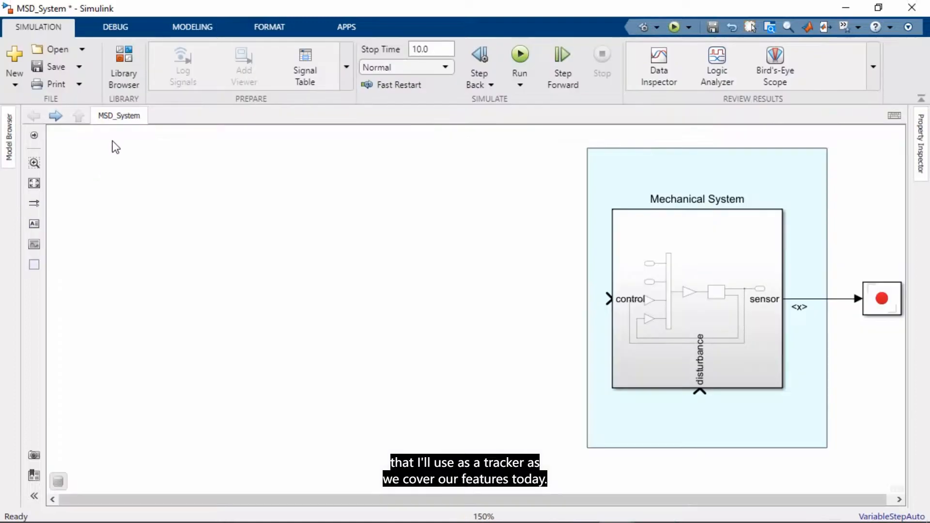
Add a Constant block from Commonly Used Blocks to the canvas, then search for 'constal'.
{"action": "left_click", "coordinate": [123, 66]}
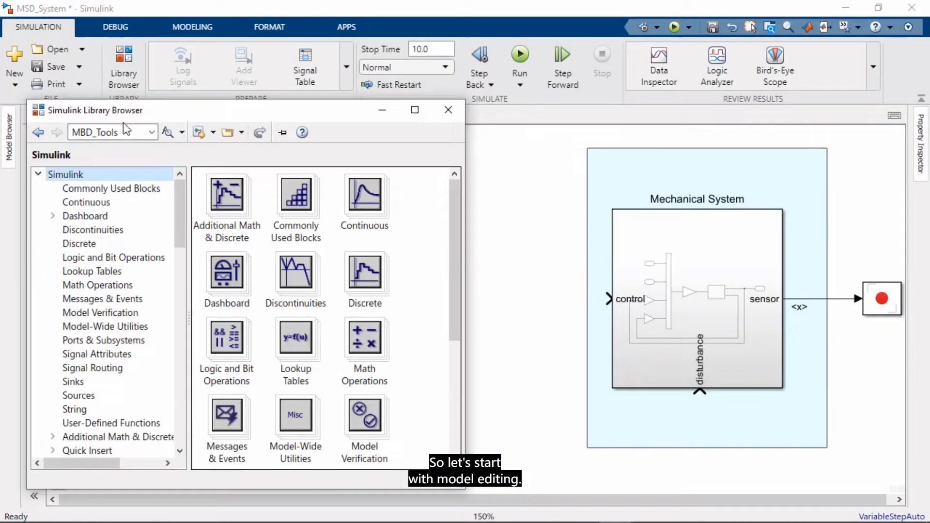
{"action": "left_click", "coordinate": [111, 188]}
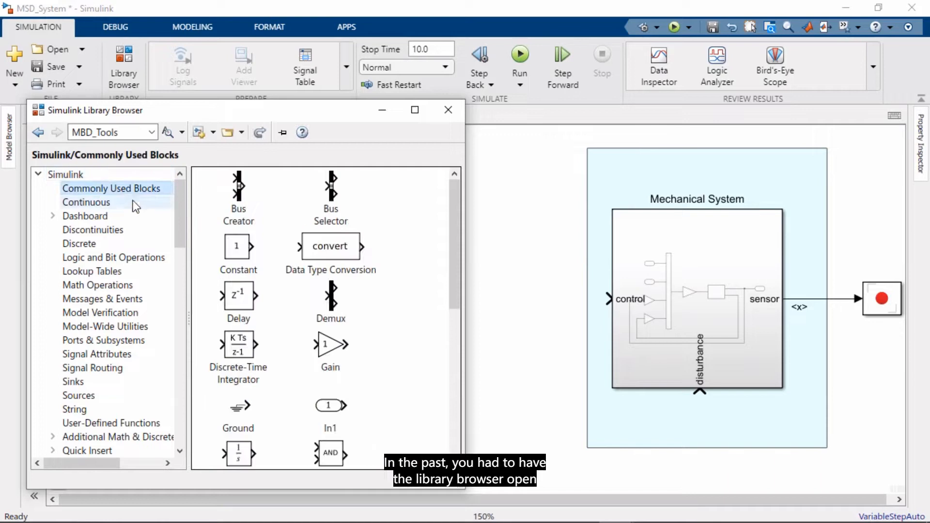
{"action": "left_click", "coordinate": [238, 246]}
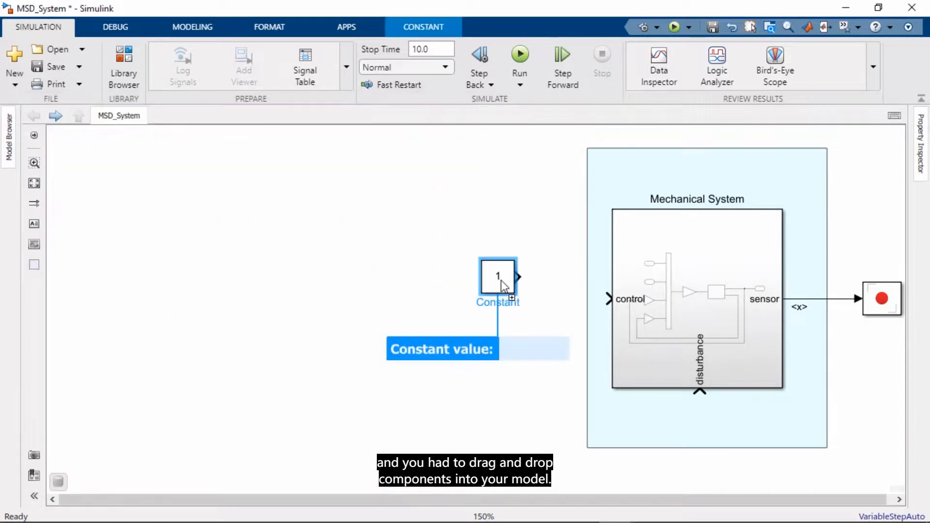
{"action": "left_click", "coordinate": [430, 214]}
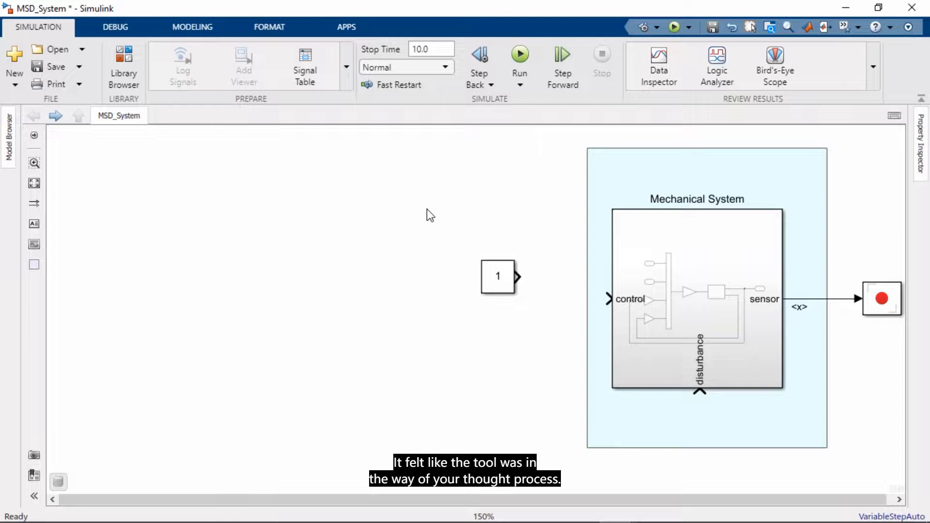
{"action": "type", "text": "constal"}
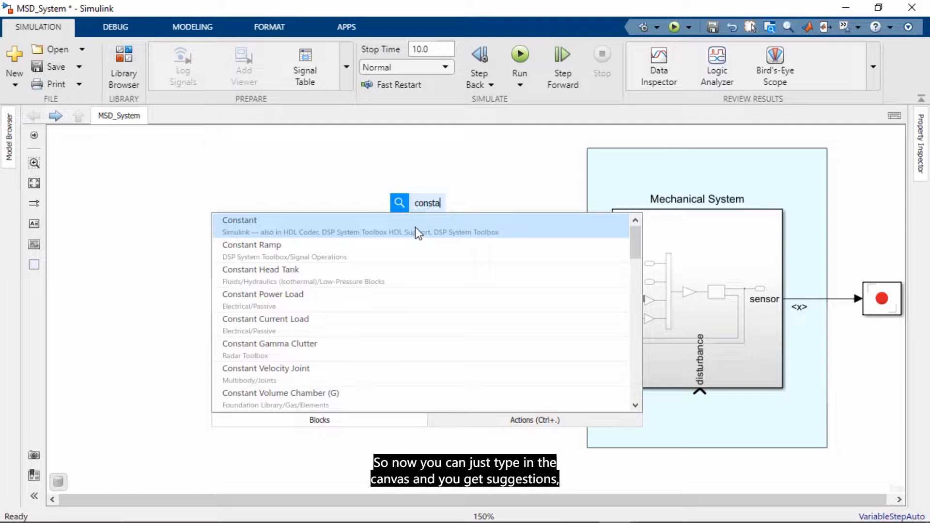
Clear the block search, add a subsystem, and name its output port controlOut.
{"action": "key", "text": "Backspace"}
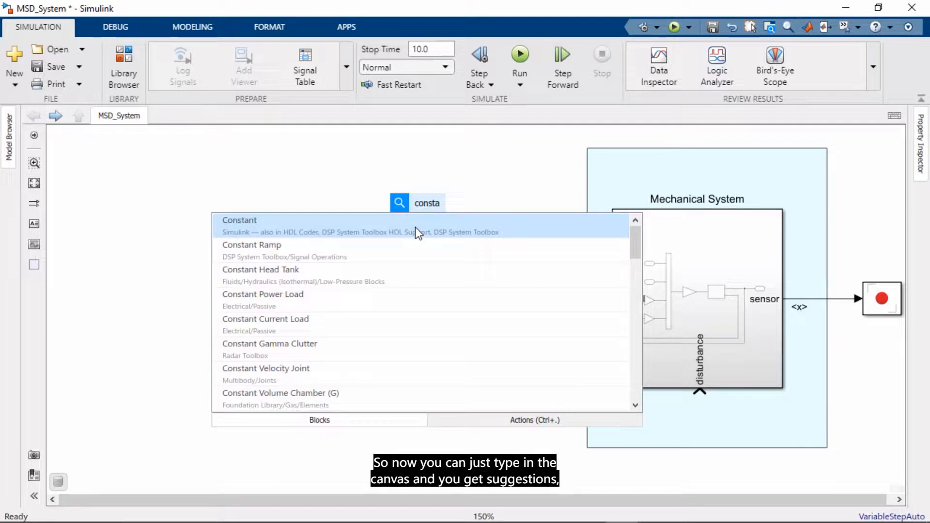
{"action": "left_click", "coordinate": [239, 220]}
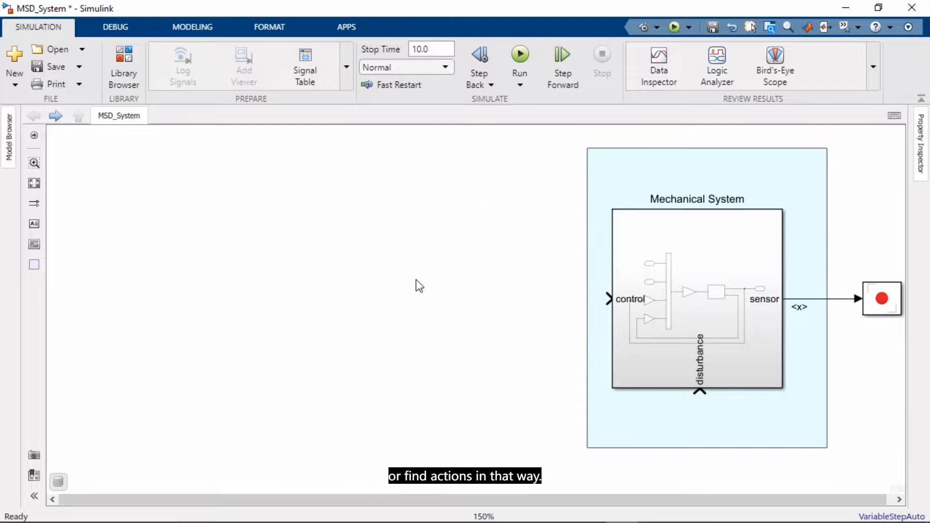
{"action": "left_click", "coordinate": [34, 115]}
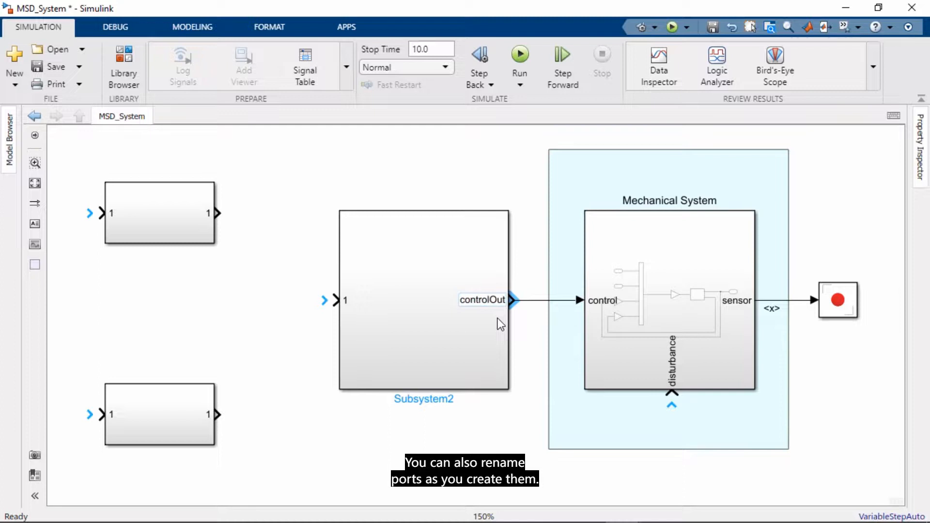
{"action": "left_click", "coordinate": [344, 299]}
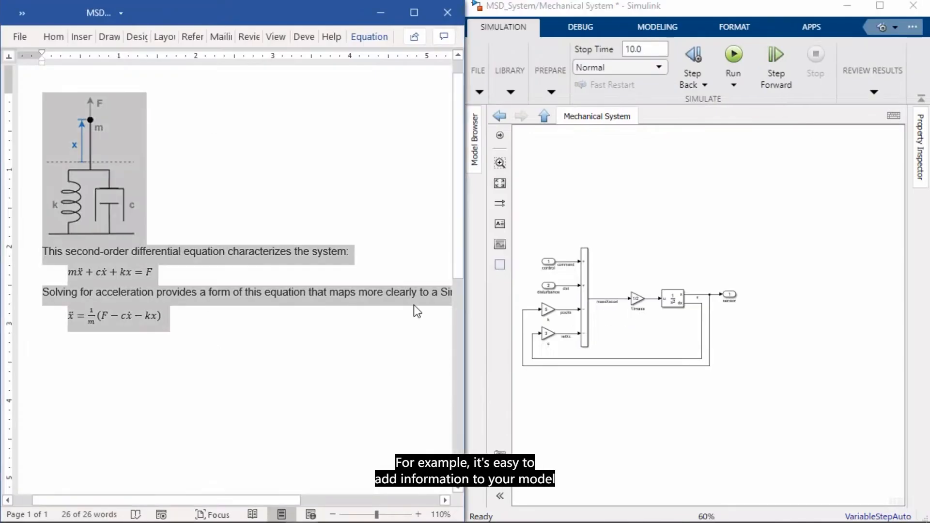
{"action": "mouse_move", "coordinate": [809, 333]}
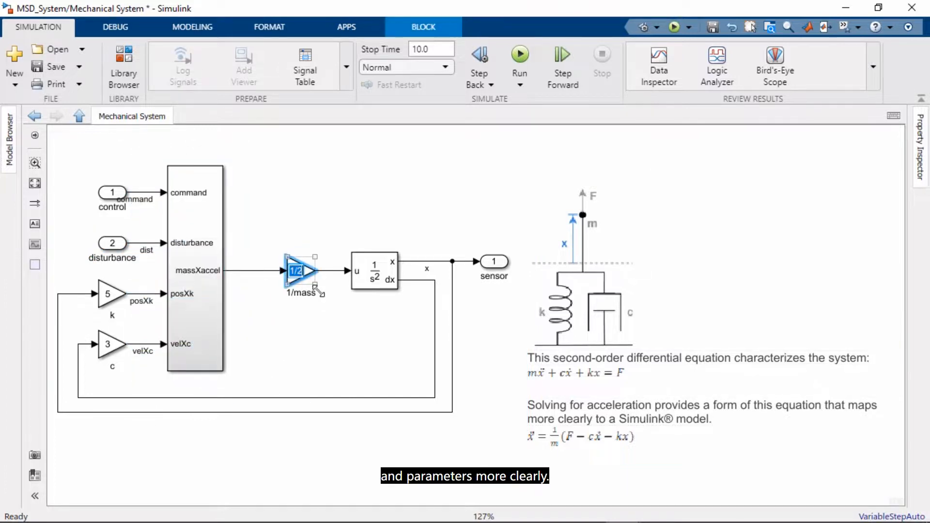
Select the 1/mass gain block in the Mechanical System diagram.
{"action": "left_click", "coordinate": [302, 270]}
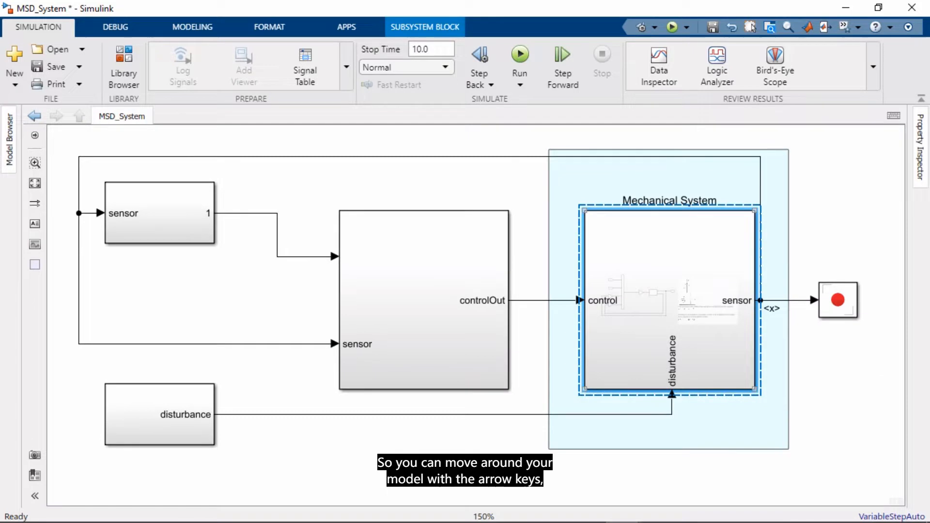
Rename the upper-left sensor subsystem to Operator and the disturbance subsystem to Env.
{"action": "left_click", "coordinate": [424, 300]}
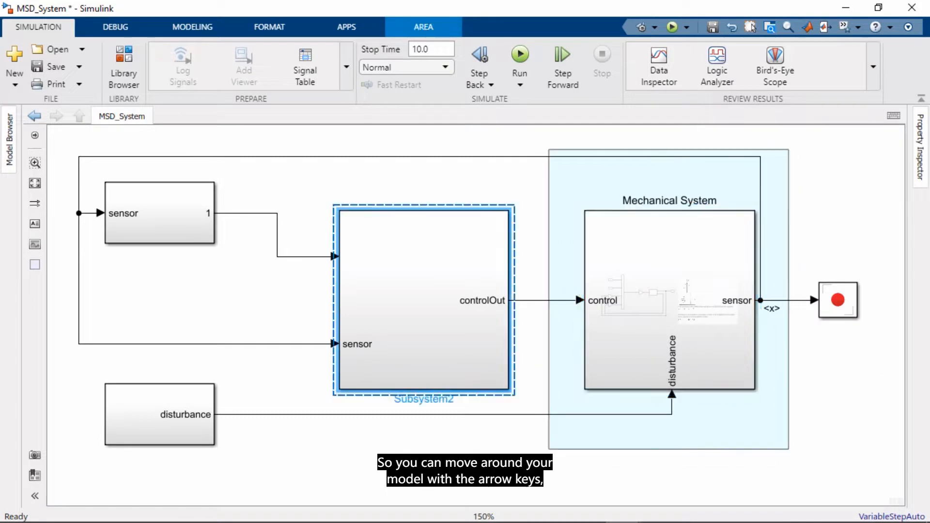
{"action": "left_click", "coordinate": [159, 214]}
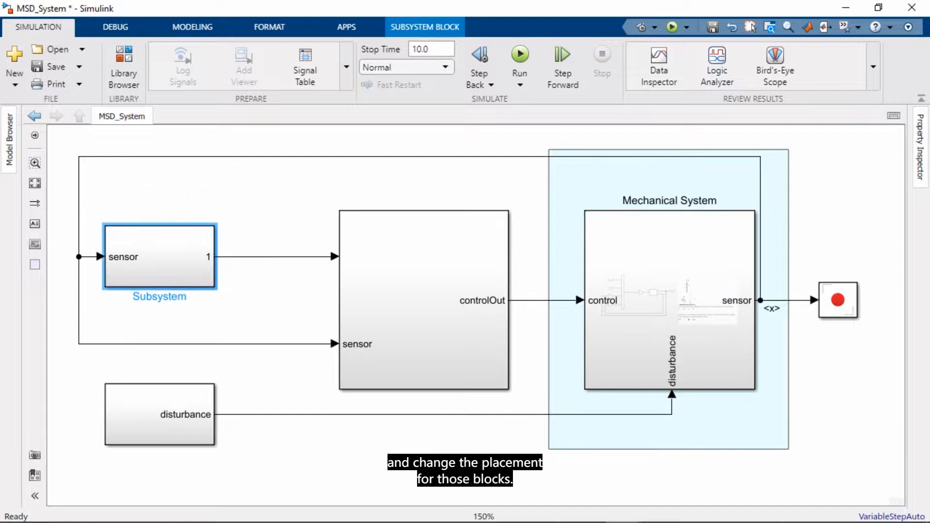
{"action": "double_click", "coordinate": [158, 296]}
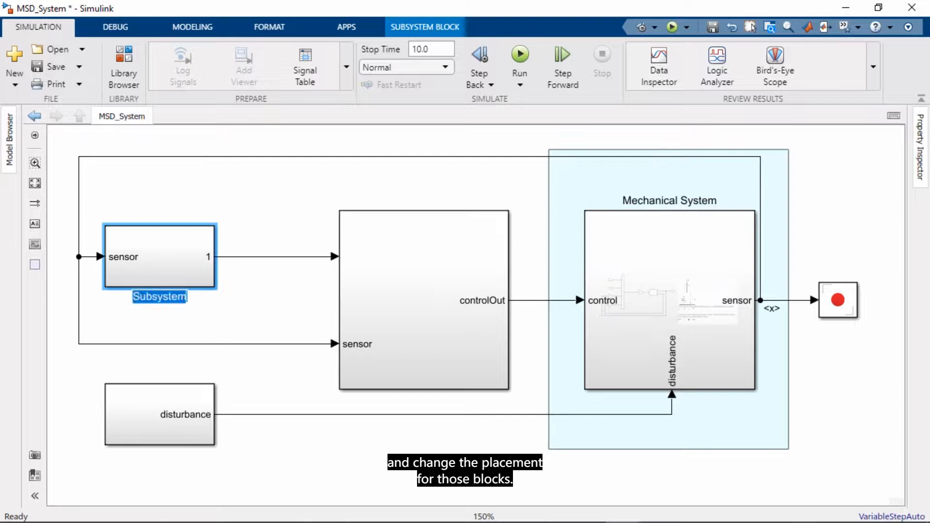
{"action": "type", "text": "Operator"}
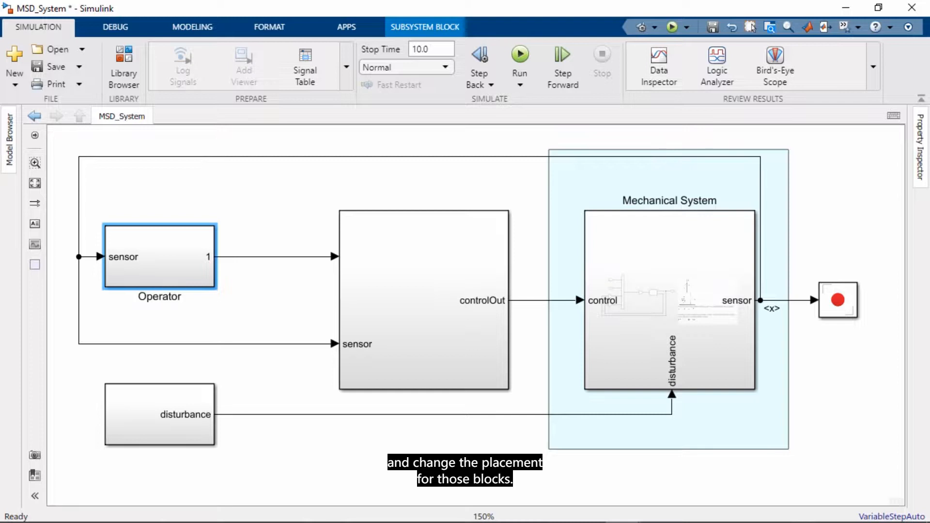
{"action": "left_click", "coordinate": [160, 414]}
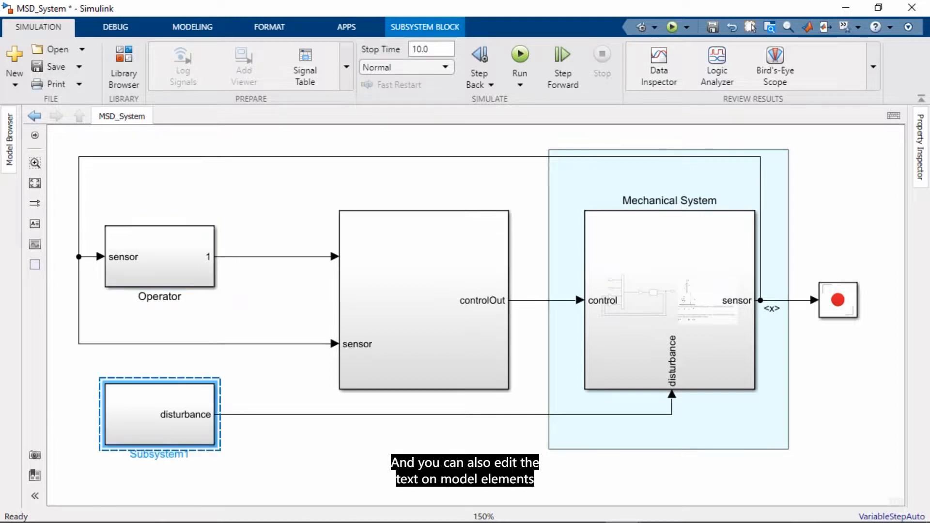
{"action": "type", "text": "Env"}
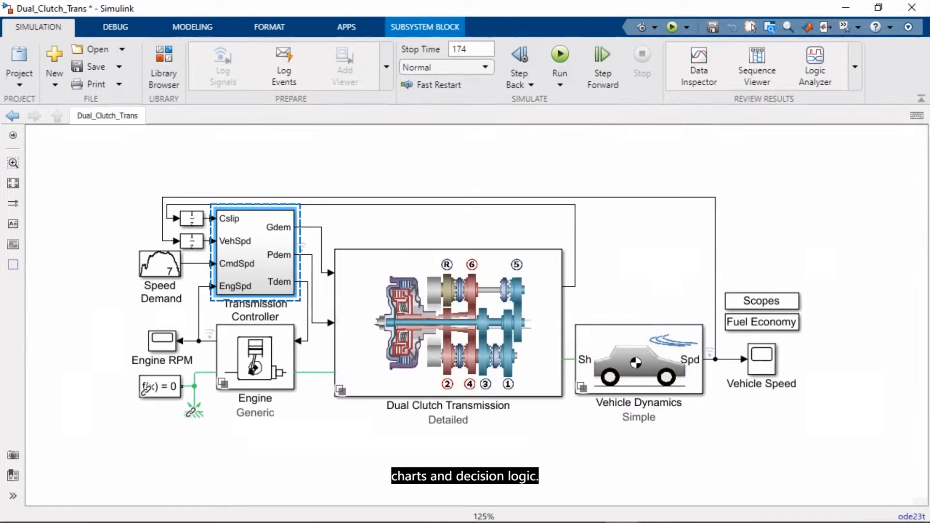
{"action": "mouse_move", "coordinate": [304, 236]}
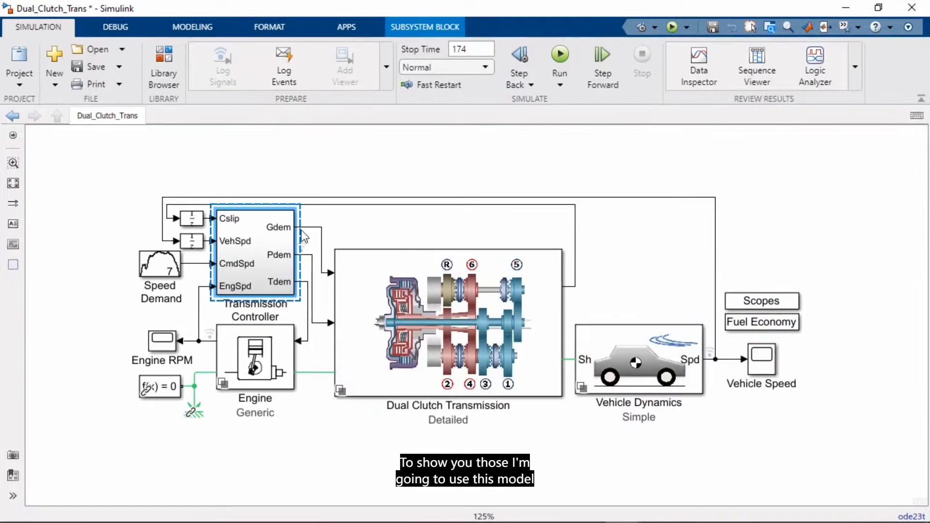
{"action": "mouse_move", "coordinate": [299, 232]}
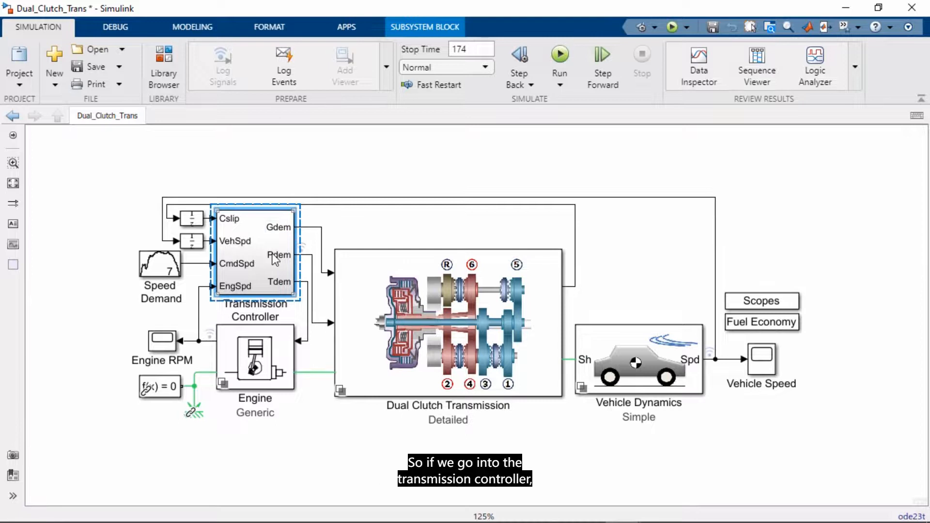
Open the Transmission Controller subsystem and the Stateflow chart inside Shift state.
{"action": "double_click", "coordinate": [254, 255]}
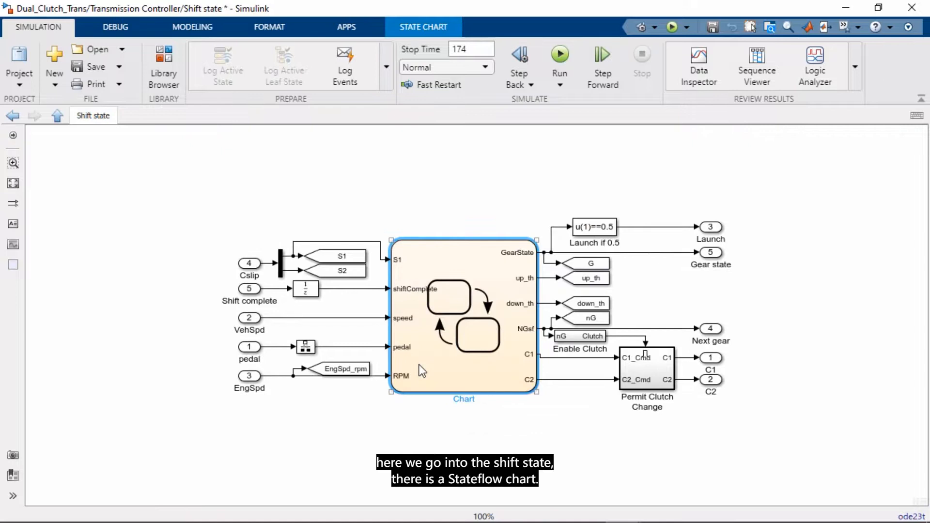
{"action": "double_click", "coordinate": [464, 317]}
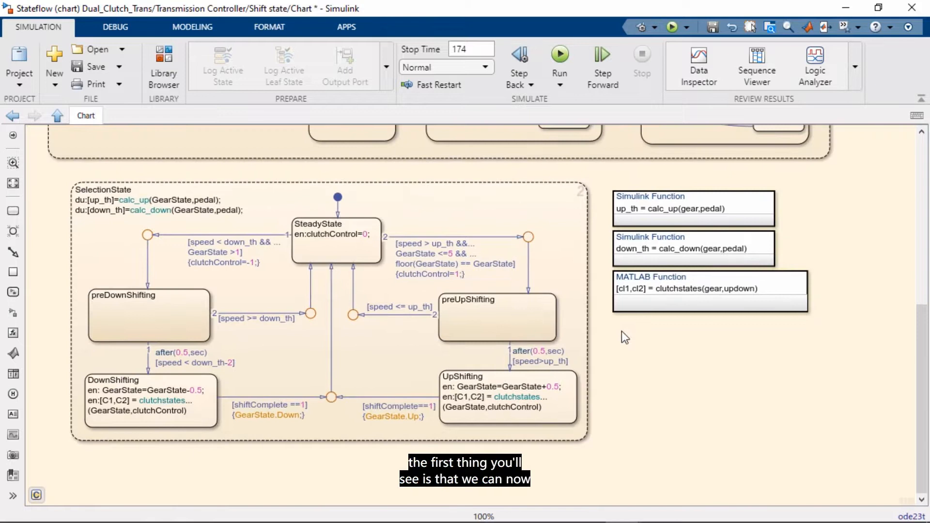
Quick-insert a MATLAB Function and define its signature as SpdThr = calc(gear,pedal,speed).
{"action": "type", "text": "matl"}
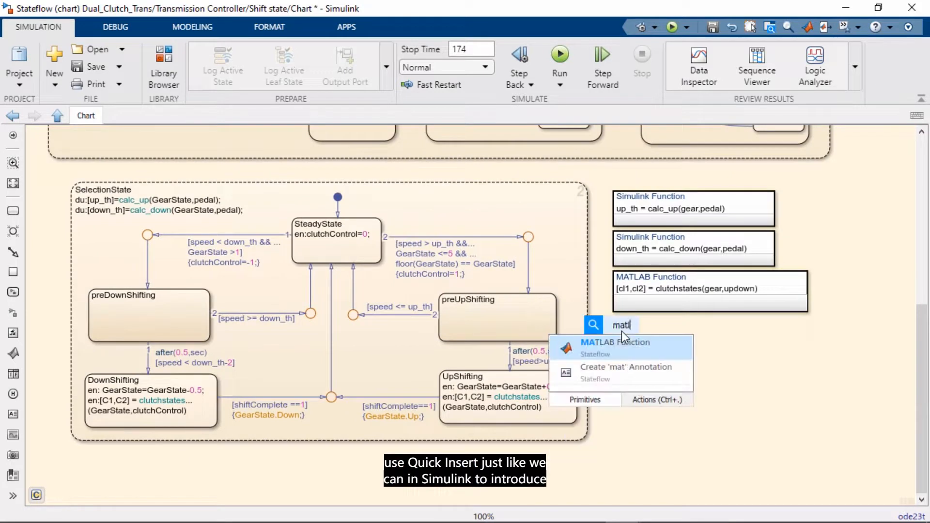
{"action": "left_click", "coordinate": [615, 342]}
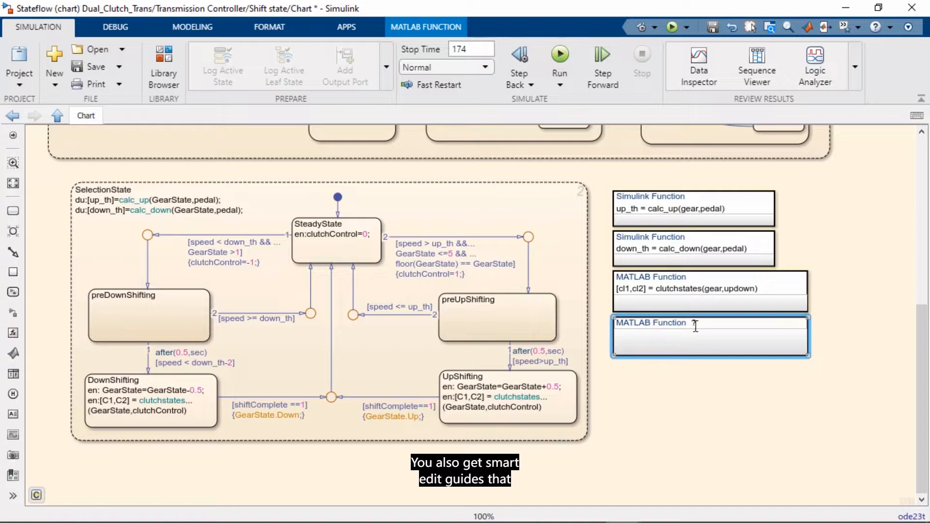
{"action": "type", "text": "SpdThr = calc"}
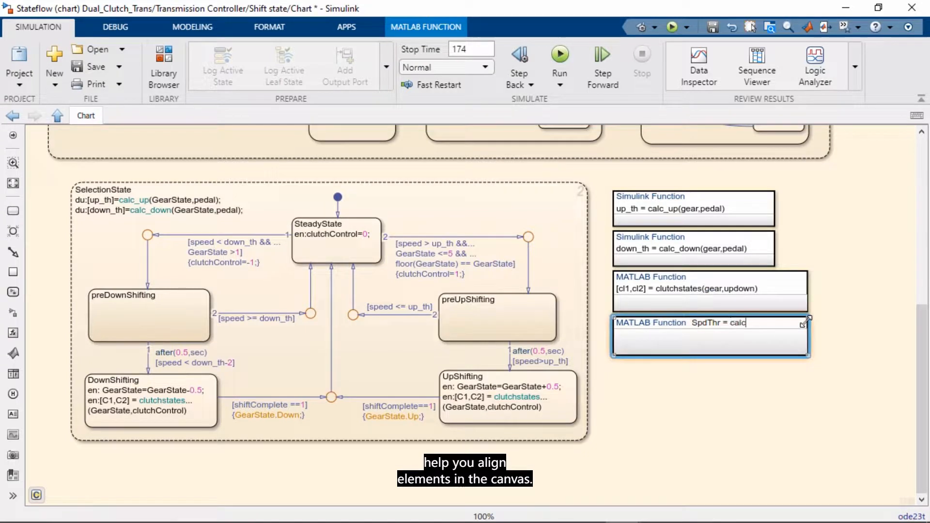
{"action": "type", "text": "(gear,pedal,speed"}
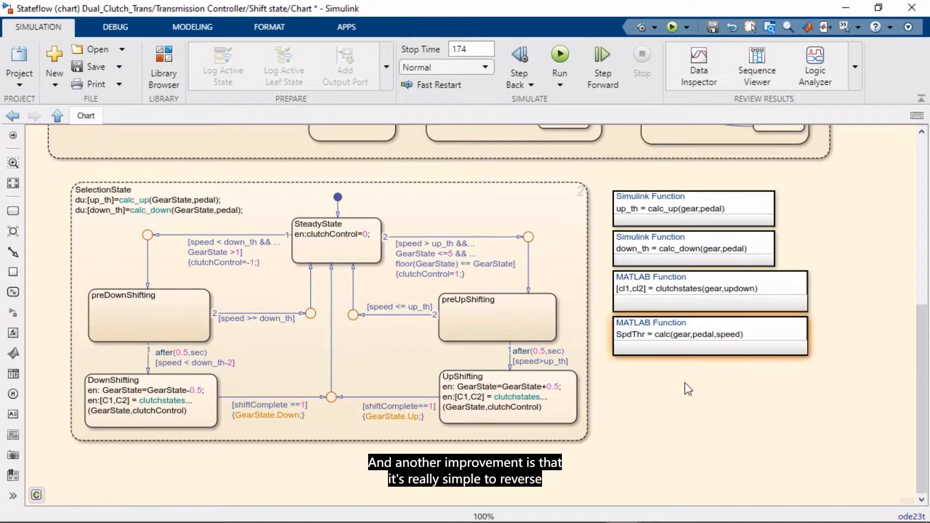
{"action": "scroll", "scroll_direction": "up", "scroll_amount": 3}
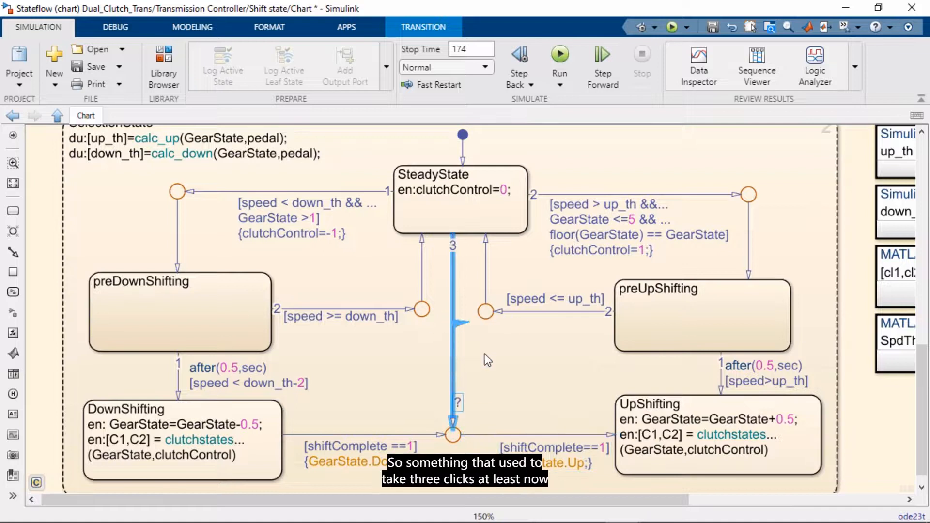
{"action": "left_click", "coordinate": [509, 373]}
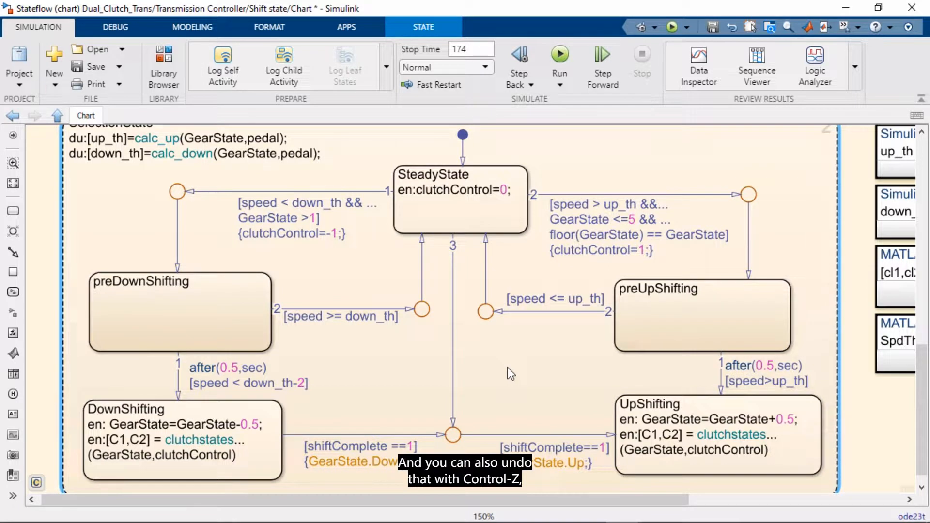
{"action": "key", "text": "ctrl+z"}
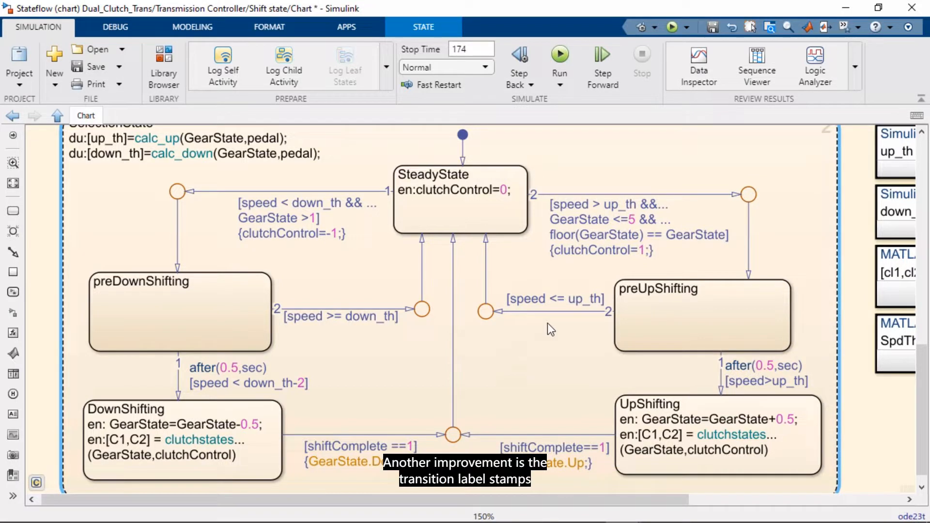
{"action": "left_click", "coordinate": [554, 299]}
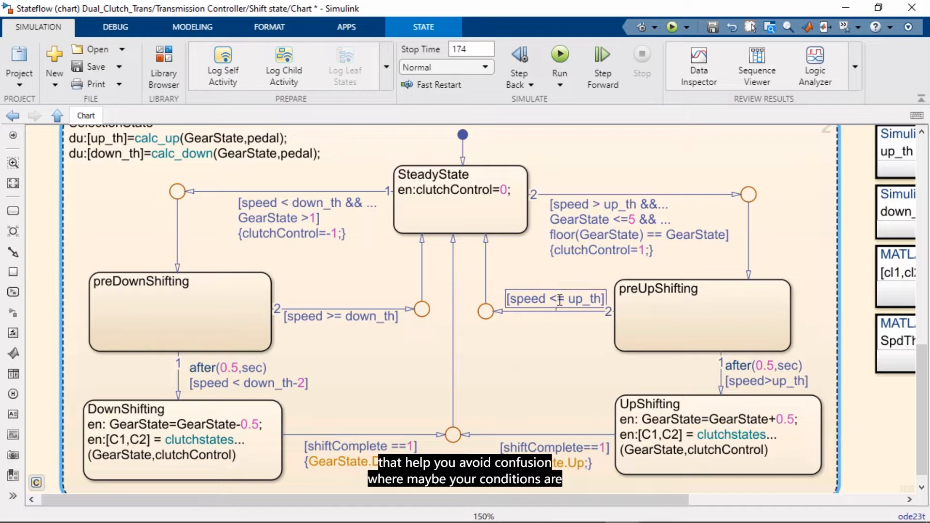
{"action": "left_click", "coordinate": [555, 299]}
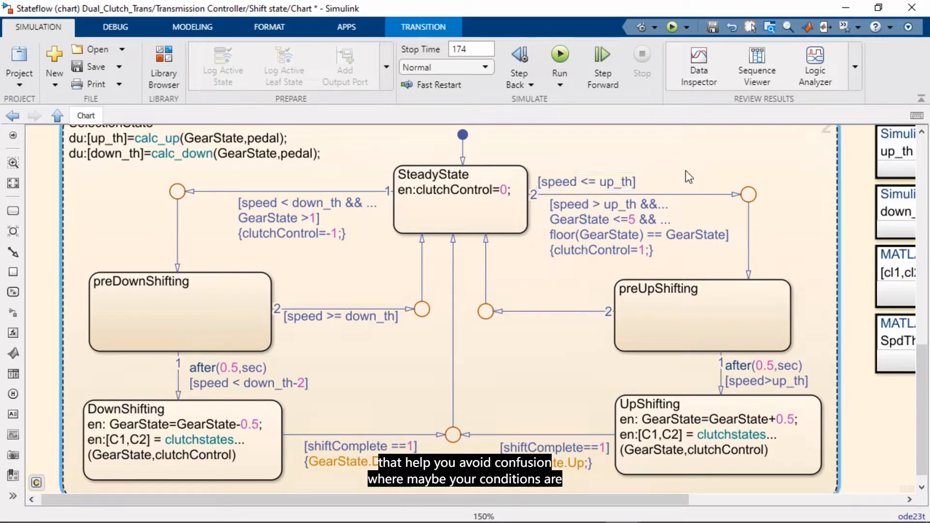
{"action": "left_click", "coordinate": [584, 181]}
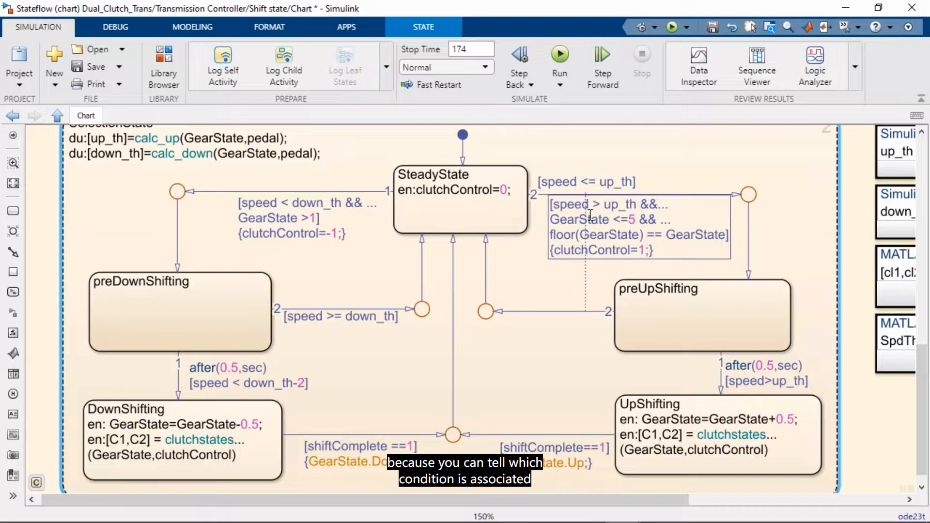
{"action": "left_click", "coordinate": [551, 311]}
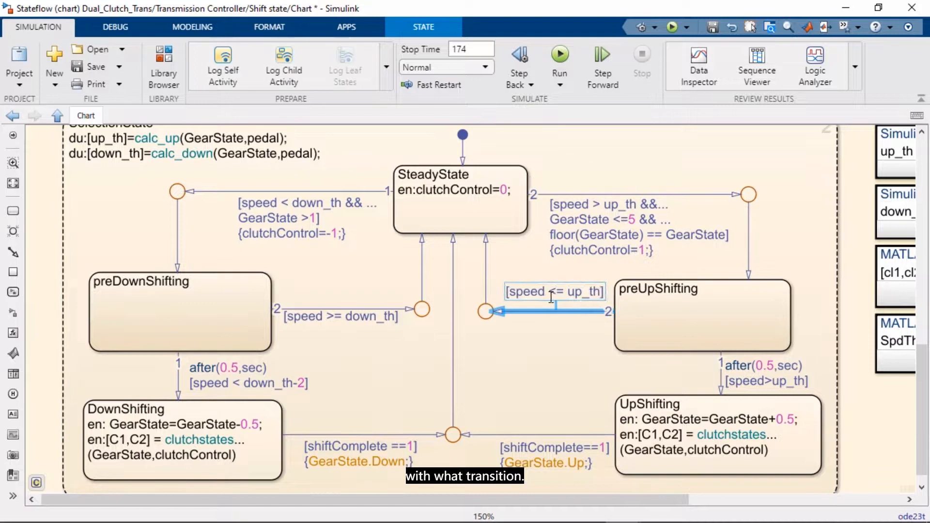
{"action": "left_click", "coordinate": [554, 311]}
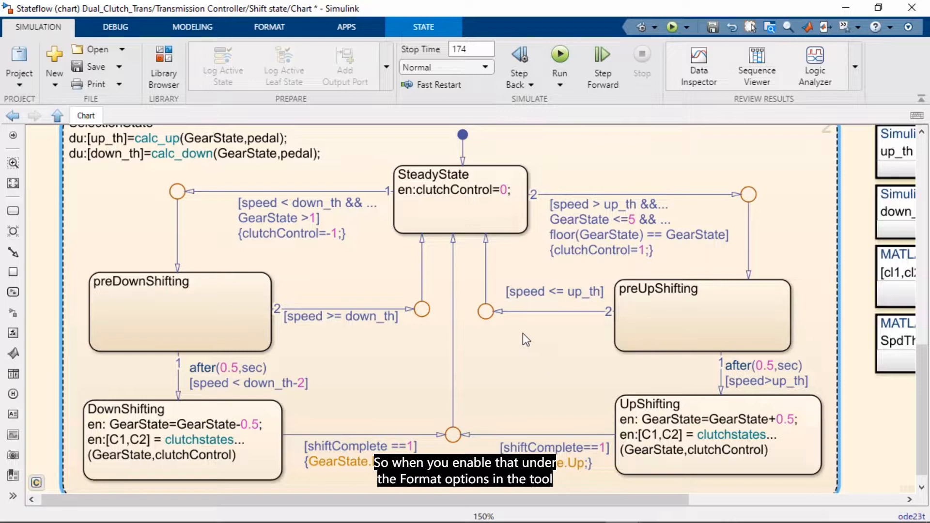
Enable data syntax highlighting in Format > Style preferences and colour Local Data red.
{"action": "left_click", "coordinate": [268, 26]}
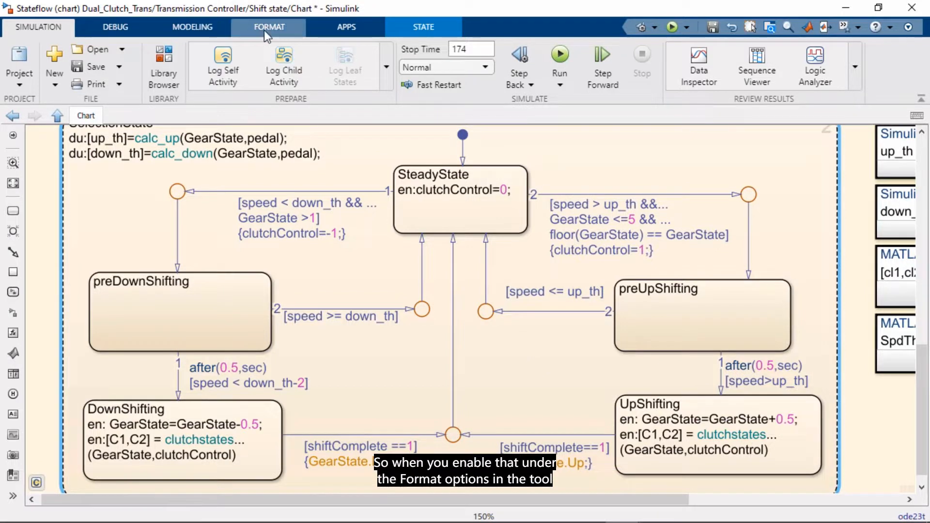
{"action": "left_click", "coordinate": [268, 27]}
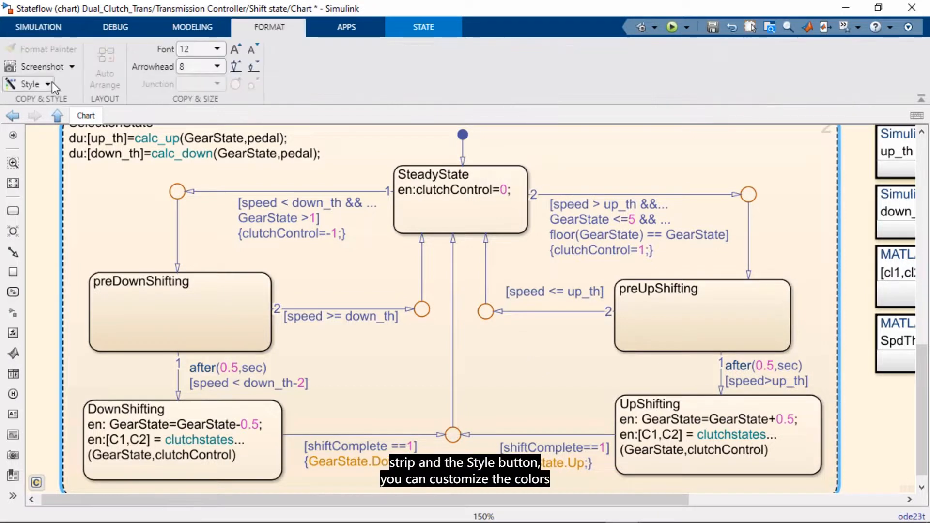
{"action": "left_click", "coordinate": [29, 83]}
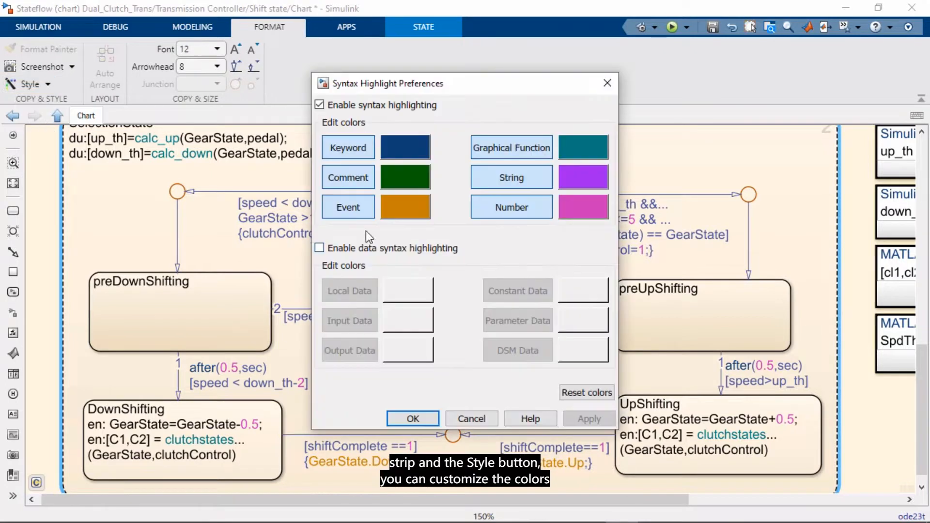
{"action": "left_click", "coordinate": [319, 248]}
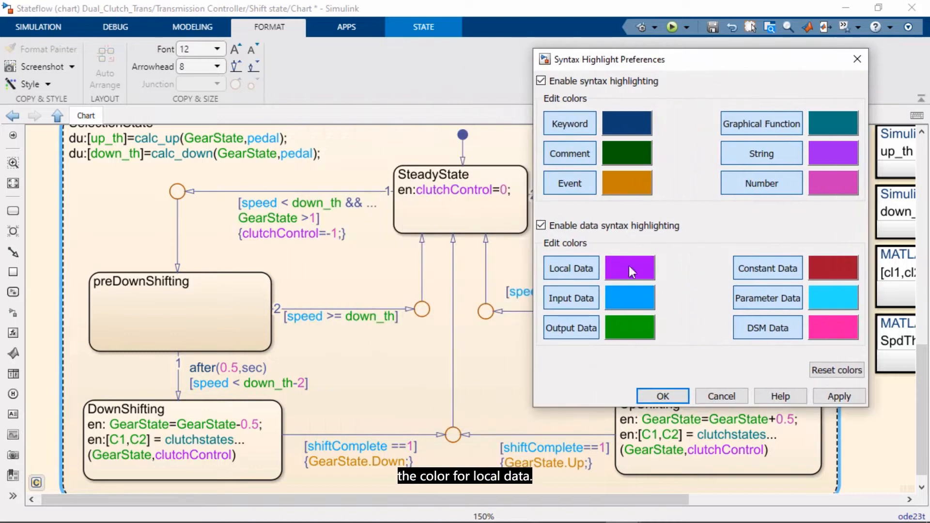
{"action": "left_click", "coordinate": [629, 268]}
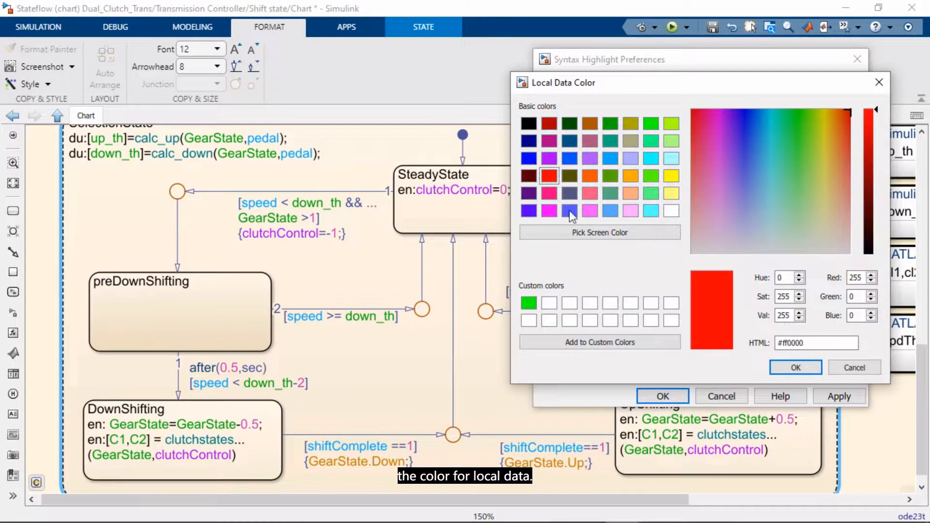
{"action": "left_click", "coordinate": [794, 367]}
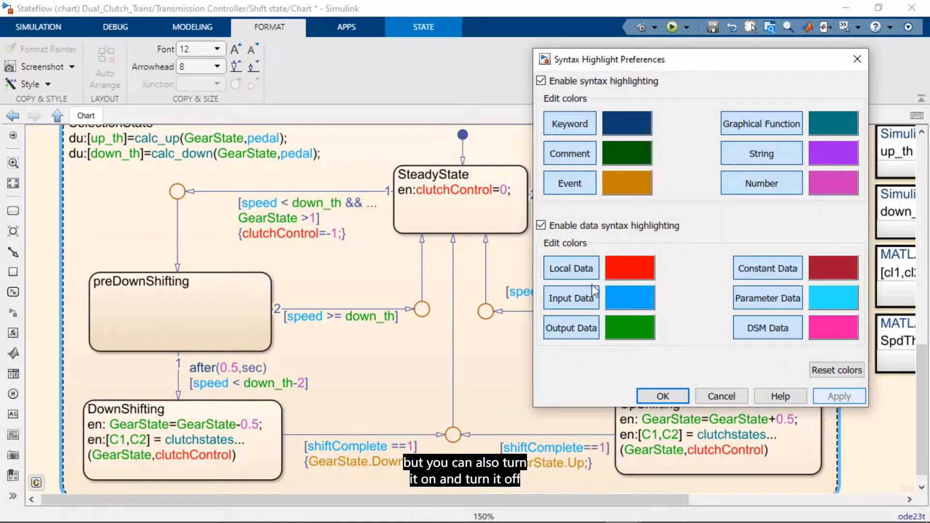
{"action": "left_click", "coordinate": [629, 267]}
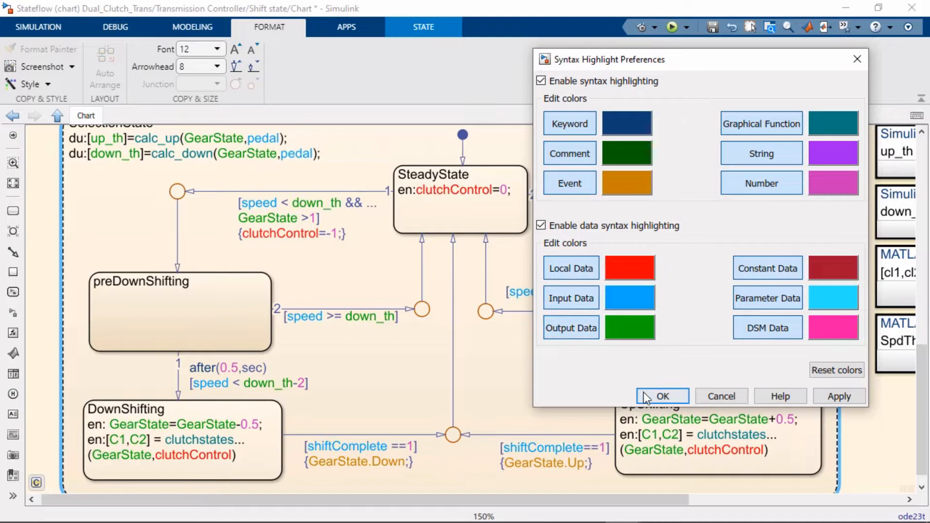
Accept the colour settings, then browse the Simulation, State, Modeling and Apps tabs.
{"action": "left_click", "coordinate": [662, 396]}
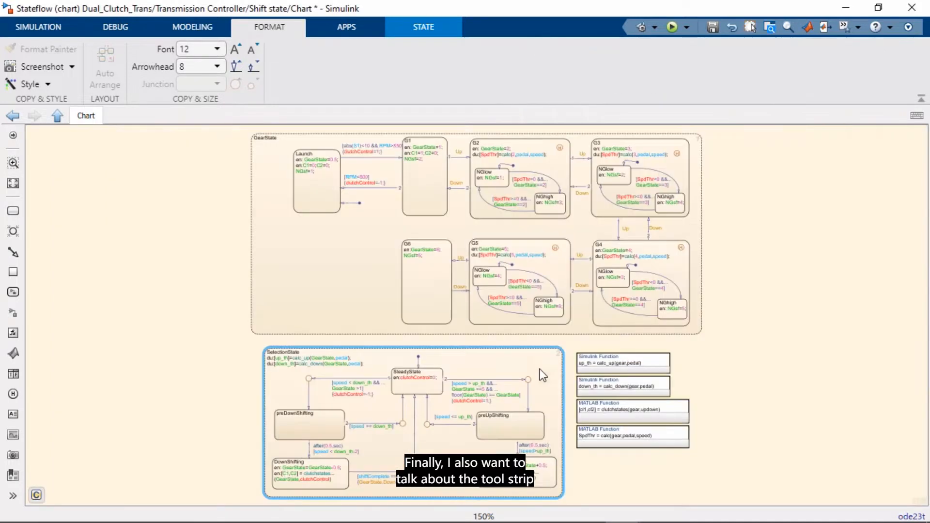
{"action": "left_click", "coordinate": [38, 27]}
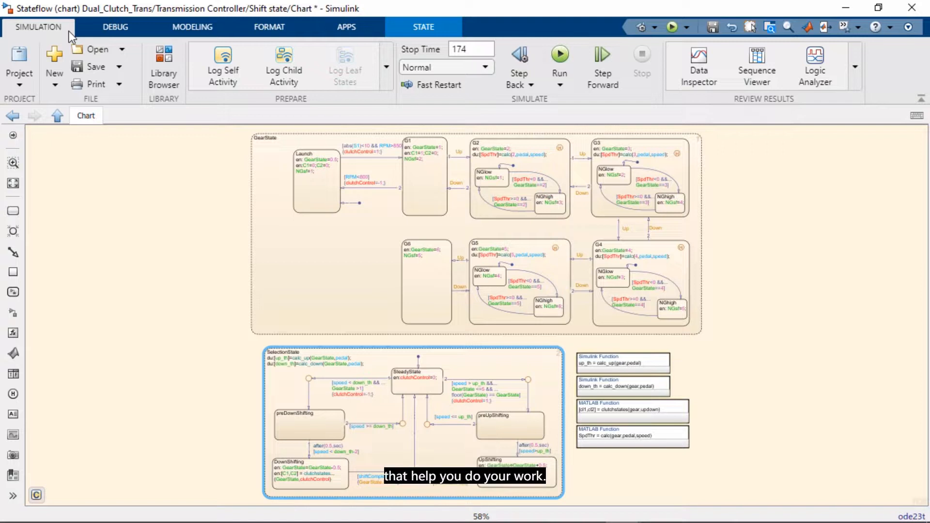
{"action": "mouse_move", "coordinate": [386, 40]}
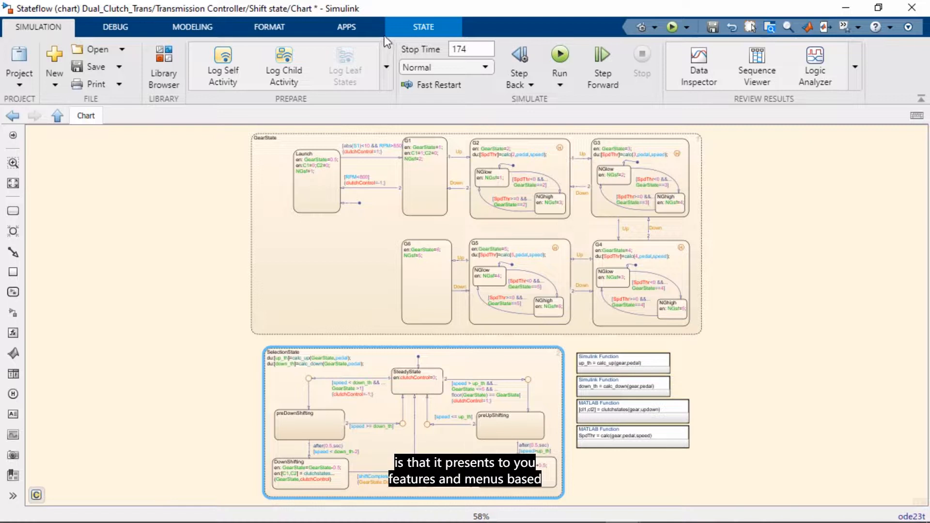
{"action": "left_click", "coordinate": [422, 26]}
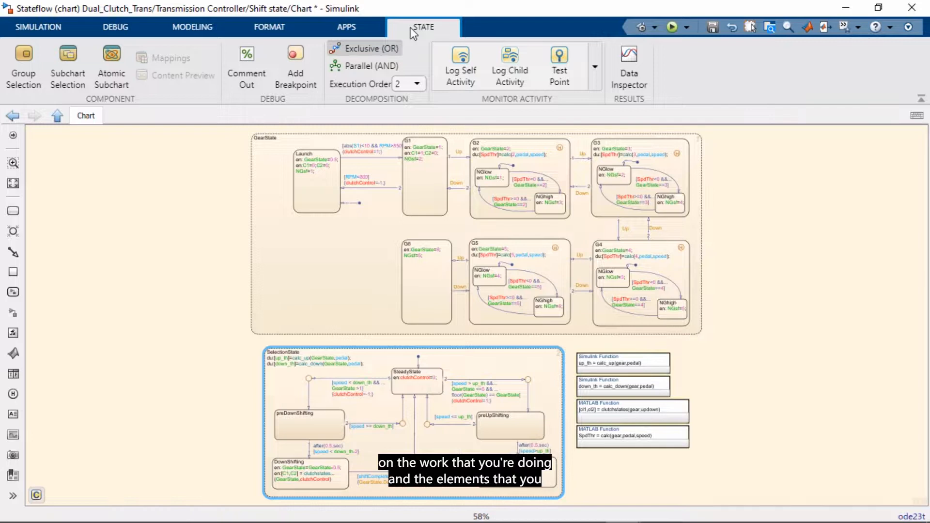
{"action": "left_click", "coordinate": [424, 177]}
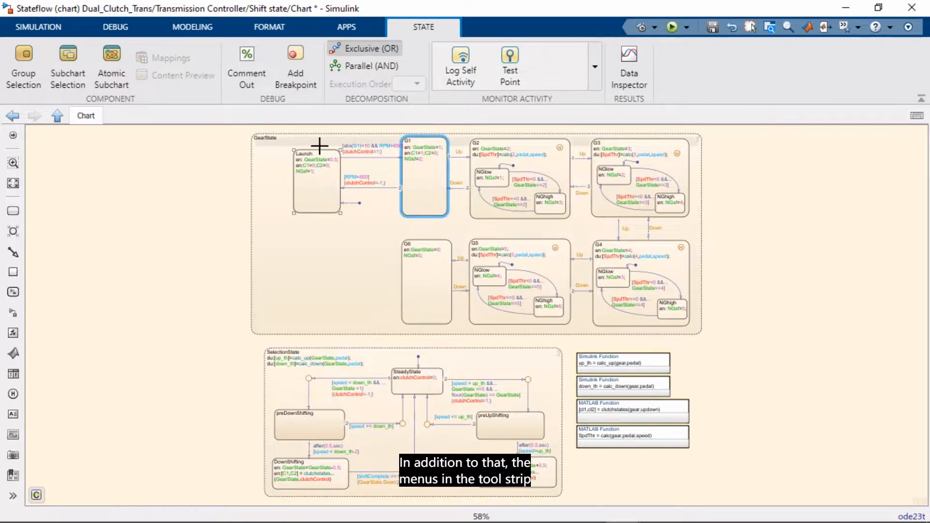
{"action": "mouse_move", "coordinate": [37, 27]}
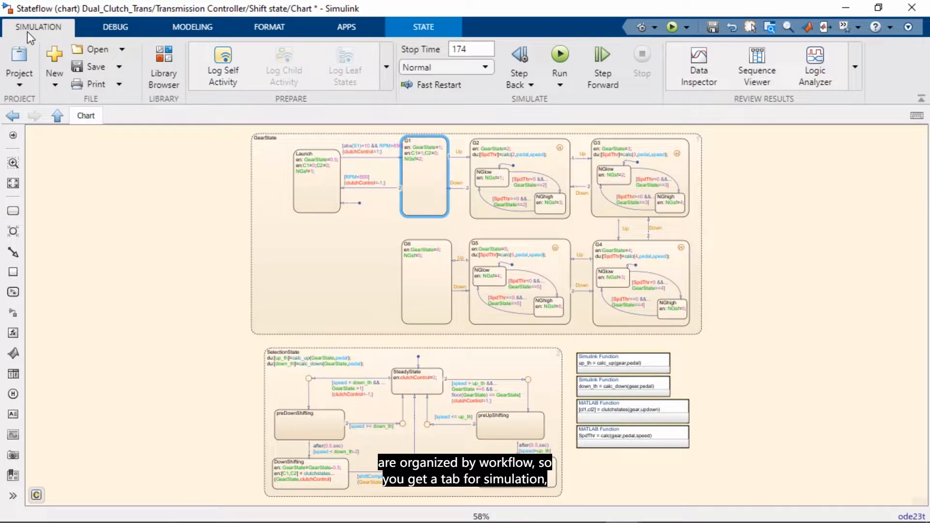
{"action": "left_click", "coordinate": [114, 26]}
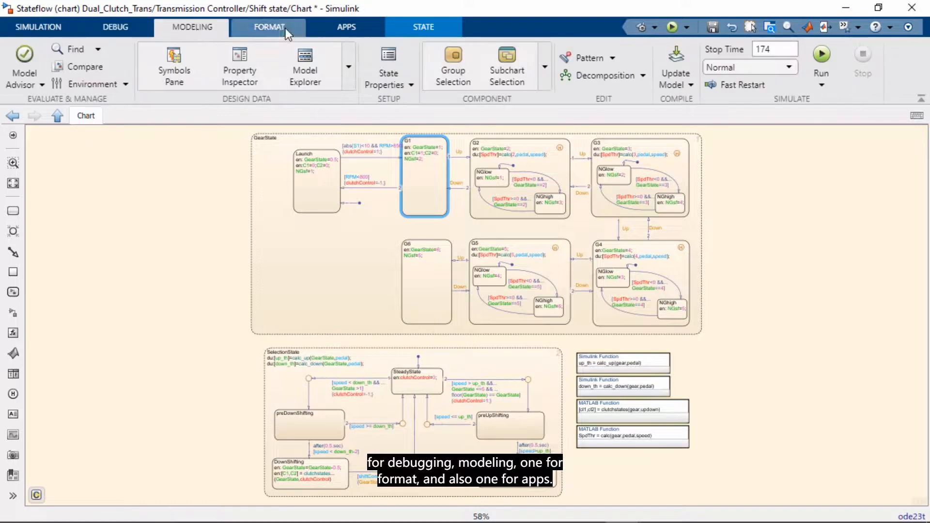
{"action": "left_click", "coordinate": [346, 27]}
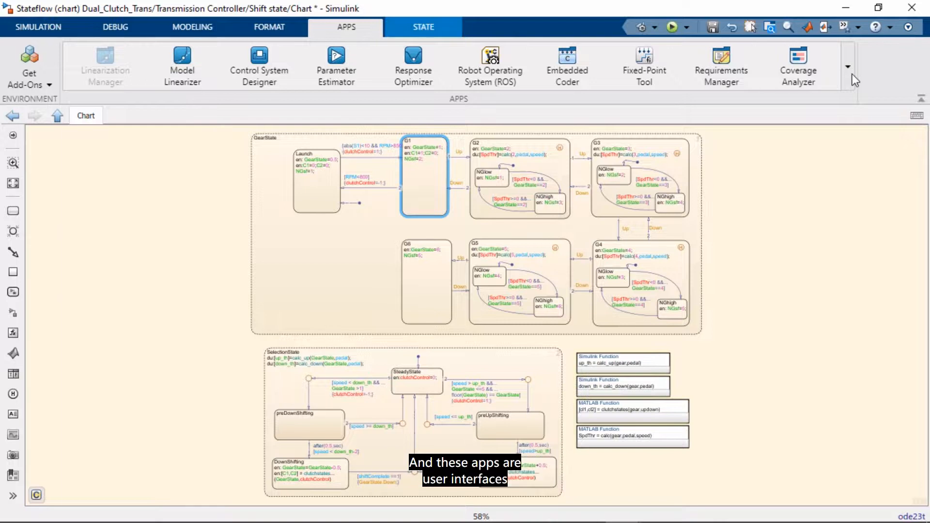
Expand the full Apps gallery to browse apps by category.
{"action": "left_click", "coordinate": [852, 67]}
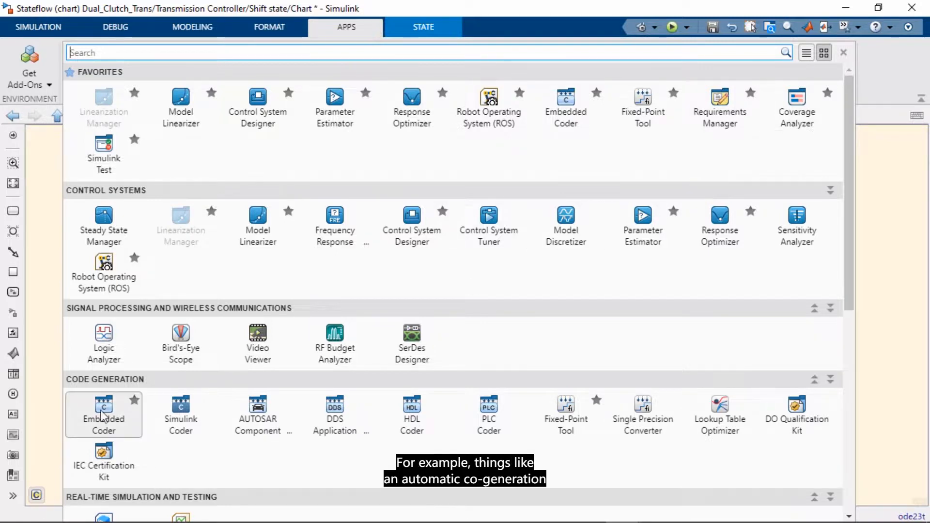
{"action": "mouse_move", "coordinate": [103, 409]}
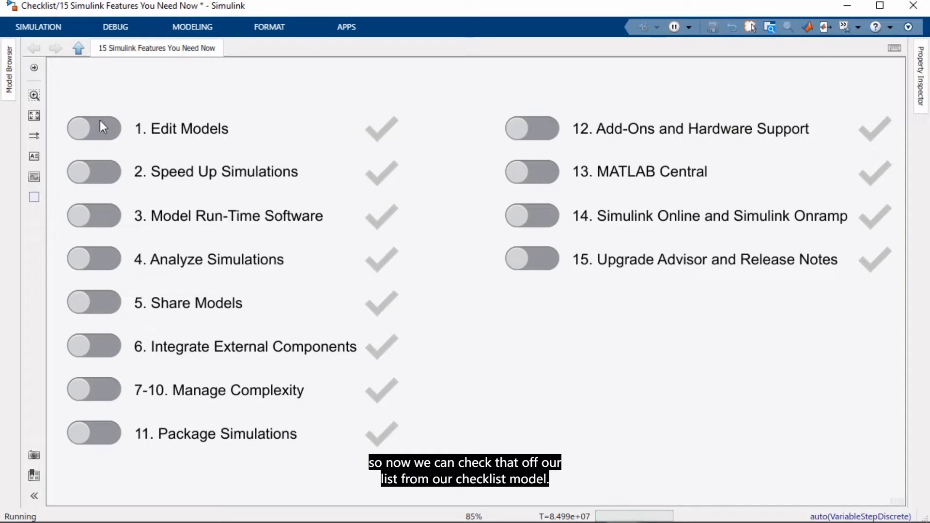
{"action": "left_click", "coordinate": [93, 128]}
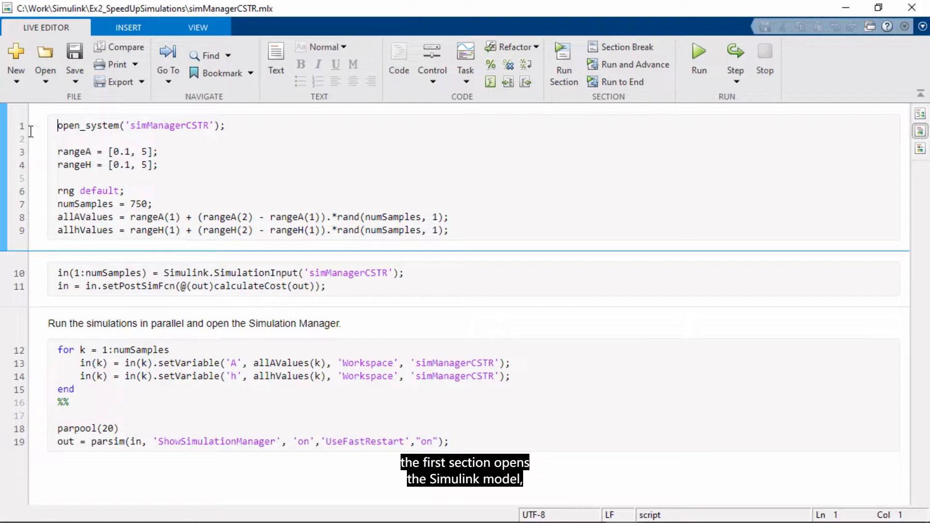
{"action": "mouse_move", "coordinate": [6, 149]}
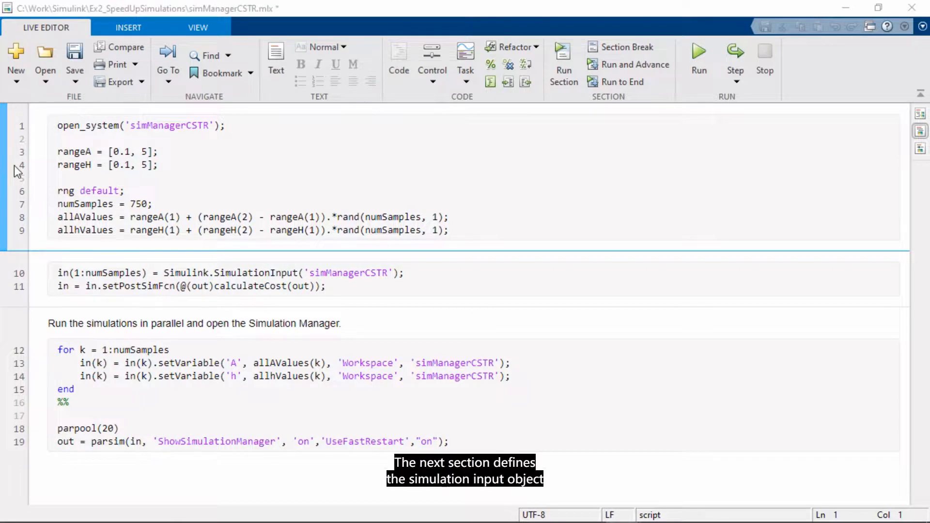
Work through the simManagerCSTR.mlx live script in the MATLAB Live Editor.
{"action": "left_click", "coordinate": [58, 273]}
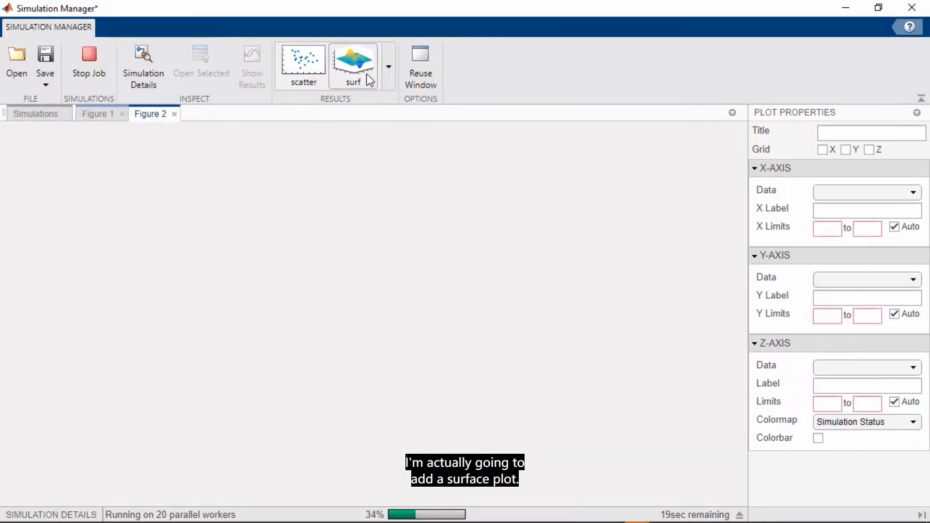
Plot TotalCost as a surface over A and h in Figure 2, with a colour bar.
{"action": "left_click", "coordinate": [352, 64]}
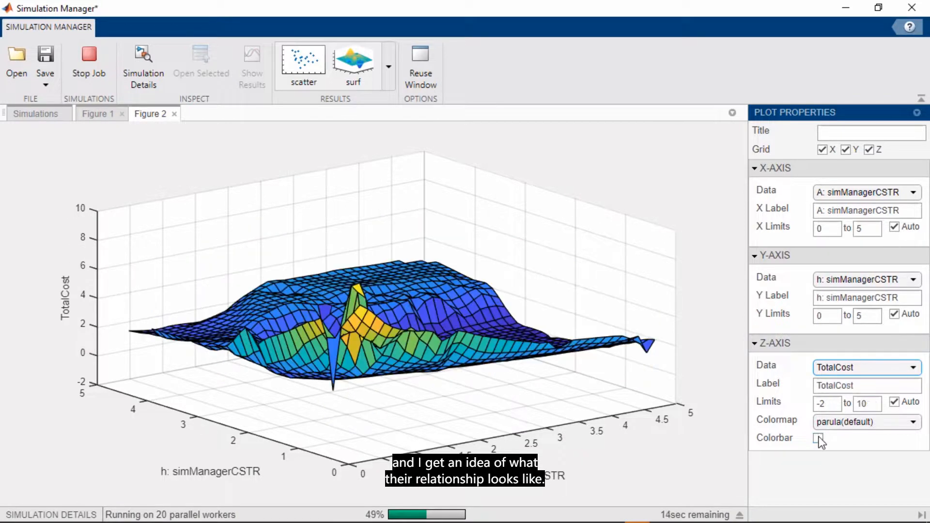
{"action": "left_click", "coordinate": [819, 438]}
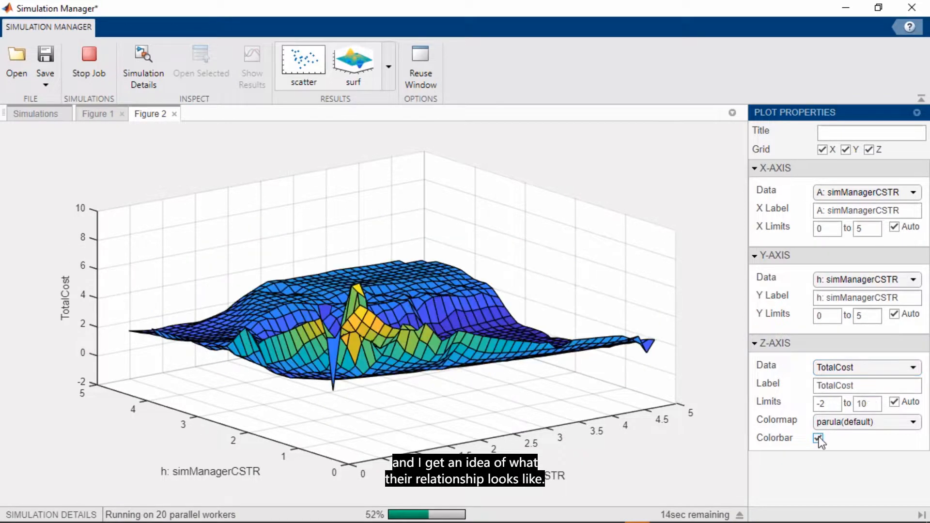
{"action": "left_click", "coordinate": [819, 438]}
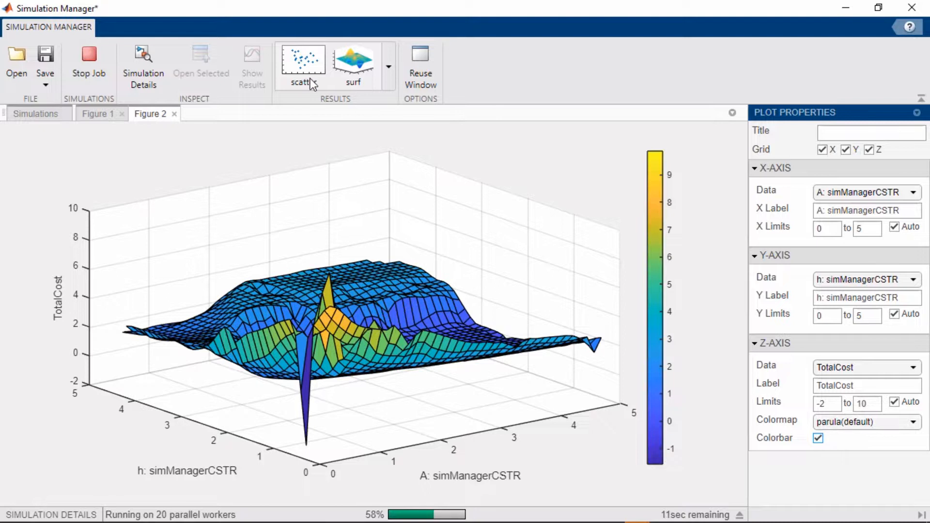
Scatter h against A: simManagerCSTR, coloured by TotalCost, with a colour bar in Figure 3.
{"action": "left_click", "coordinate": [301, 63]}
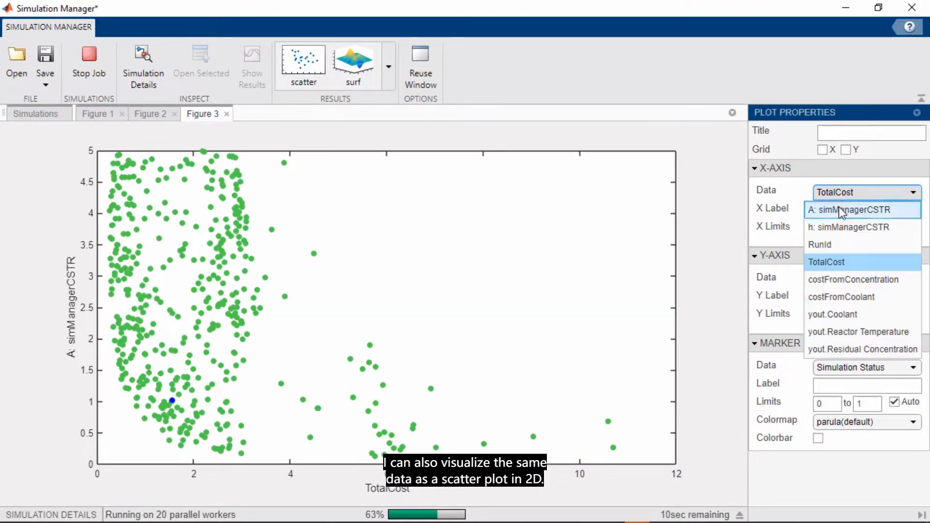
{"action": "left_click", "coordinate": [853, 209]}
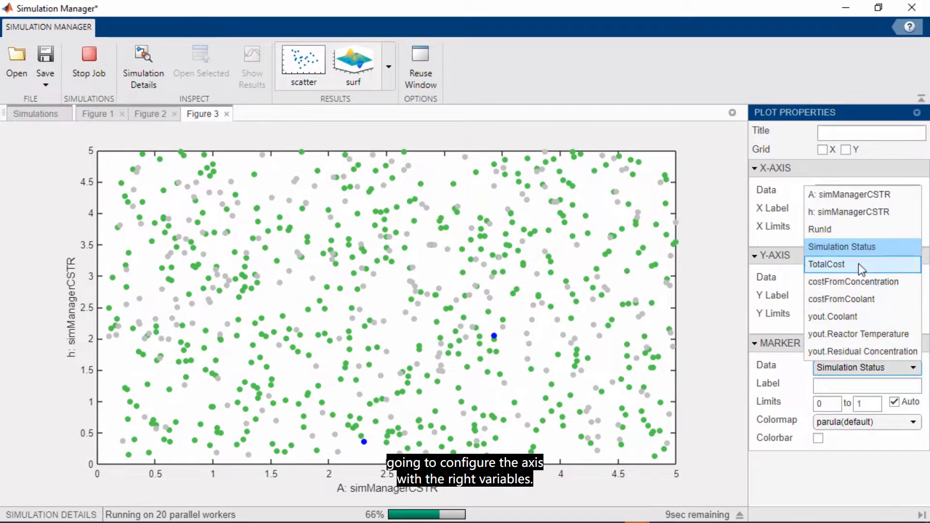
{"action": "left_click", "coordinate": [826, 264]}
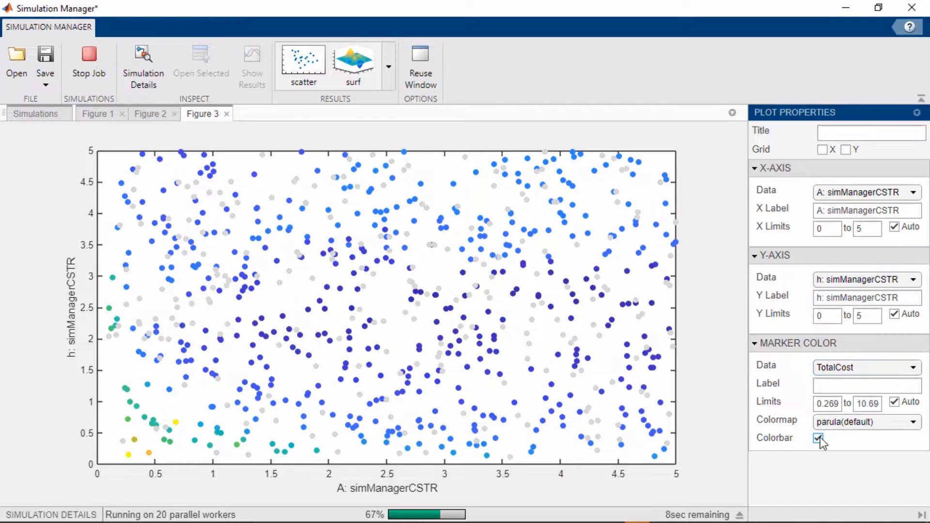
{"action": "left_click", "coordinate": [818, 437]}
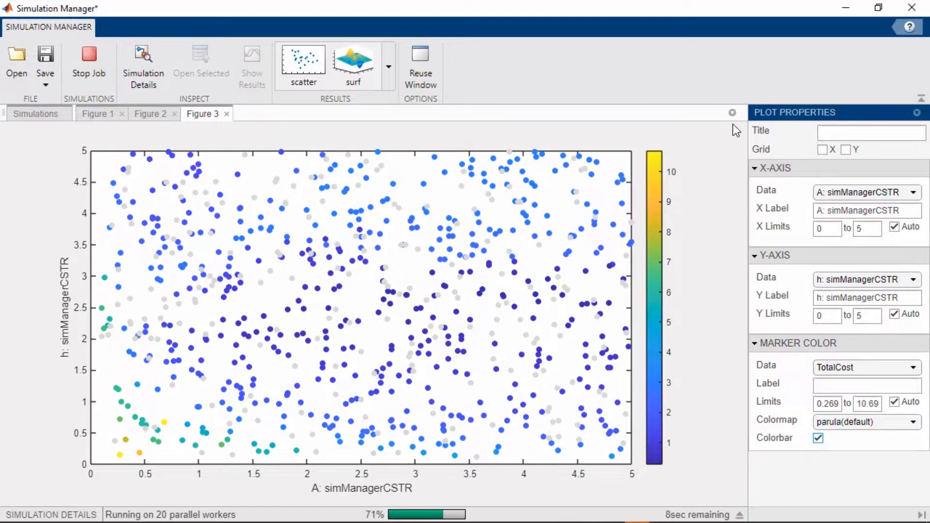
{"action": "left_click", "coordinate": [732, 113]}
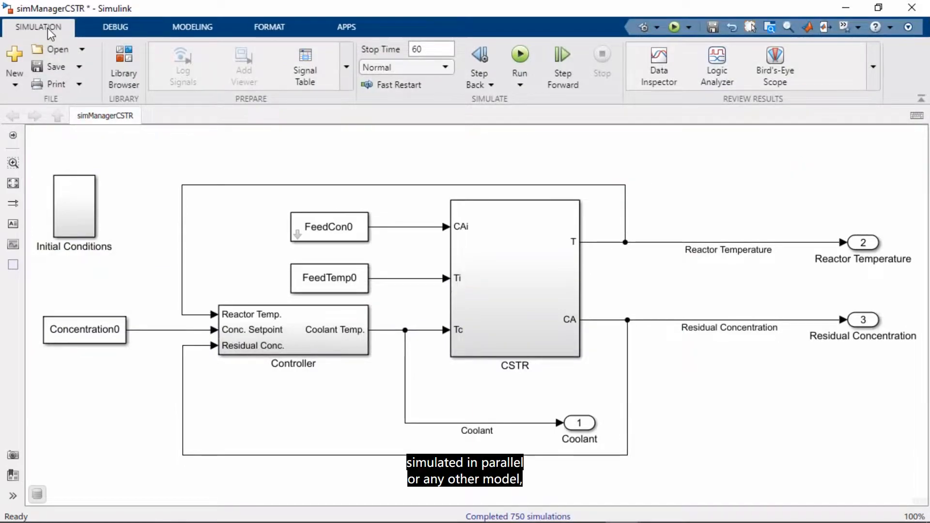
Launch Performance Advisor for simManagerCSTR from the Debug tab's performance tools.
{"action": "left_click", "coordinate": [114, 27]}
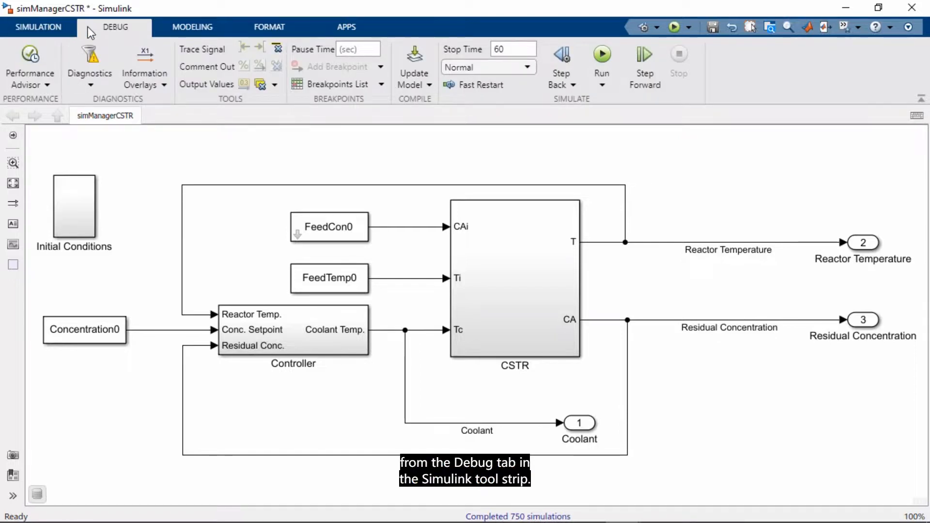
{"action": "mouse_move", "coordinate": [71, 50]}
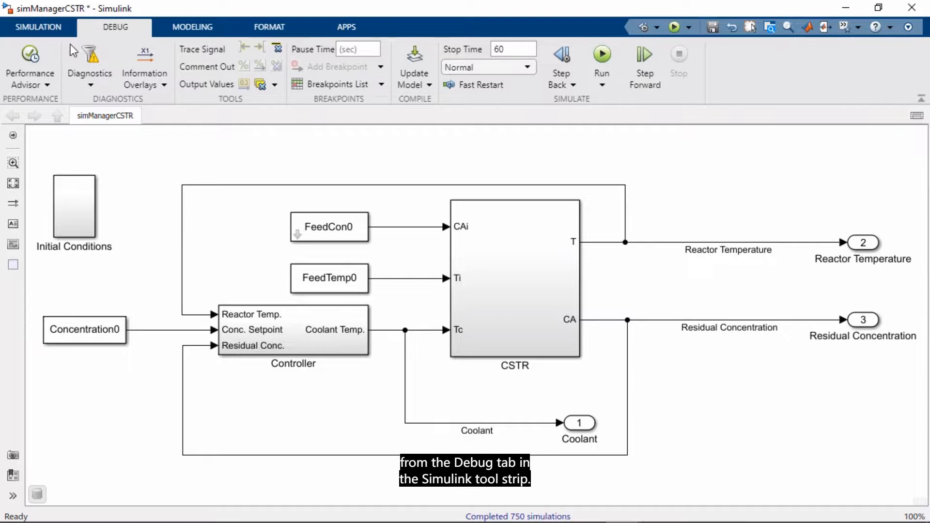
{"action": "left_click", "coordinate": [29, 66]}
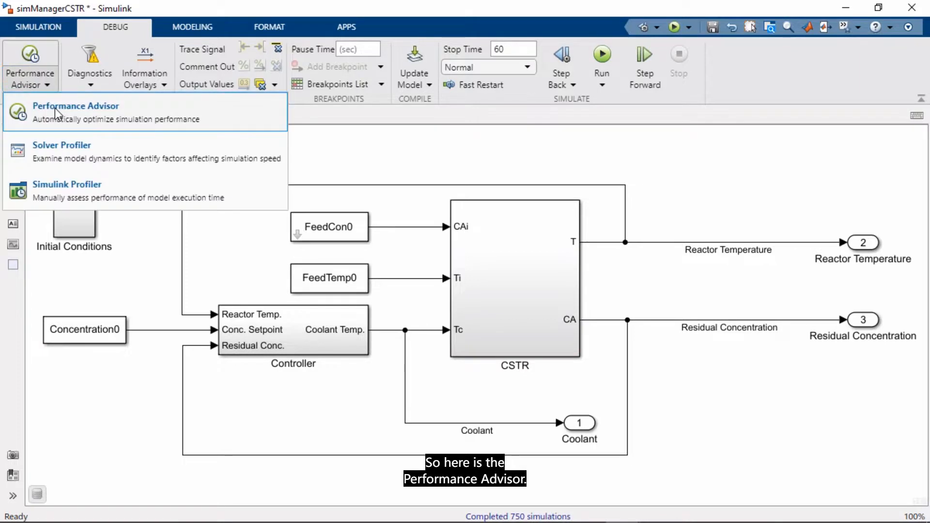
{"action": "left_click", "coordinate": [76, 106]}
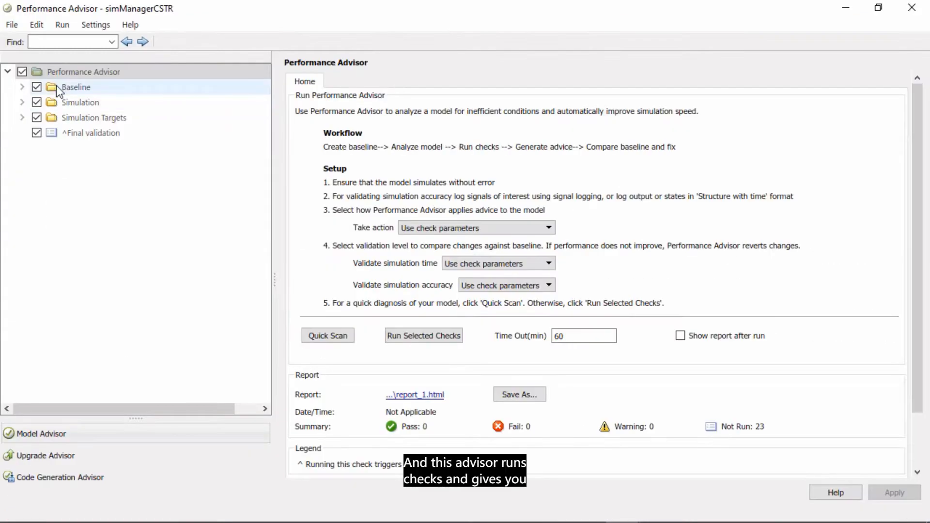
{"action": "mouse_move", "coordinate": [57, 90]}
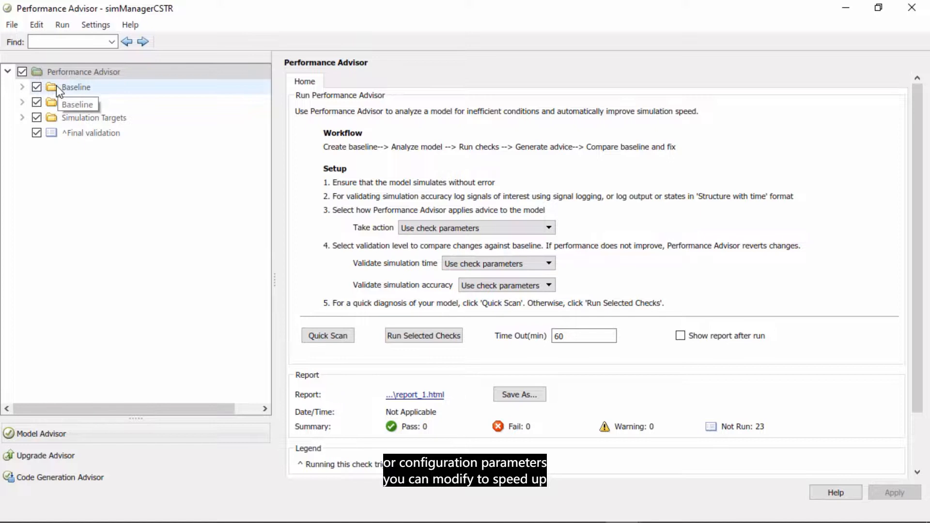
Expand Simulation checks and view Before Update and Require Update Diagram groups.
{"action": "left_click", "coordinate": [22, 103]}
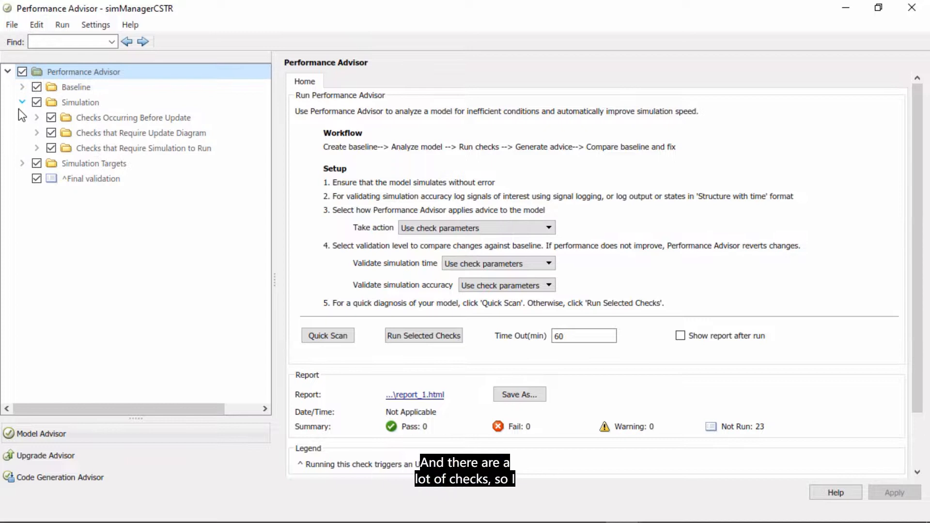
{"action": "left_click", "coordinate": [133, 118]}
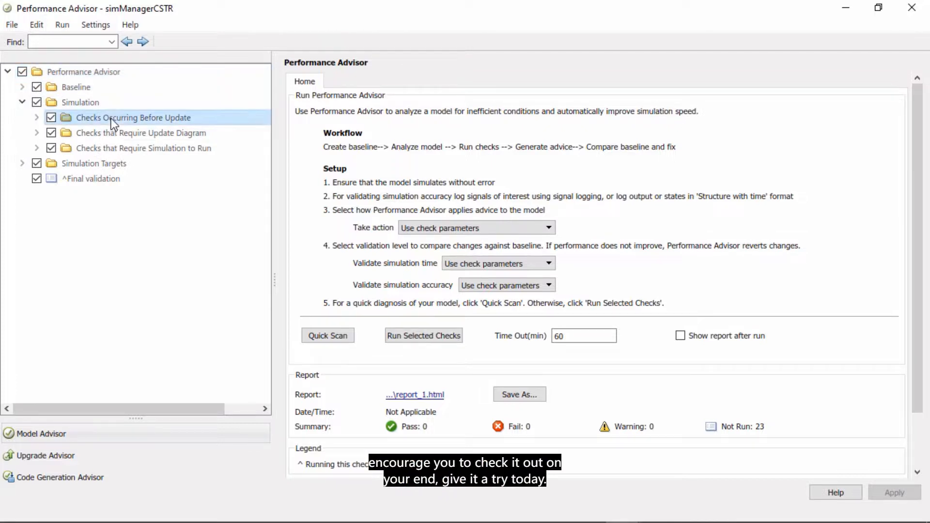
{"action": "left_click", "coordinate": [141, 132]}
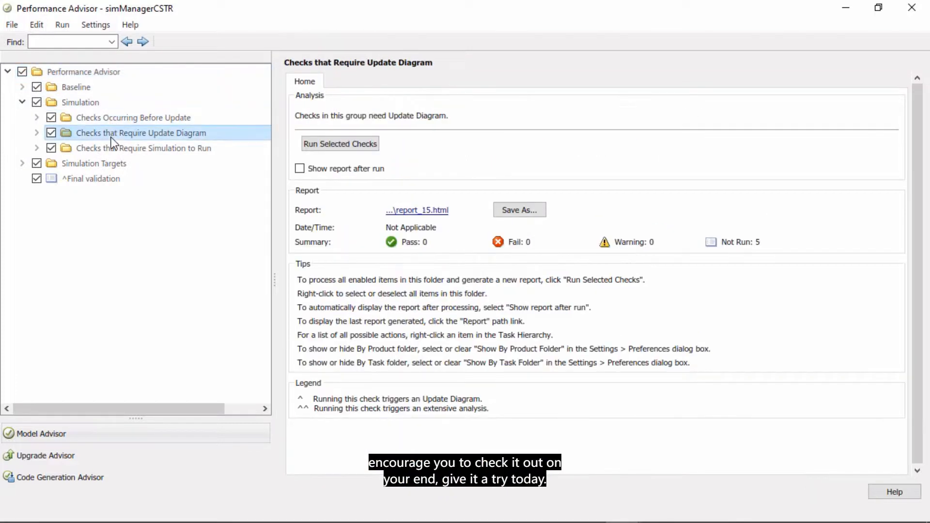
{"action": "mouse_move", "coordinate": [136, 432]}
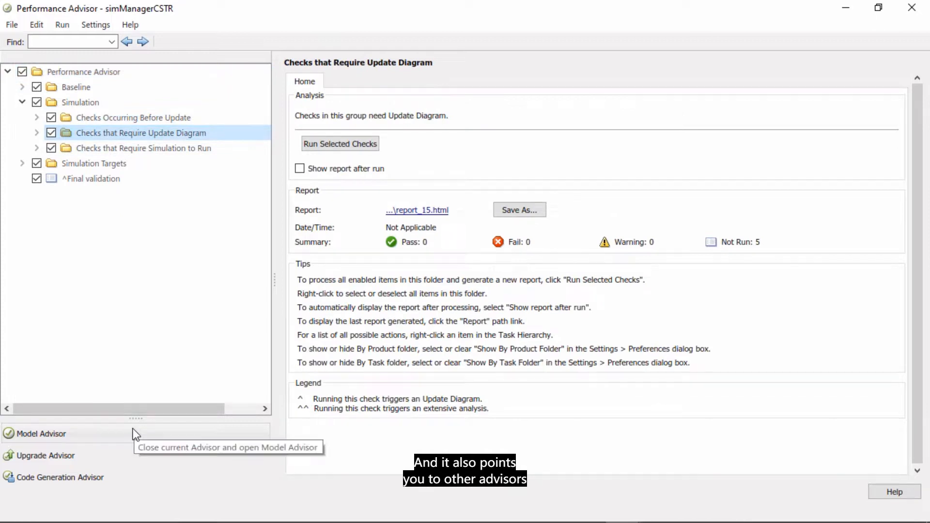
{"action": "mouse_move", "coordinate": [136, 465]}
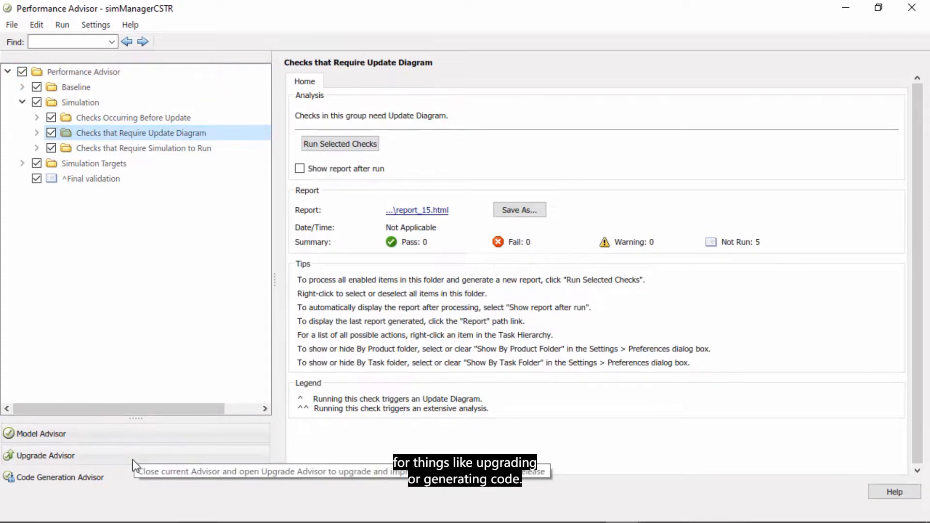
{"action": "mouse_move", "coordinate": [131, 478]}
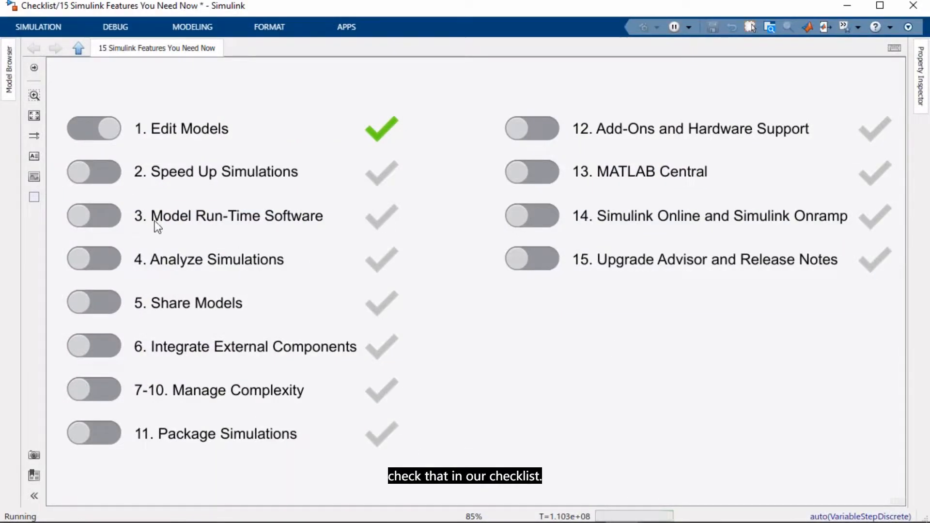
Switch on the toggle for 2. Speed Up Simulations in the checklist.
{"action": "left_click", "coordinate": [93, 172]}
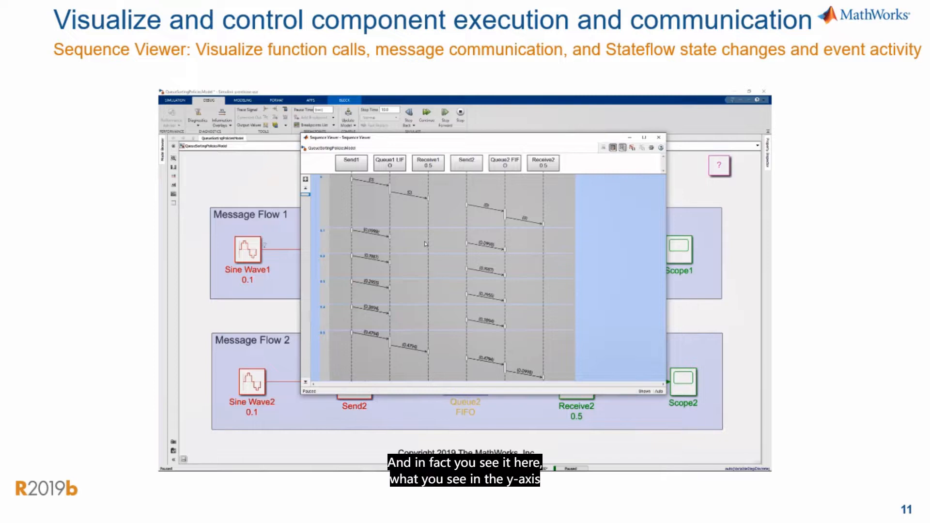
Advance the slideshow to slide 11 on the Sequence Viewer.
{"action": "scroll", "scroll_direction": "down", "scroll_amount": 3}
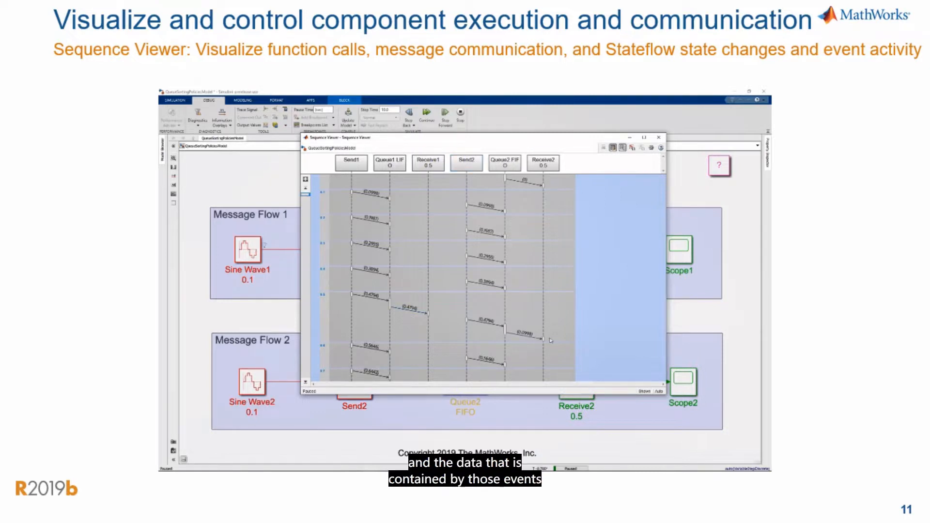
{"action": "left_click", "coordinate": [530, 339]}
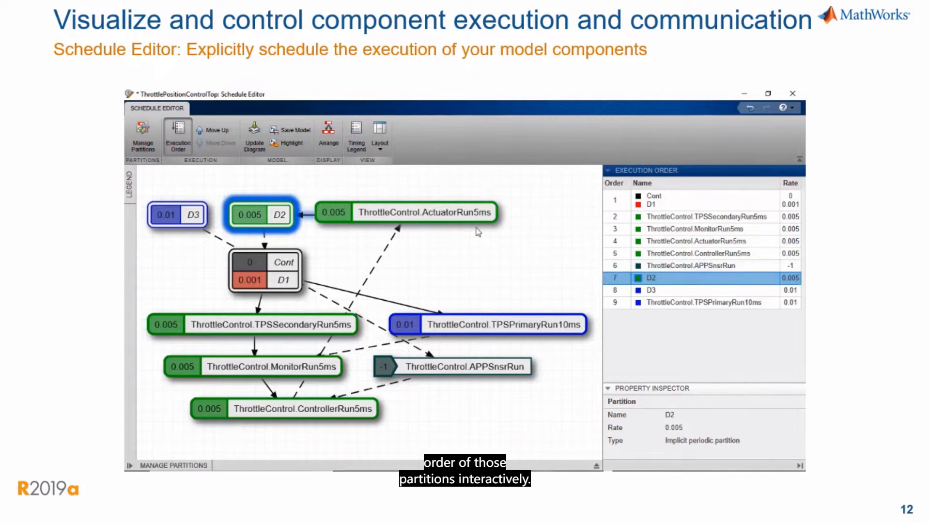
Move on from the slide 12 Schedule Editor slide.
{"action": "left_click", "coordinate": [327, 134]}
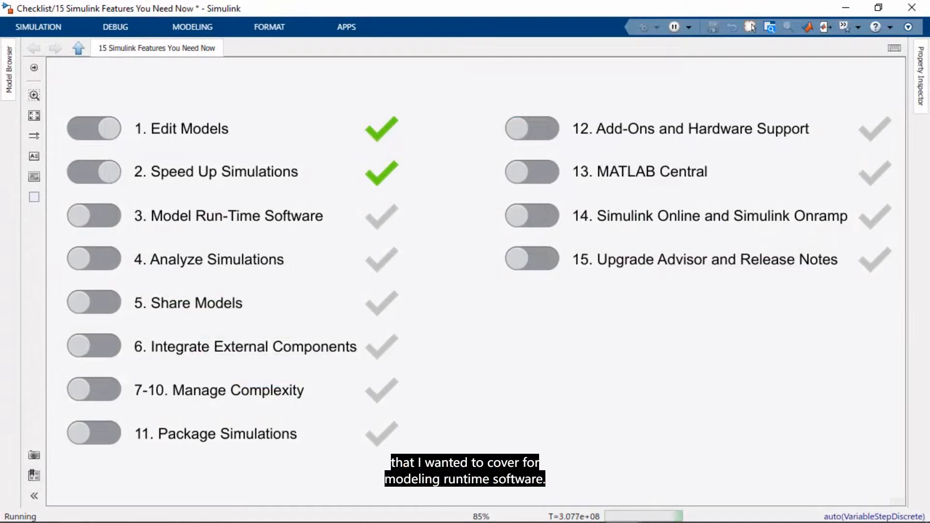
Switch on the toggle for 3. Model Run-Time Software in the checklist.
{"action": "left_click", "coordinate": [93, 215]}
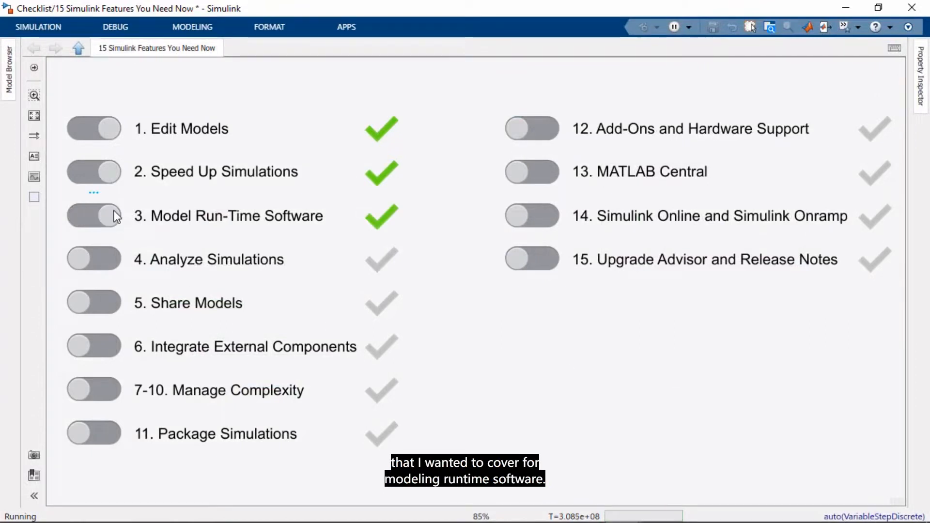
{"action": "left_click", "coordinate": [93, 215]}
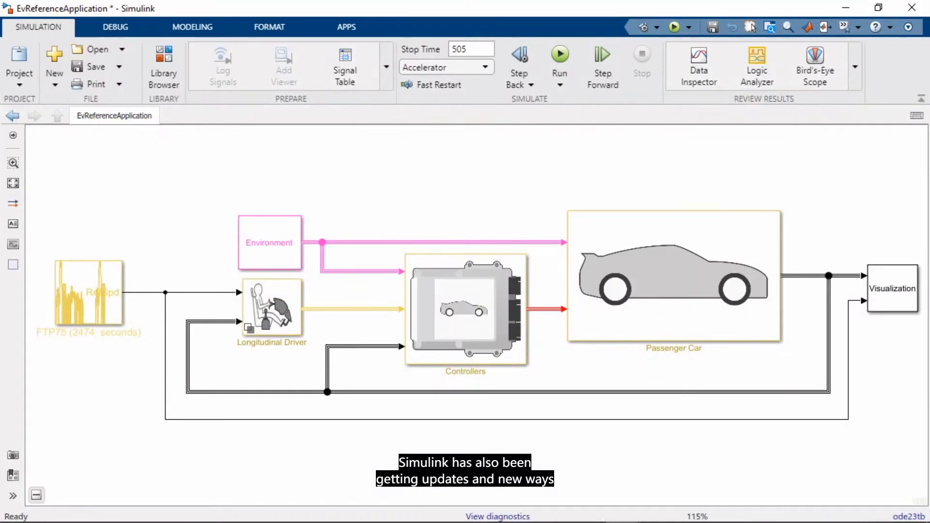
{"action": "mouse_move", "coordinate": [563, 184]}
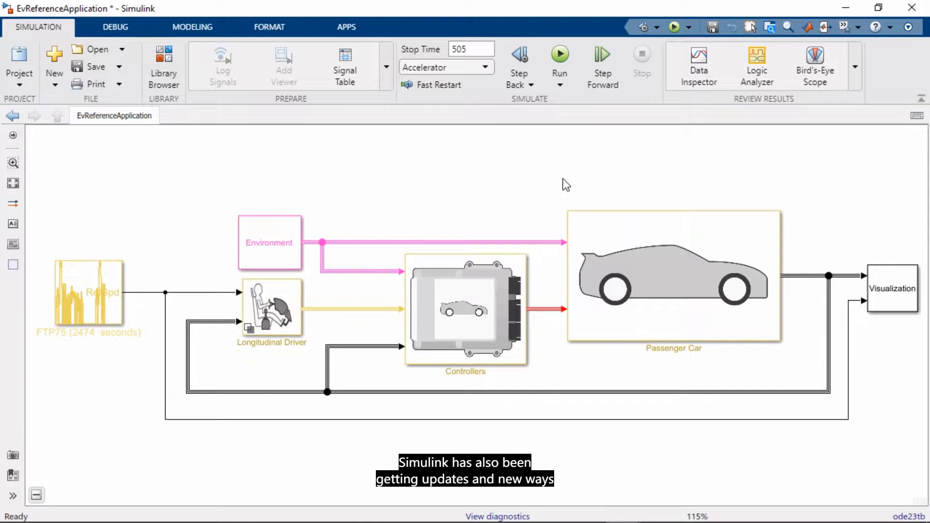
{"action": "mouse_move", "coordinate": [675, 192]}
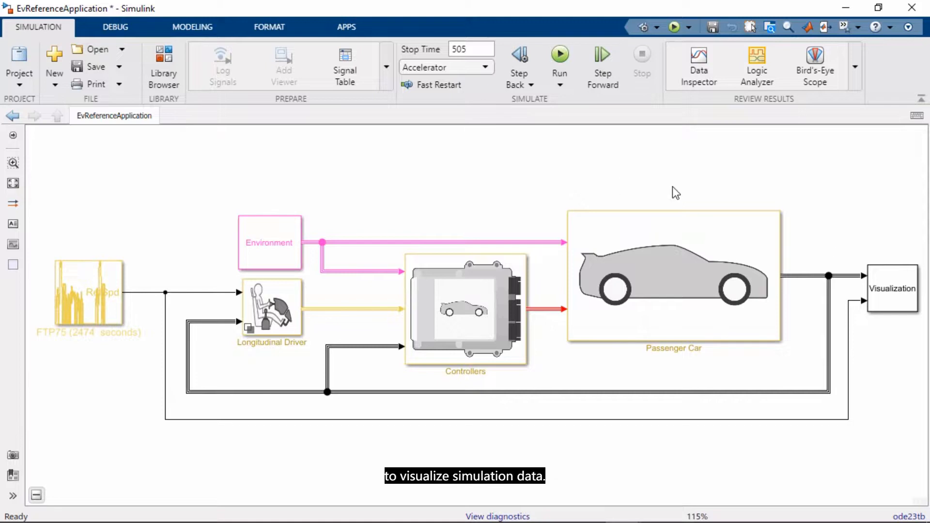
Open the Record block inside EvReferenceApplication's Visualization subsystem.
{"action": "double_click", "coordinate": [890, 288]}
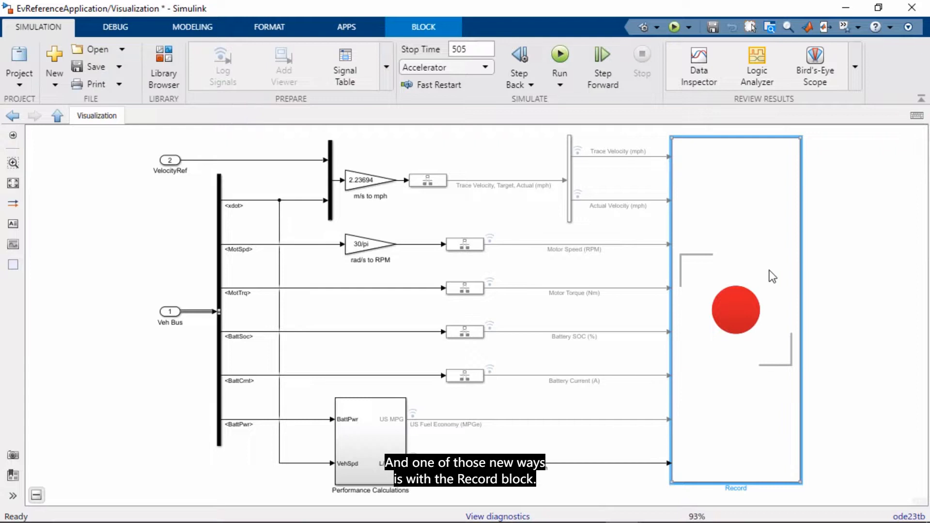
{"action": "double_click", "coordinate": [735, 309]}
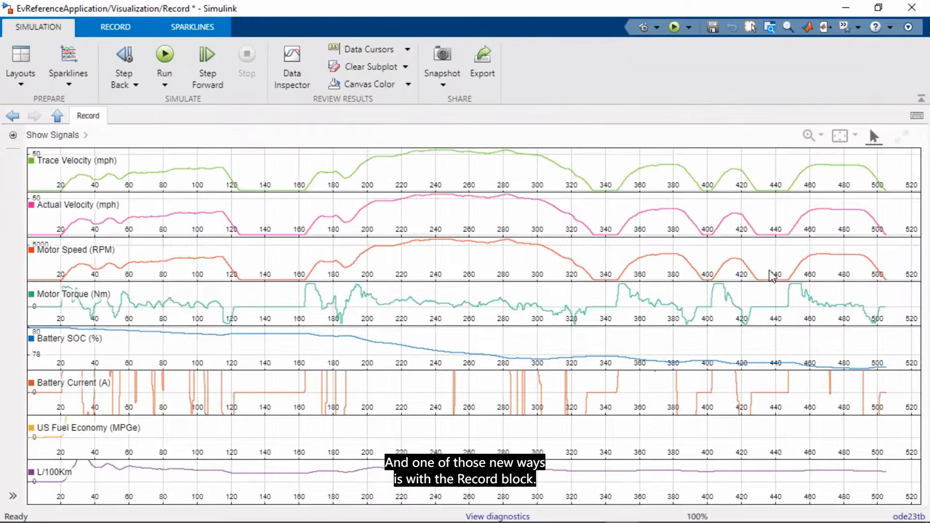
{"action": "mouse_move", "coordinate": [682, 212]}
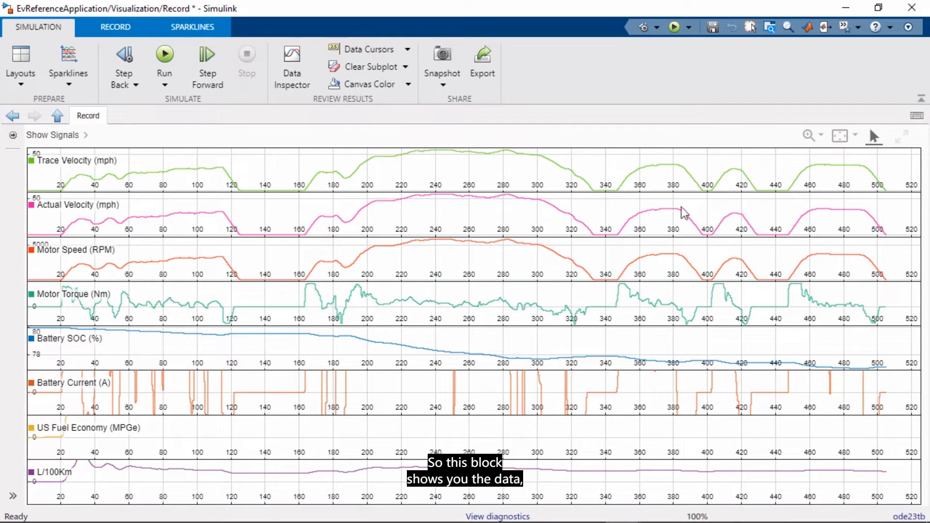
{"action": "mouse_move", "coordinate": [164, 53]}
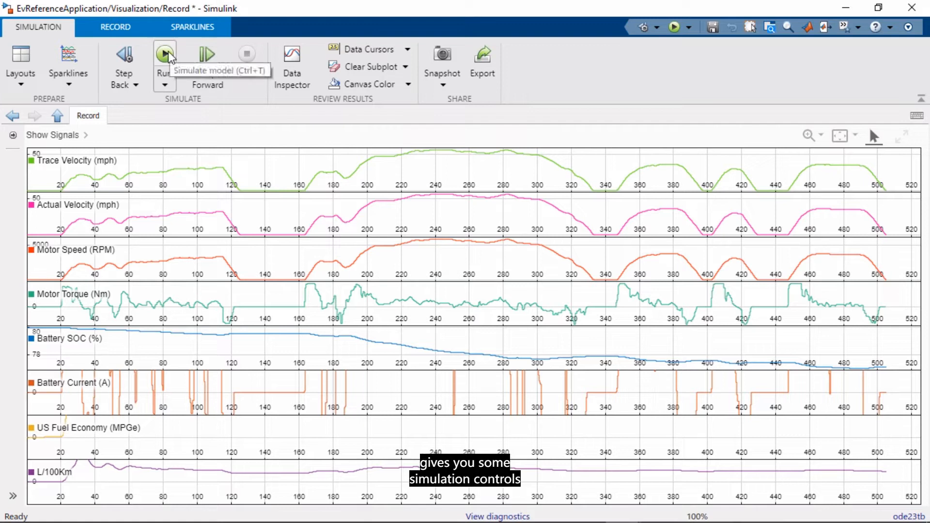
Rerun the simulation and show the Record block's workspace and file recording options.
{"action": "left_click", "coordinate": [164, 53]}
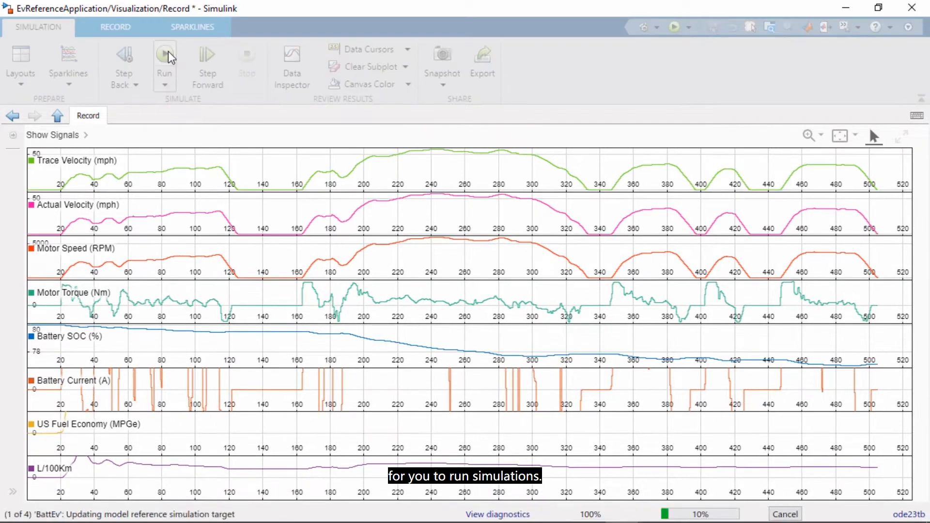
{"action": "left_click", "coordinate": [165, 56]}
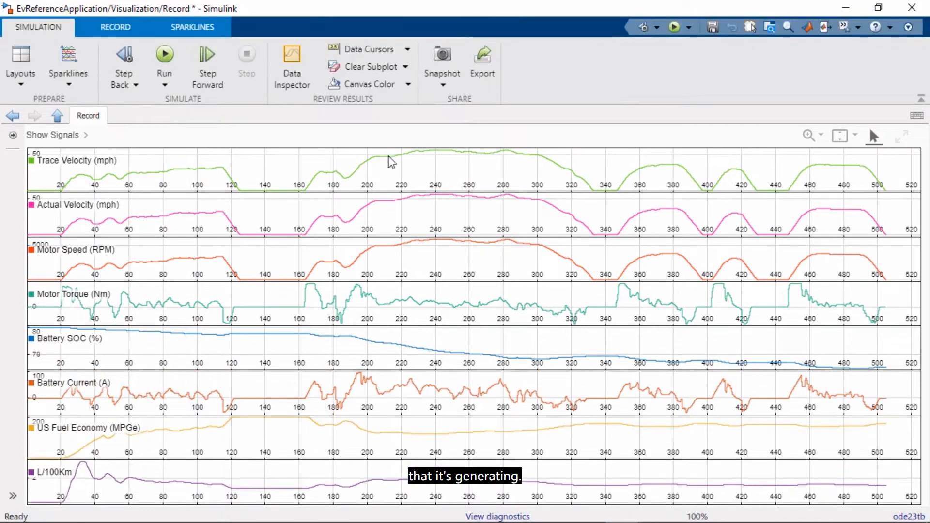
{"action": "left_click", "coordinate": [115, 27]}
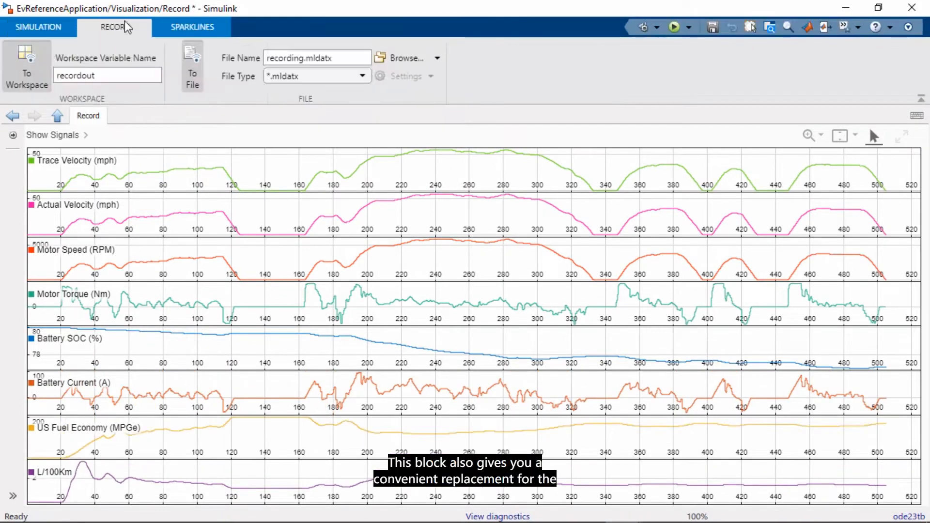
{"action": "mouse_move", "coordinate": [45, 59]}
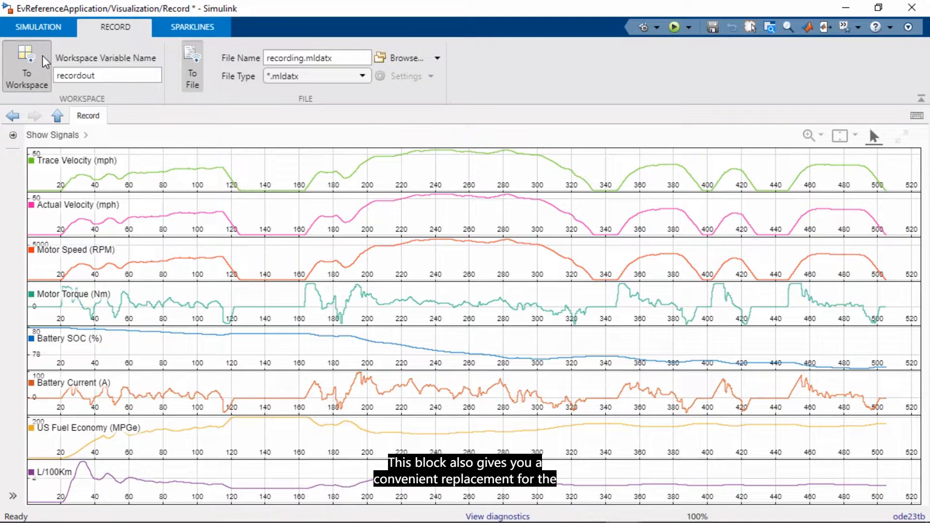
{"action": "mouse_move", "coordinate": [191, 61]}
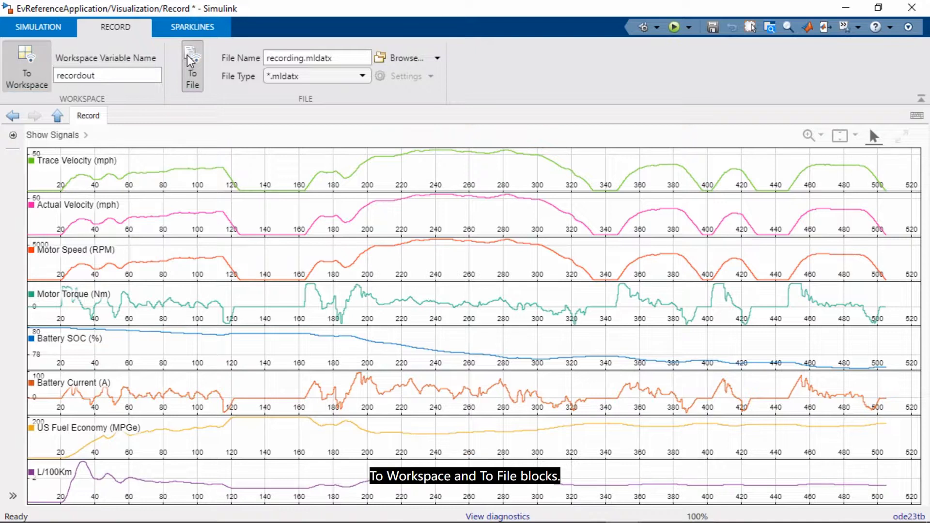
{"action": "mouse_move", "coordinate": [161, 58]}
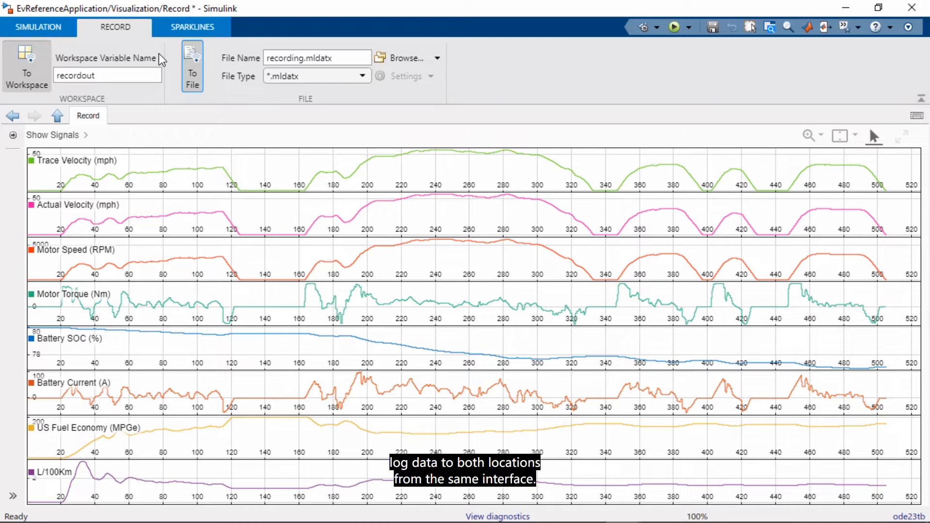
{"action": "mouse_move", "coordinate": [37, 27]}
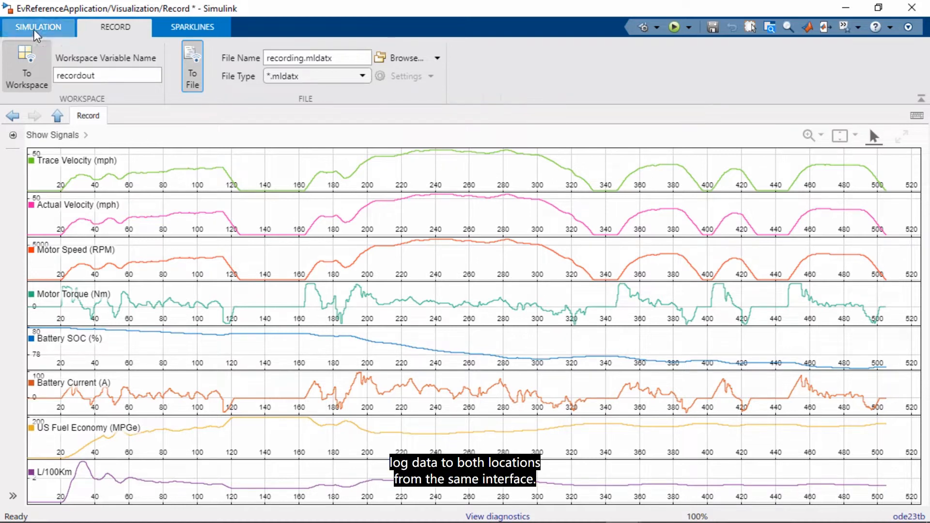
Return to the Simulation tab and open the Sparklines visualization dropdown.
{"action": "left_click", "coordinate": [39, 27]}
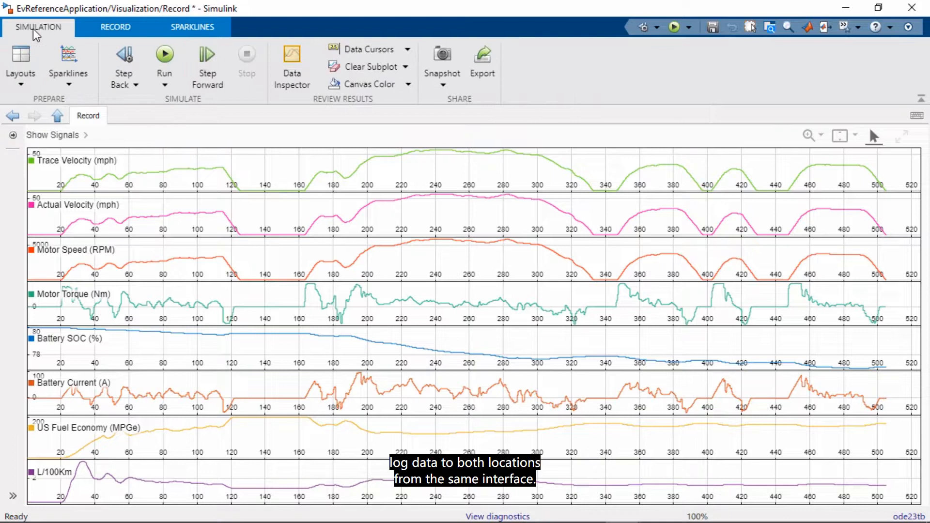
{"action": "left_click", "coordinate": [68, 65]}
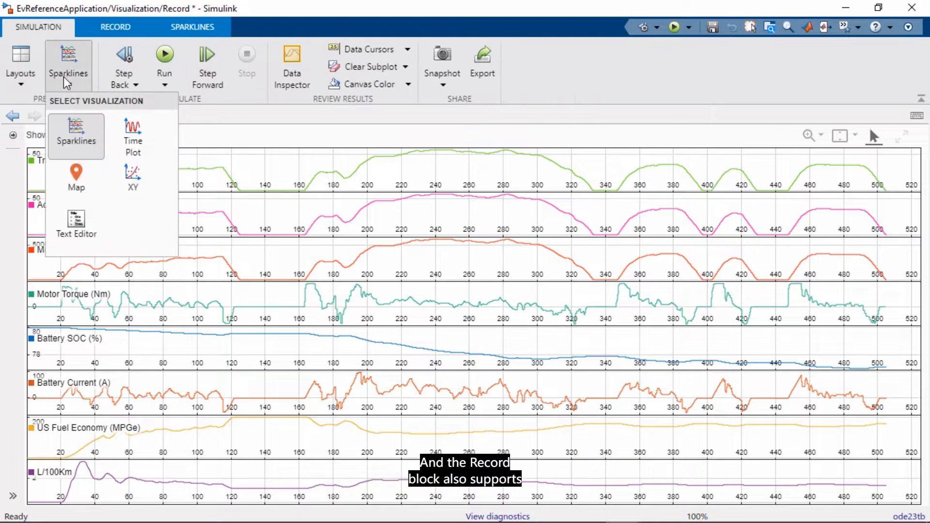
{"action": "mouse_move", "coordinate": [64, 124]}
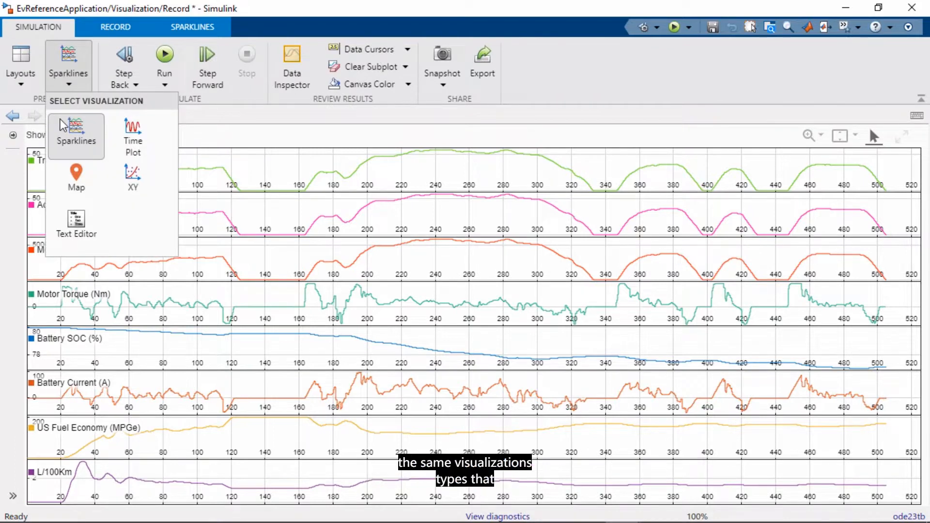
{"action": "mouse_move", "coordinate": [132, 127]}
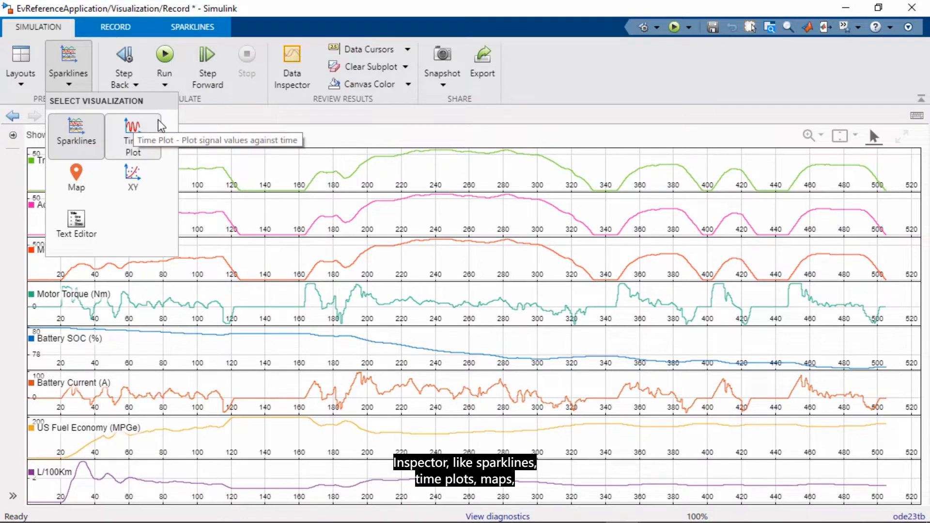
{"action": "mouse_move", "coordinate": [133, 182]}
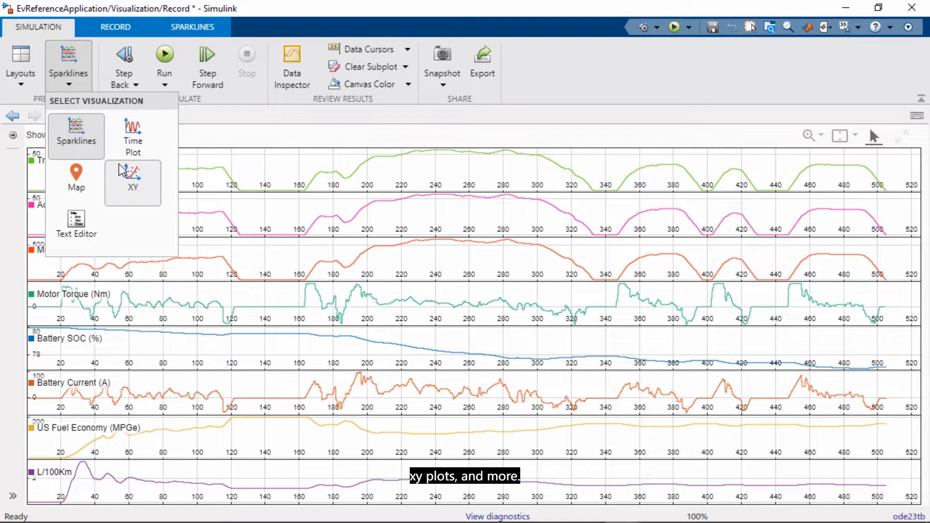
{"action": "mouse_move", "coordinate": [76, 219]}
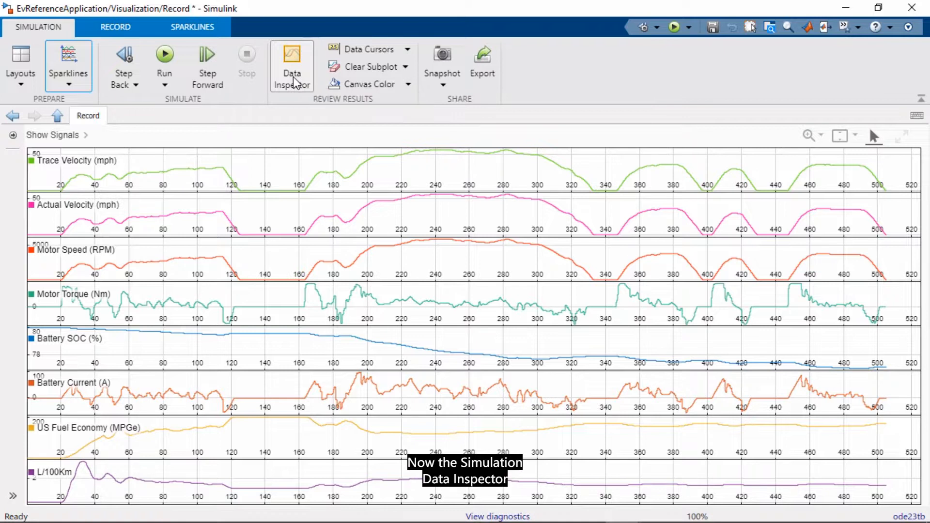
Open Run 13 in the Data Inspector and list its plot layout options.
{"action": "left_click", "coordinate": [290, 66]}
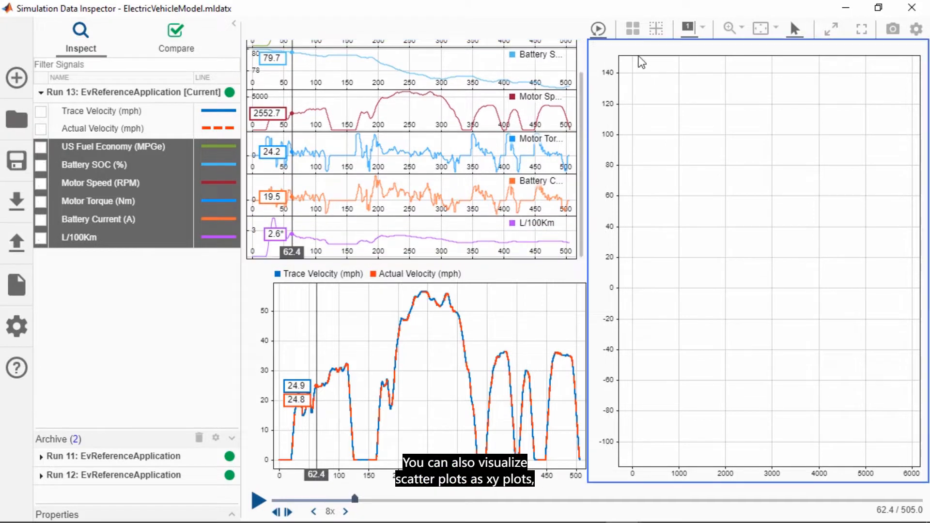
{"action": "left_click", "coordinate": [631, 28]}
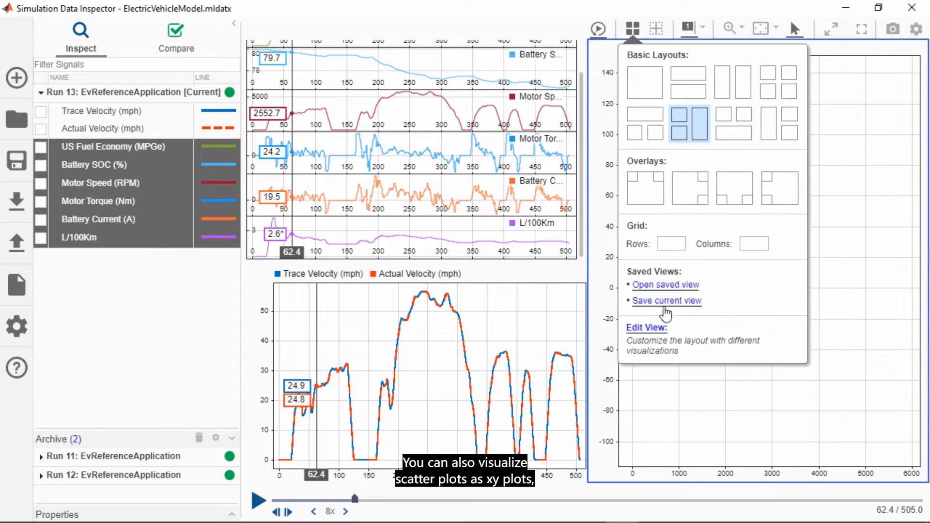
Plot Motor Speed against Motor Torque as XY, replay and pause at 111.2, then create a report.
{"action": "left_click", "coordinate": [646, 328]}
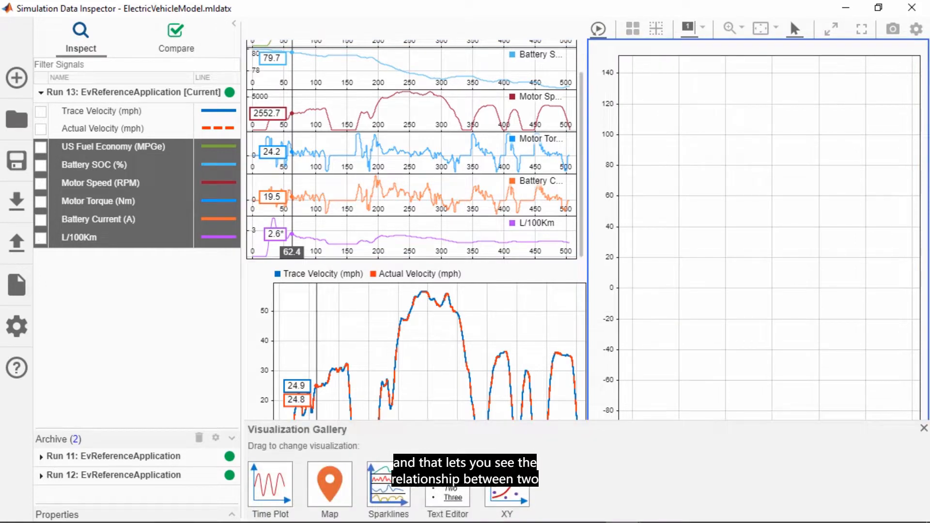
{"action": "mouse_move", "coordinate": [875, 424]}
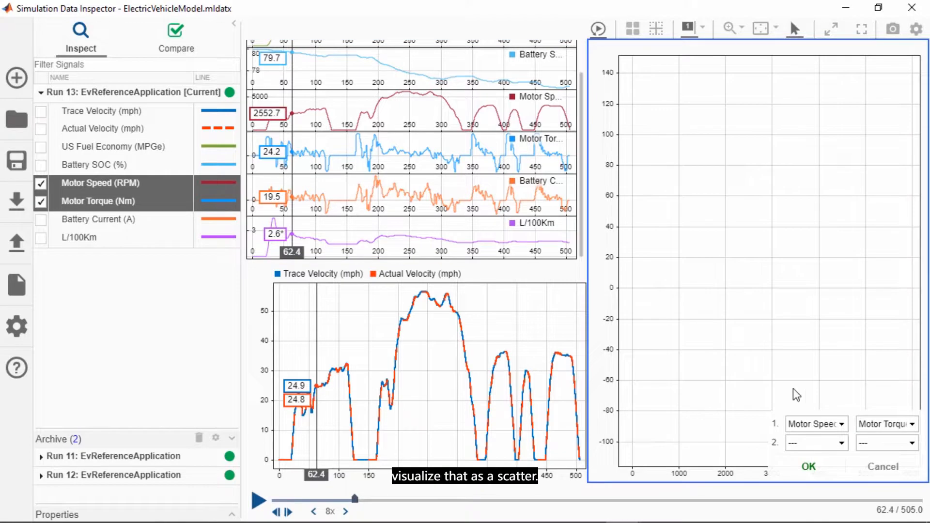
{"action": "left_click", "coordinate": [808, 466]}
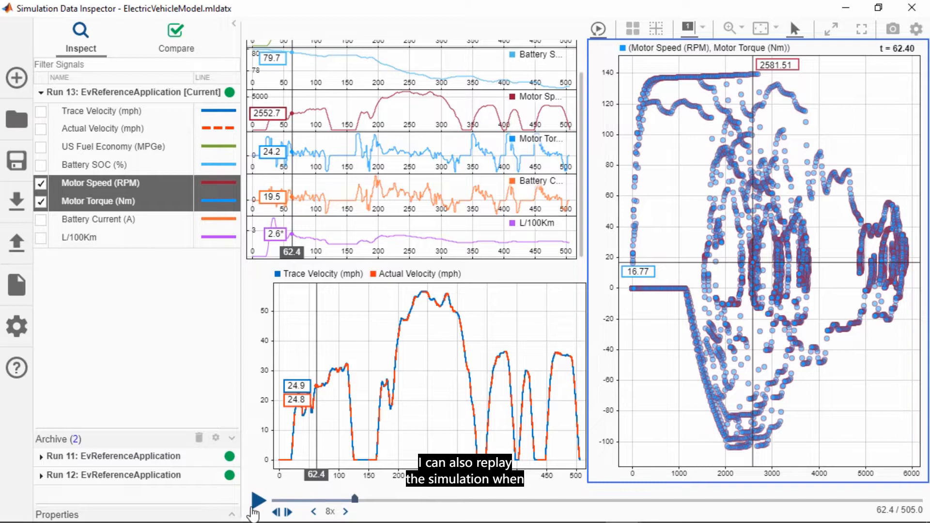
{"action": "left_click", "coordinate": [256, 500]}
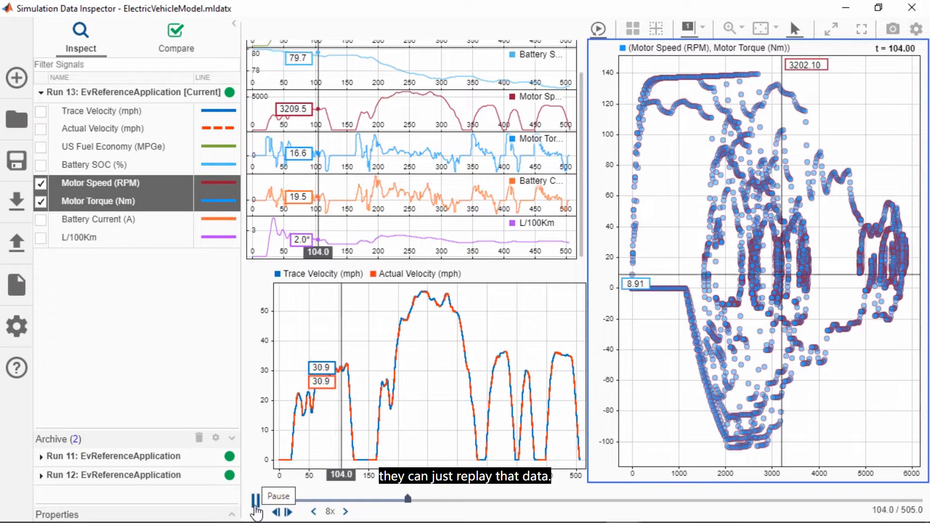
{"action": "left_click", "coordinate": [255, 511]}
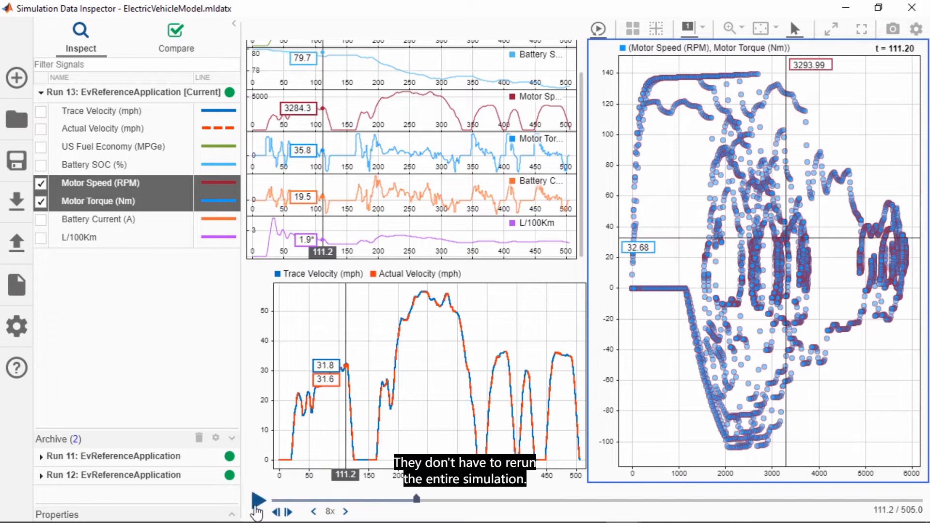
{"action": "left_click", "coordinate": [16, 284]}
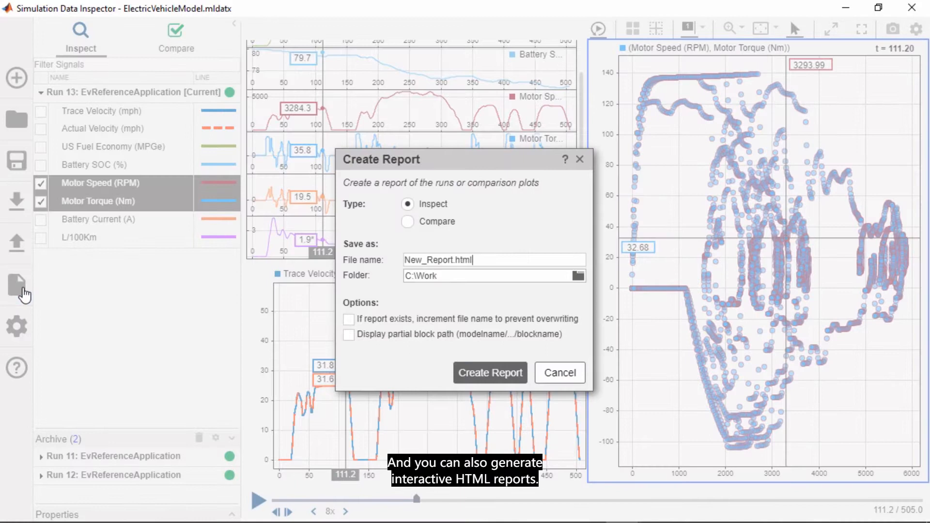
{"action": "mouse_move", "coordinate": [452, 370]}
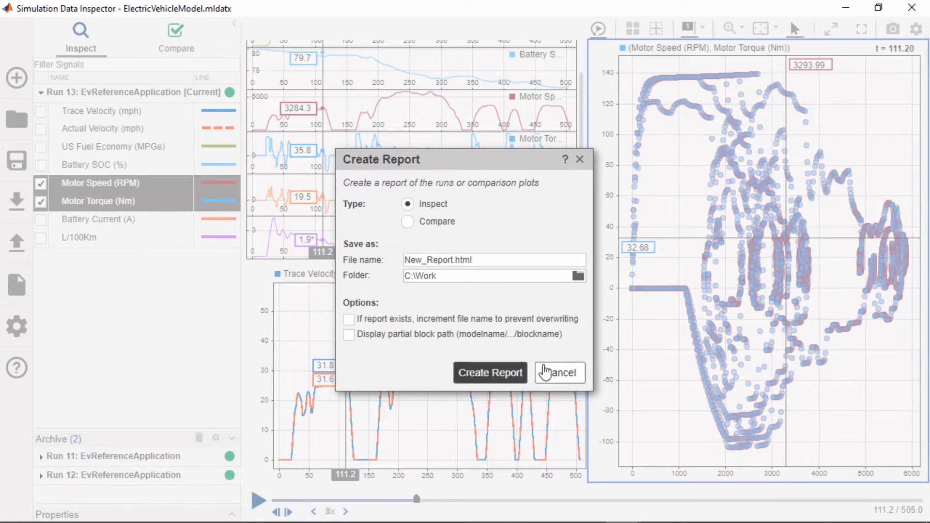
Cancel the report and compare Motor Speed as baseline against Motor Torque.
{"action": "left_click", "coordinate": [557, 372]}
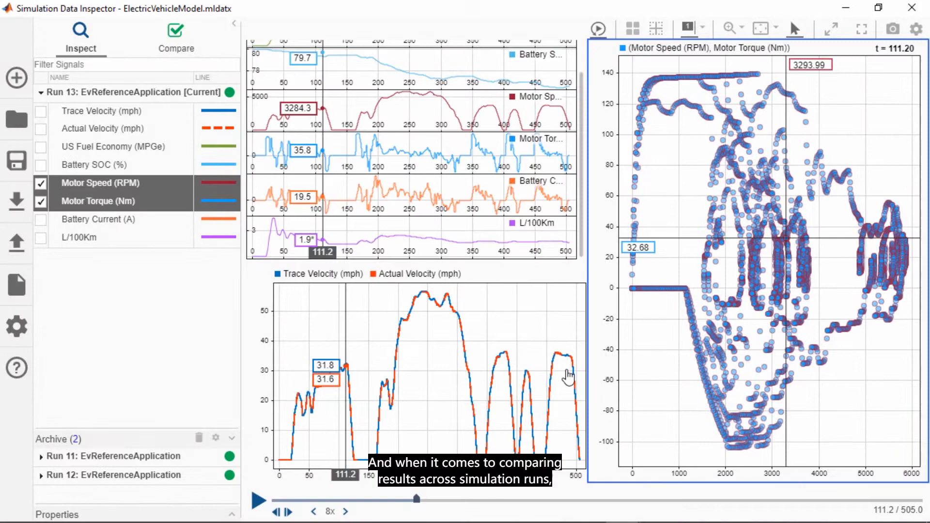
{"action": "mouse_move", "coordinate": [470, 353]}
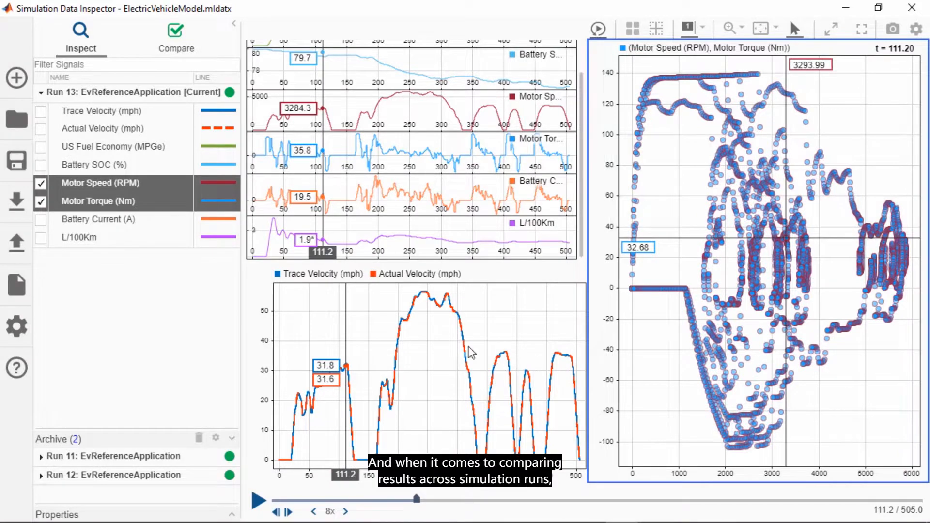
{"action": "mouse_move", "coordinate": [194, 48]}
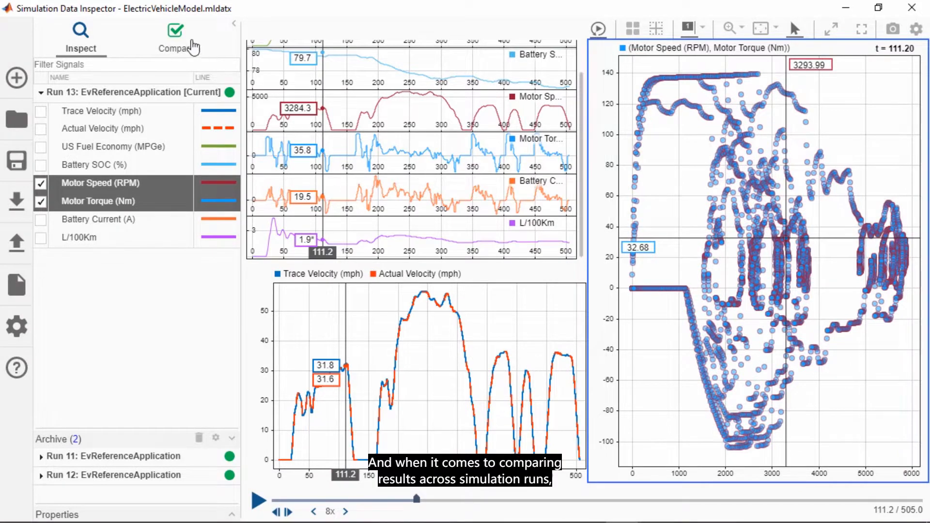
{"action": "left_click", "coordinate": [191, 37]}
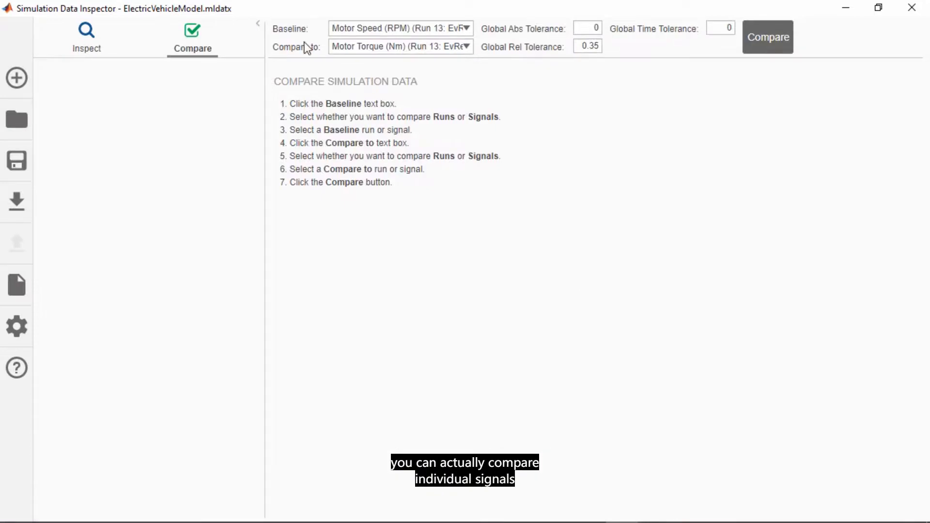
Set Run 11 as the baseline run and compare it against Run 13.
{"action": "left_click", "coordinate": [399, 28]}
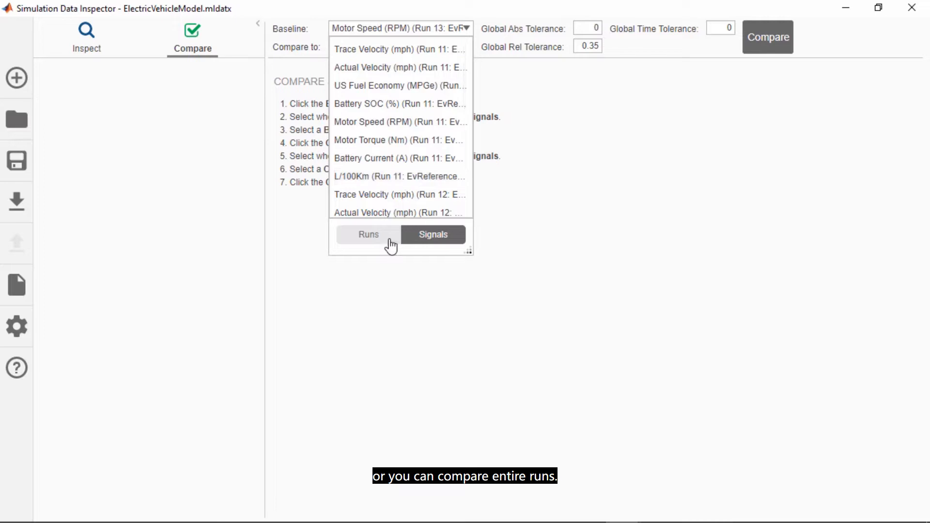
{"action": "left_click", "coordinate": [367, 234]}
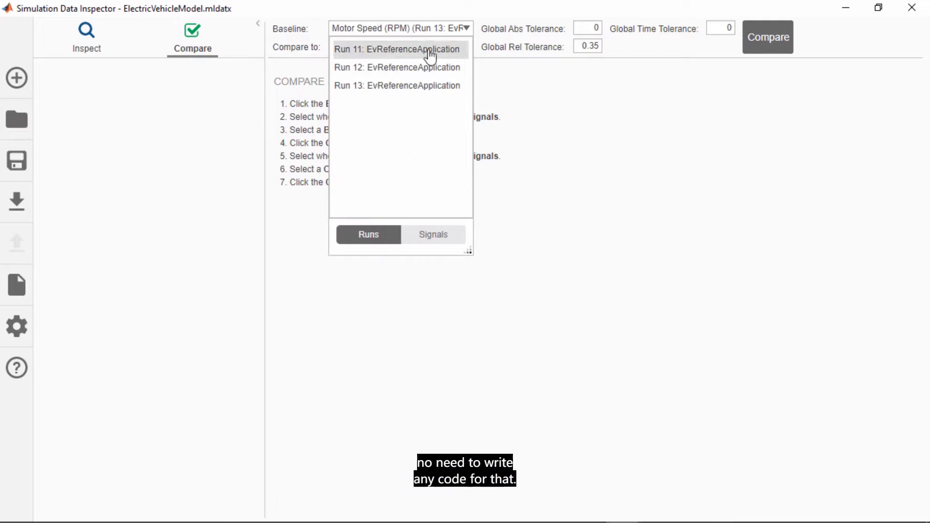
{"action": "left_click", "coordinate": [399, 49]}
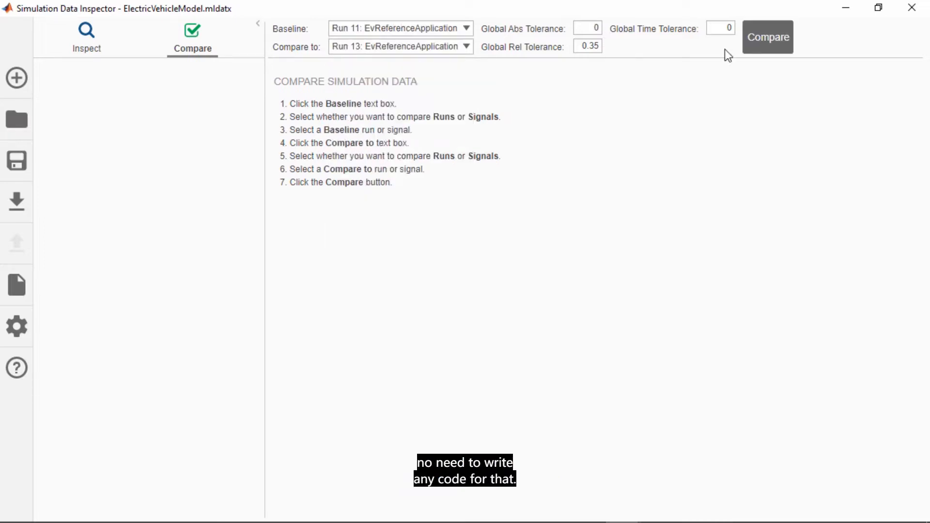
{"action": "left_click", "coordinate": [767, 36]}
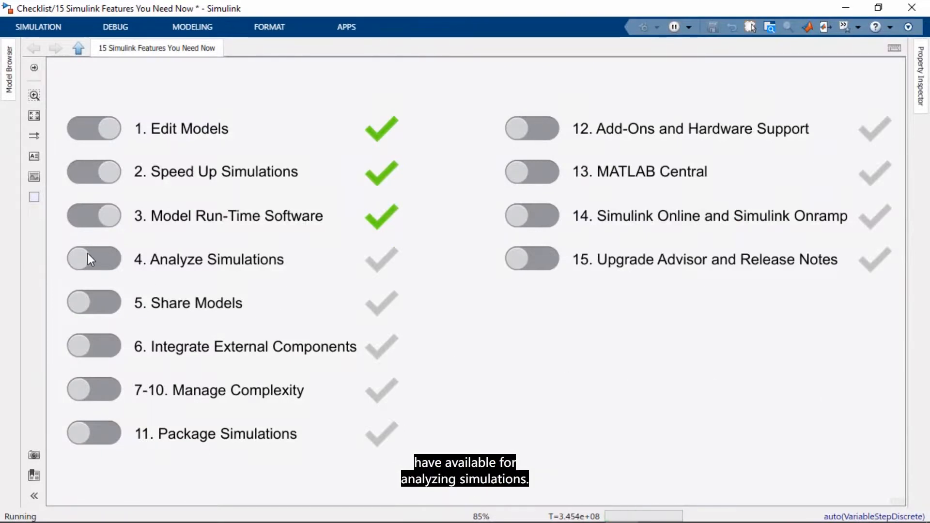
Tick item 4, Analyze Simulations, as complete on the checklist.
{"action": "left_click", "coordinate": [93, 259]}
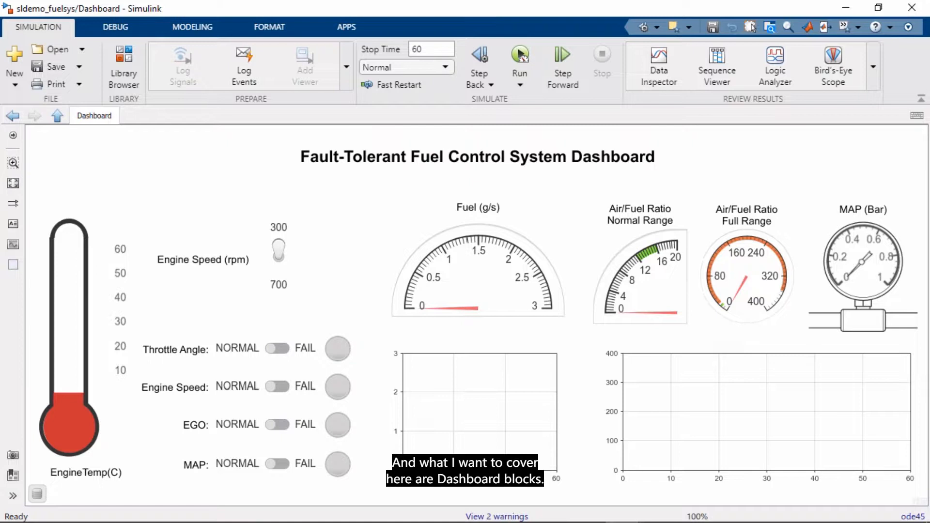
{"action": "mouse_move", "coordinate": [553, 209]}
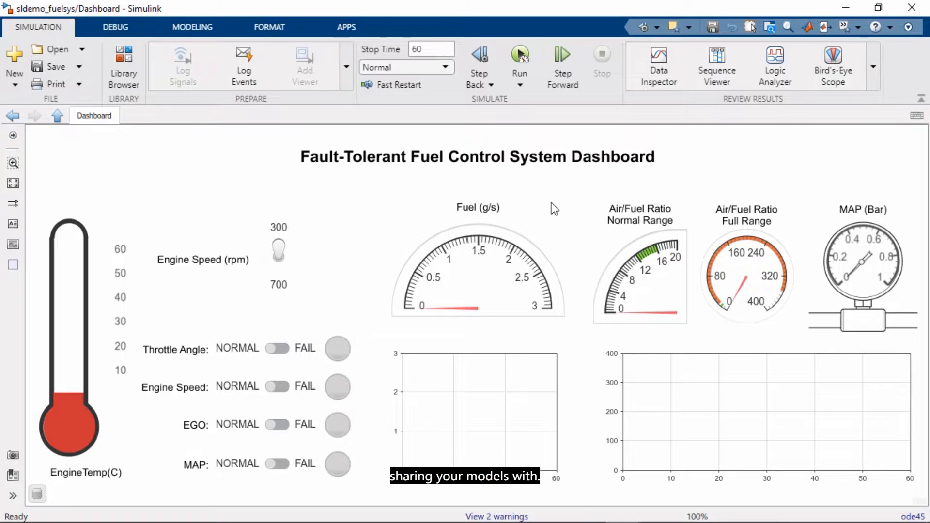
Run the sldemo_fuelsys dashboard model to start compiling the simulation.
{"action": "left_click", "coordinate": [519, 59]}
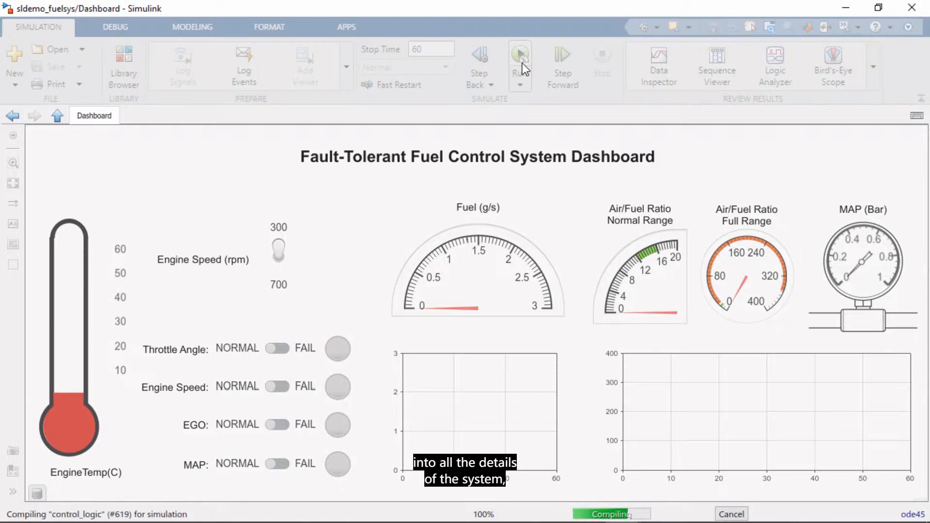
During simulation, set engine speed to 700, toggle throttle, MAP and EGO faults, then stop.
{"action": "left_click", "coordinate": [519, 53]}
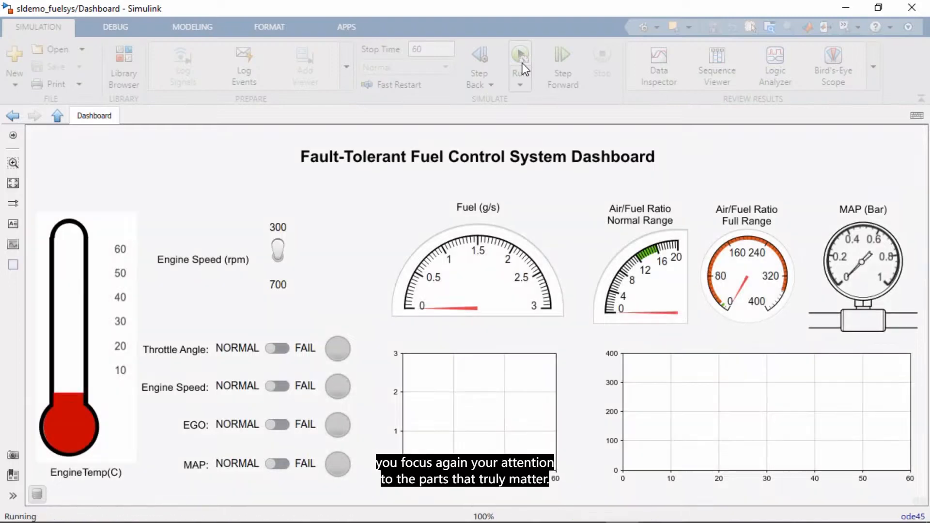
{"action": "left_click", "coordinate": [519, 57]}
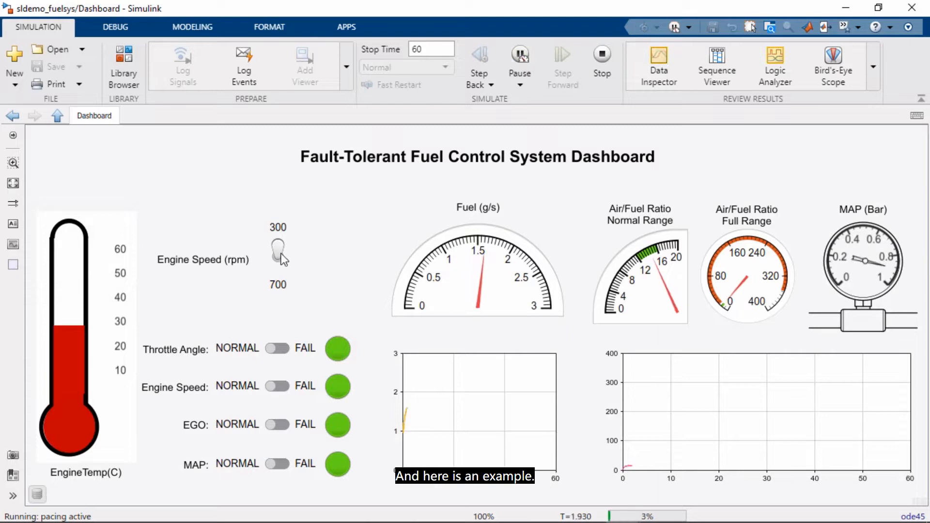
{"action": "left_click", "coordinate": [278, 259]}
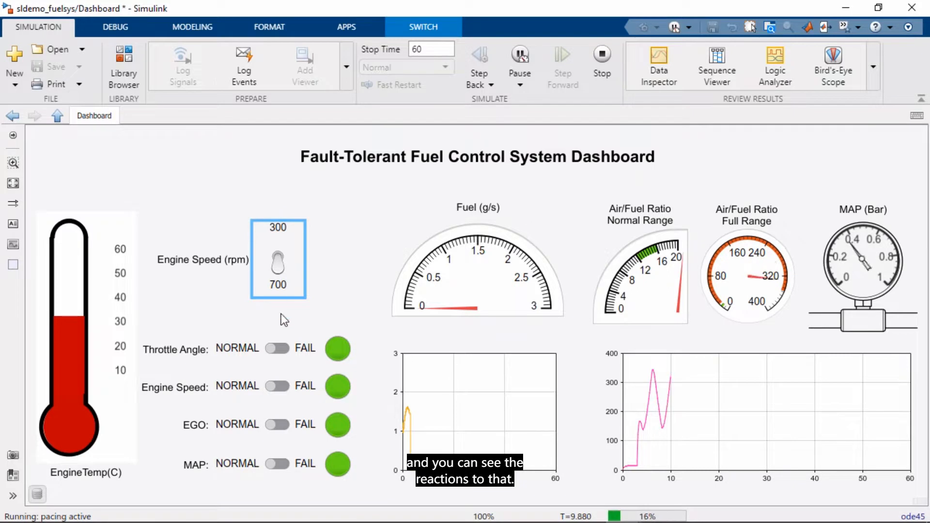
{"action": "left_click", "coordinate": [277, 348]}
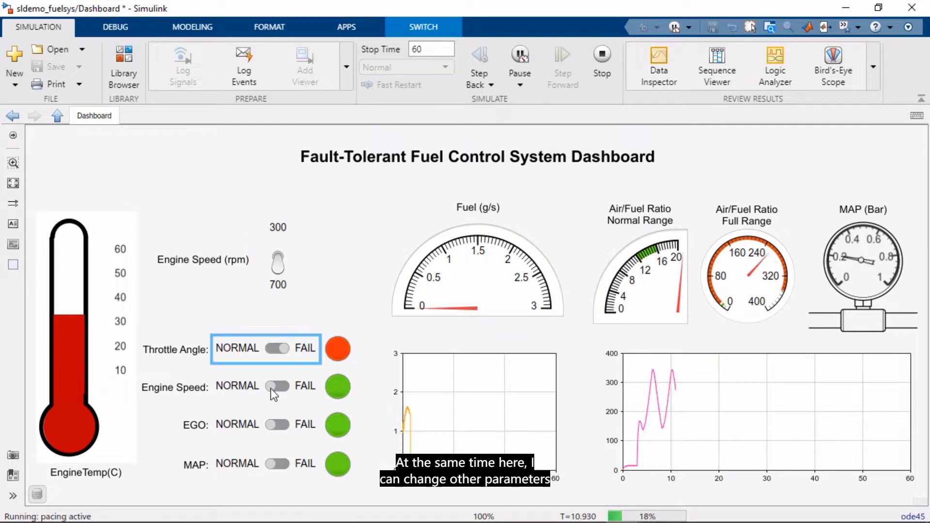
{"action": "left_click", "coordinate": [277, 386]}
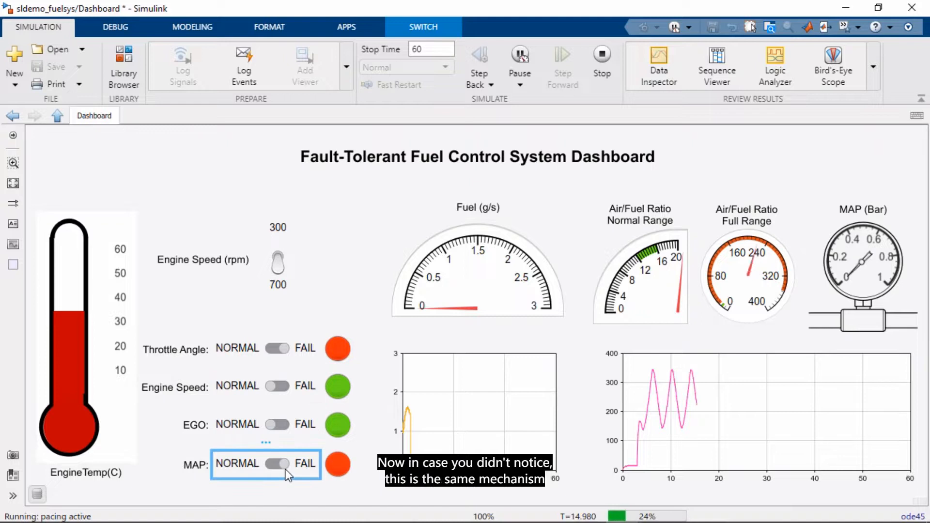
{"action": "left_click", "coordinate": [276, 424]}
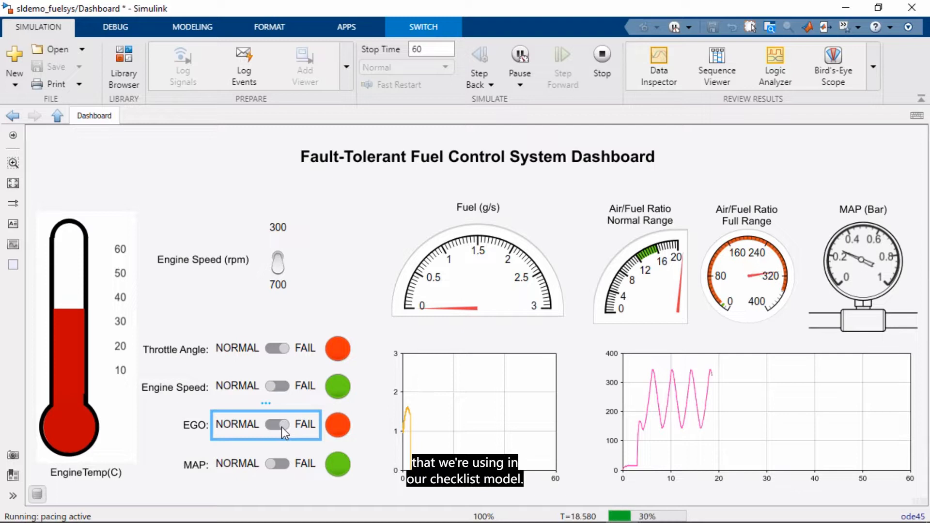
{"action": "left_click", "coordinate": [276, 424]}
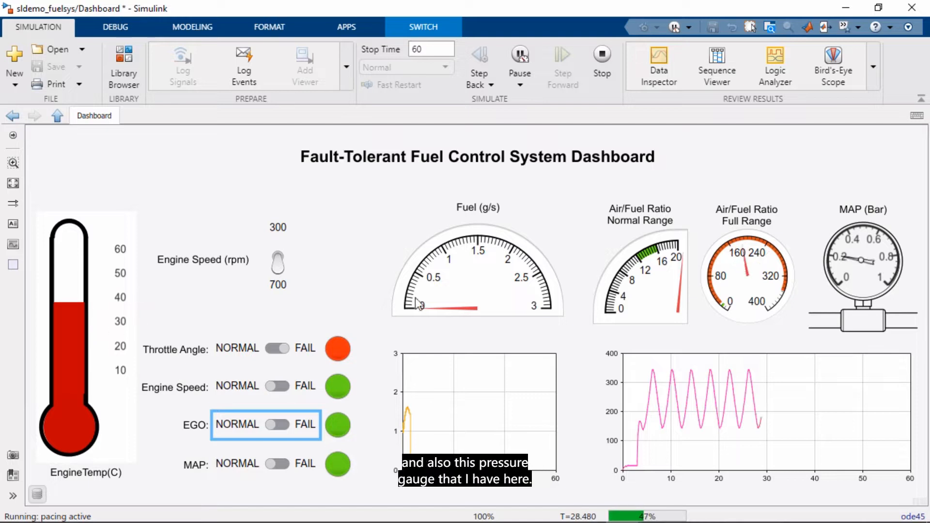
{"action": "mouse_move", "coordinate": [851, 270]}
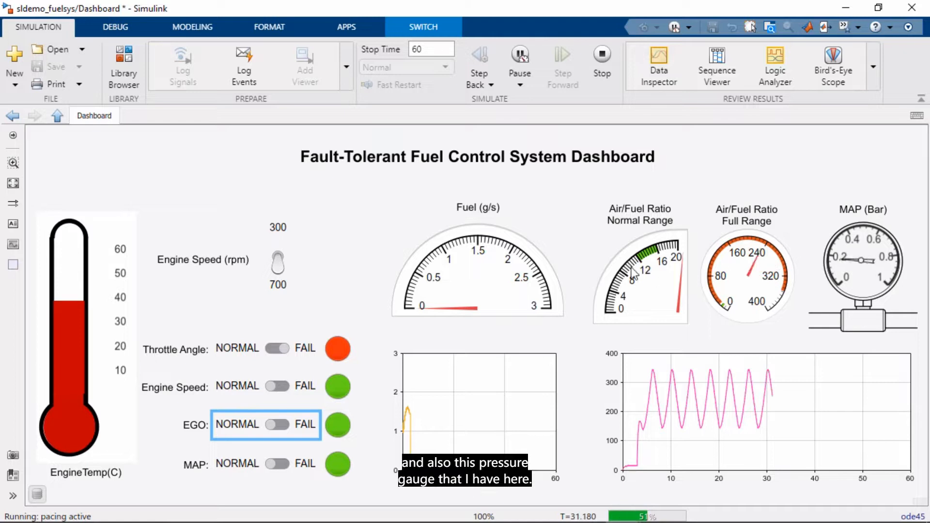
{"action": "mouse_move", "coordinate": [602, 59]}
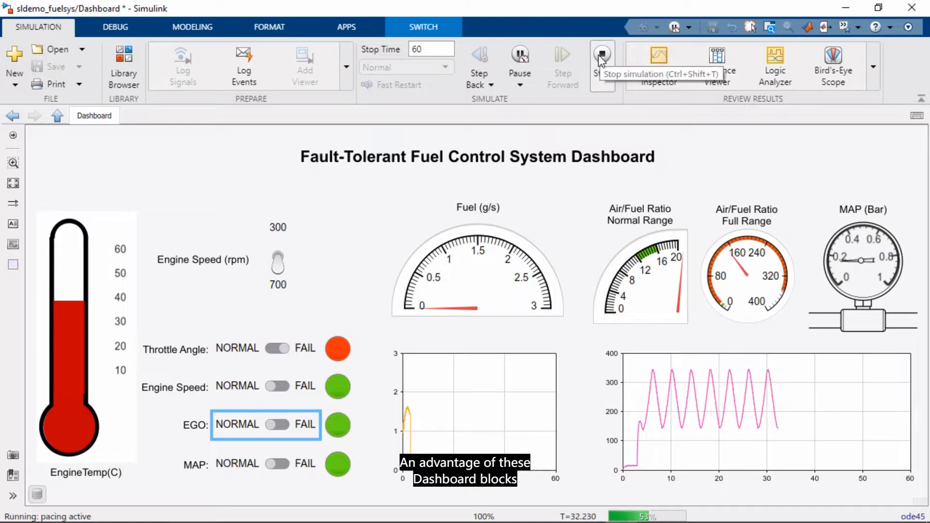
{"action": "left_click", "coordinate": [601, 60]}
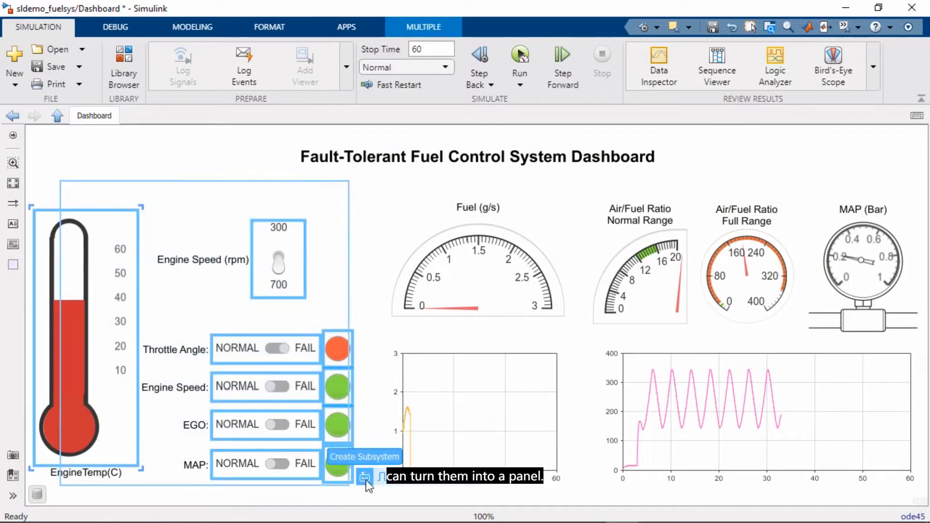
{"action": "mouse_move", "coordinate": [475, 483]}
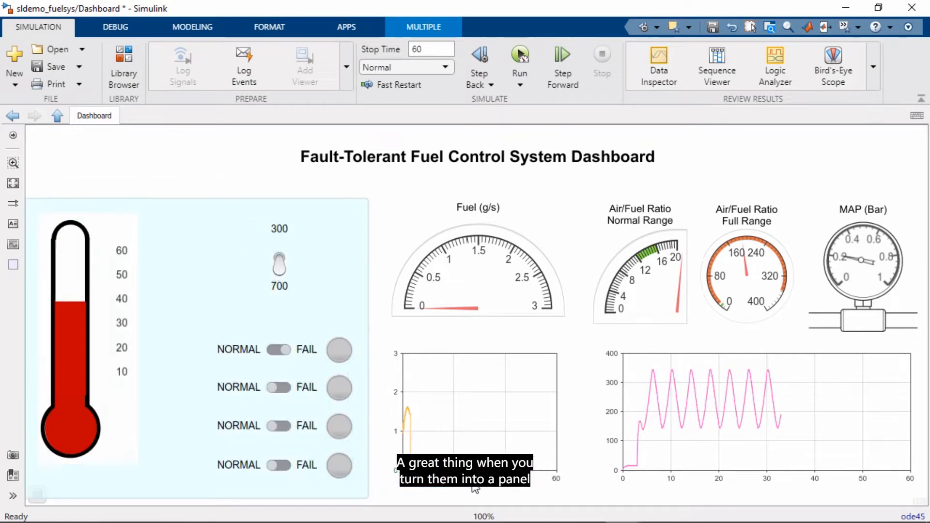
Collapse the sldemo_fuelsys dashboard panel to an icon and tick Share Models on the checklist.
{"action": "left_click", "coordinate": [477, 270]}
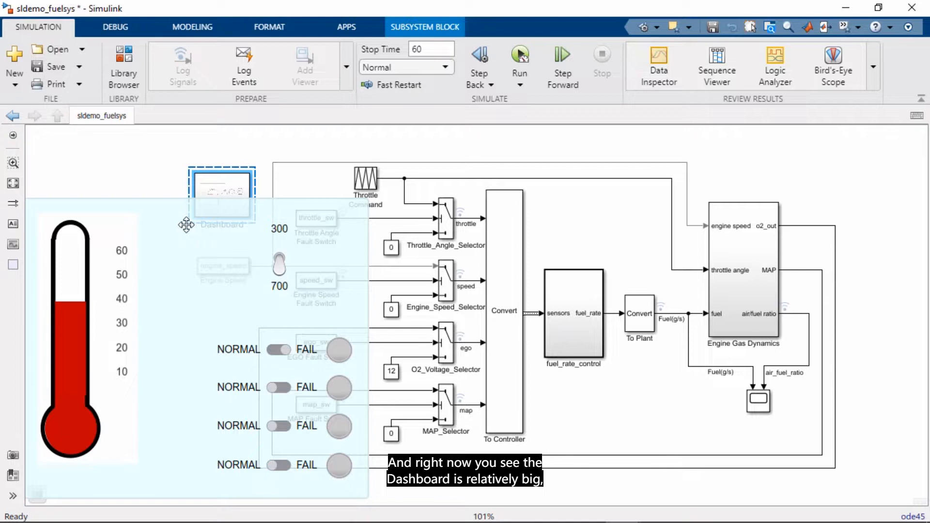
{"action": "mouse_move", "coordinate": [337, 207]}
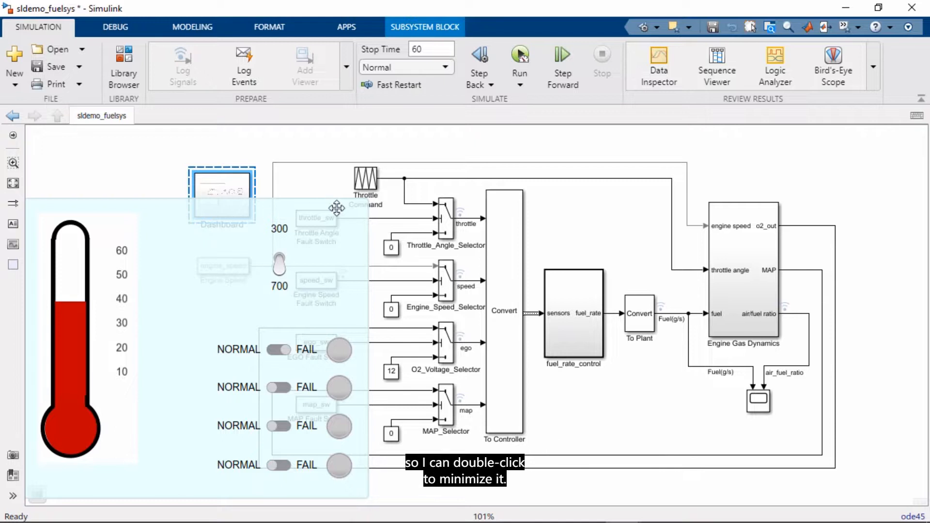
{"action": "double_click", "coordinate": [221, 196]}
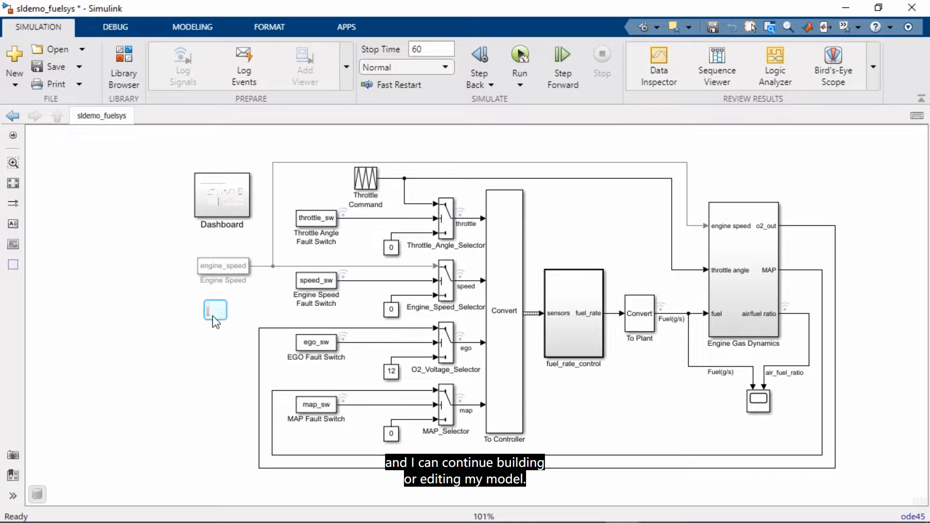
{"action": "mouse_move", "coordinate": [215, 314]}
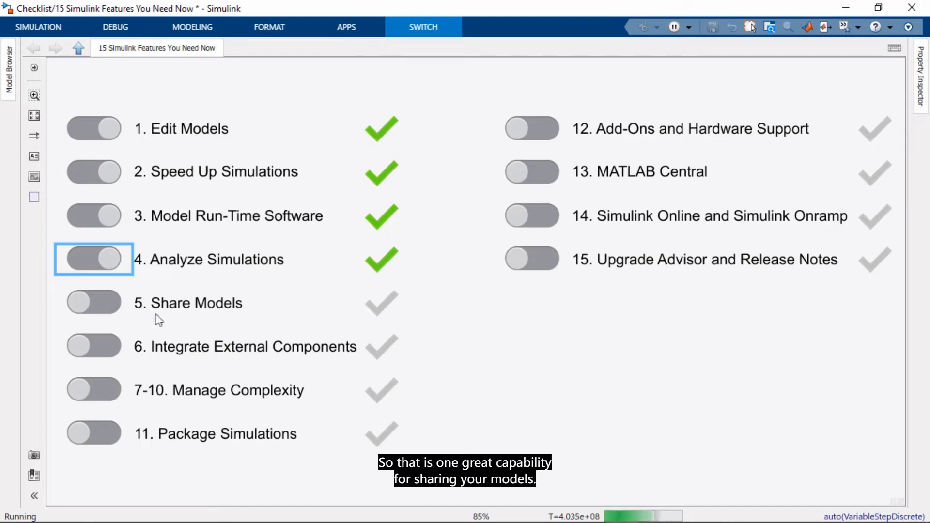
{"action": "left_click", "coordinate": [93, 303]}
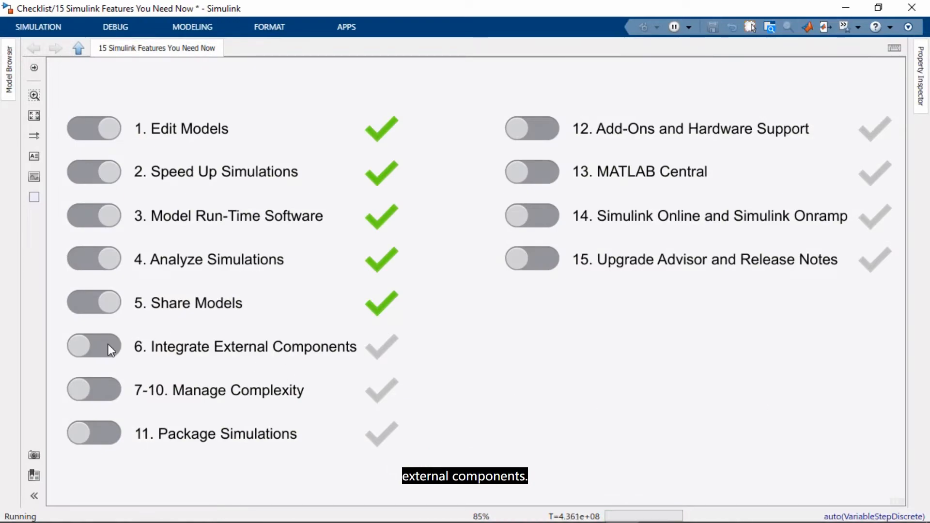
Tick item 6, Integrate External Components, as complete on the checklist.
{"action": "left_click", "coordinate": [93, 346]}
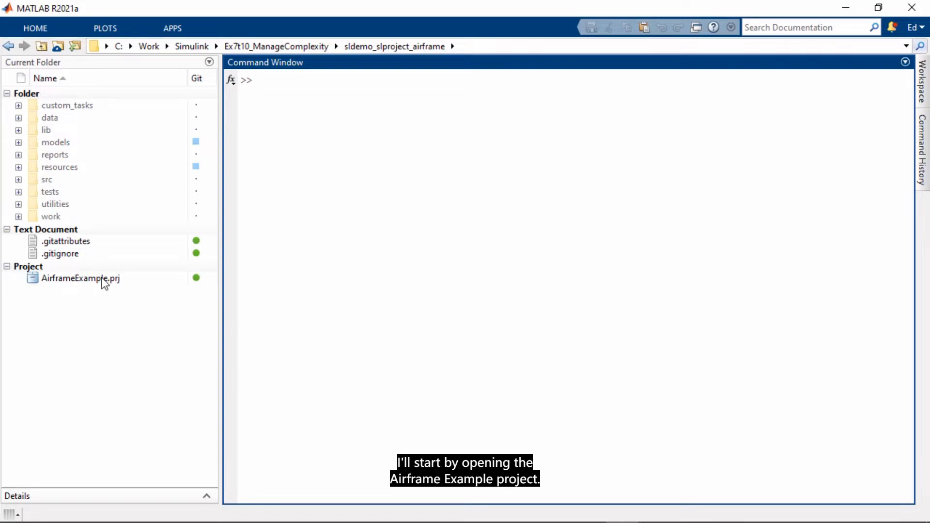
Open AirframeExample.prj and review its Share options such as Archive, Email and GitHub.
{"action": "double_click", "coordinate": [80, 278]}
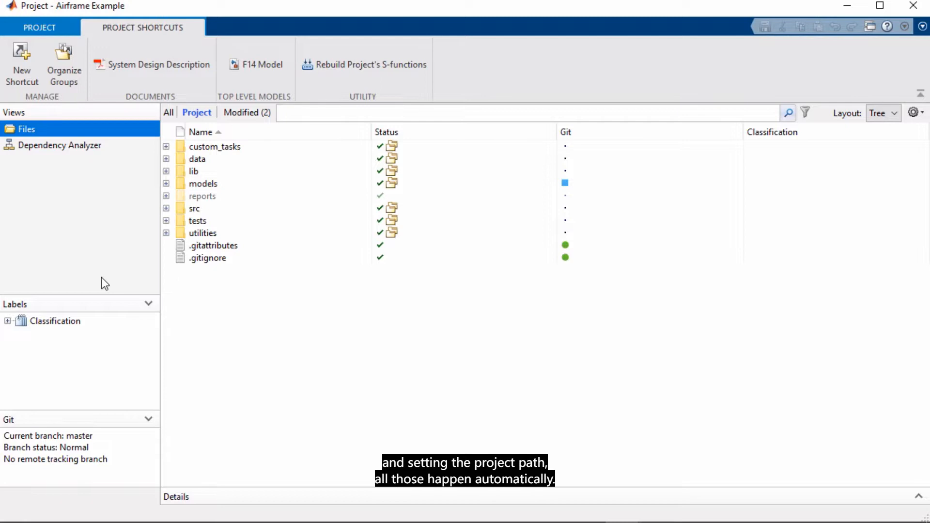
{"action": "mouse_move", "coordinate": [169, 82]}
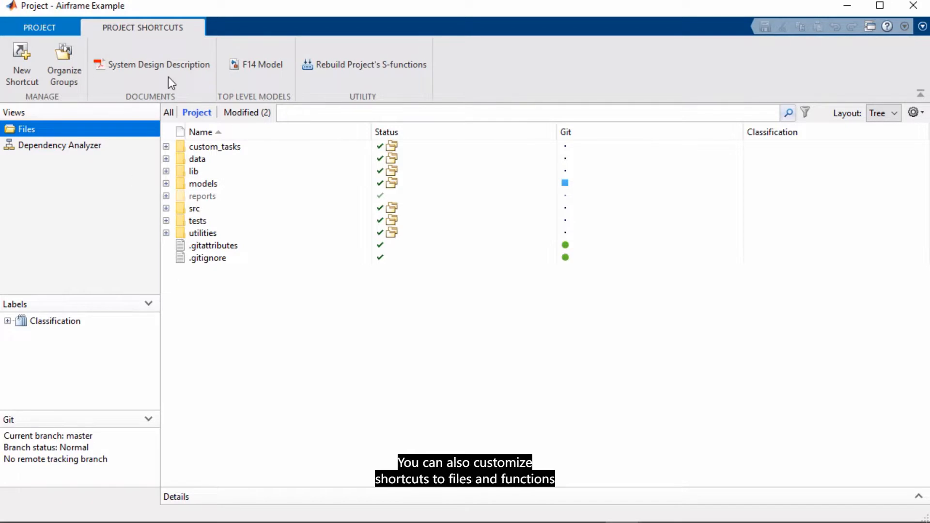
{"action": "mouse_move", "coordinate": [285, 79]}
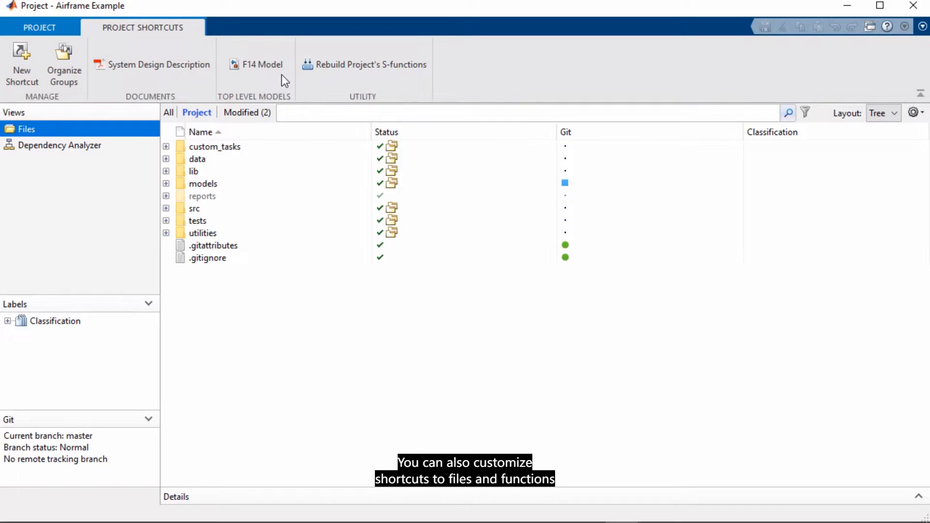
{"action": "mouse_move", "coordinate": [259, 63]}
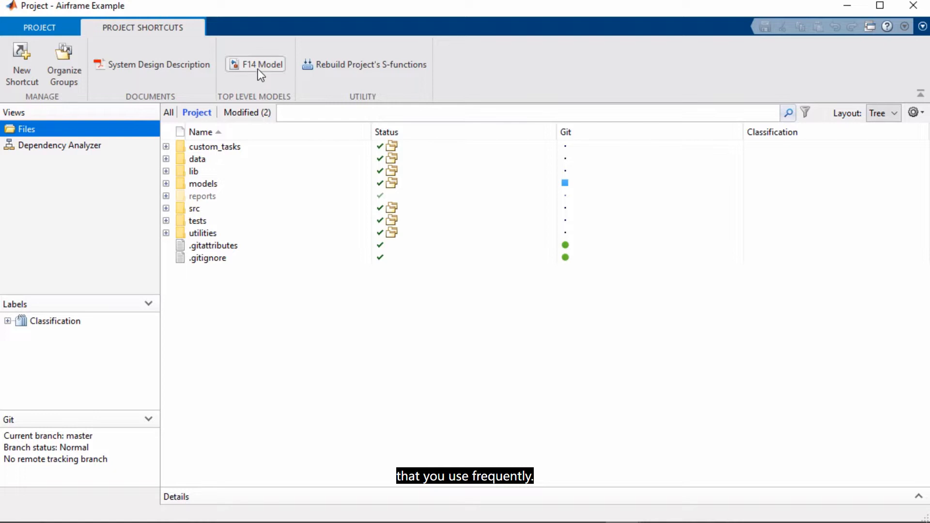
{"action": "left_click", "coordinate": [40, 27]}
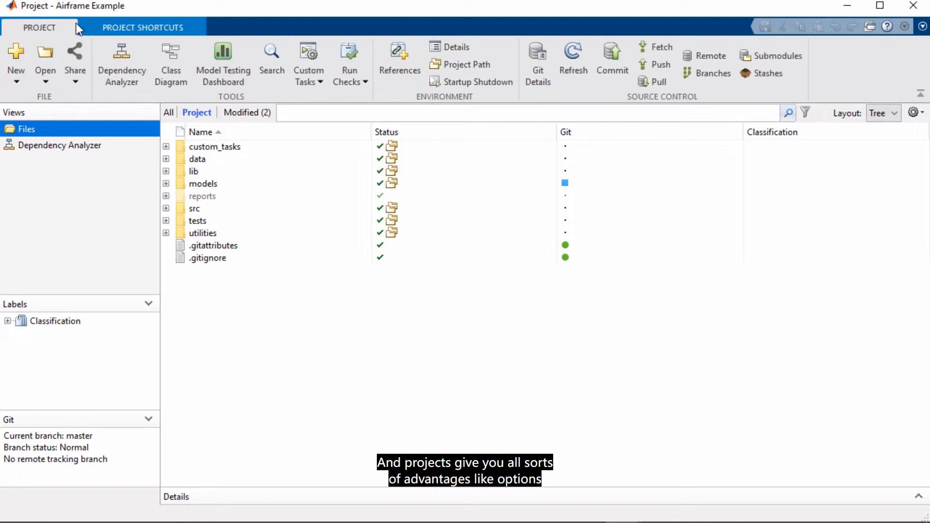
{"action": "left_click", "coordinate": [74, 59]}
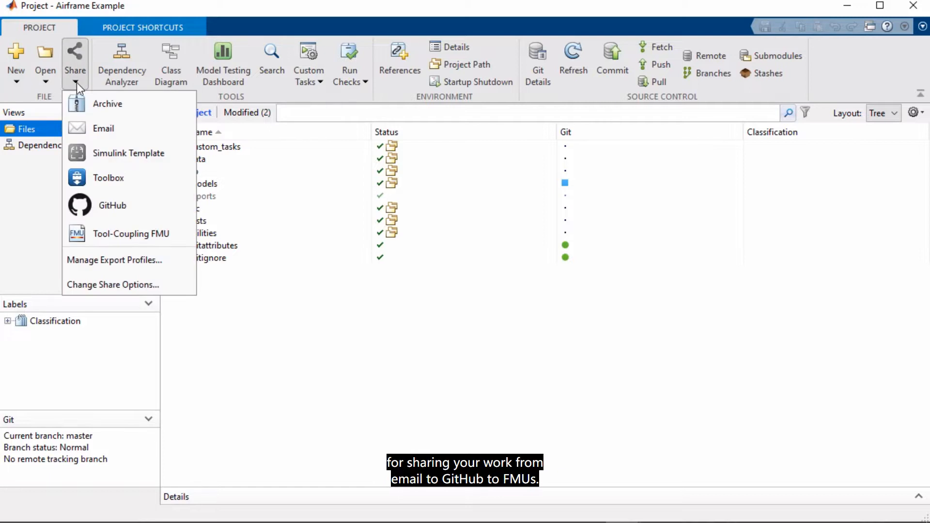
{"action": "mouse_move", "coordinate": [82, 230]}
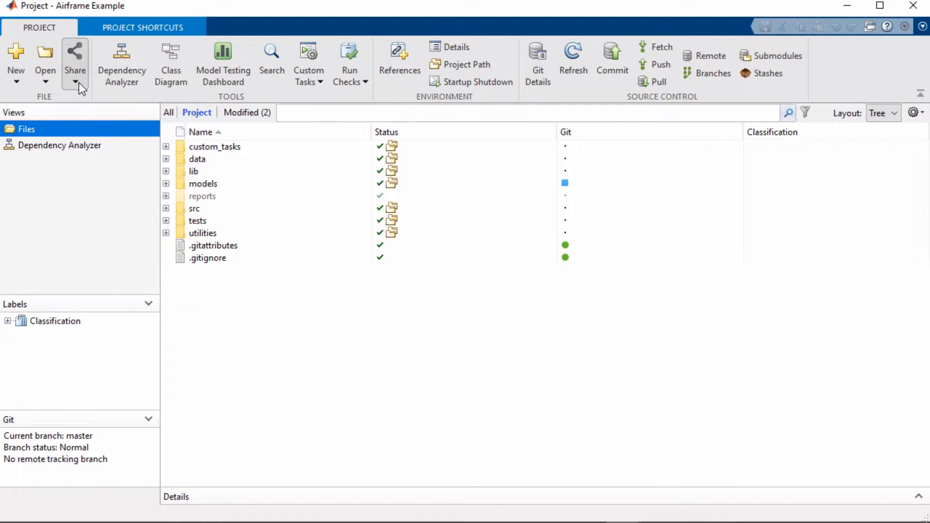
{"action": "mouse_move", "coordinate": [121, 63]}
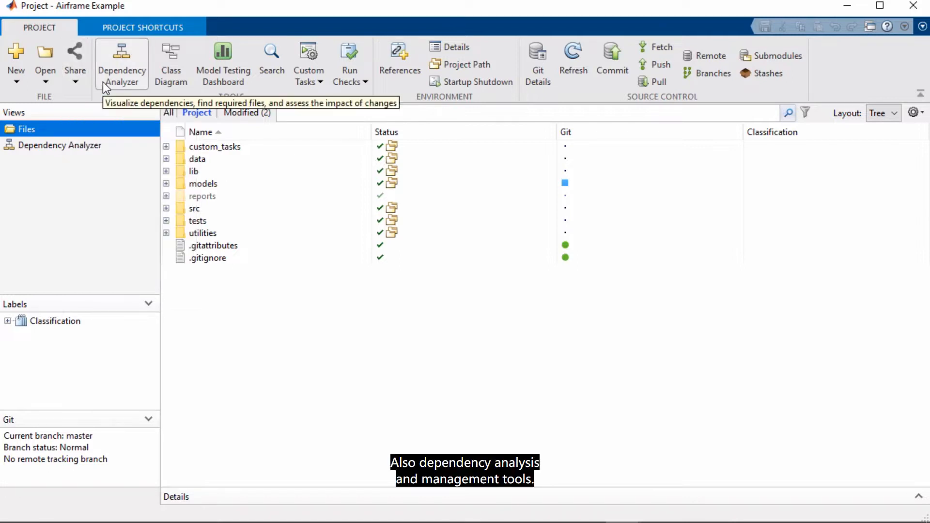
{"action": "mouse_move", "coordinate": [223, 62]}
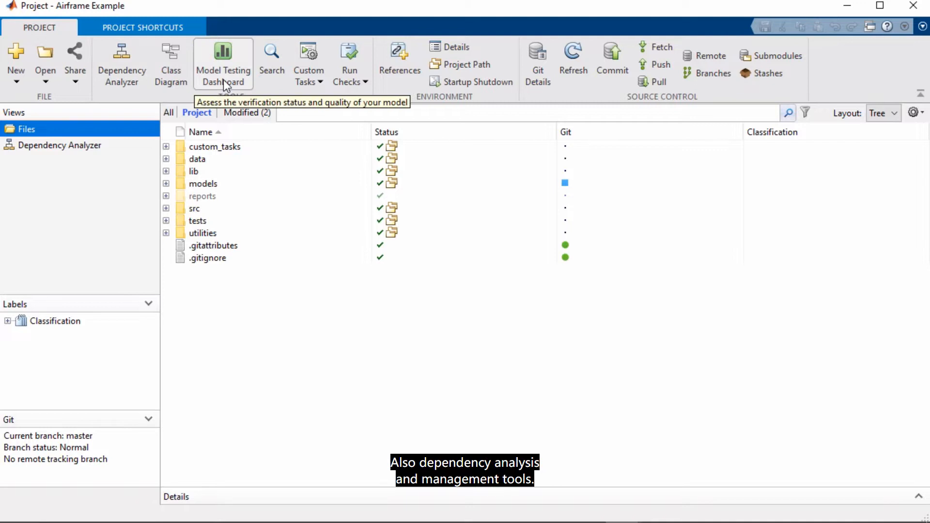
{"action": "mouse_move", "coordinate": [349, 63]}
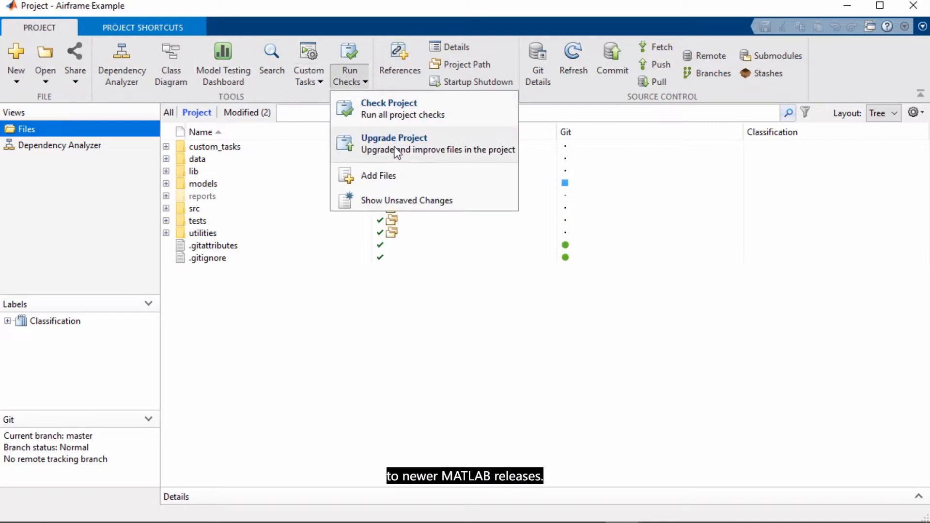
{"action": "mouse_move", "coordinate": [343, 147]}
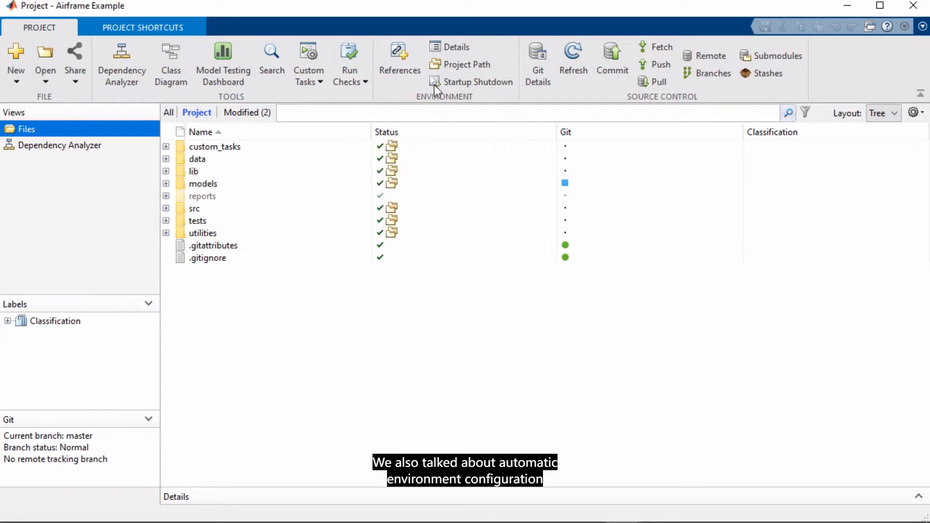
{"action": "mouse_move", "coordinate": [476, 82]}
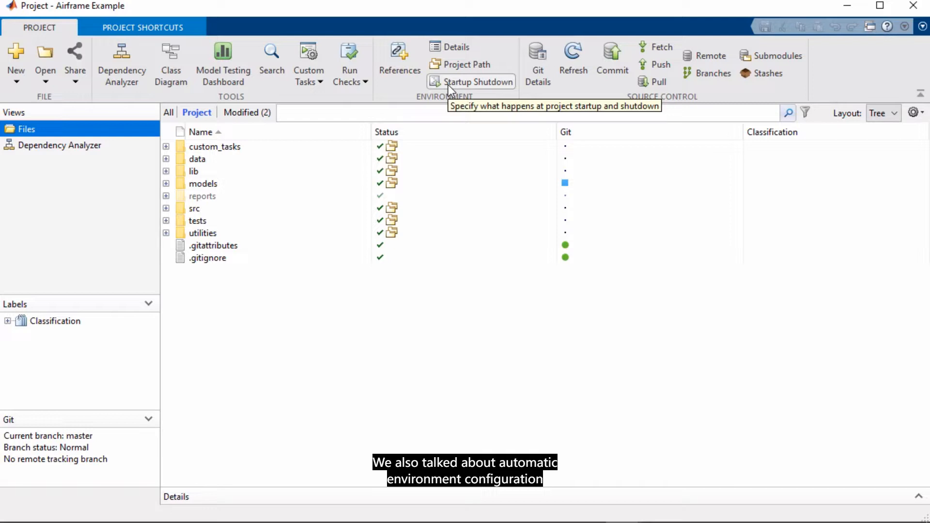
{"action": "mouse_move", "coordinate": [462, 63]}
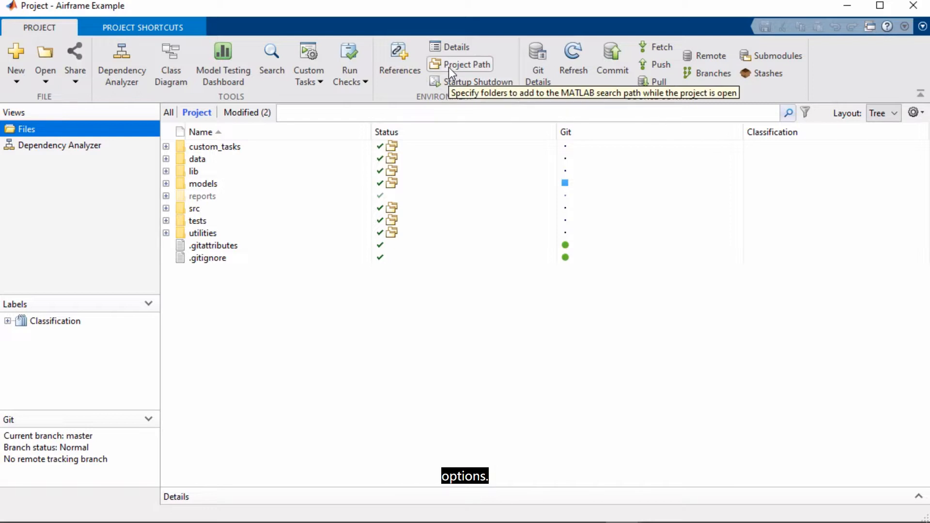
{"action": "mouse_move", "coordinate": [602, 68]}
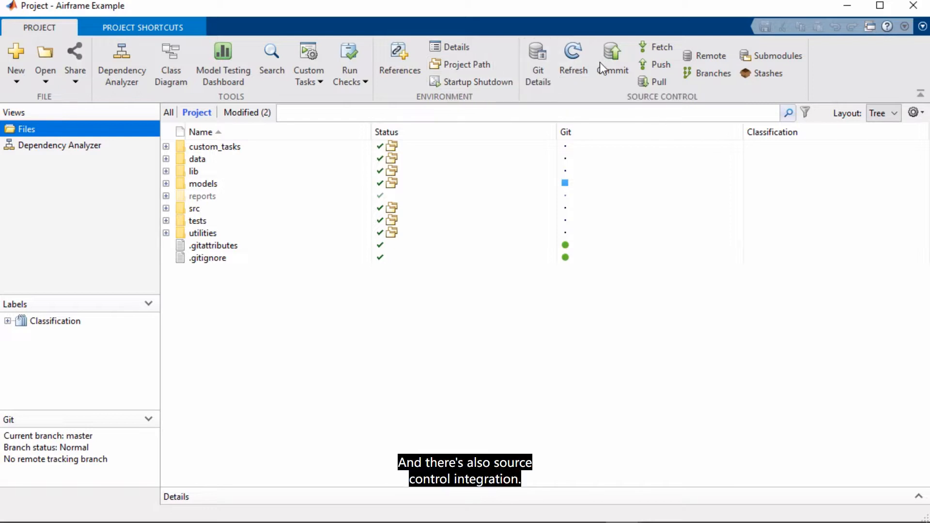
{"action": "mouse_move", "coordinate": [712, 73]}
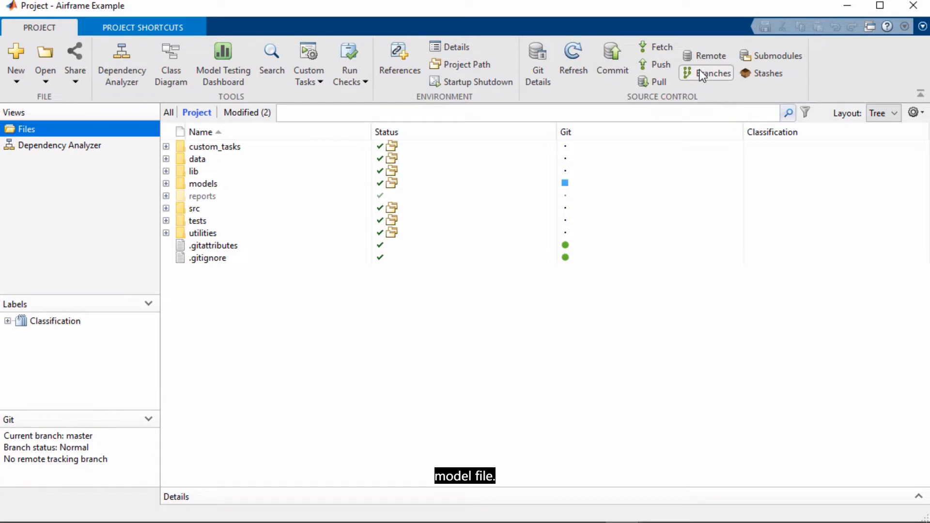
Review the Branch2 and Branch1 histories, then merge Branch1 into Branch2.
{"action": "left_click", "coordinate": [712, 65]}
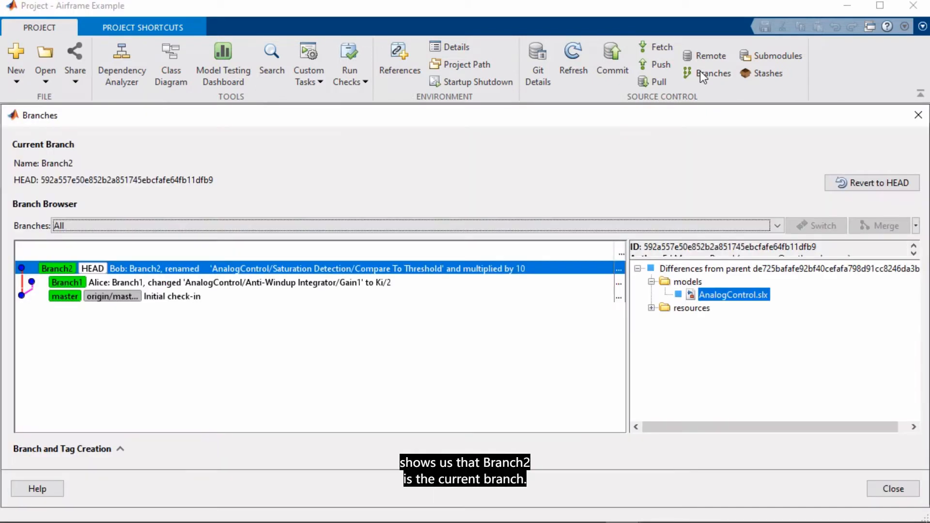
{"action": "mouse_move", "coordinate": [712, 73]}
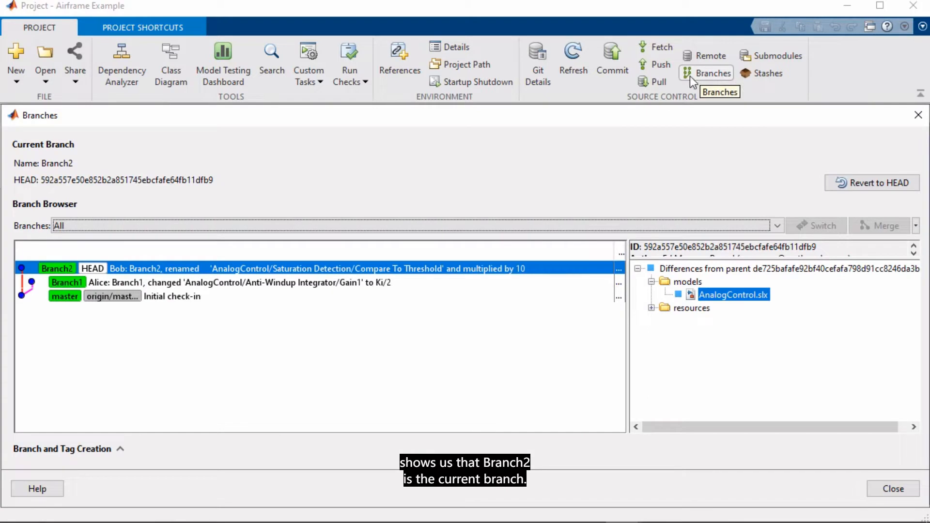
{"action": "mouse_move", "coordinate": [644, 231]}
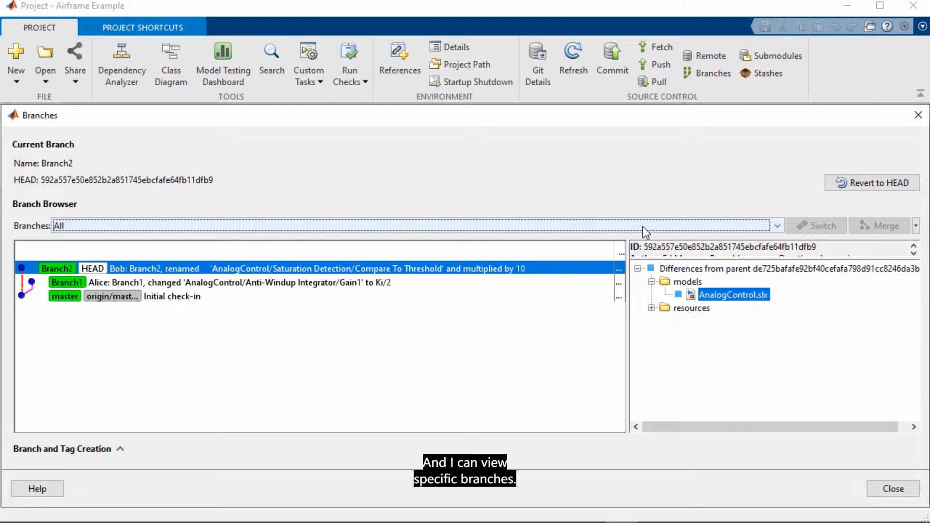
{"action": "left_click", "coordinate": [774, 225]}
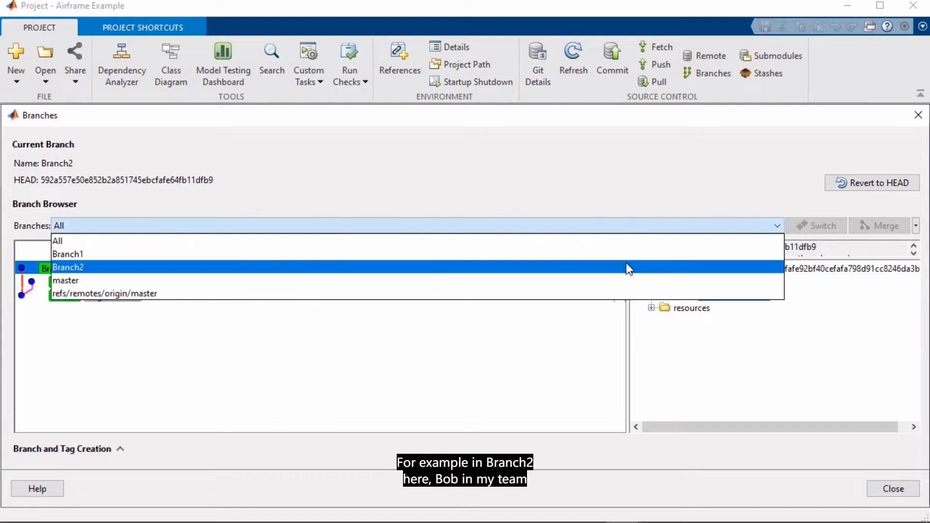
{"action": "left_click", "coordinate": [67, 266]}
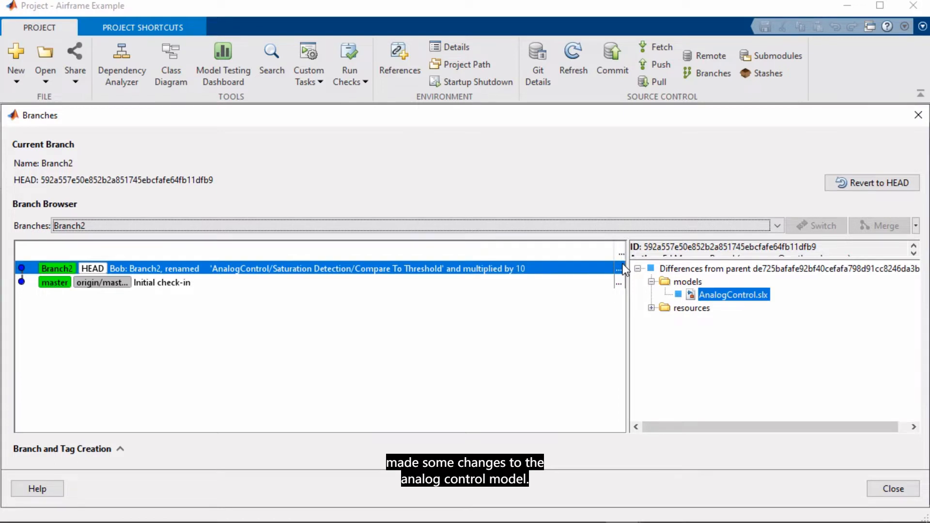
{"action": "left_click", "coordinate": [774, 225]}
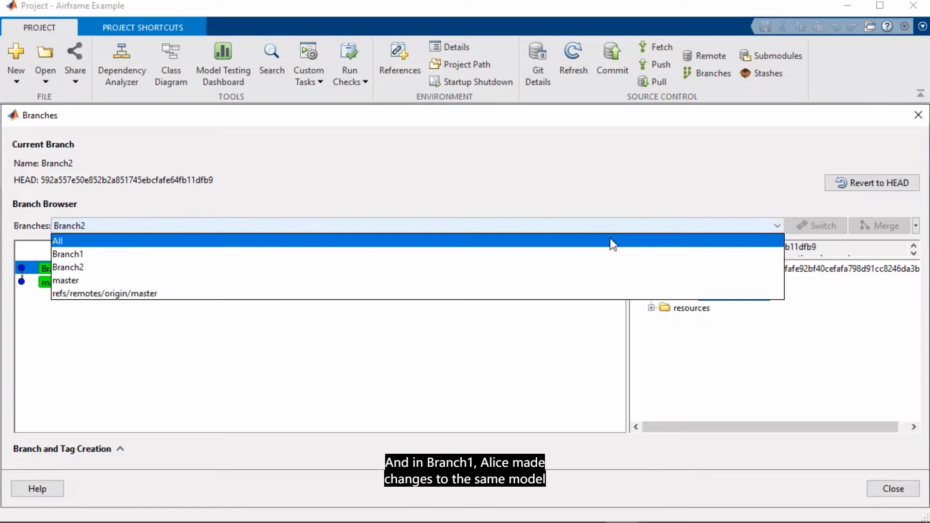
{"action": "left_click", "coordinate": [68, 253]}
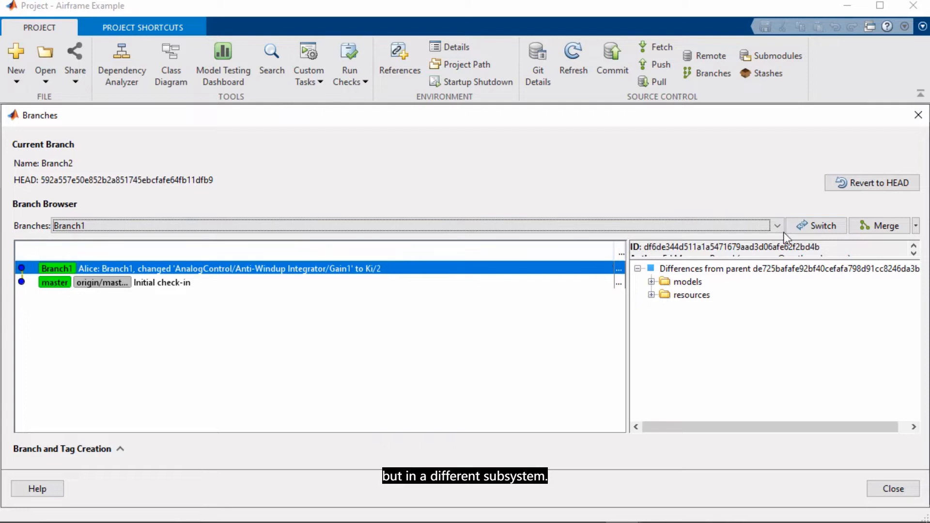
{"action": "left_click", "coordinate": [879, 225]}
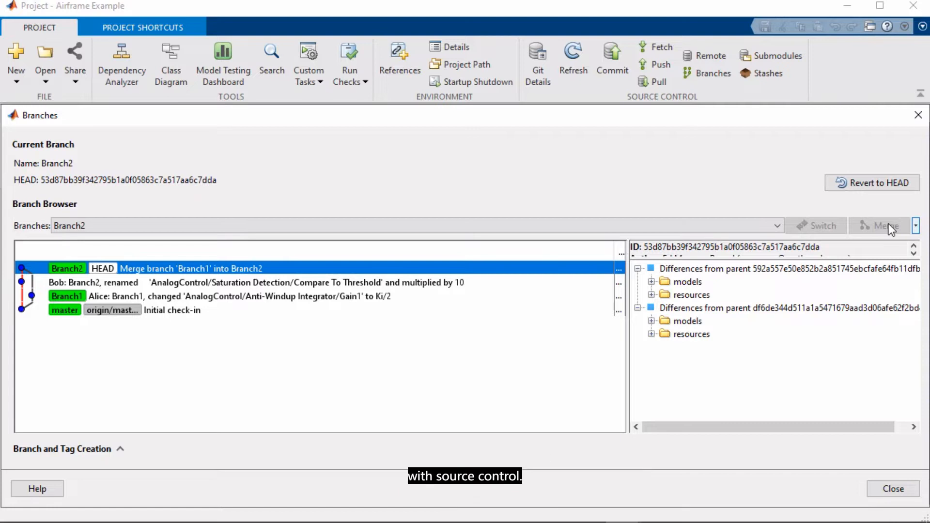
{"action": "left_click", "coordinate": [893, 488]}
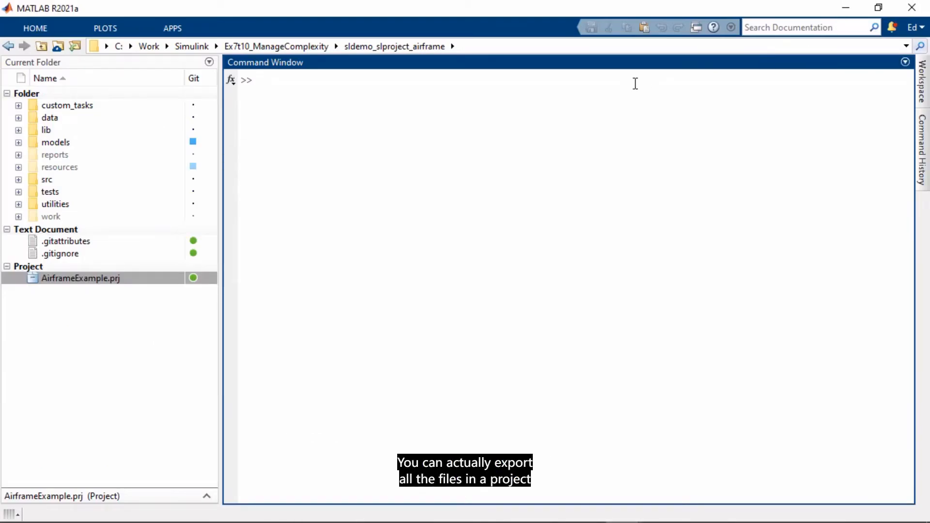
Export the current project to AirframeInR2014b for R2014b using Simulink.exportToVersion.
{"action": "type", "text": "Simulink.ex"}
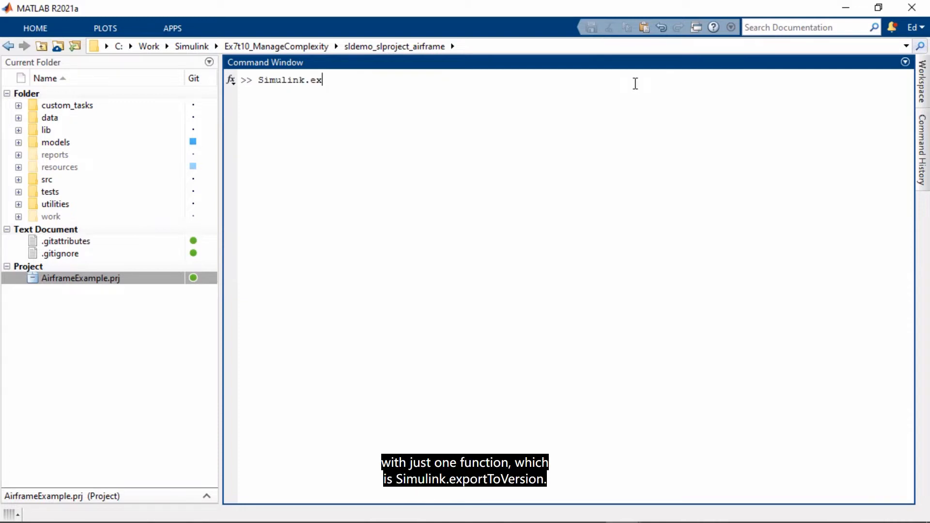
{"action": "type", "text": "port"}
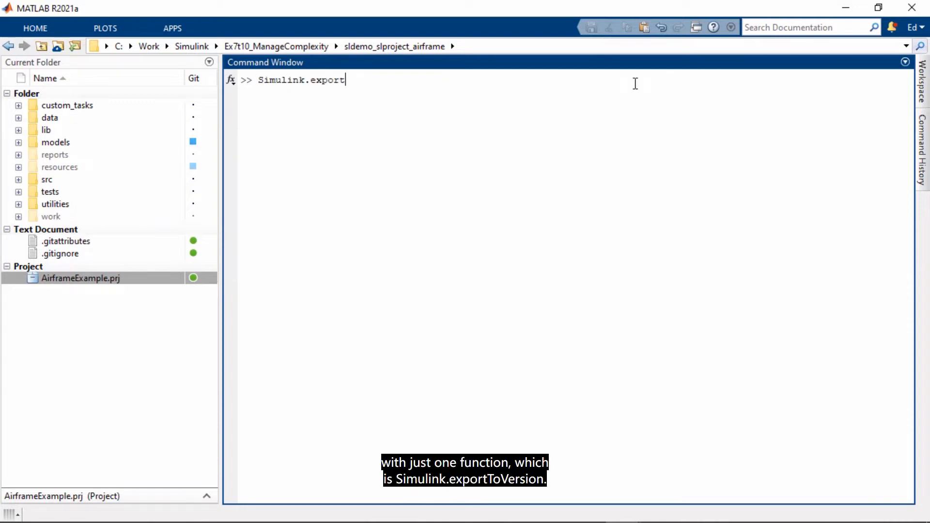
{"action": "type", "text": "ToVersion"}
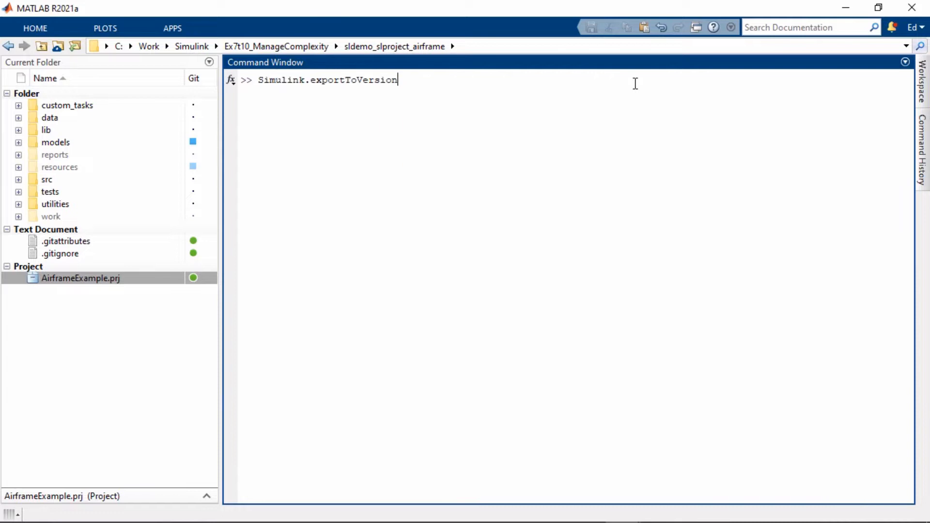
{"action": "type", "text": "("}
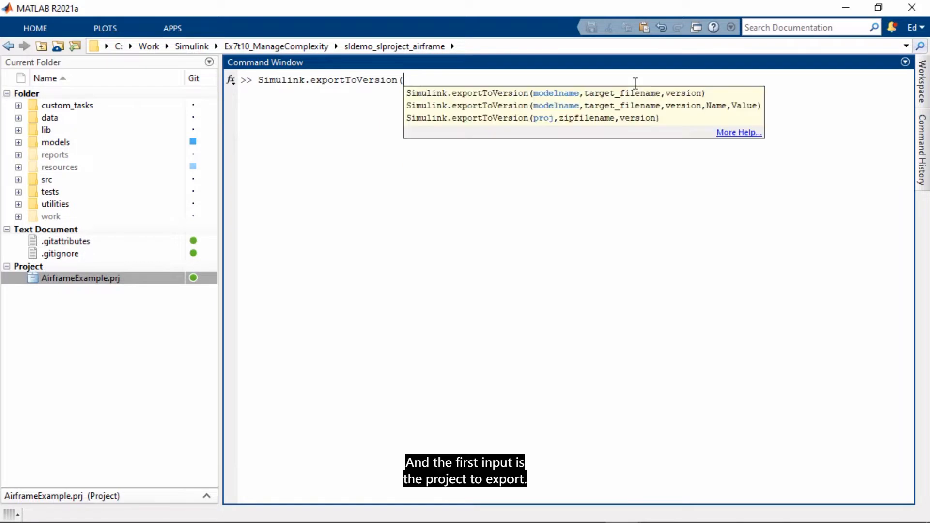
{"action": "type", "text": "curre"}
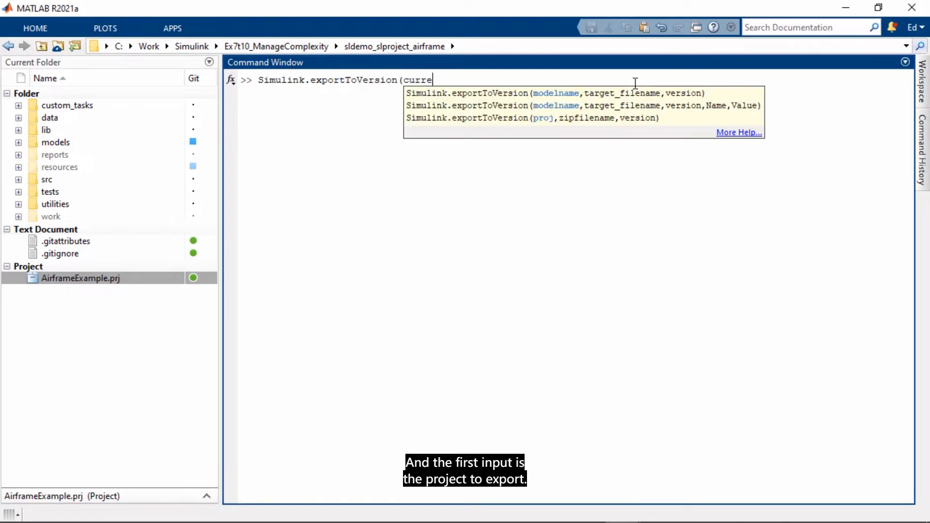
{"action": "type", "text": "ntProject"}
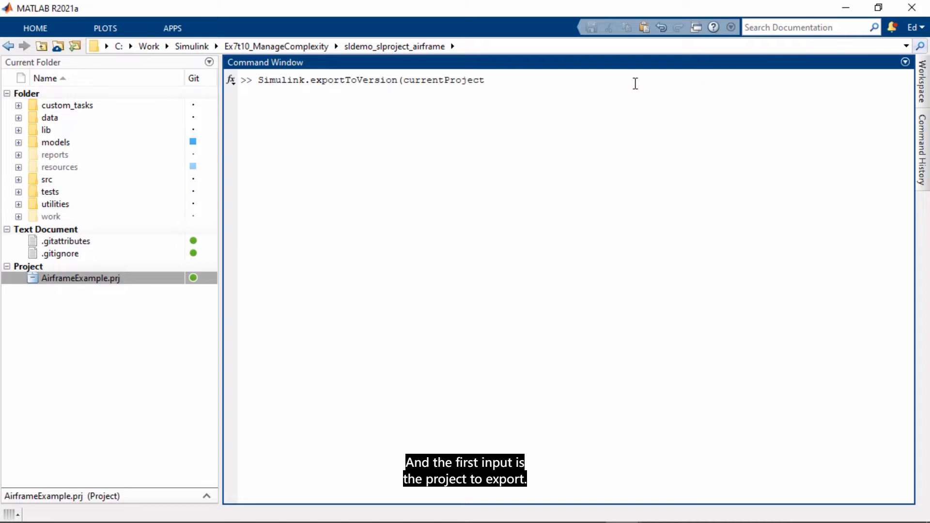
{"action": "type", "text": ",'Airfr"}
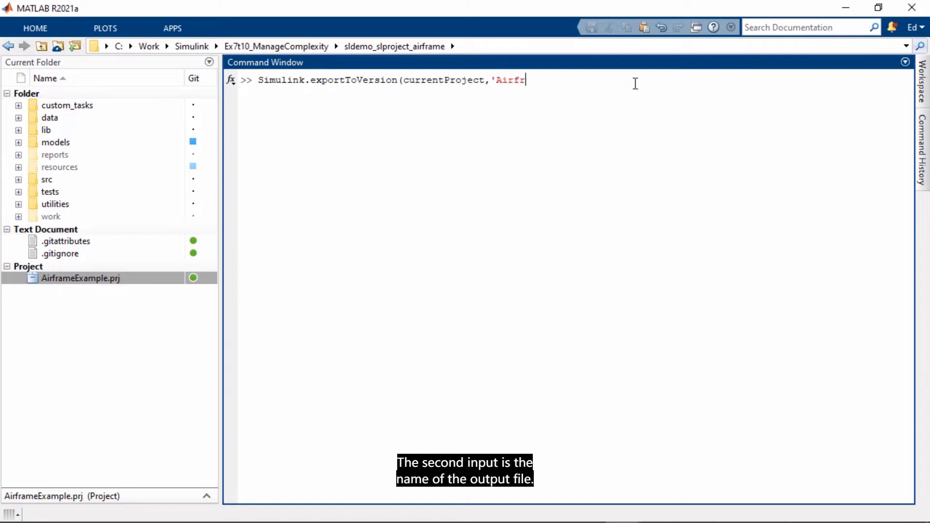
{"action": "type", "text": "ameInR2014"}
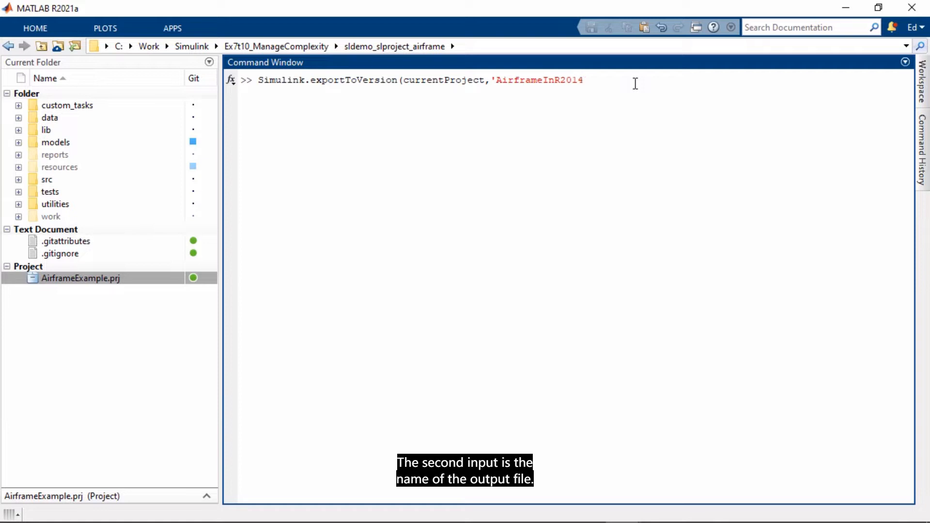
{"action": "type", "text": "b',R2"}
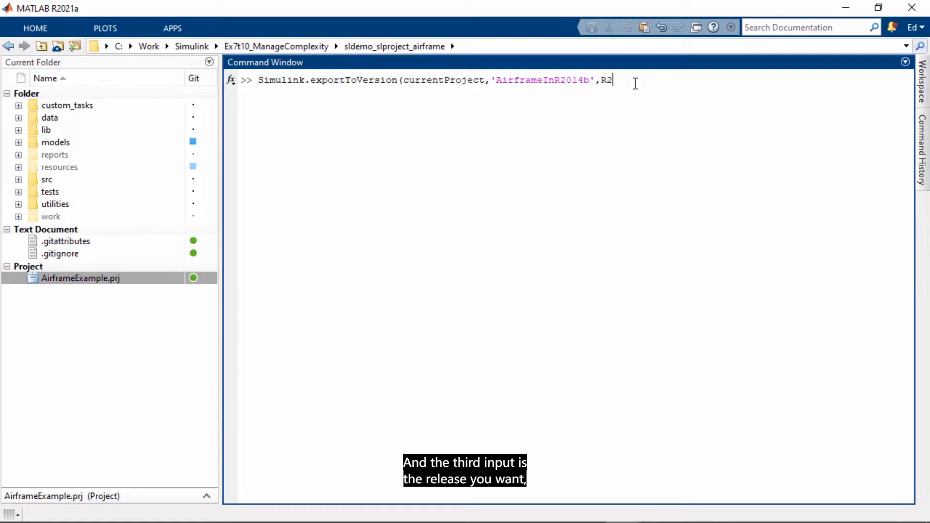
{"action": "type", "text": "014b'"}
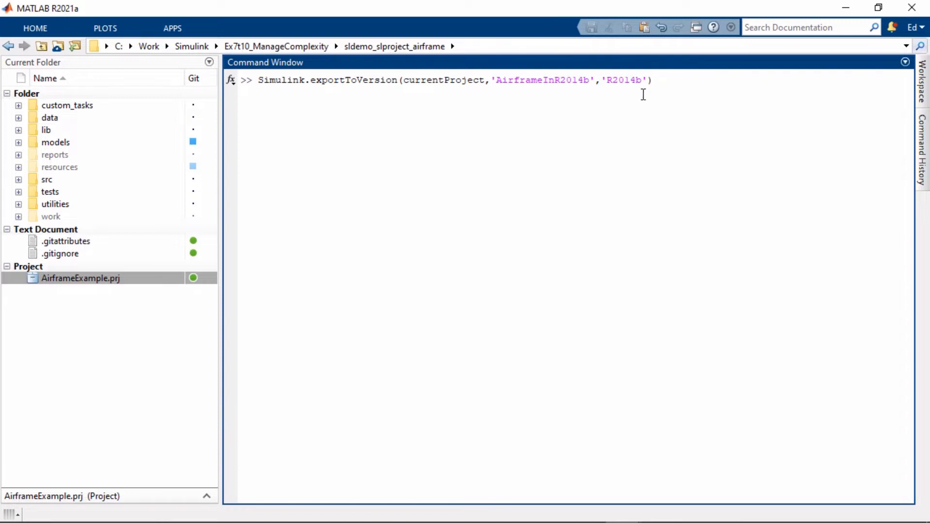
{"action": "key", "text": "Return"}
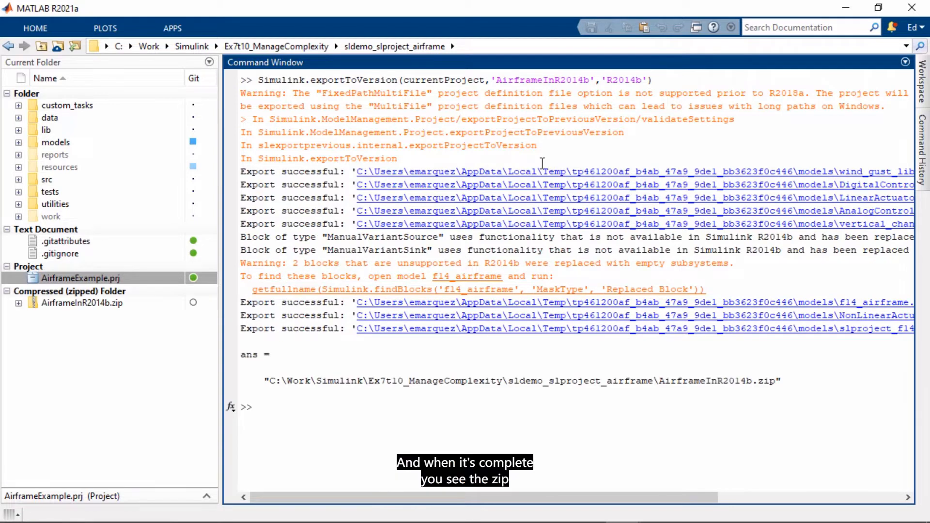
{"action": "left_click", "coordinate": [82, 302]}
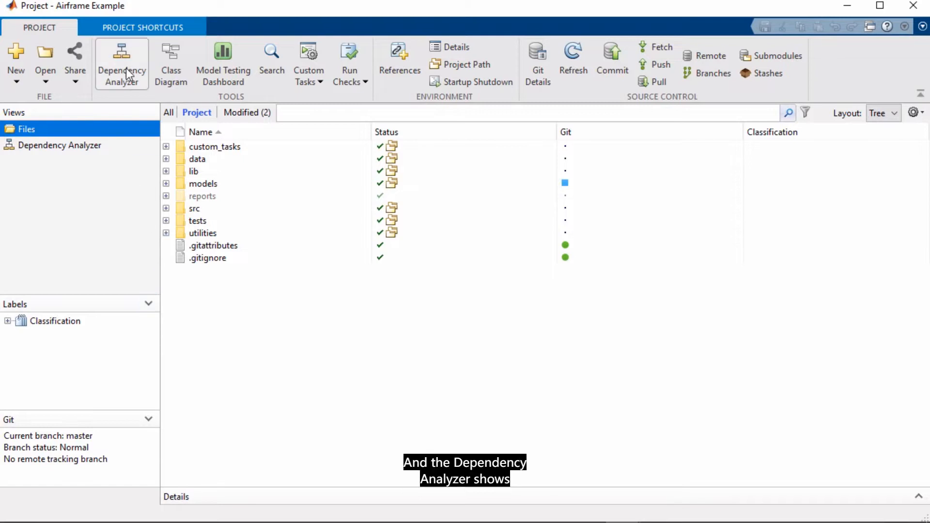
Hide source and other file types, then show only files NonLinearActuator.slx requires.
{"action": "left_click", "coordinate": [121, 63]}
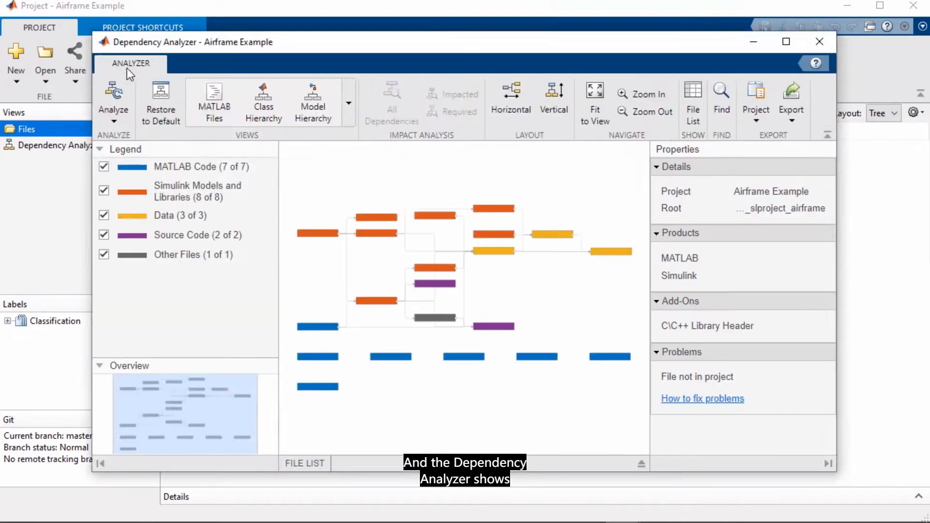
{"action": "left_click", "coordinate": [785, 41]}
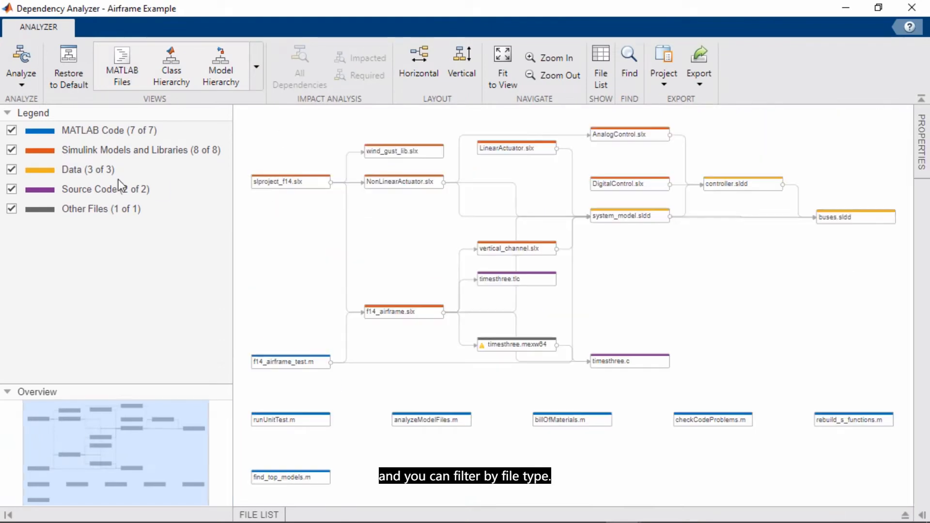
{"action": "left_click", "coordinate": [11, 188]}
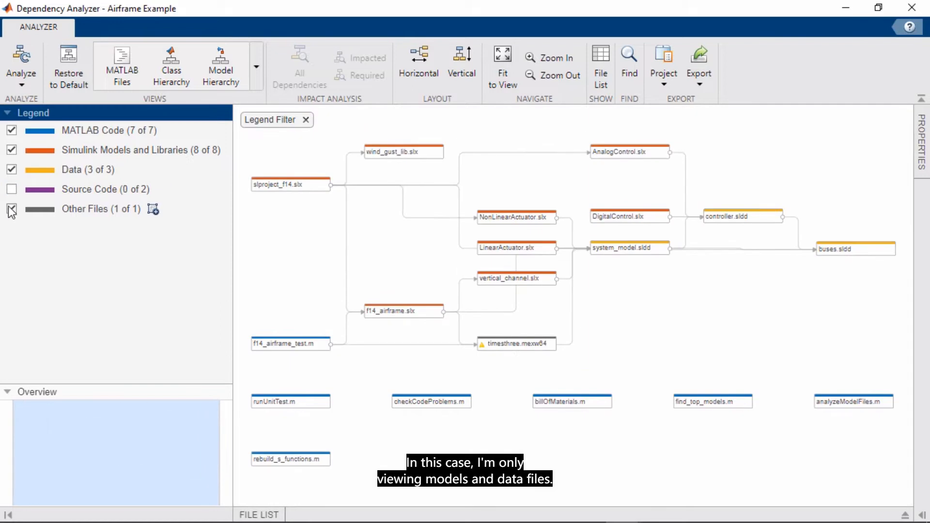
{"action": "left_click", "coordinate": [11, 129]}
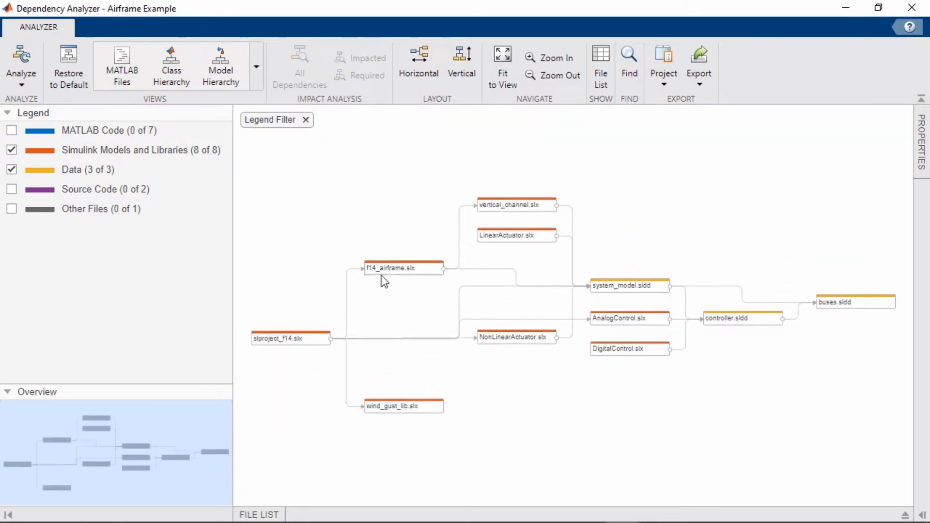
{"action": "left_click", "coordinate": [516, 337]}
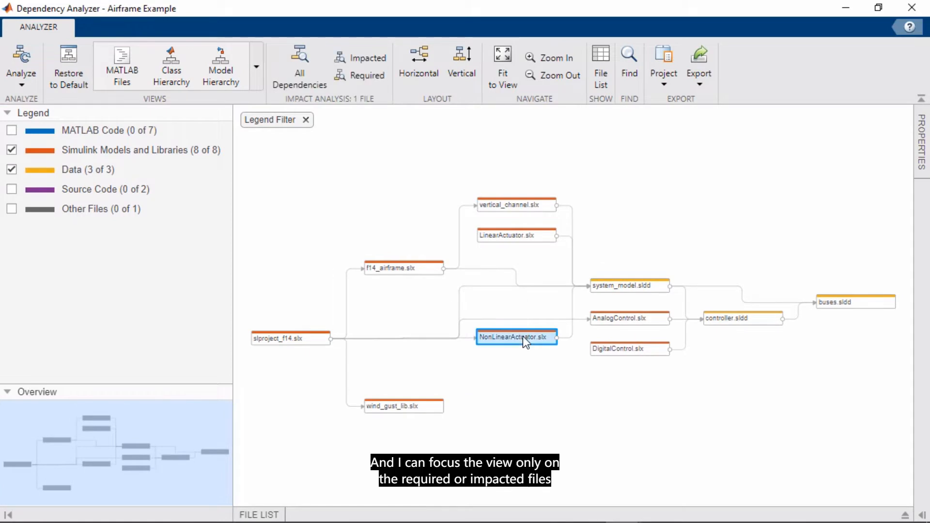
{"action": "mouse_move", "coordinate": [380, 89]}
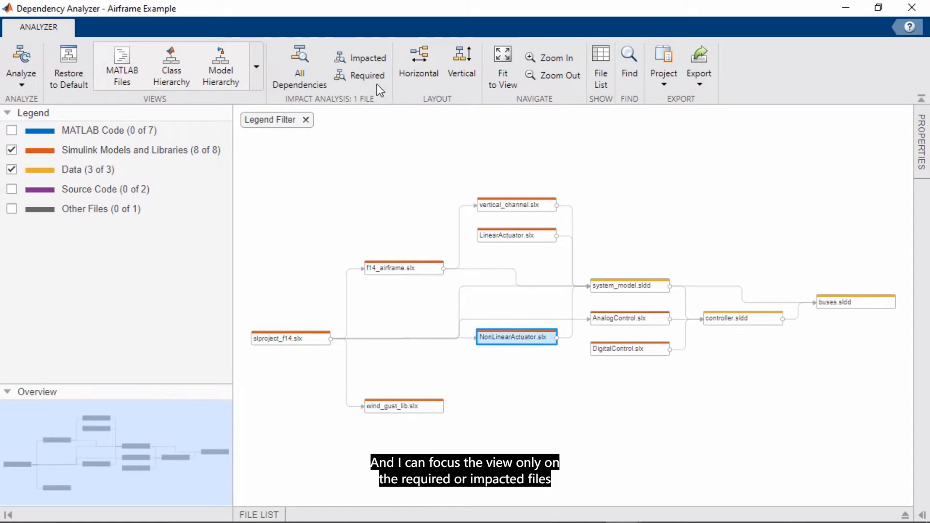
{"action": "left_click", "coordinate": [368, 76]}
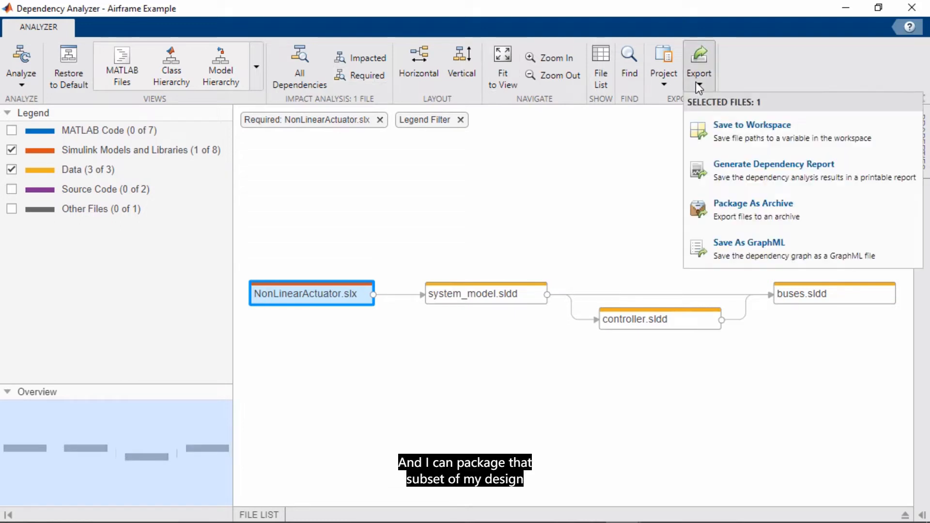
{"action": "mouse_move", "coordinate": [735, 170]}
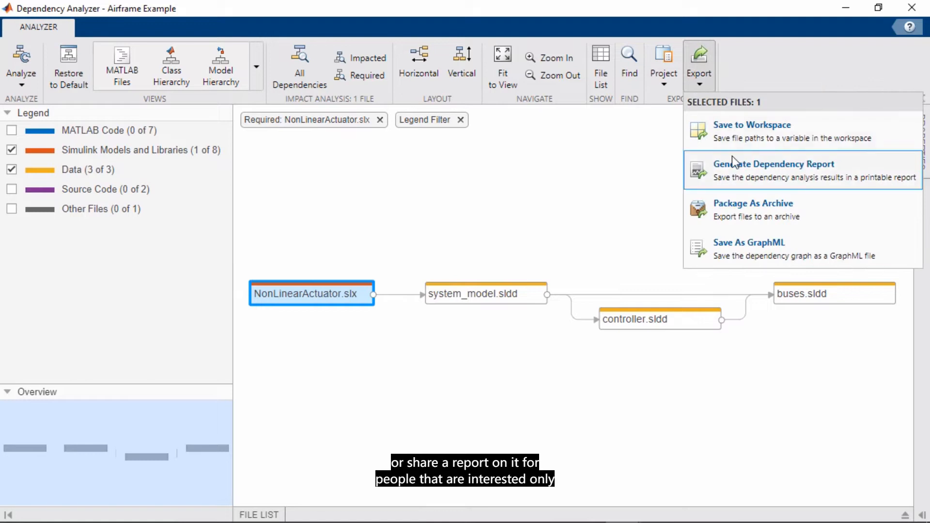
{"action": "mouse_move", "coordinate": [764, 209]}
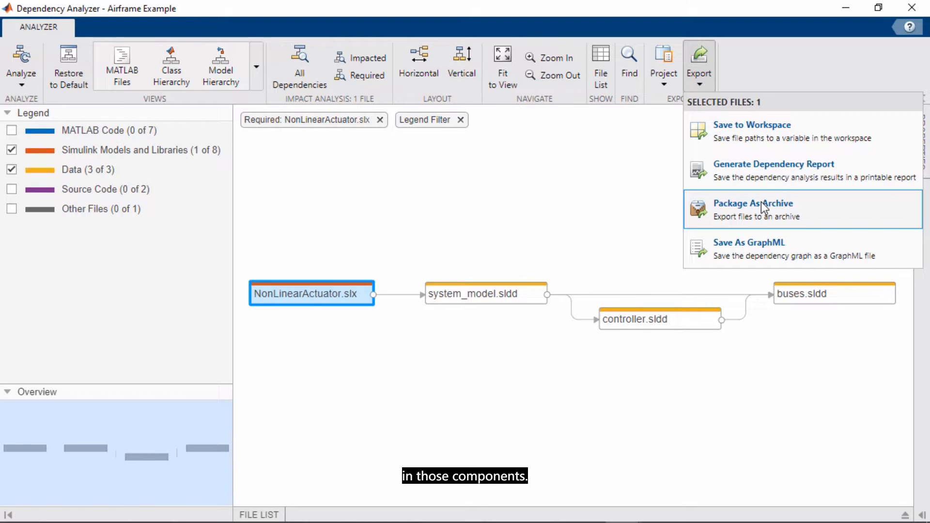
{"action": "mouse_move", "coordinate": [551, 212]}
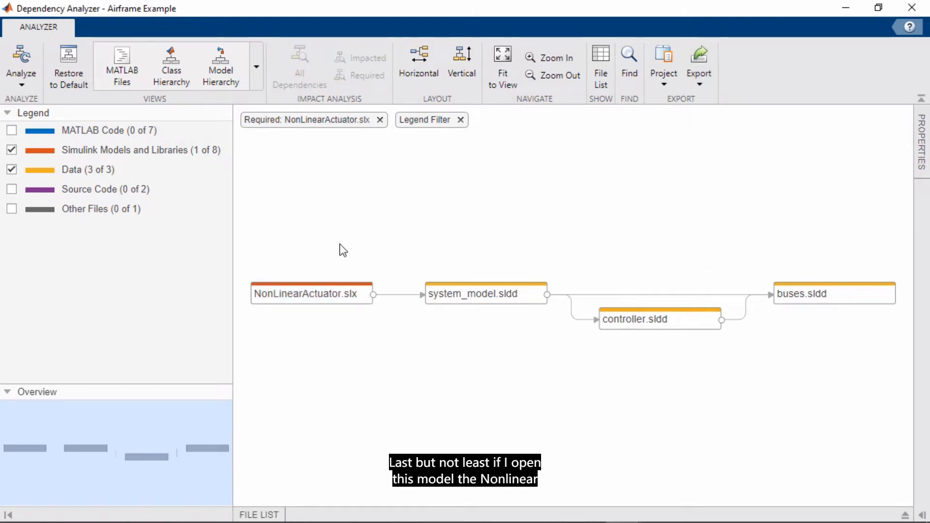
Protect NonLinearActuator with its dependencies as a project in C:\Work\Simulink\Ex7t10_ManageComplexity\protected.
{"action": "double_click", "coordinate": [311, 294]}
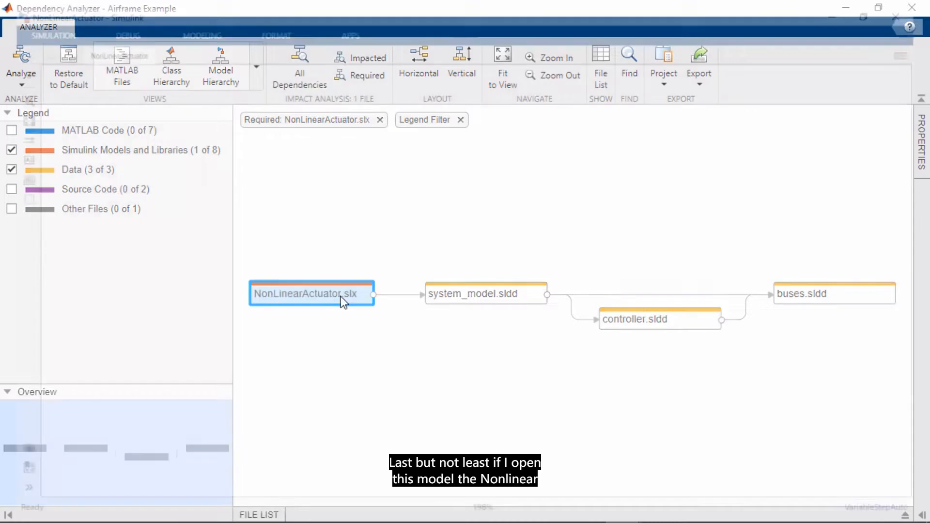
{"action": "double_click", "coordinate": [311, 293]}
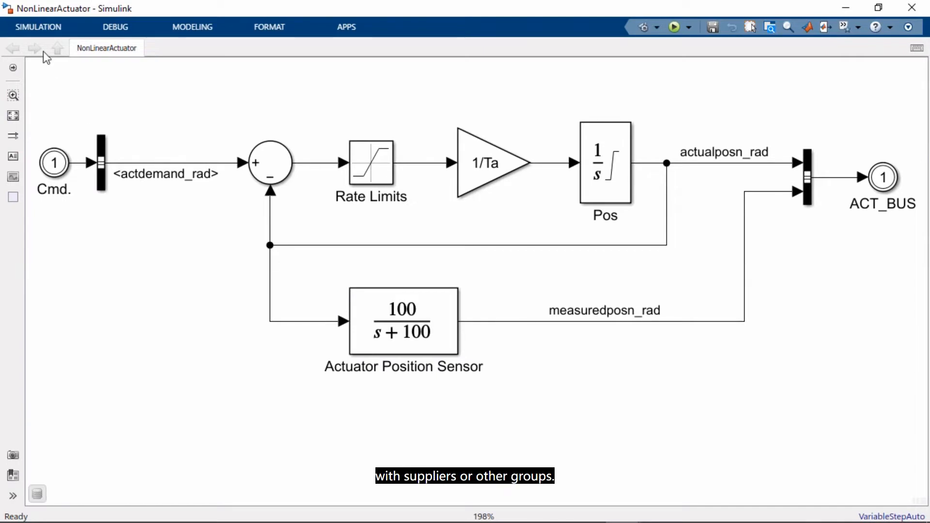
{"action": "left_click", "coordinate": [118, 66]}
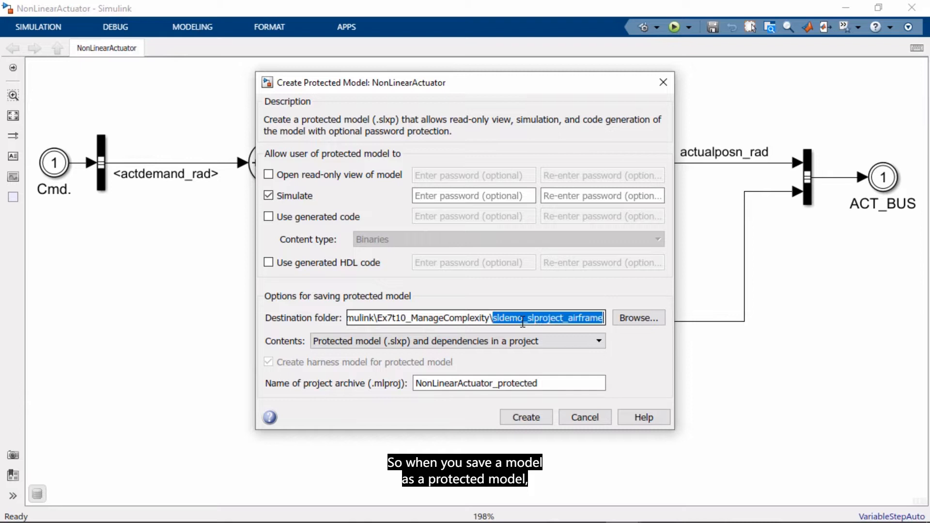
{"action": "type", "text": "C:\\Work\\Simulink\\Ex7t10_ManageComplexity\\protected"}
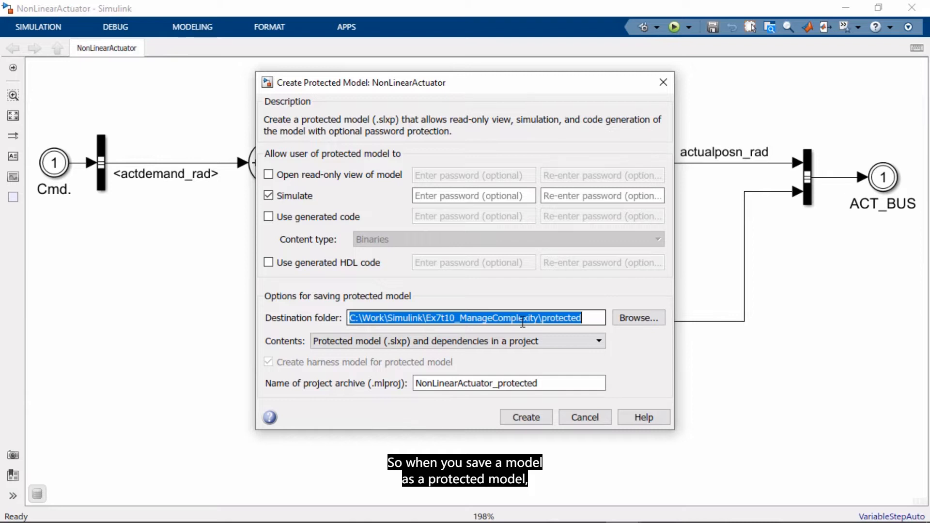
{"action": "left_click", "coordinate": [598, 340]}
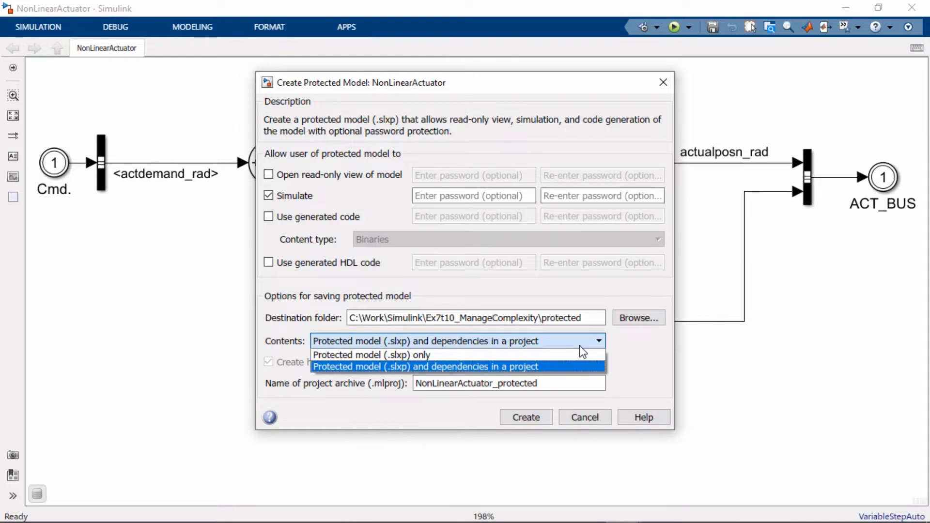
{"action": "left_click", "coordinate": [424, 366]}
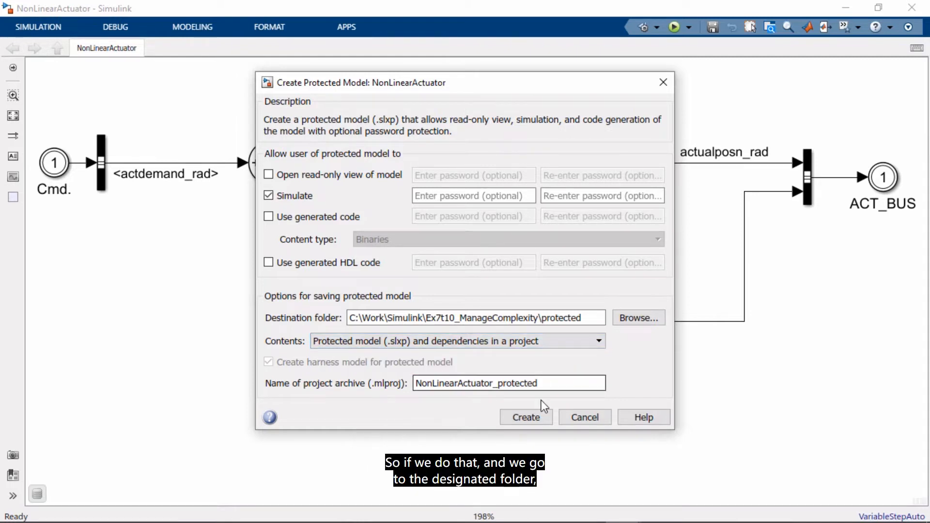
{"action": "left_click", "coordinate": [524, 417]}
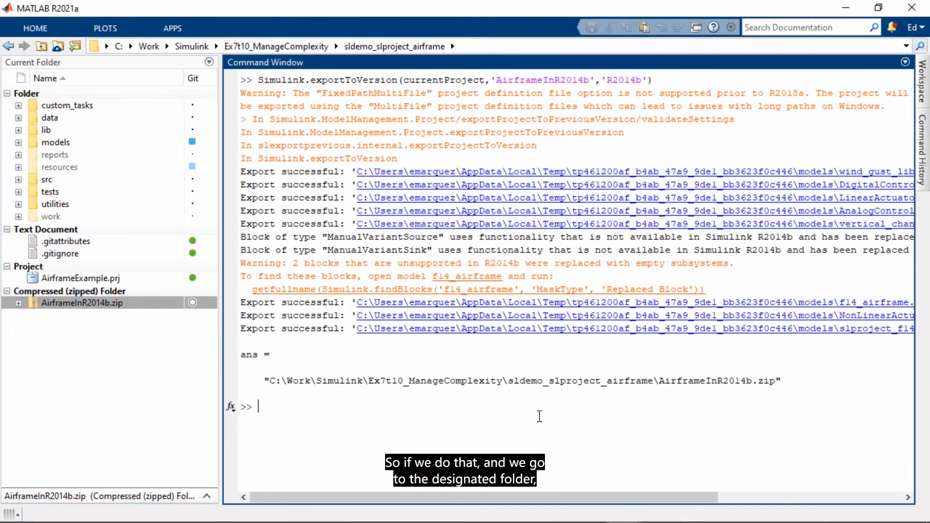
Open NonLinearActuator_harness.slx from the protected project archive, then close it.
{"action": "type", "text": "cd"}
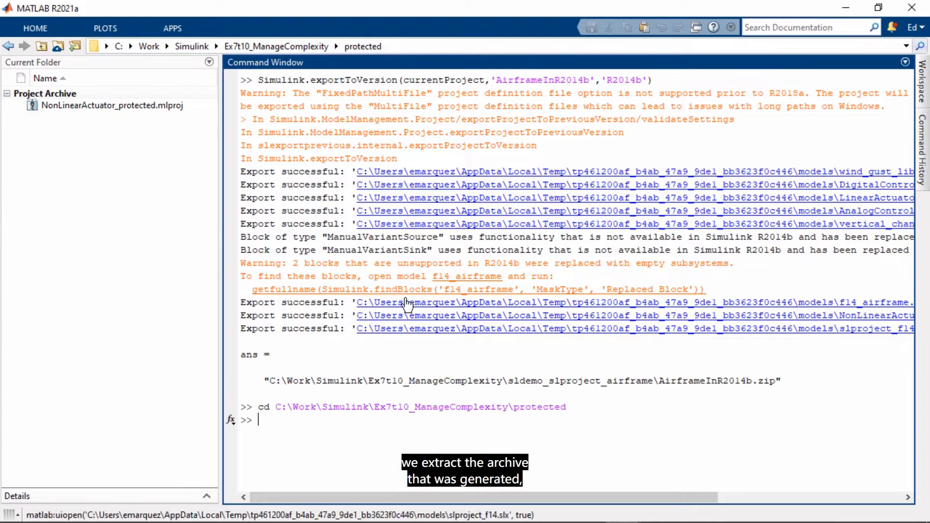
{"action": "right_click", "coordinate": [110, 105]}
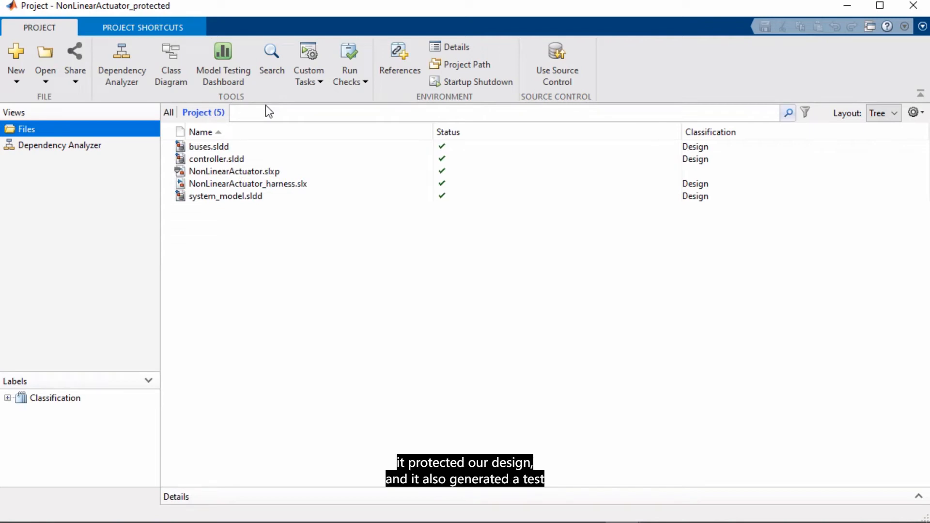
{"action": "left_click", "coordinate": [248, 183]}
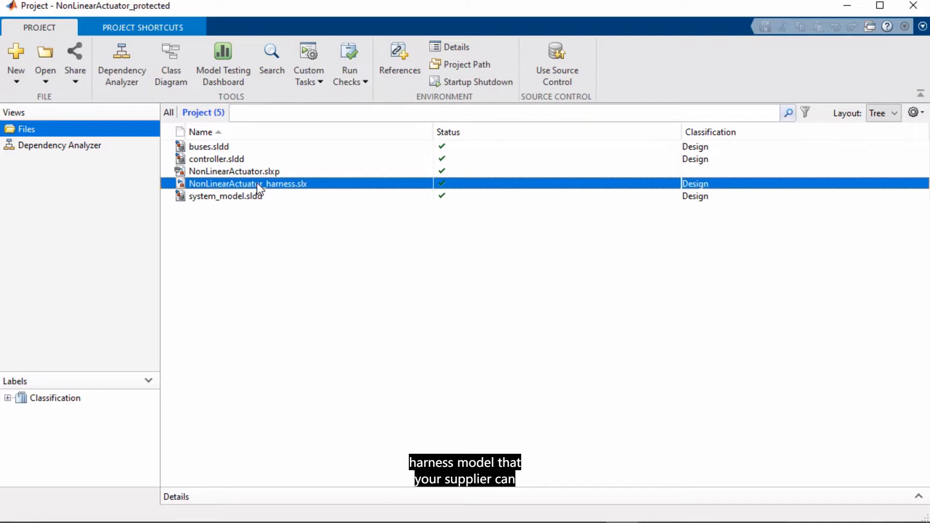
{"action": "double_click", "coordinate": [247, 183]}
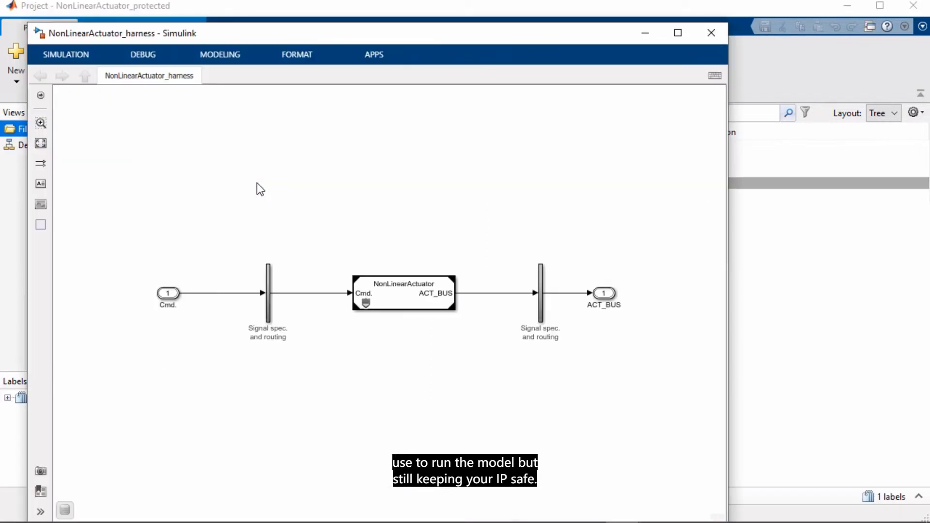
{"action": "left_click", "coordinate": [677, 33]}
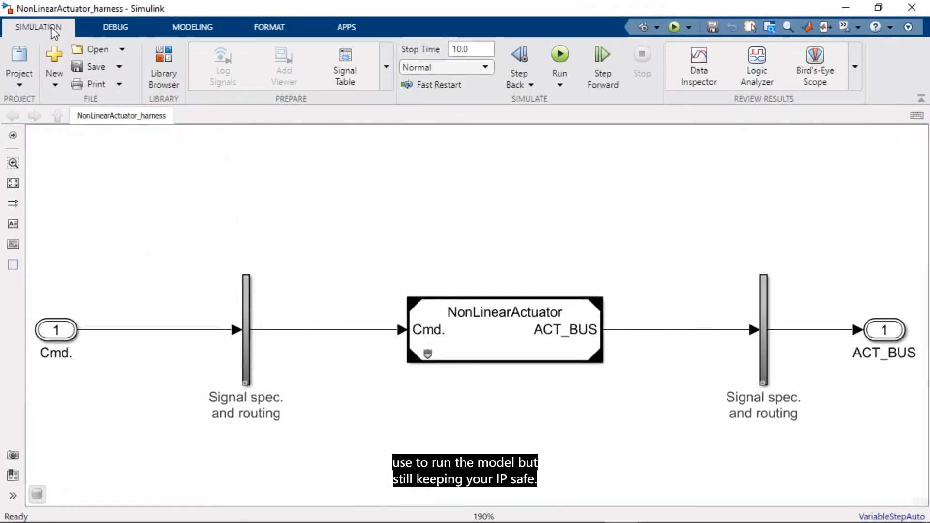
{"action": "left_click", "coordinate": [558, 59]}
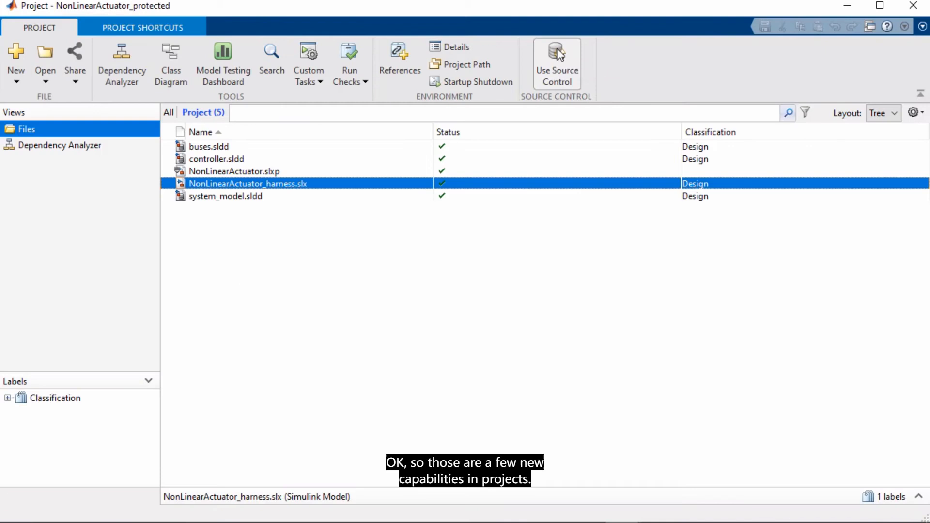
{"action": "mouse_move", "coordinate": [845, 16]}
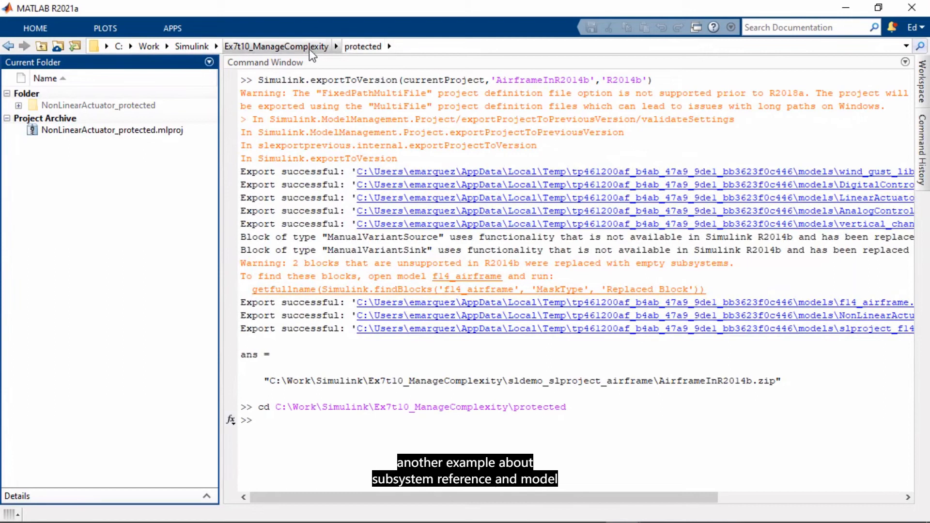
Go to Ex7t10_ManageComplexity's sl_sfcar_compare folder and open sl_sfcar_1.slx.
{"action": "left_click", "coordinate": [275, 46]}
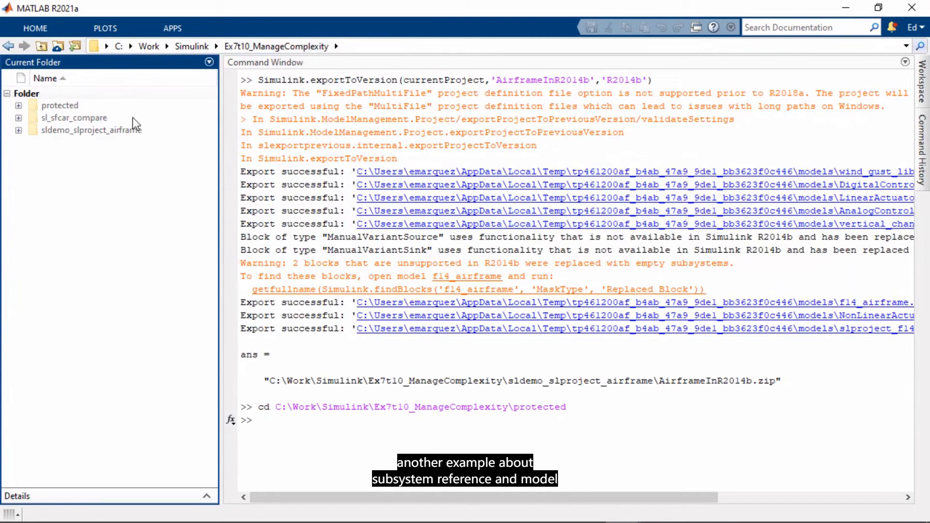
{"action": "double_click", "coordinate": [74, 118]}
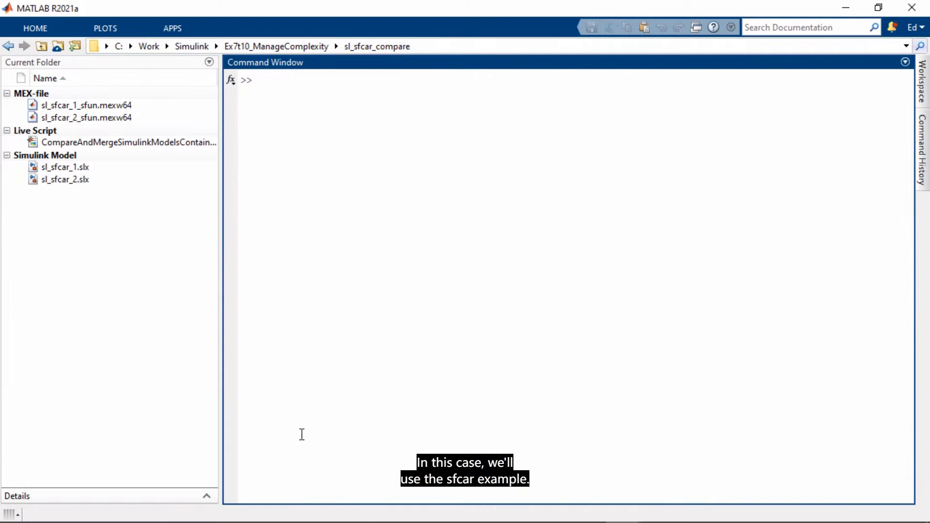
{"action": "mouse_move", "coordinate": [154, 194]}
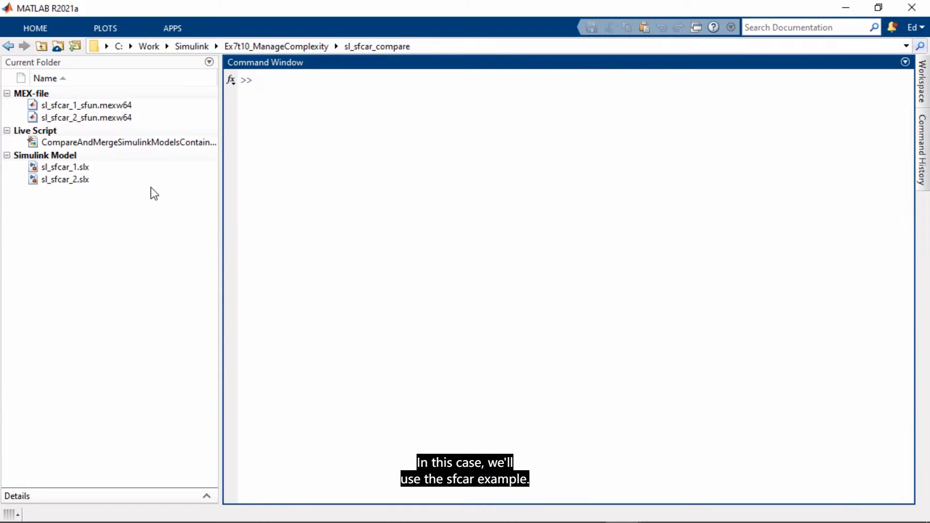
{"action": "left_click", "coordinate": [64, 166]}
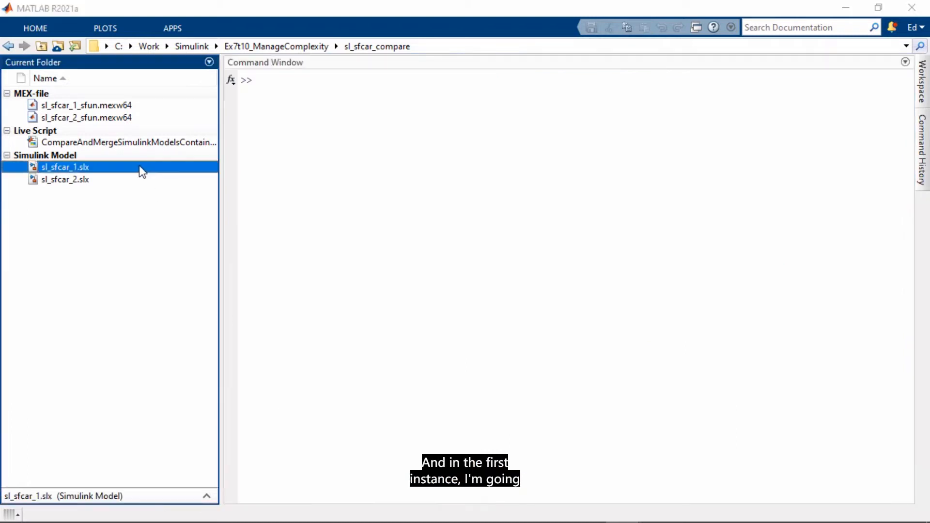
{"action": "double_click", "coordinate": [64, 166]}
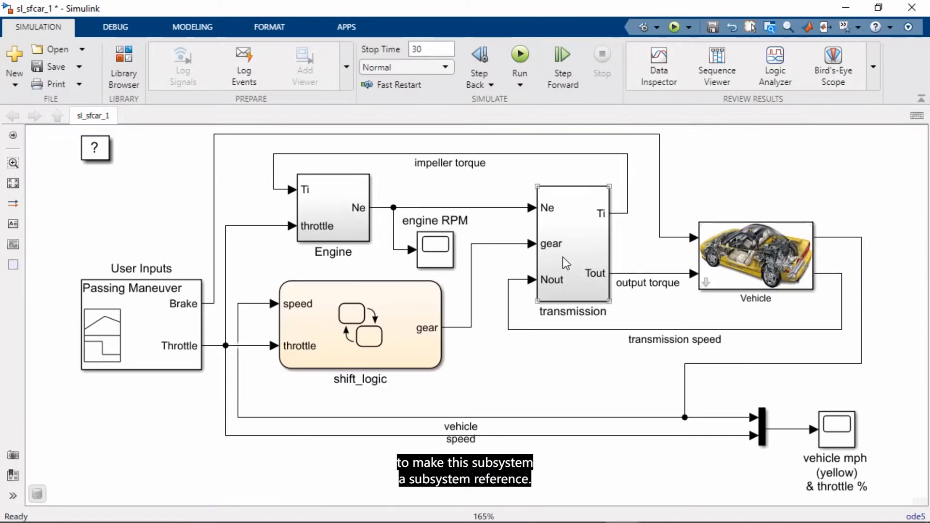
Convert the transmission subsystem into referenced subsystem transmission.slx and save sl_sfcar_1.
{"action": "left_click", "coordinate": [571, 243]}
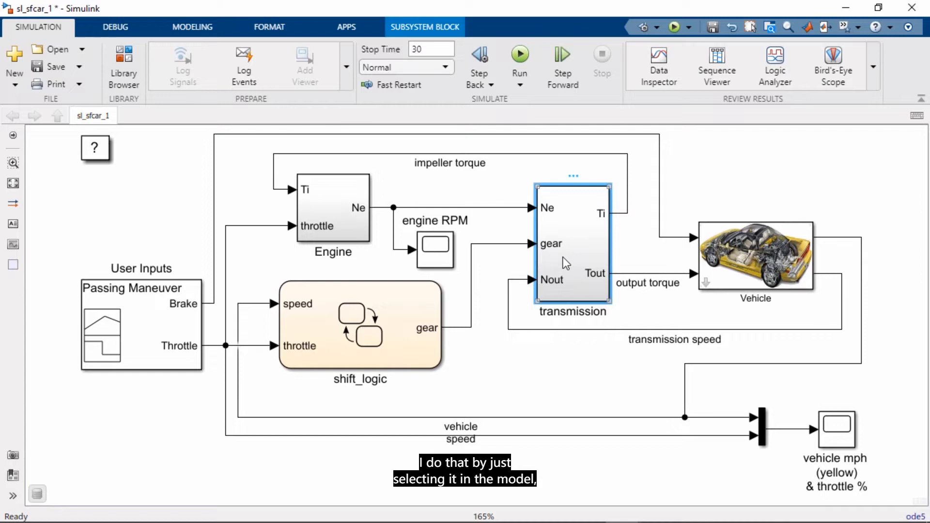
{"action": "left_click", "coordinate": [425, 26]}
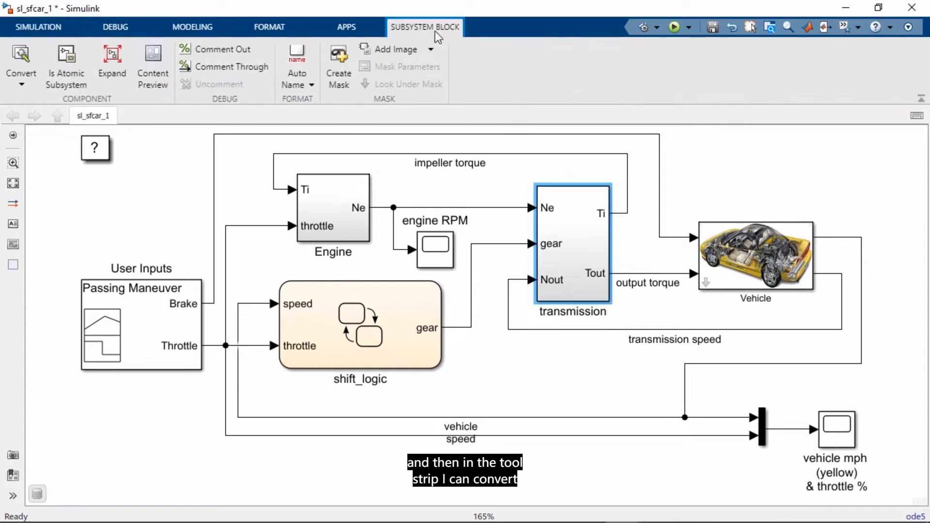
{"action": "left_click", "coordinate": [21, 66]}
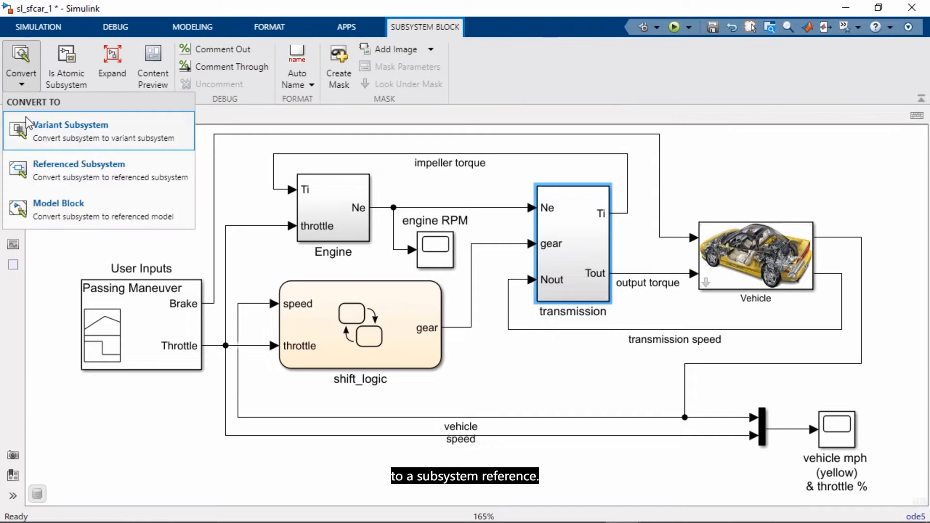
{"action": "mouse_move", "coordinate": [53, 175]}
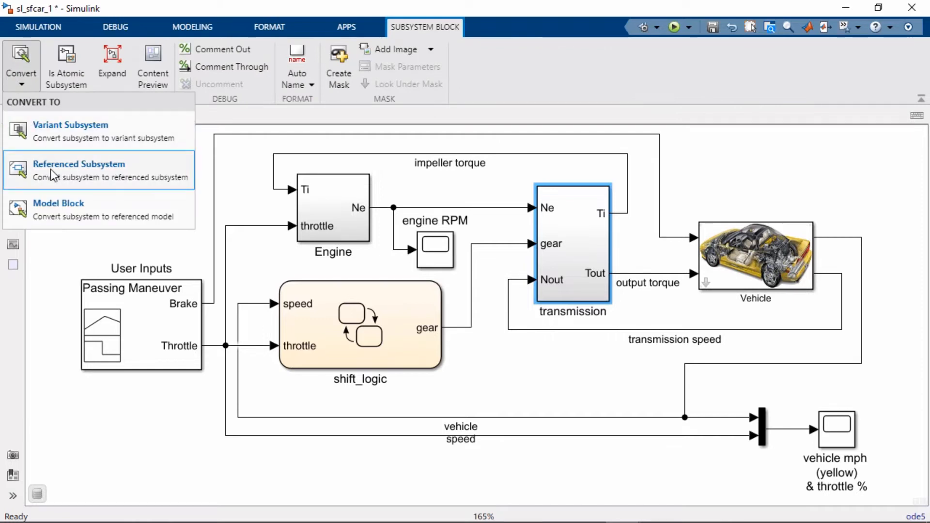
{"action": "left_click", "coordinate": [79, 163]}
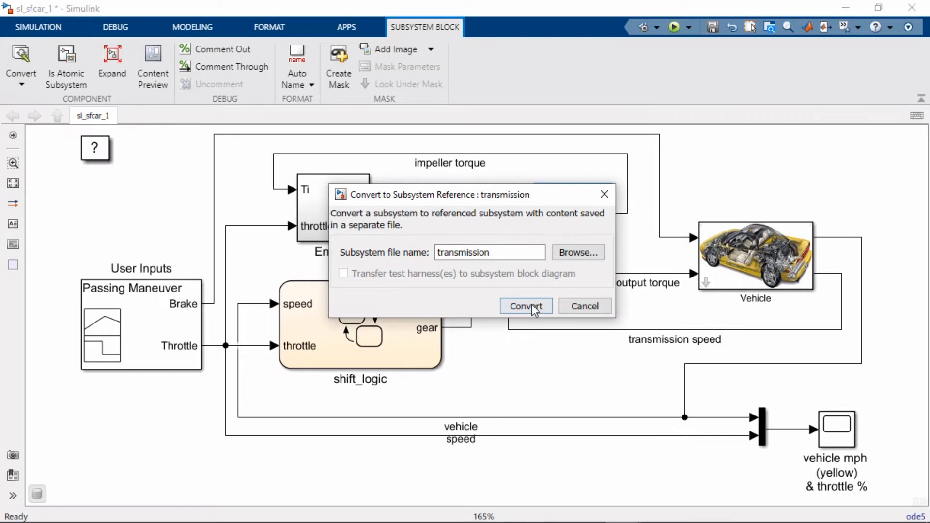
{"action": "left_click", "coordinate": [524, 306]}
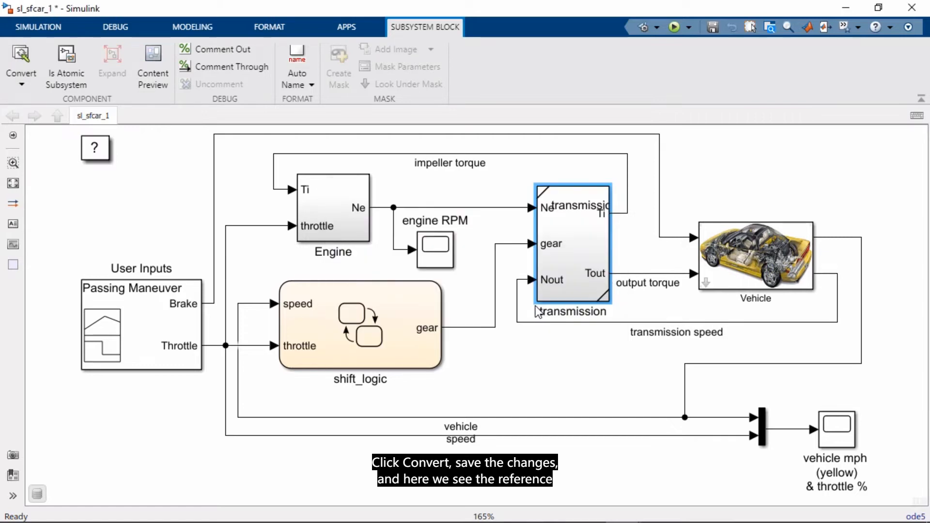
{"action": "left_click", "coordinate": [38, 27]}
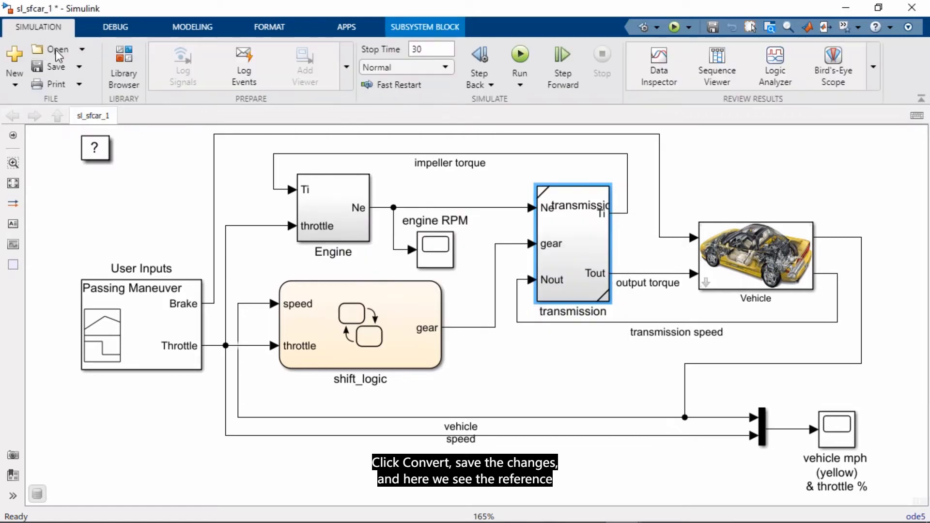
{"action": "left_click", "coordinate": [55, 66]}
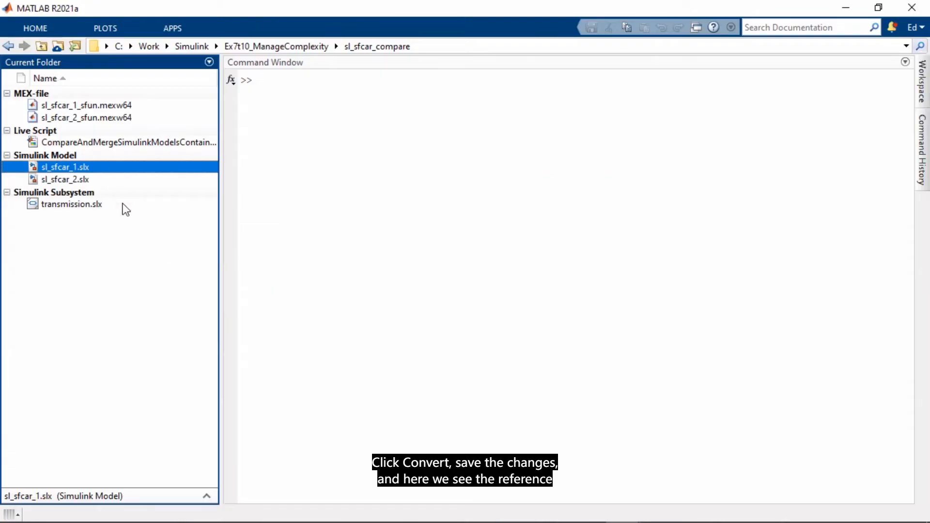
Open the CompareAndMergeSimulinkModelsContainingStateflowExample live script from Current Folder.
{"action": "left_click", "coordinate": [71, 204]}
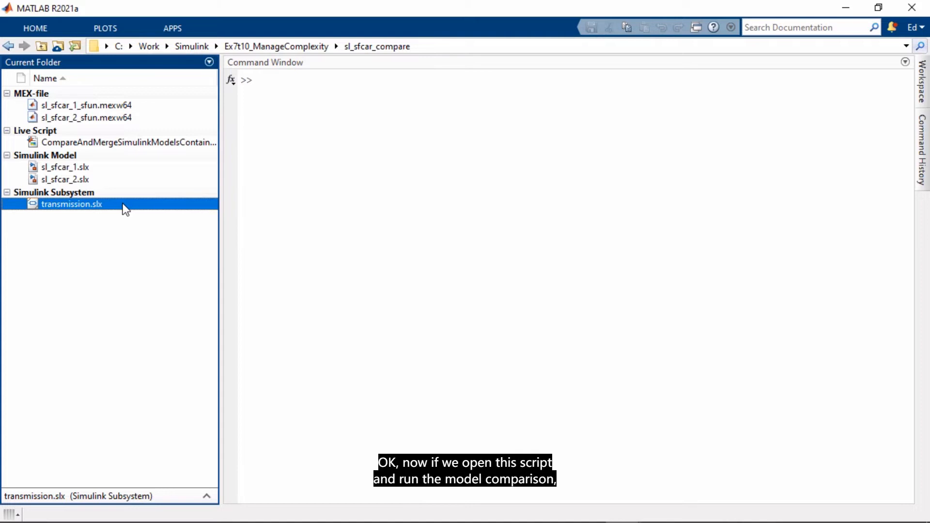
{"action": "double_click", "coordinate": [121, 143]}
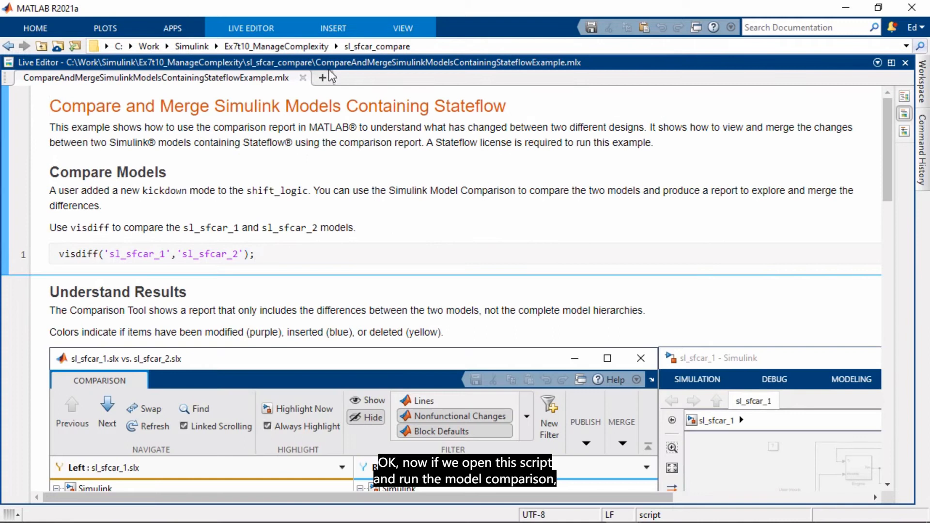
Run visdiff on sl_sfcar_1 and sl_sfcar_2 and highlight the transmission difference.
{"action": "left_click", "coordinate": [254, 254]}
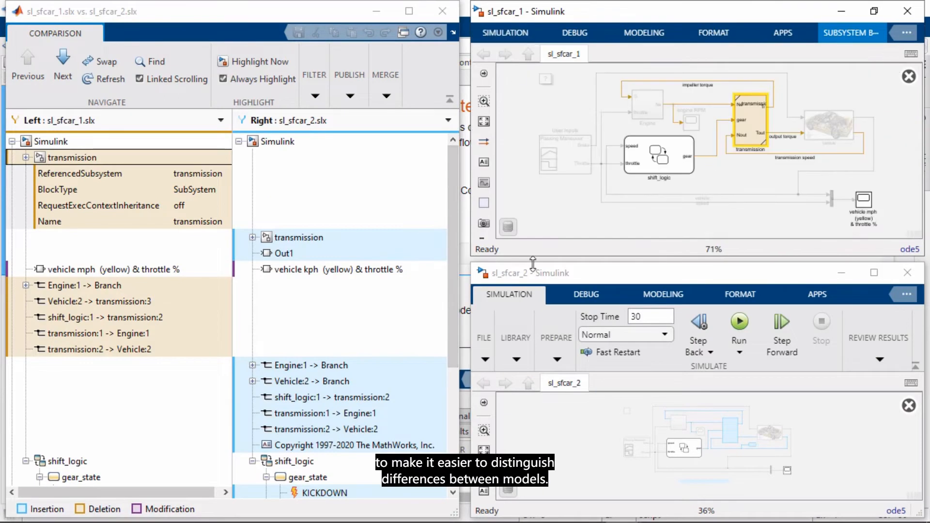
{"action": "left_click", "coordinate": [507, 294]}
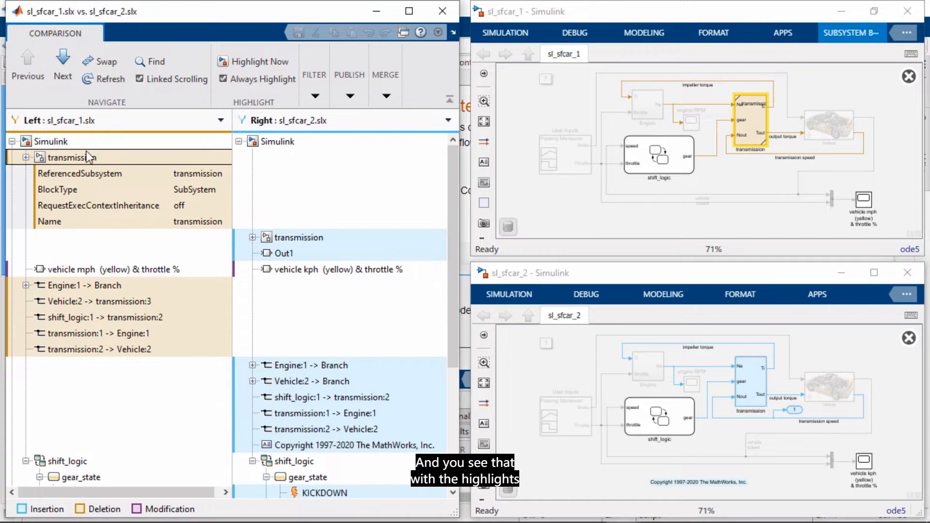
{"action": "scroll", "scroll_direction": "down", "scroll_amount": 3}
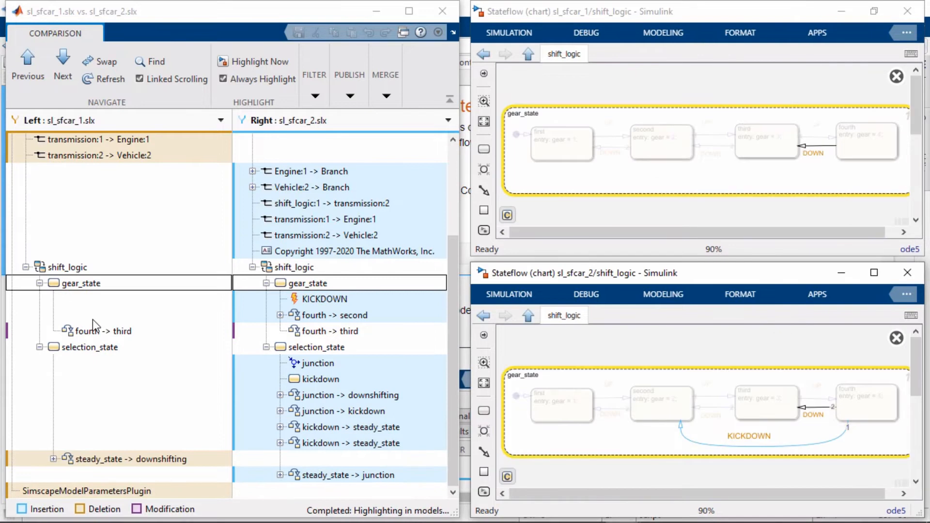
{"action": "mouse_move", "coordinate": [922, 311]}
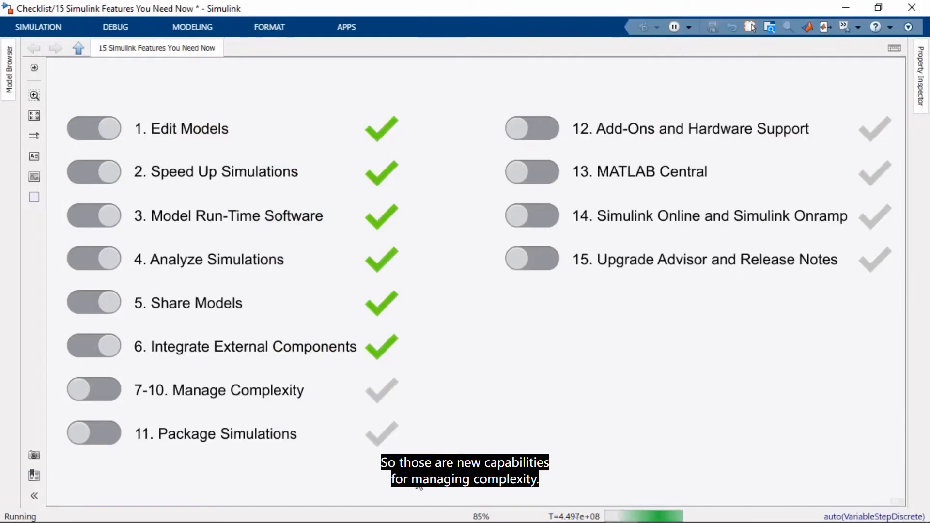
Toggle the switch beside '7-10. Manage Complexity' on the checklist to mark it complete.
{"action": "left_click", "coordinate": [93, 390]}
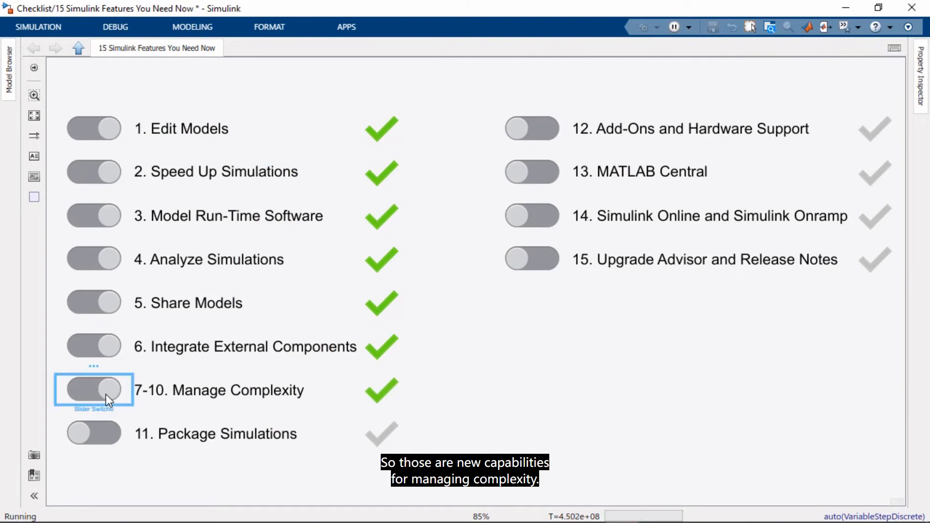
{"action": "left_click", "coordinate": [93, 389]}
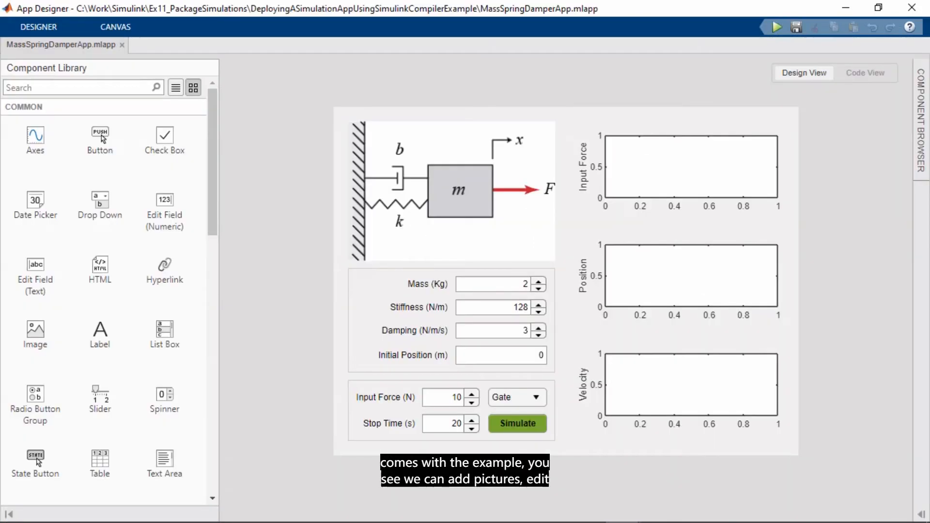
{"action": "left_click", "coordinate": [691, 275]}
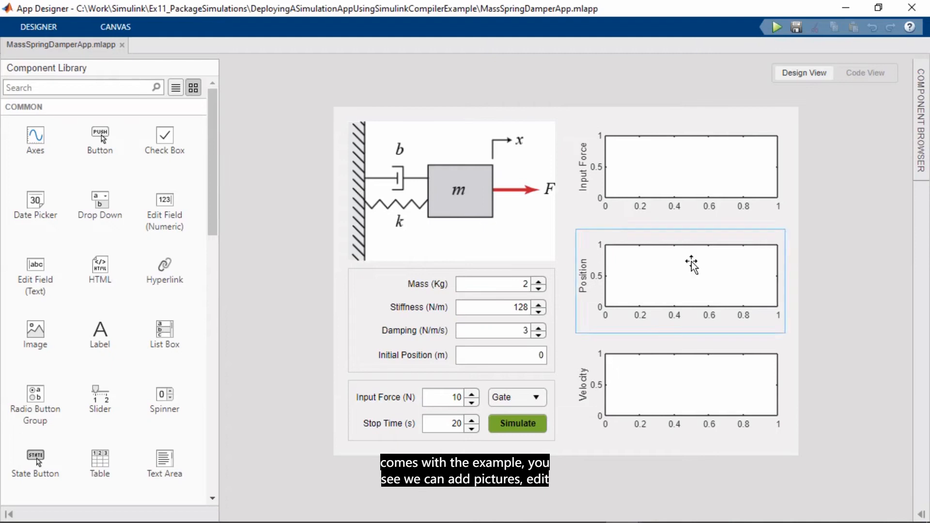
{"action": "left_click", "coordinate": [451, 191]}
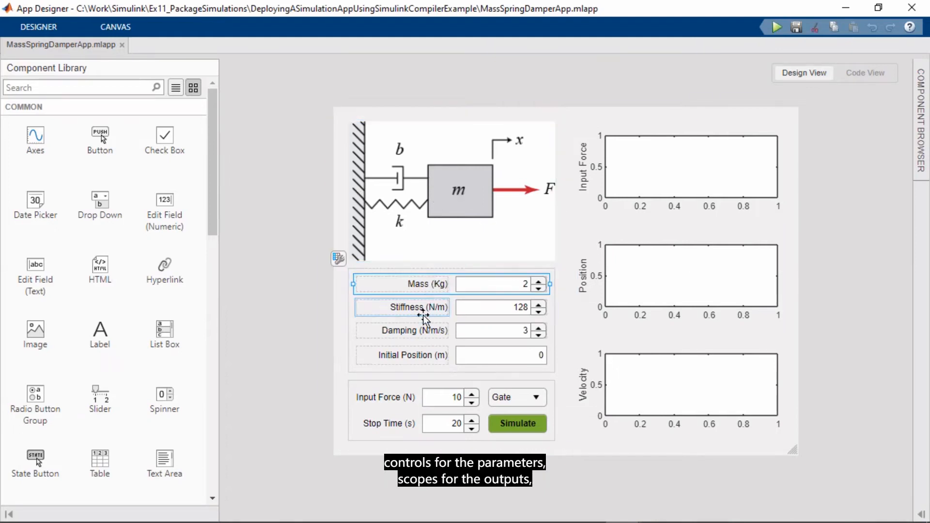
{"action": "left_click", "coordinate": [402, 354]}
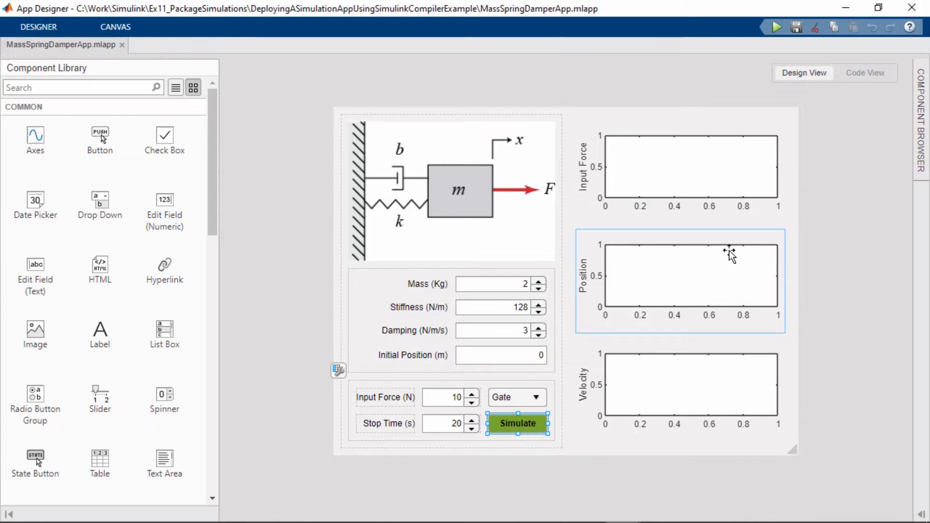
Review the SimulateButtonPushed callback in Code View, then run the MassSpringDamperApp.
{"action": "left_click", "coordinate": [864, 72]}
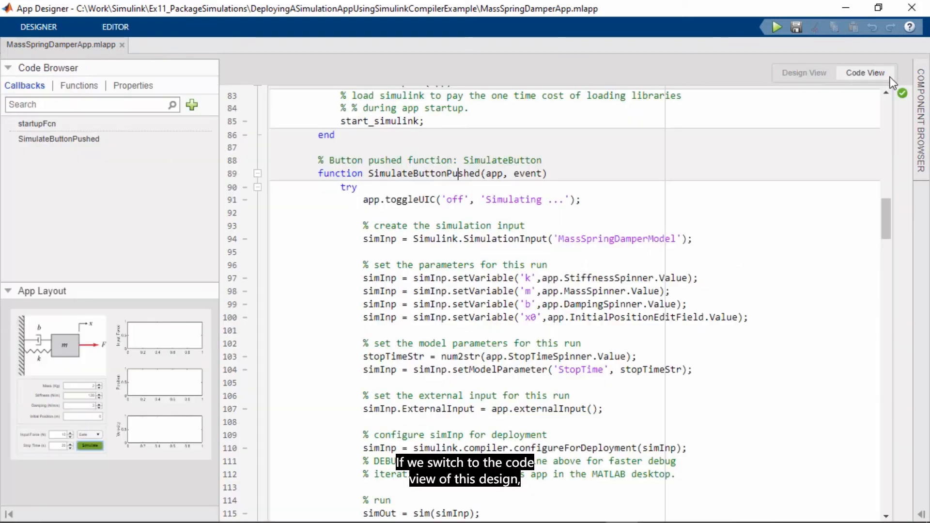
{"action": "mouse_move", "coordinate": [866, 93]}
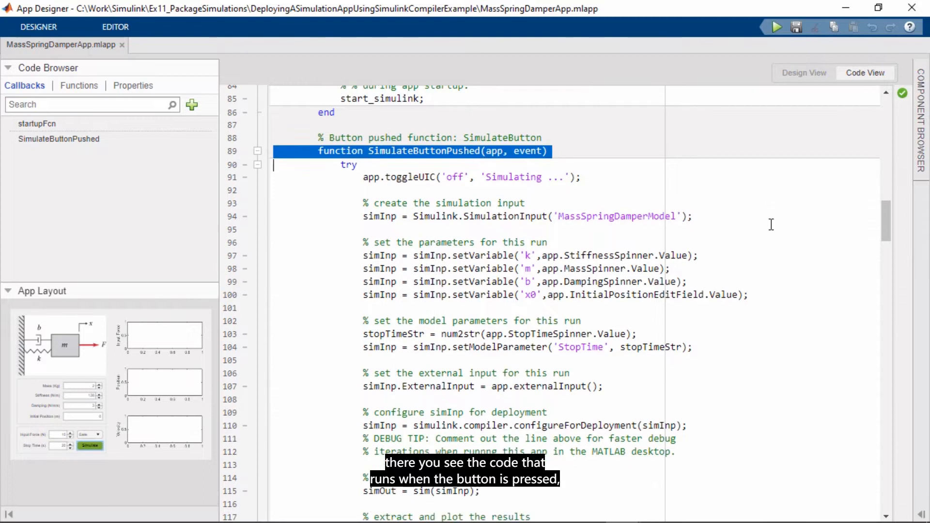
{"action": "scroll", "scroll_direction": "down", "scroll_amount": 3}
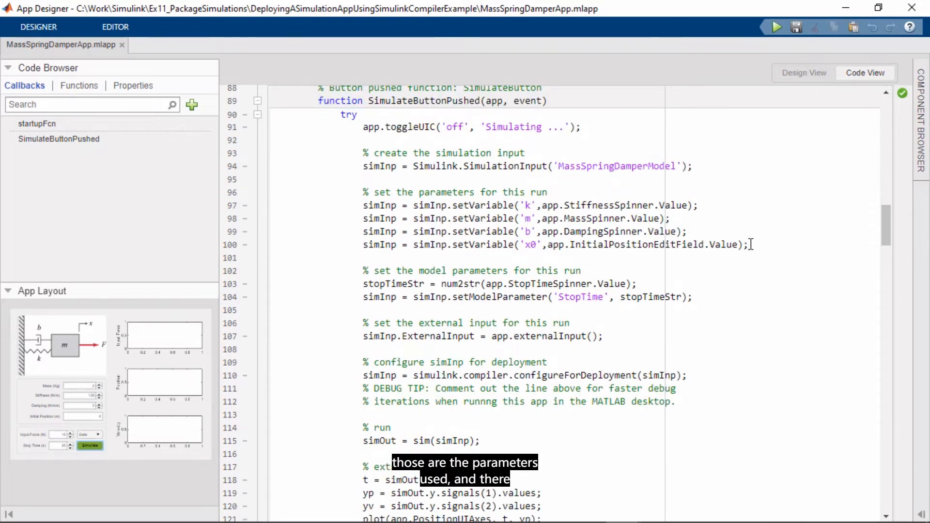
{"action": "left_click", "coordinate": [415, 441]}
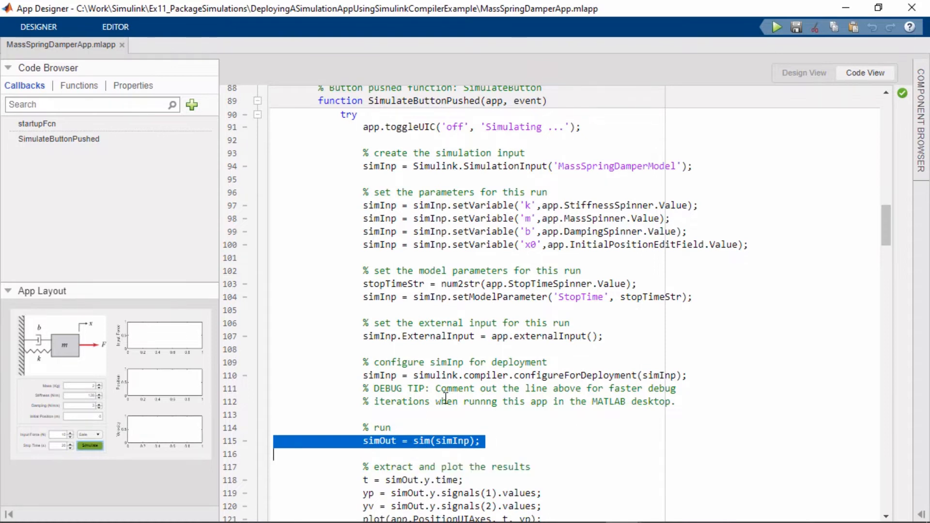
{"action": "left_click", "coordinate": [803, 72]}
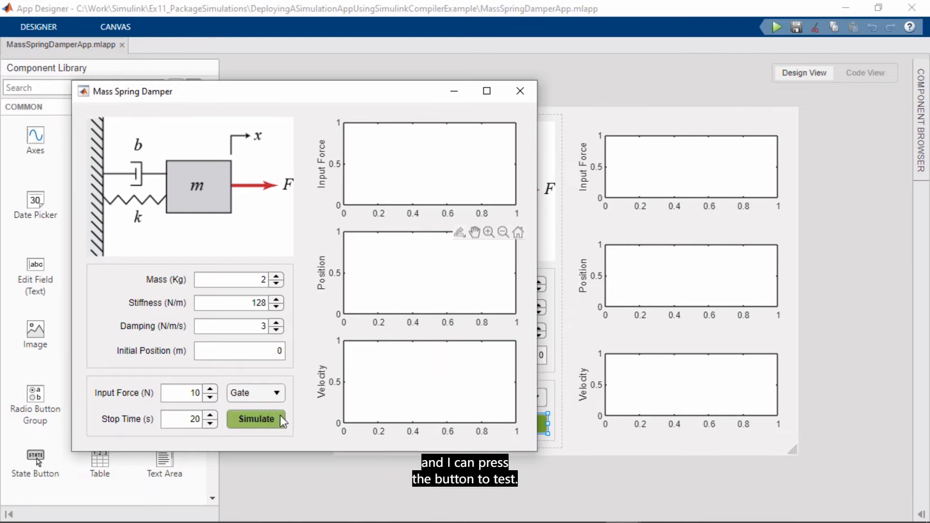
Start a simulation in the running Mass Spring Damper app window.
{"action": "left_click", "coordinate": [256, 419]}
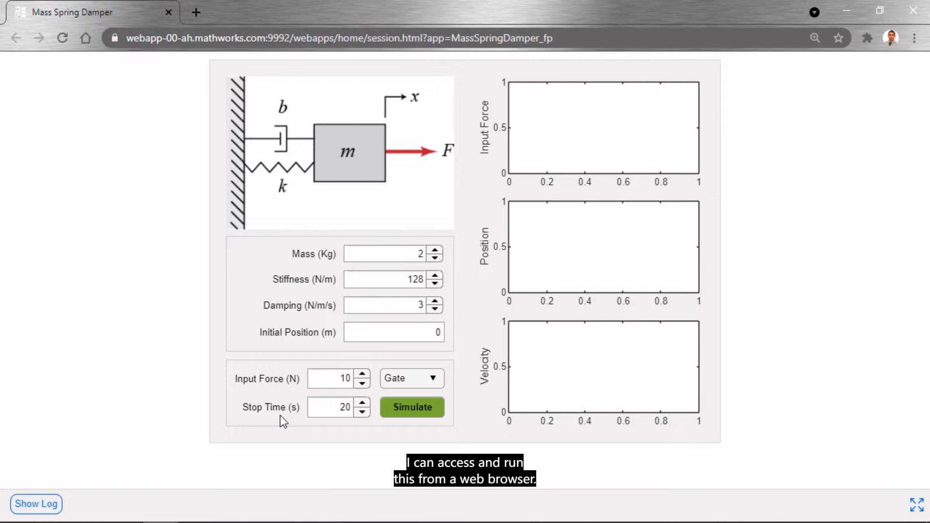
Simulate in the browser-hosted Mass Spring Damper web app, plotting a 20-second gate pulse force.
{"action": "left_click", "coordinate": [411, 406]}
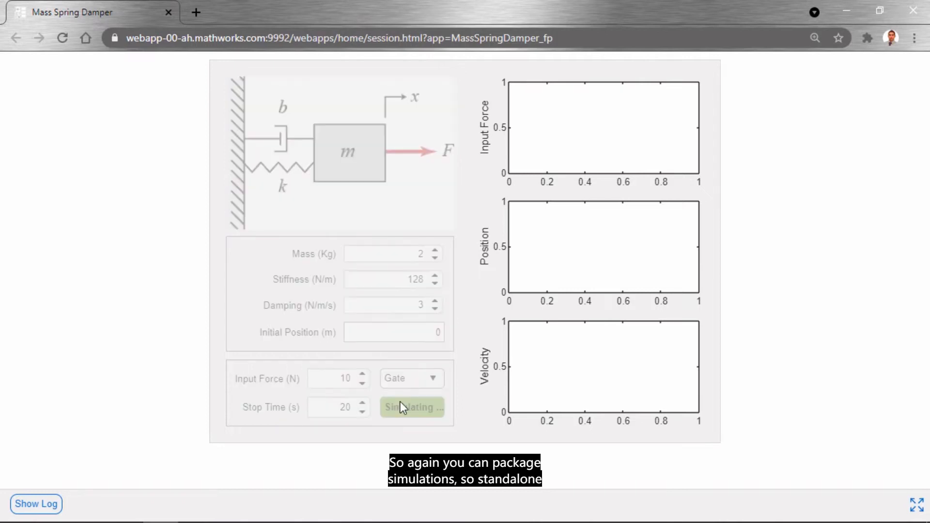
{"action": "left_click", "coordinate": [411, 408]}
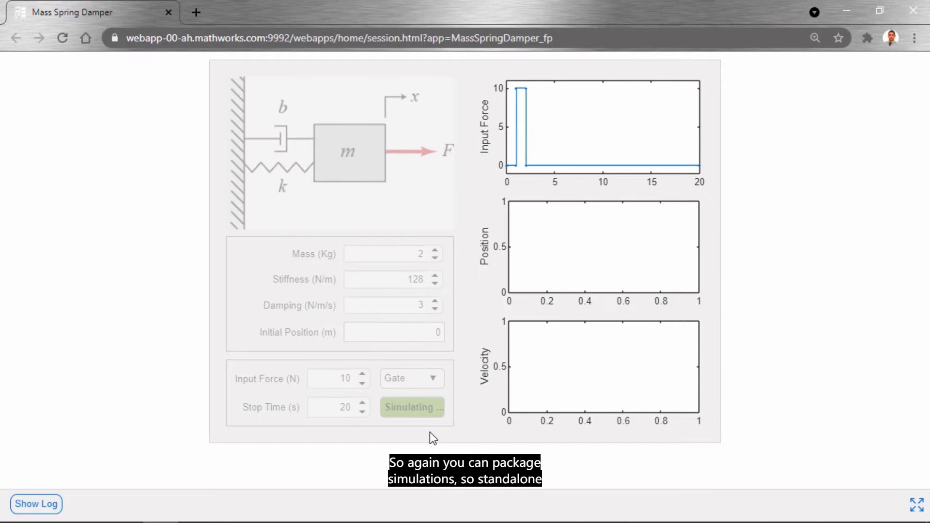
{"action": "left_click", "coordinate": [412, 406]}
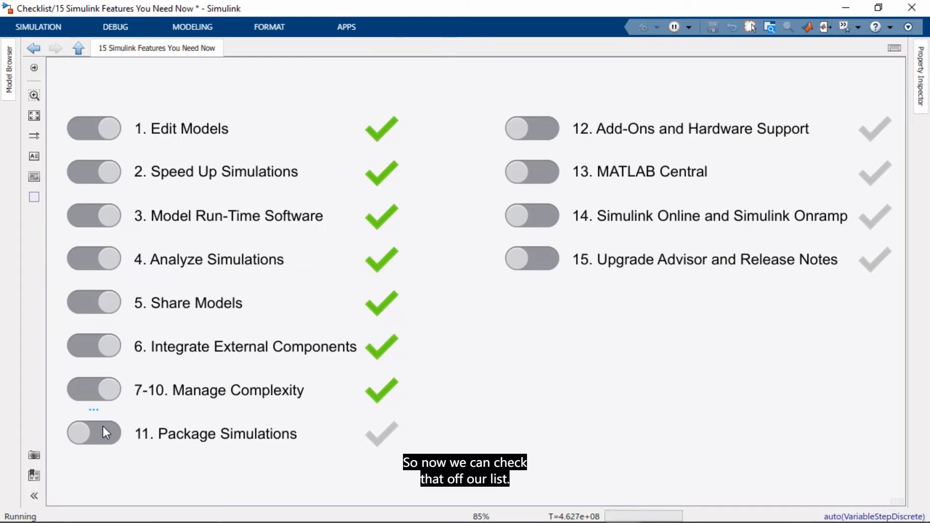
Toggle the '11. Package Simulations' switch on the checklist to mark it done.
{"action": "left_click", "coordinate": [92, 434]}
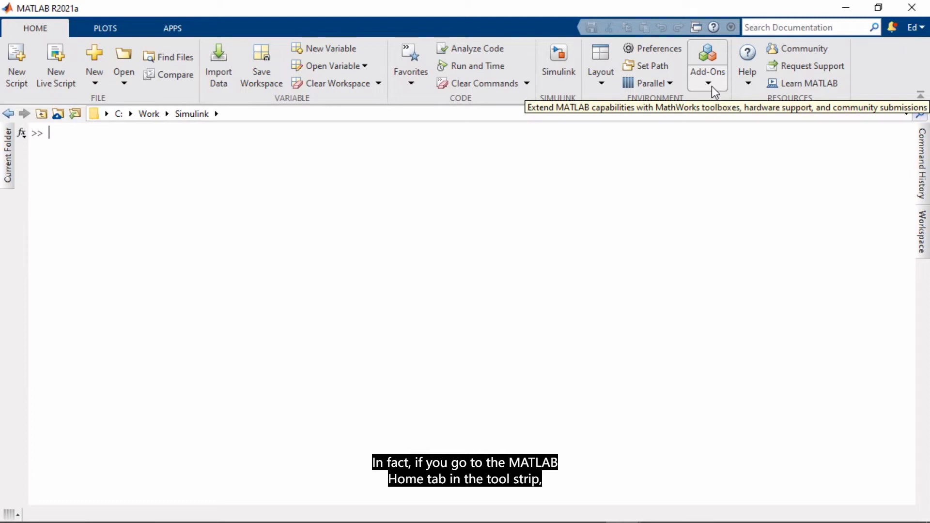
Launch Add-On Explorer through Add-Ons > Get Add-Ons on the Home tab.
{"action": "left_click", "coordinate": [707, 83]}
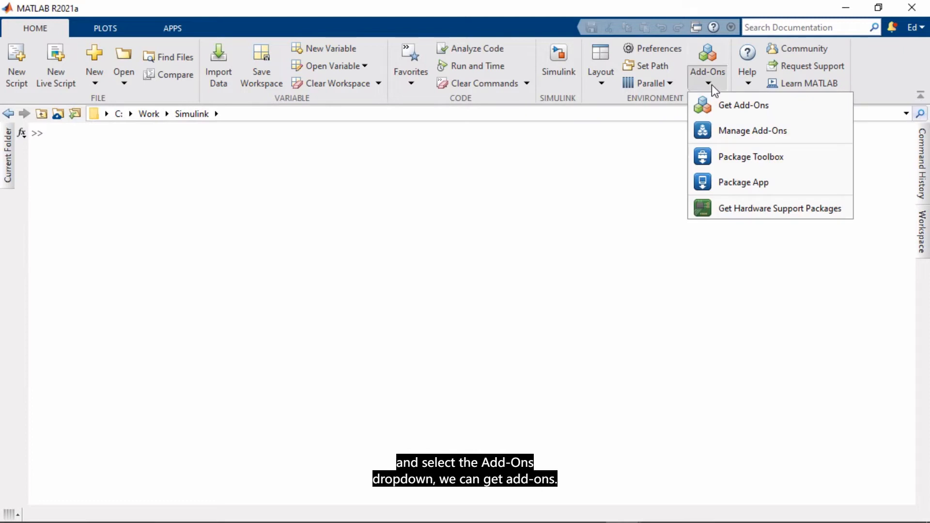
{"action": "mouse_move", "coordinate": [820, 110]}
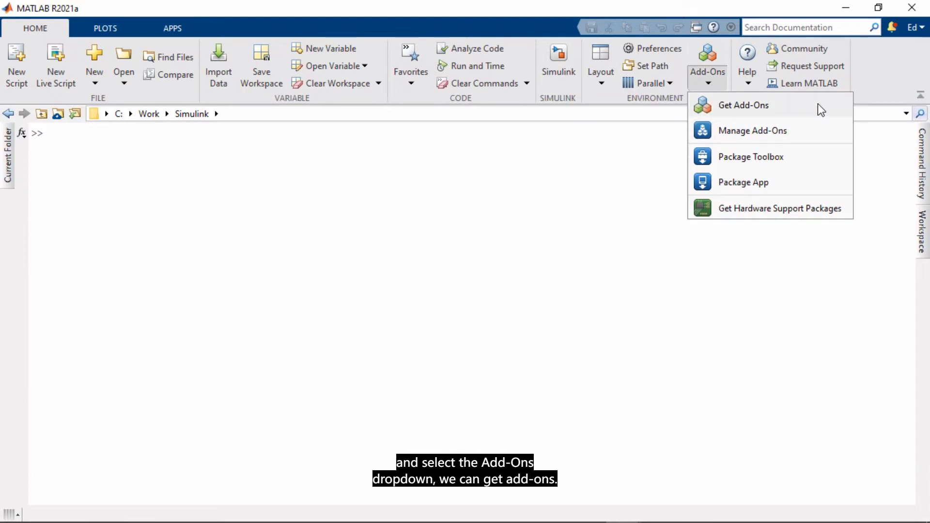
{"action": "left_click", "coordinate": [743, 105]}
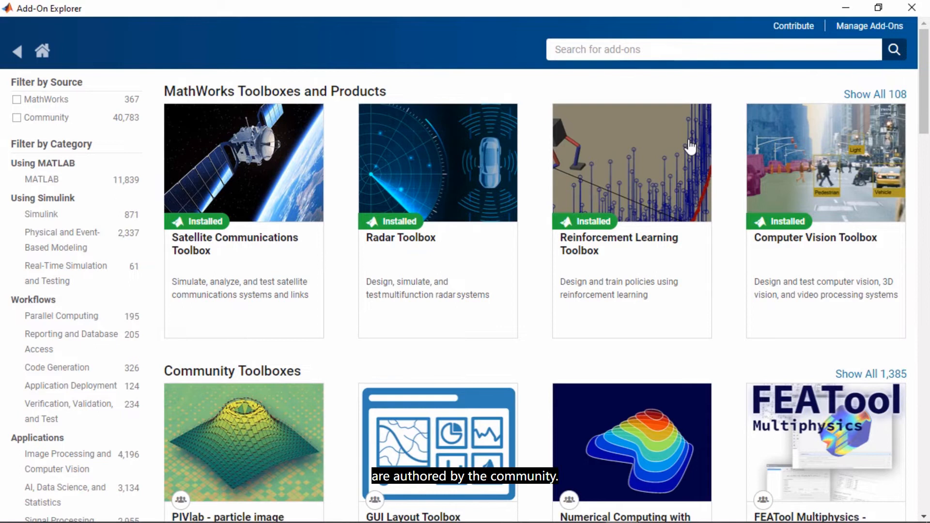
Browse the Add-On Explorer home page, including community apps and community Simulink models.
{"action": "scroll", "scroll_direction": "down", "scroll_amount": 3}
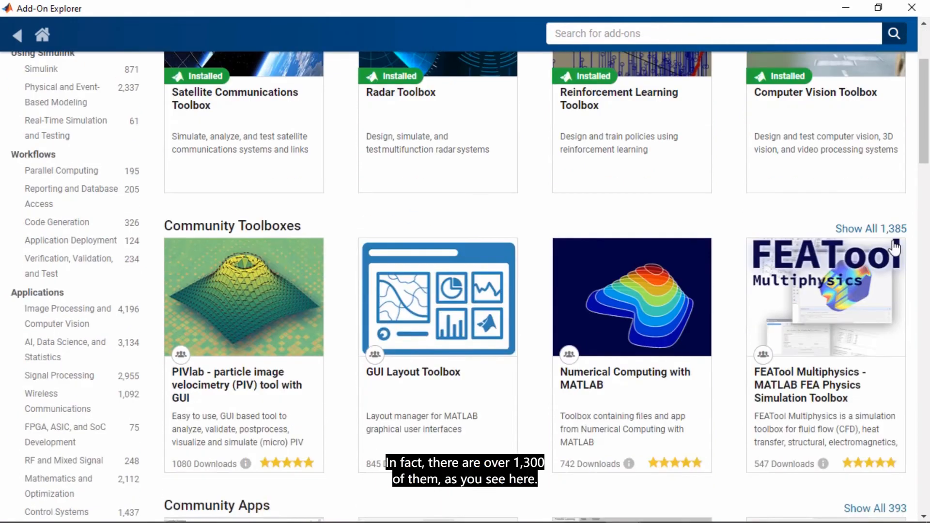
{"action": "mouse_move", "coordinate": [883, 243]}
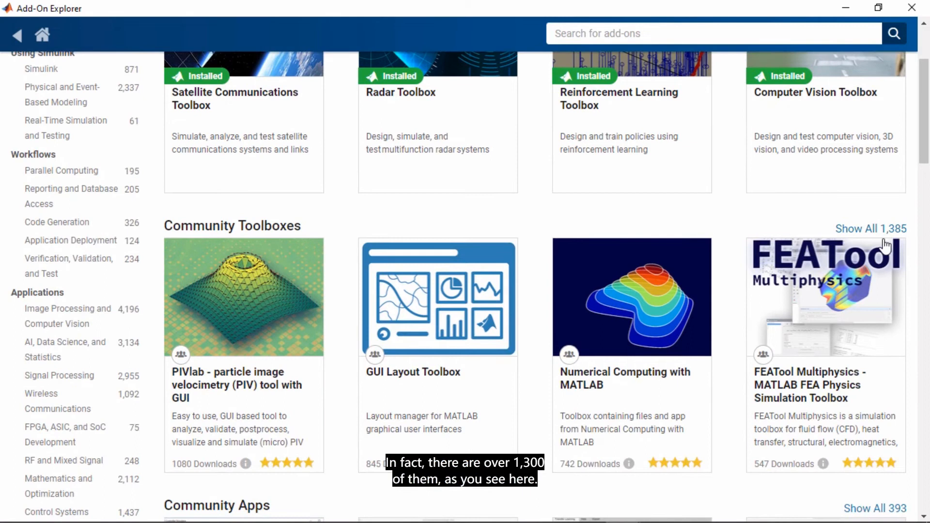
{"action": "mouse_move", "coordinate": [887, 243]}
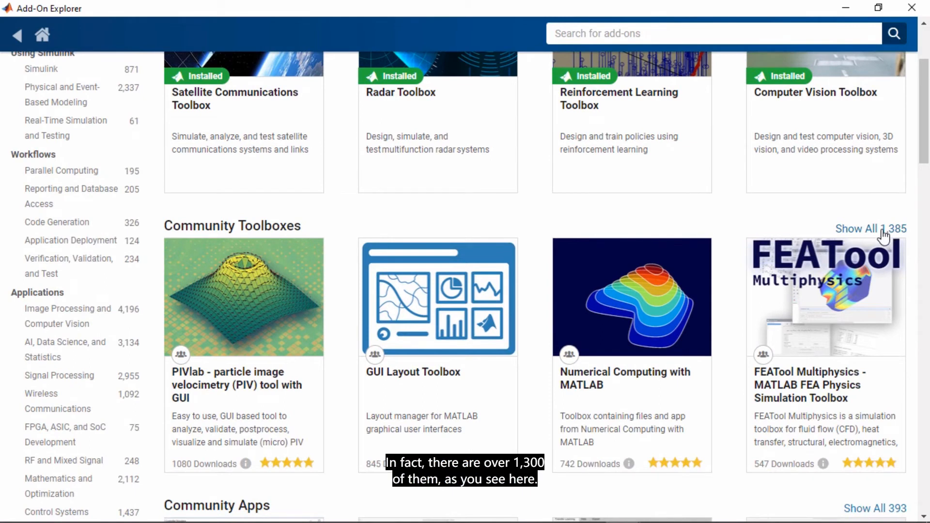
{"action": "scroll", "scroll_direction": "down", "scroll_amount": 3}
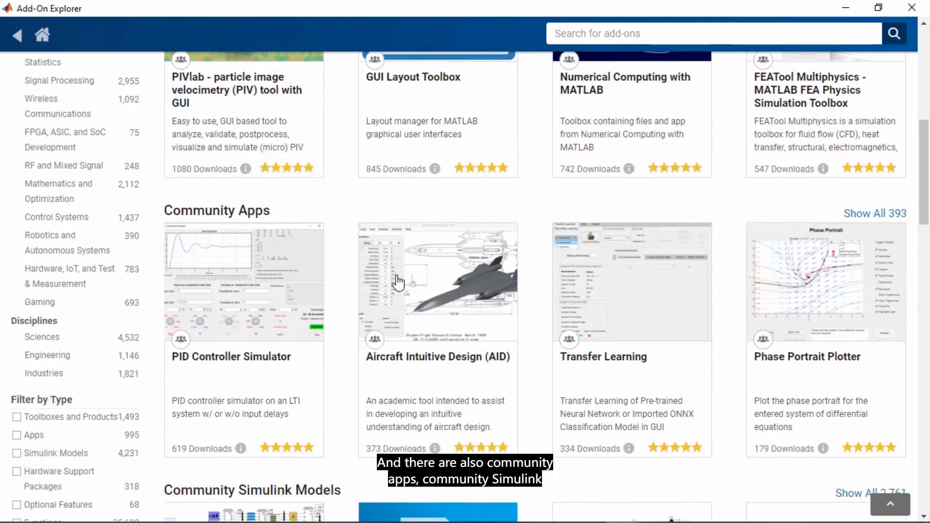
{"action": "scroll", "scroll_direction": "down", "scroll_amount": 3}
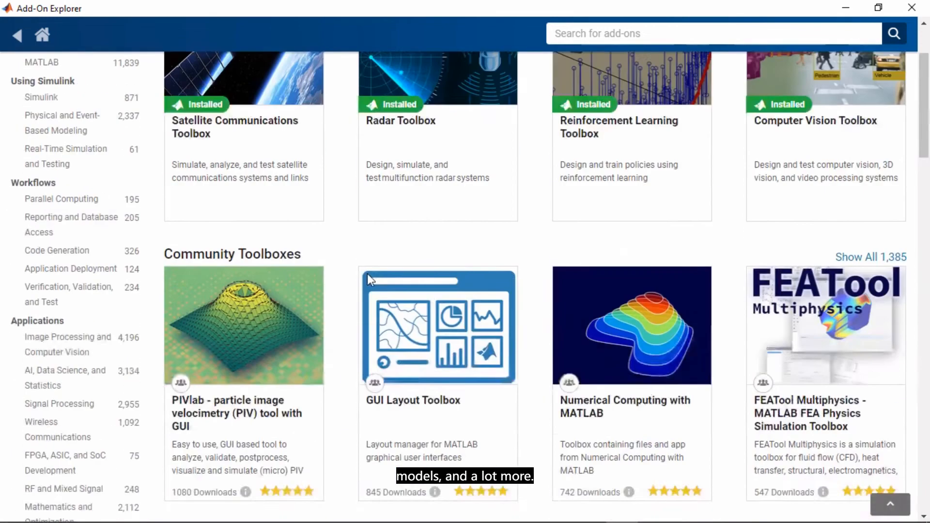
{"action": "scroll", "scroll_direction": "up", "scroll_amount": 3}
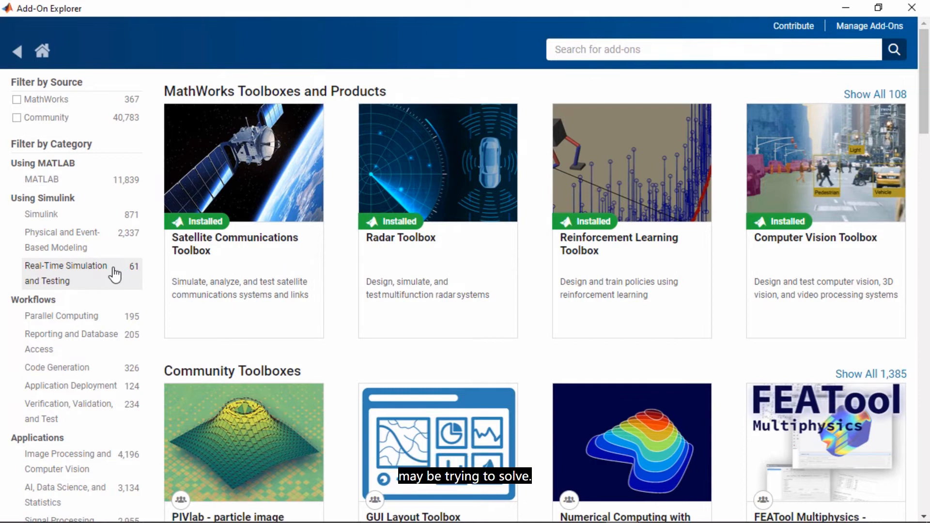
{"action": "scroll", "scroll_direction": "down", "scroll_amount": 3}
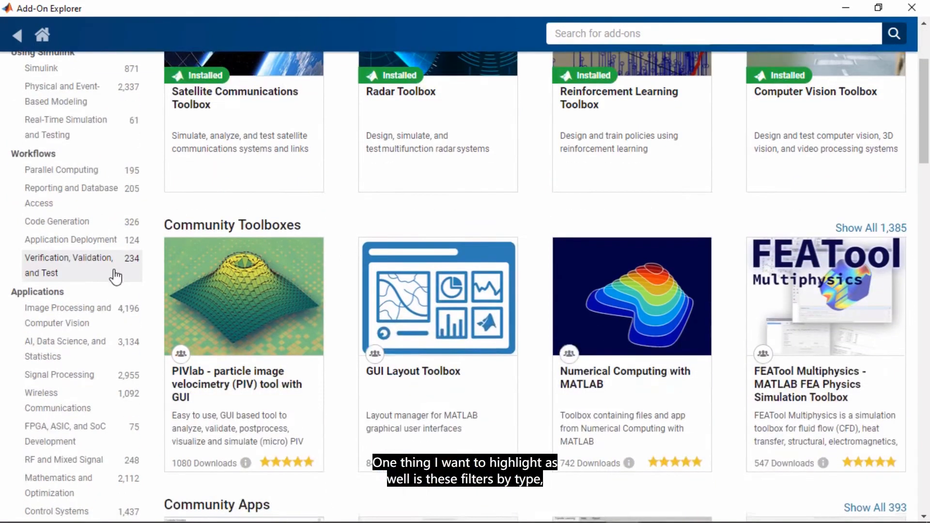
{"action": "scroll", "scroll_direction": "down", "scroll_amount": 3}
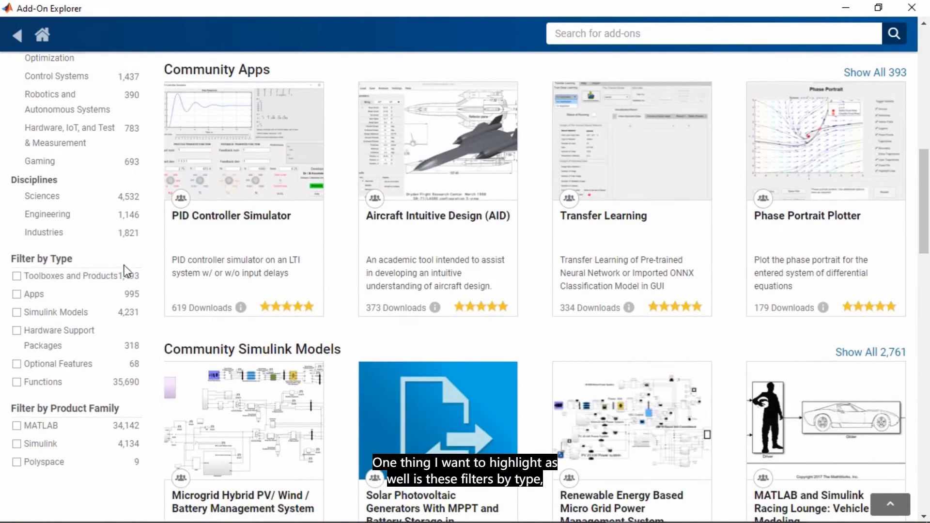
{"action": "mouse_move", "coordinate": [74, 338]}
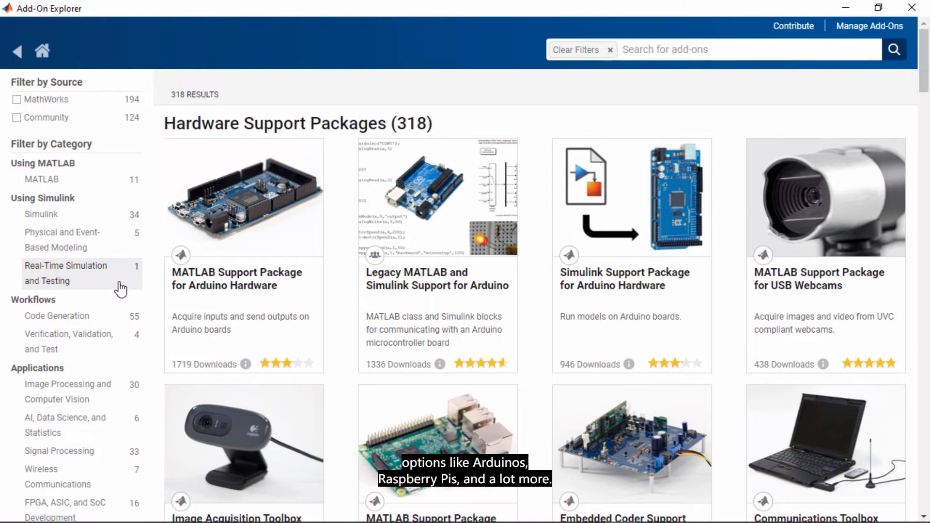
{"action": "mouse_move", "coordinate": [101, 255]}
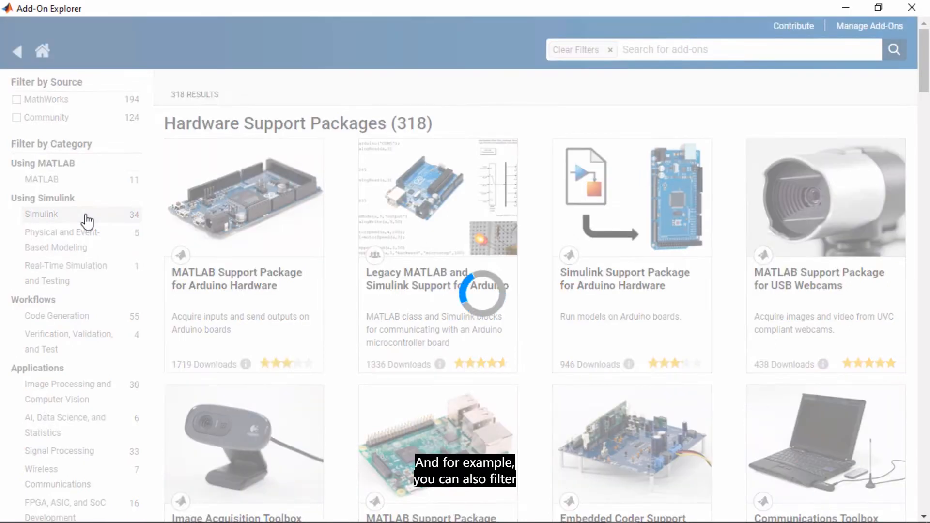
Filter the hardware support packages to the Simulink category and browse the 34 results.
{"action": "left_click", "coordinate": [42, 214]}
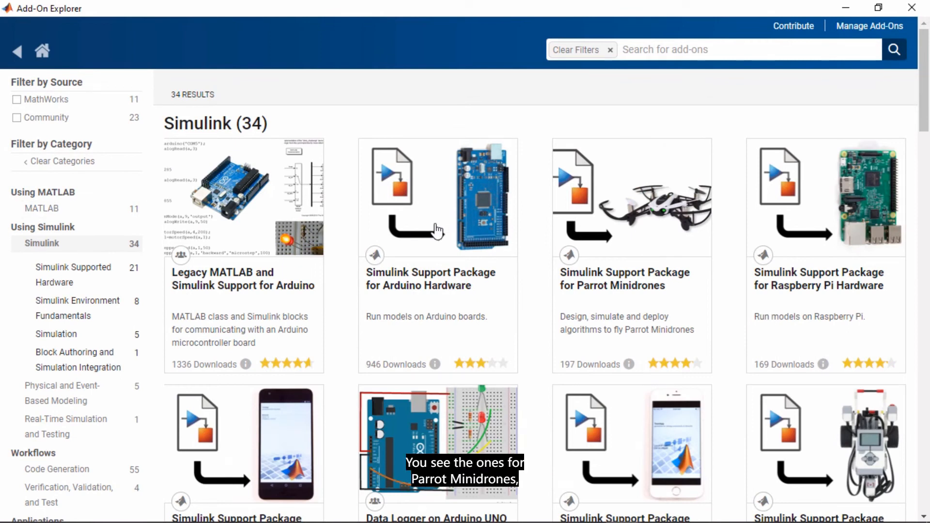
{"action": "scroll", "scroll_direction": "down", "scroll_amount": 3}
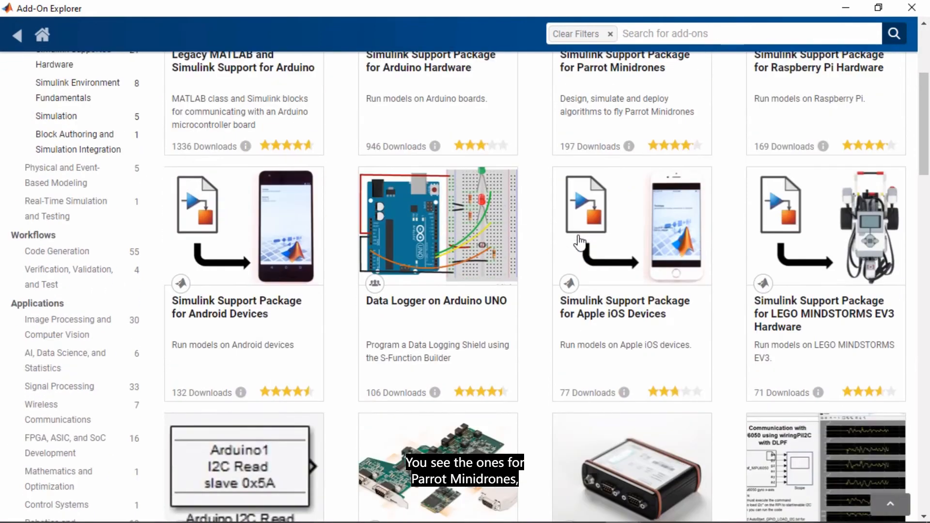
{"action": "scroll", "scroll_direction": "down", "scroll_amount": 3}
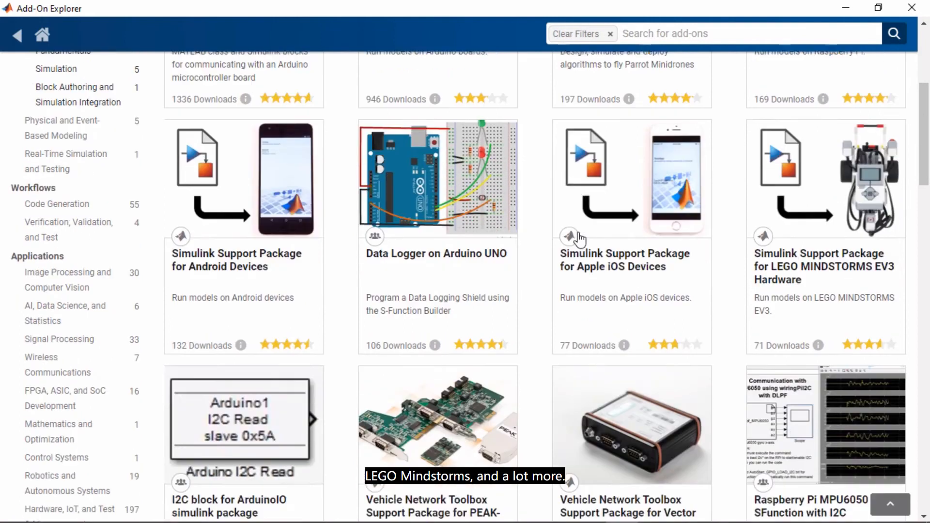
{"action": "scroll", "scroll_direction": "up", "scroll_amount": 3}
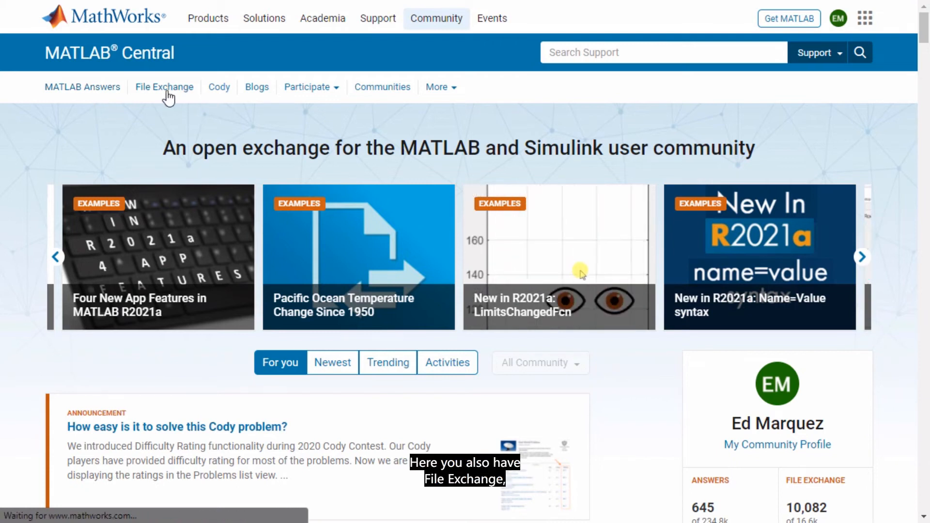
Open the MATLAB Central File Exchange and scroll its recent community submissions.
{"action": "left_click", "coordinate": [164, 86]}
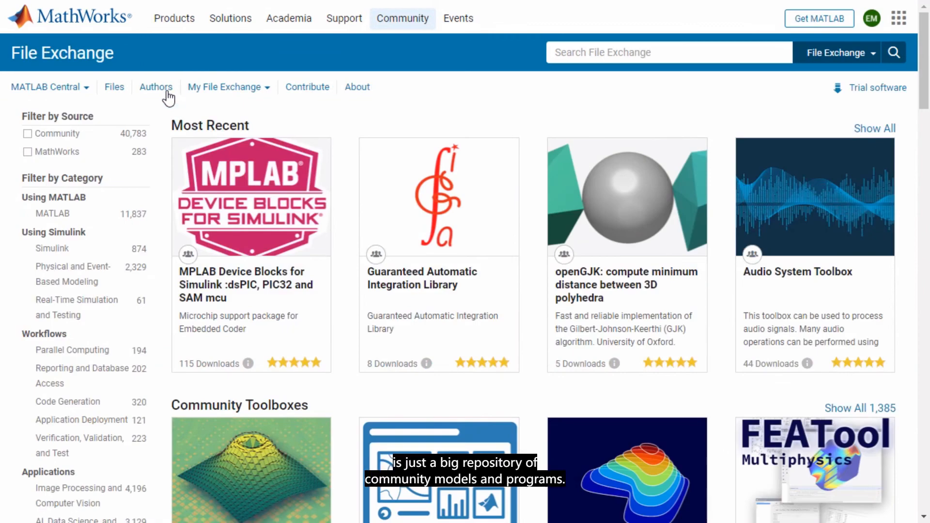
{"action": "mouse_move", "coordinate": [273, 149]}
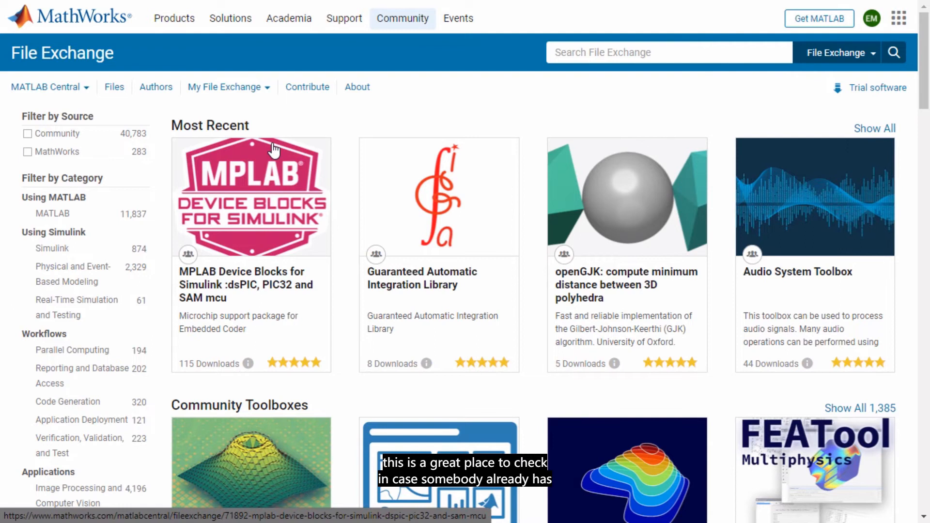
{"action": "scroll", "scroll_direction": "down", "scroll_amount": 3}
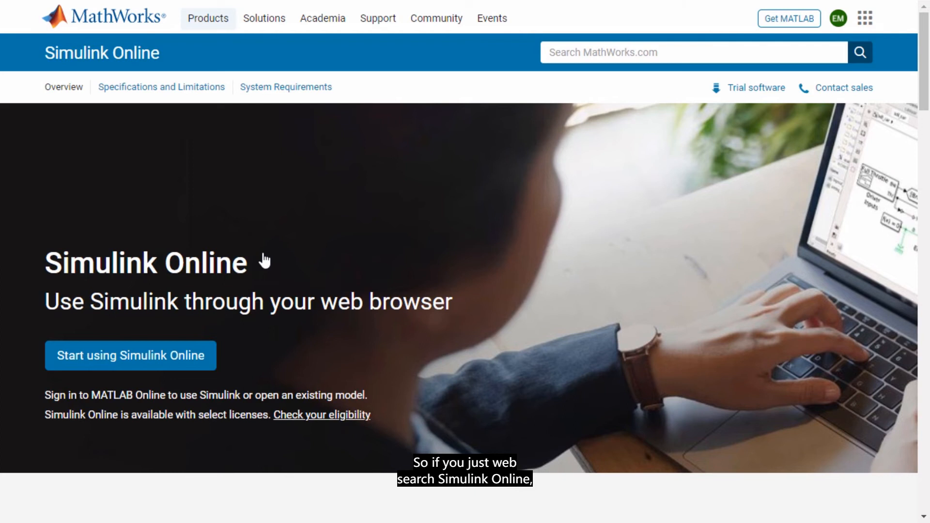
{"action": "mouse_move", "coordinate": [200, 329]}
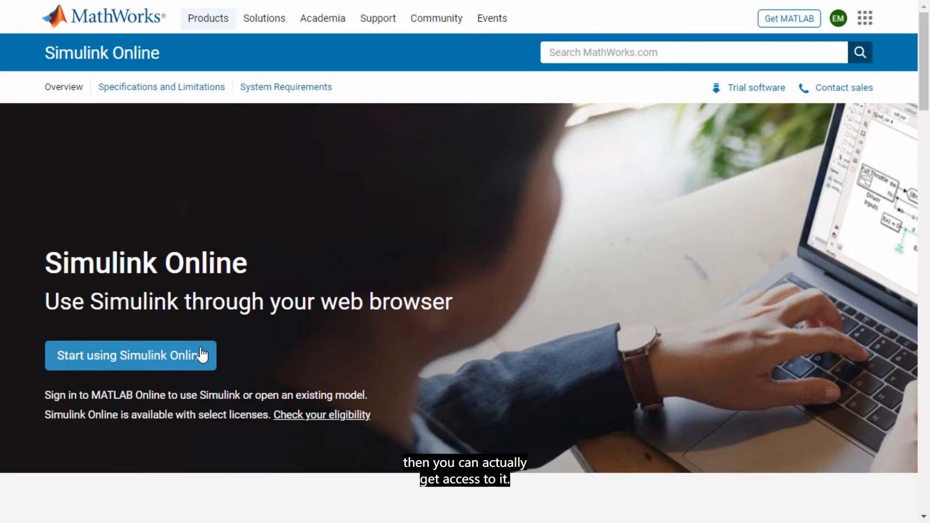
Start Simulink Online from its product page, opening MATLAB Online on MATLAB Drive.
{"action": "left_click", "coordinate": [130, 354]}
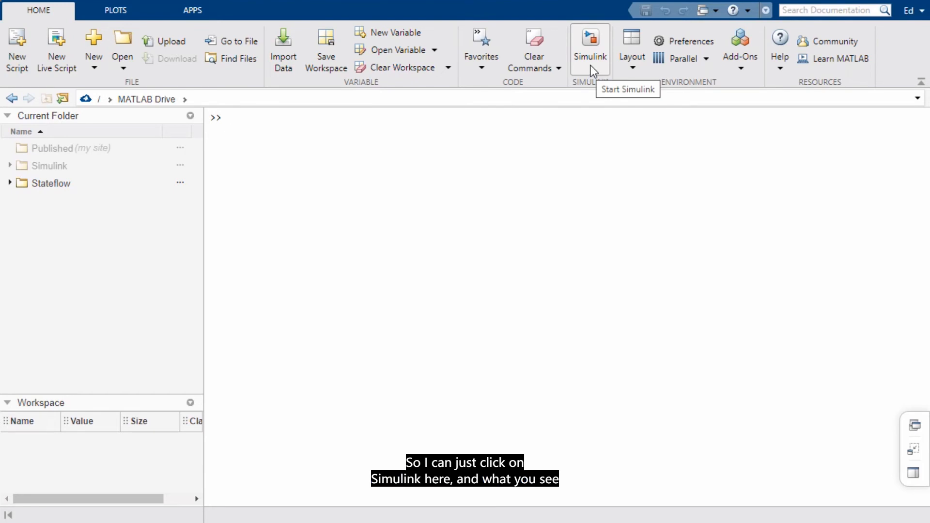
Open the Simulink Start Page and show featured examples like Simulation of a Bouncing Ball.
{"action": "left_click", "coordinate": [589, 47]}
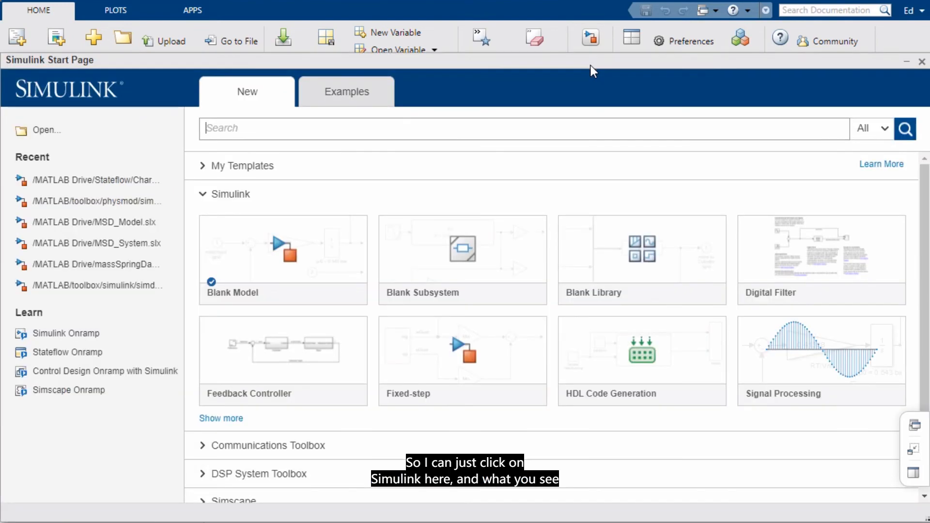
{"action": "mouse_move", "coordinate": [425, 189]}
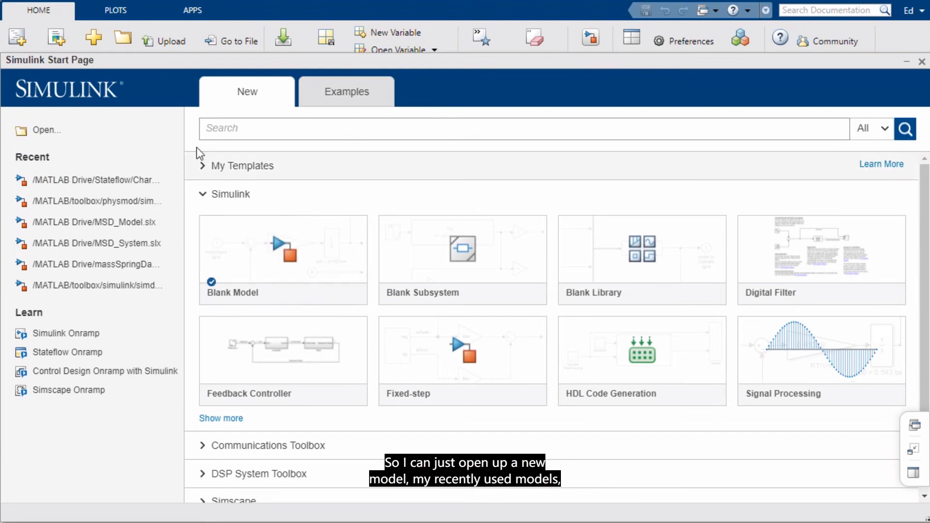
{"action": "mouse_move", "coordinate": [346, 91]}
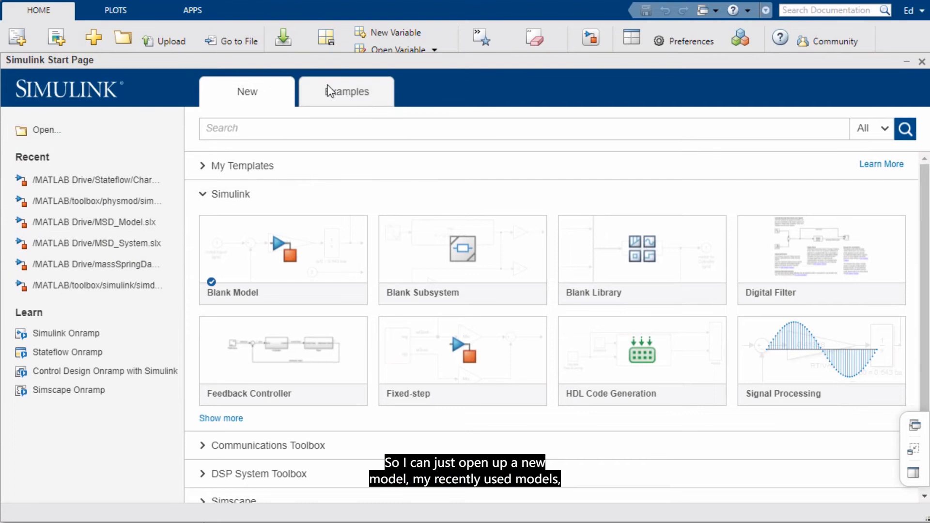
{"action": "left_click", "coordinate": [346, 91]}
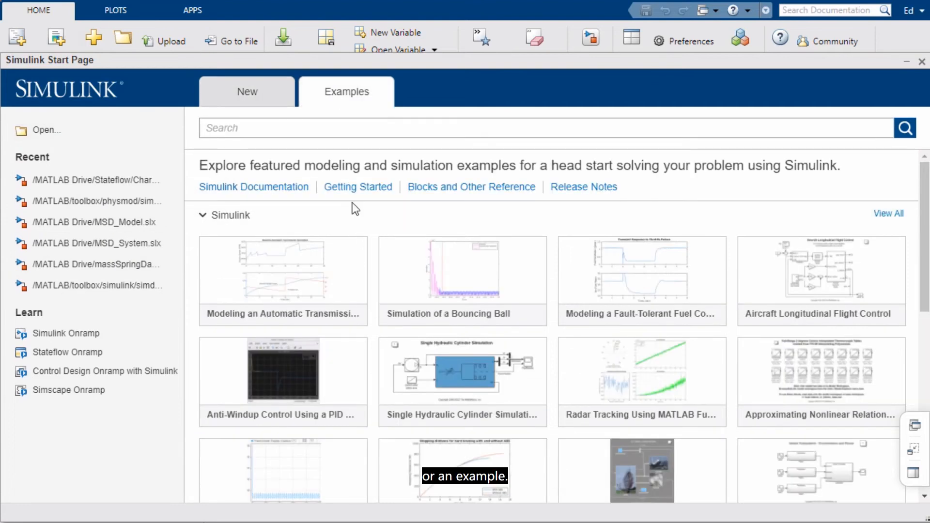
{"action": "mouse_move", "coordinate": [142, 341]}
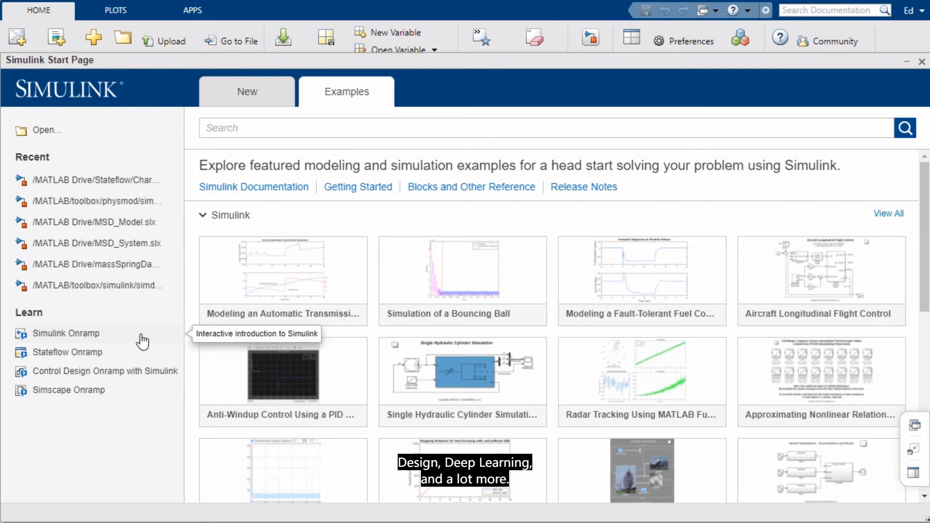
{"action": "left_click", "coordinate": [914, 425]}
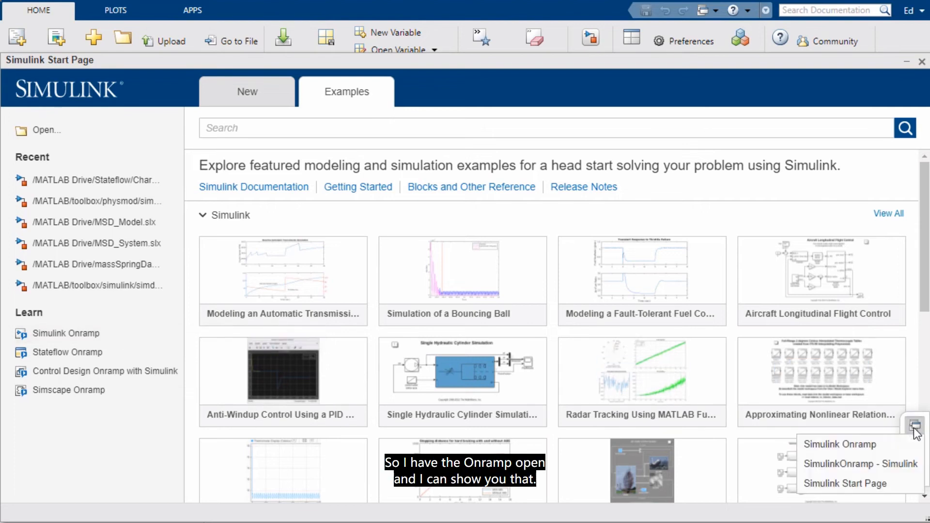
{"action": "left_click", "coordinate": [838, 444]}
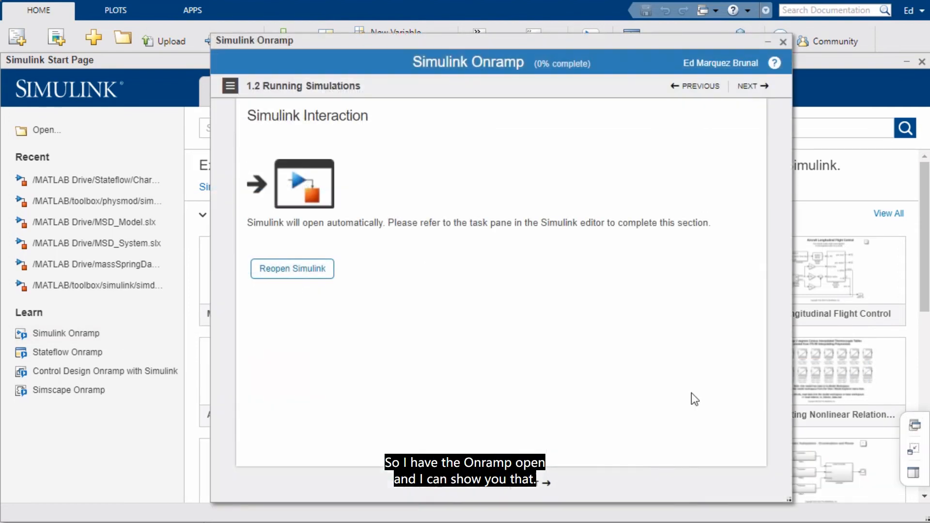
{"action": "left_click", "coordinate": [230, 86]}
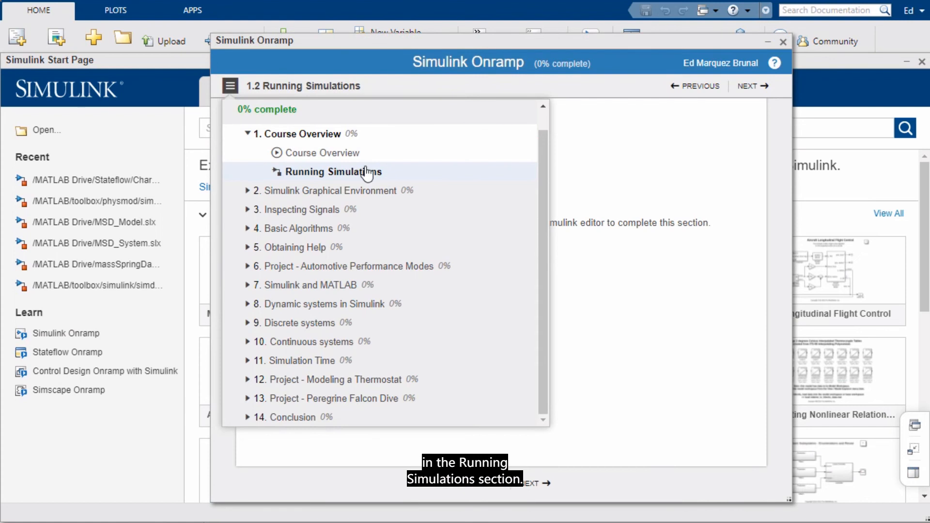
{"action": "mouse_move", "coordinate": [923, 473]}
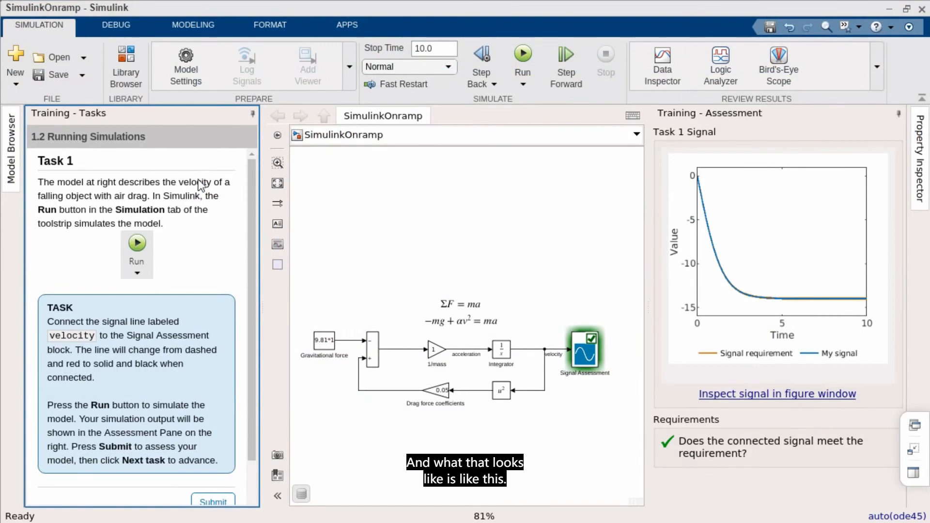
{"action": "mouse_move", "coordinate": [124, 262]}
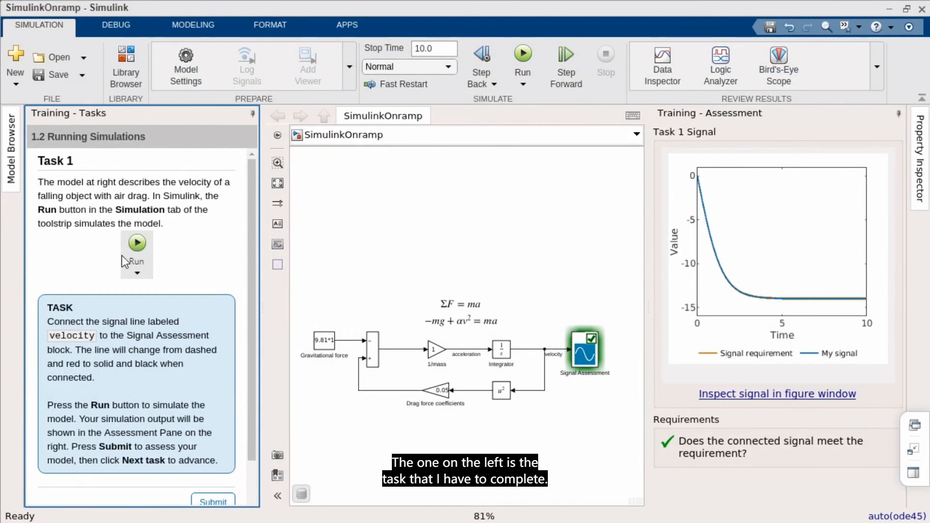
{"action": "mouse_move", "coordinate": [130, 240]}
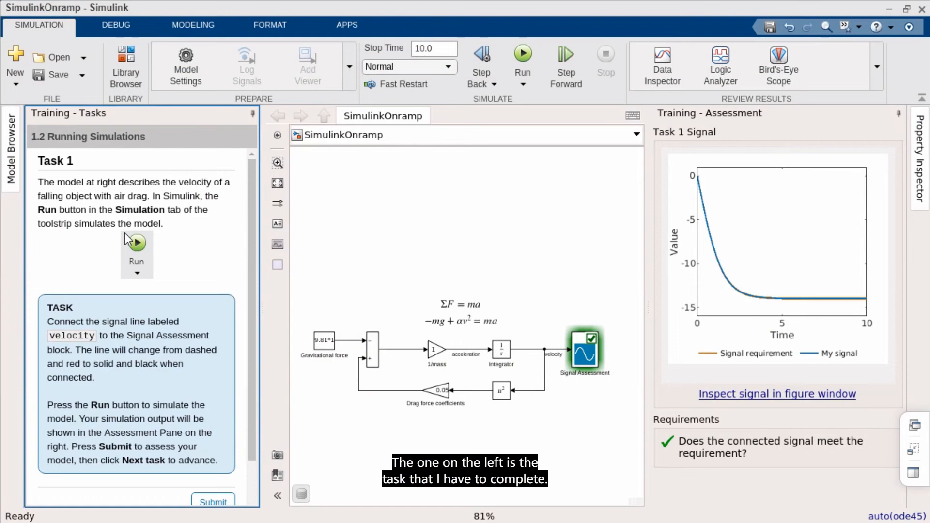
{"action": "mouse_move", "coordinate": [412, 201]}
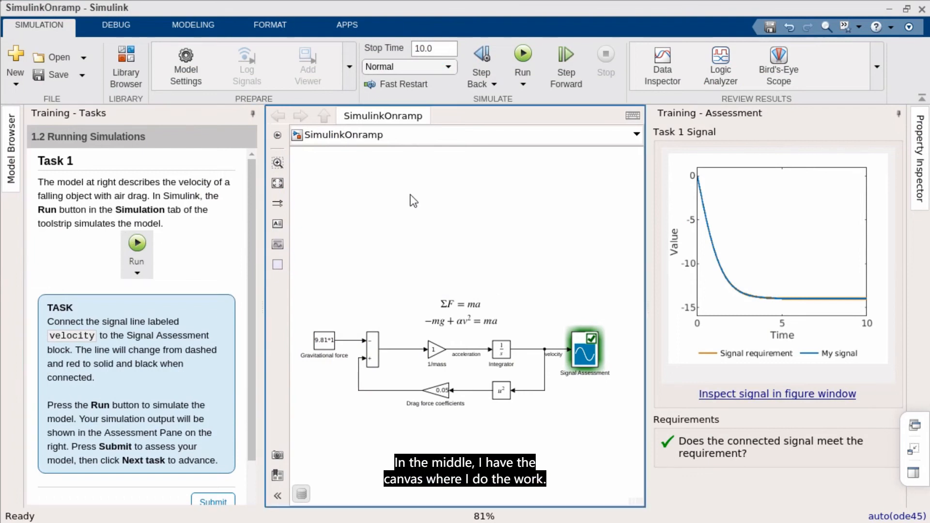
{"action": "mouse_move", "coordinate": [644, 261]}
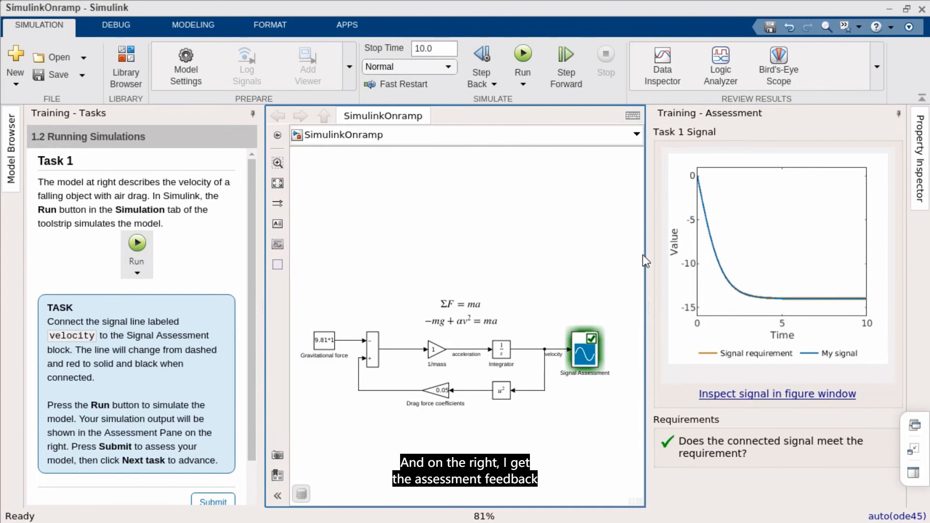
{"action": "mouse_move", "coordinate": [520, 247]}
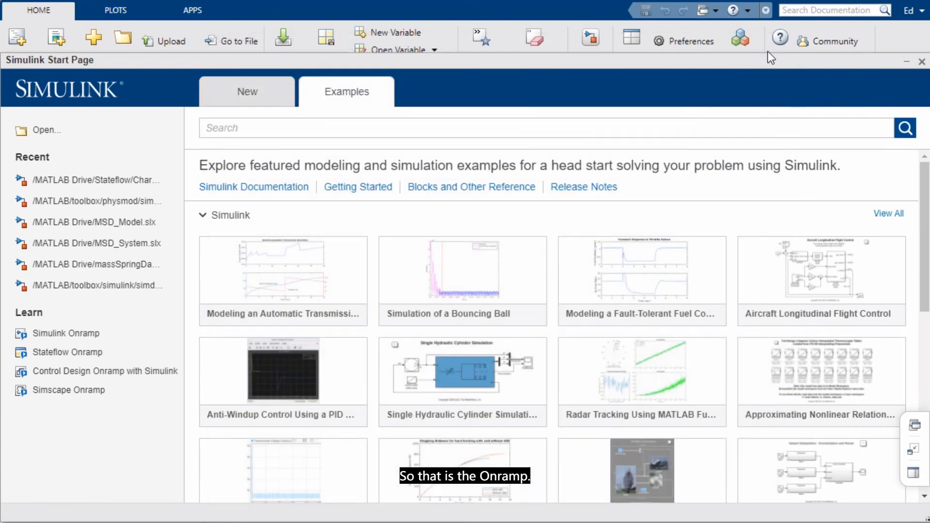
Open the Simulink Release Notes and scroll through the page.
{"action": "left_click", "coordinate": [922, 61]}
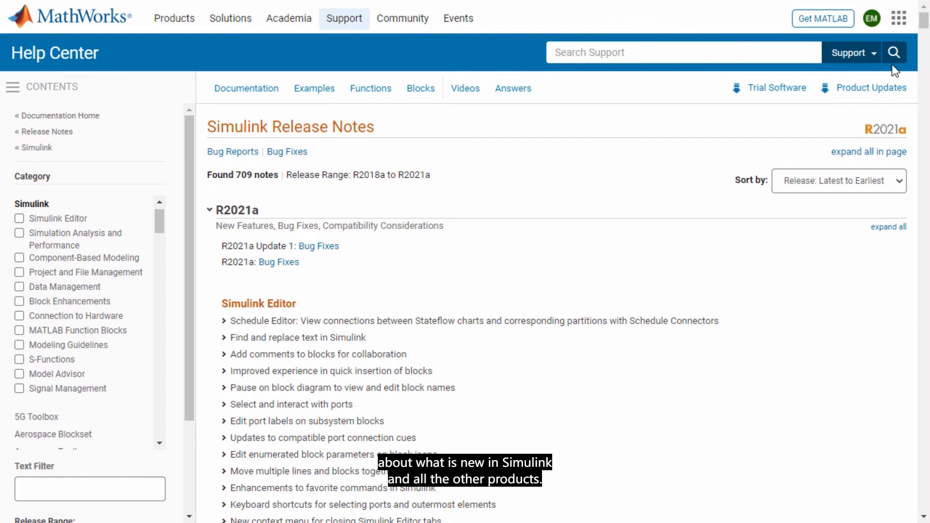
{"action": "mouse_move", "coordinate": [703, 127]}
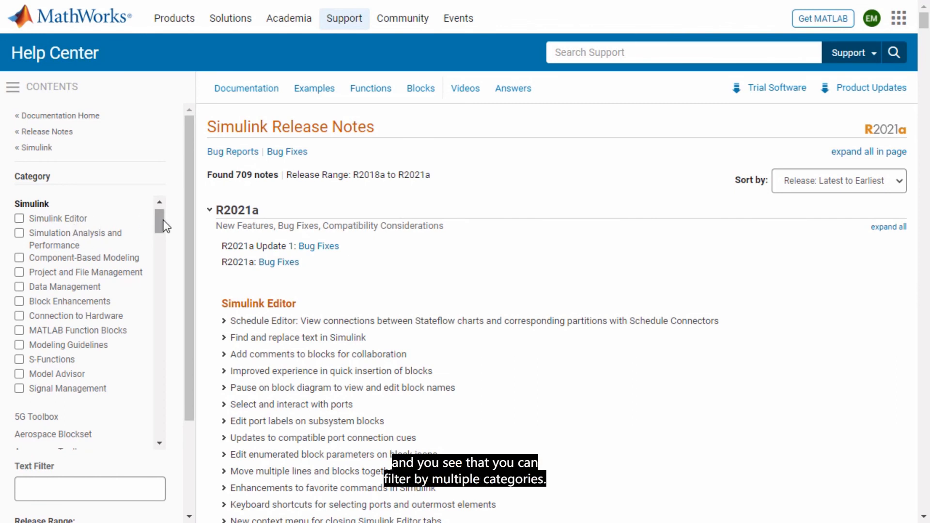
{"action": "scroll", "scroll_direction": "down", "scroll_amount": 3}
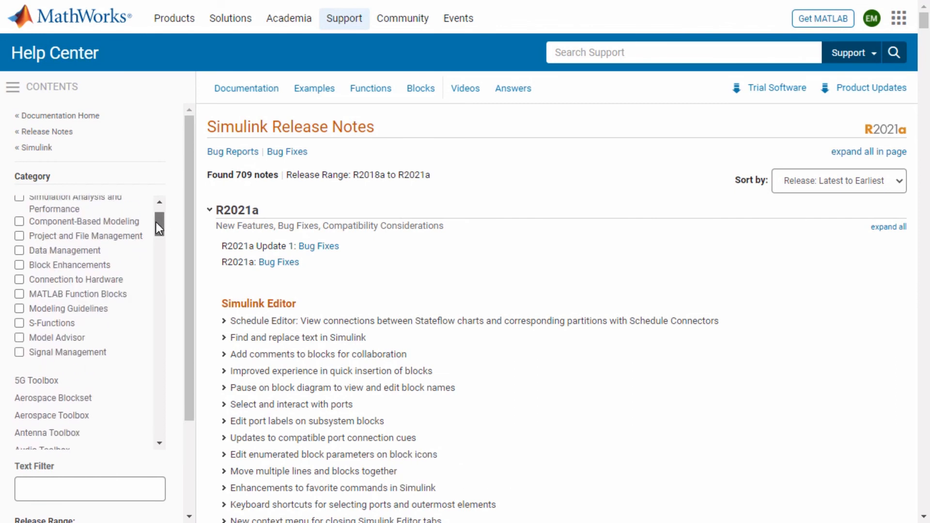
{"action": "scroll", "scroll_direction": "up", "scroll_amount": 3}
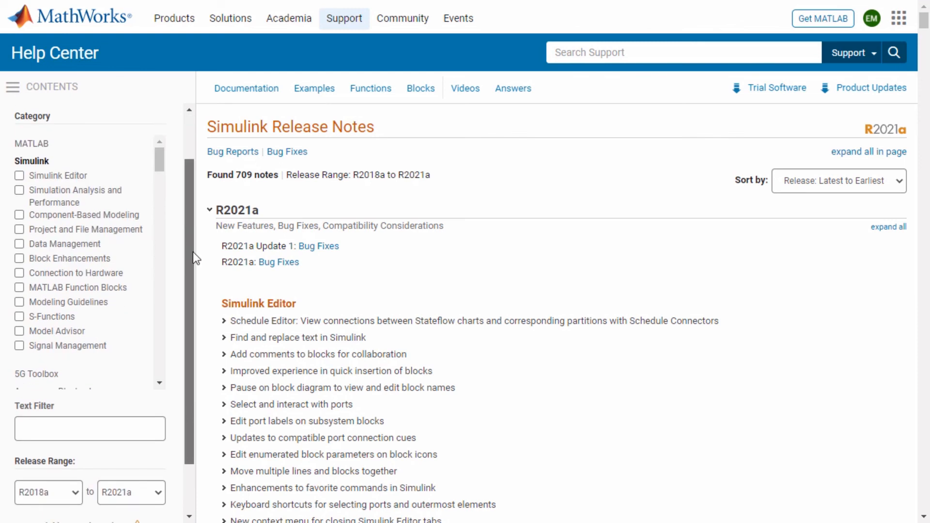
{"action": "scroll", "scroll_direction": "down", "scroll_amount": 3}
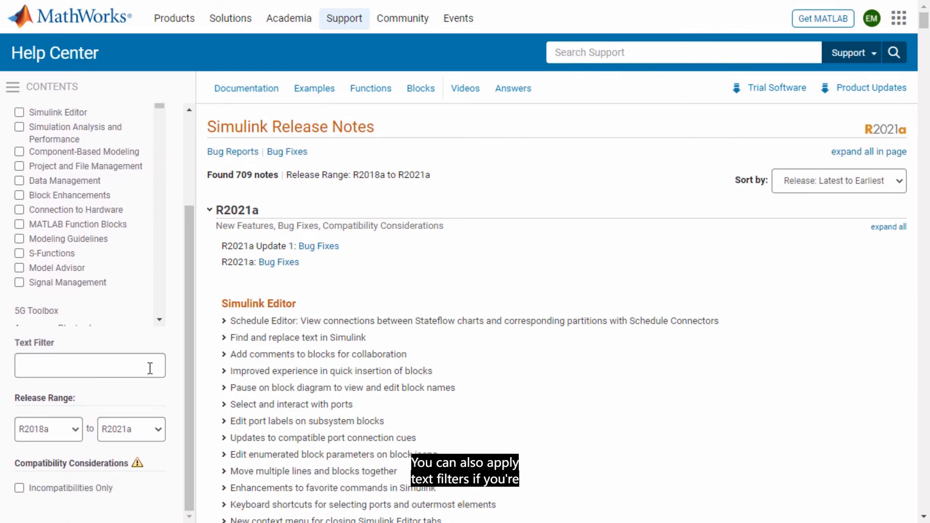
Start the release range at R2019a, narrowing notes to R2019a–R2021a.
{"action": "left_click", "coordinate": [90, 365]}
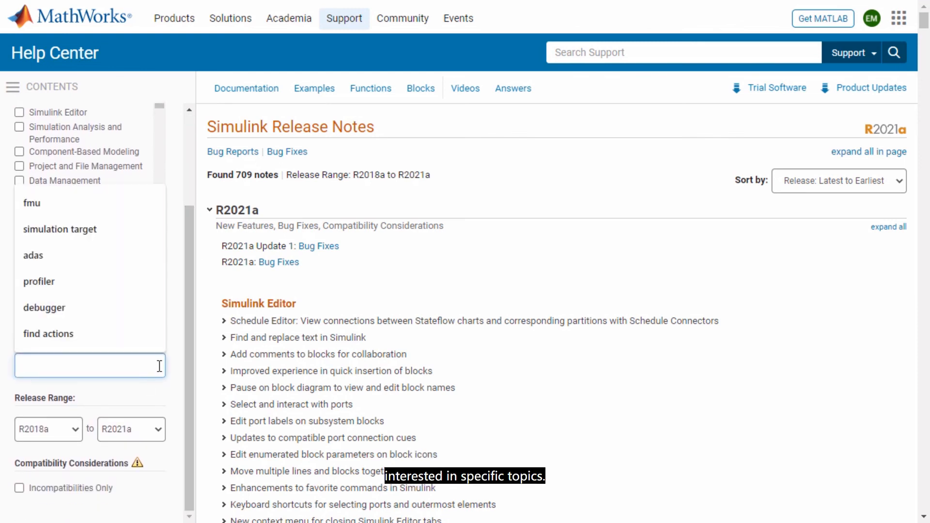
{"action": "left_click", "coordinate": [48, 429]}
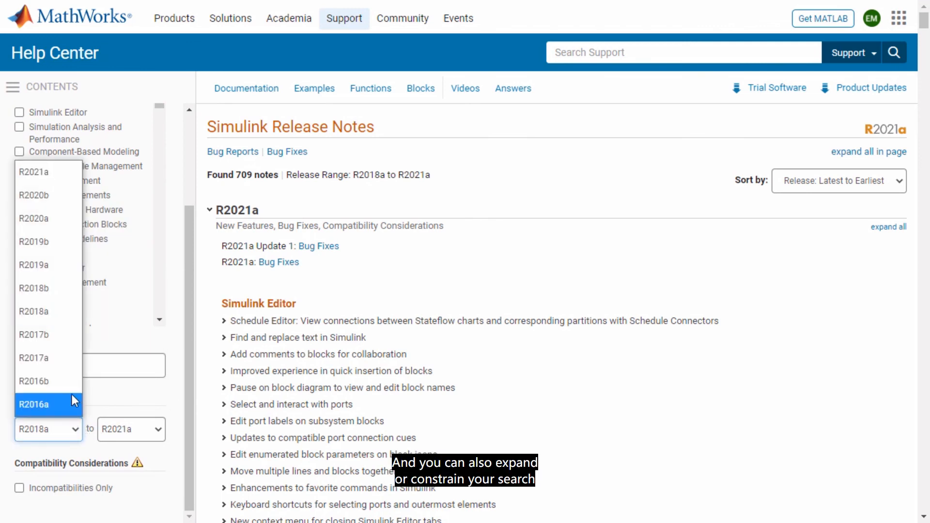
{"action": "mouse_move", "coordinate": [61, 265]}
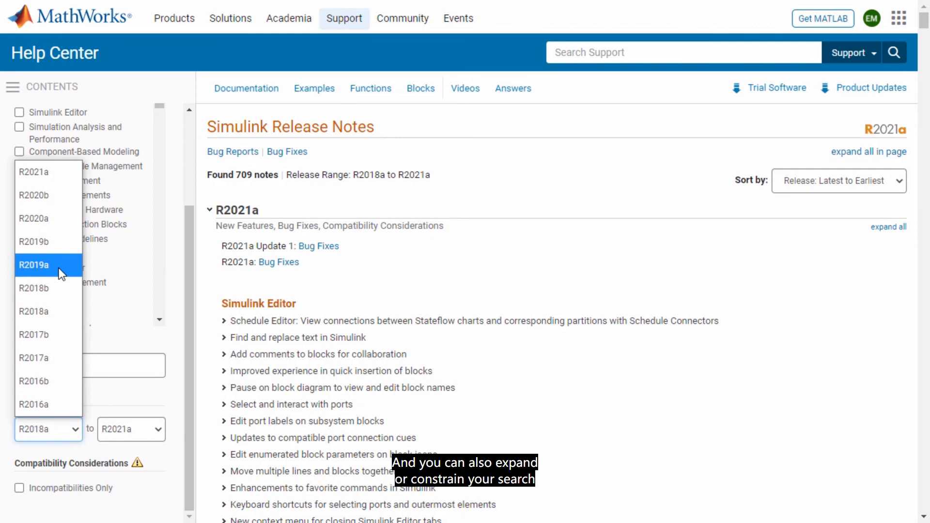
{"action": "left_click", "coordinate": [48, 264]}
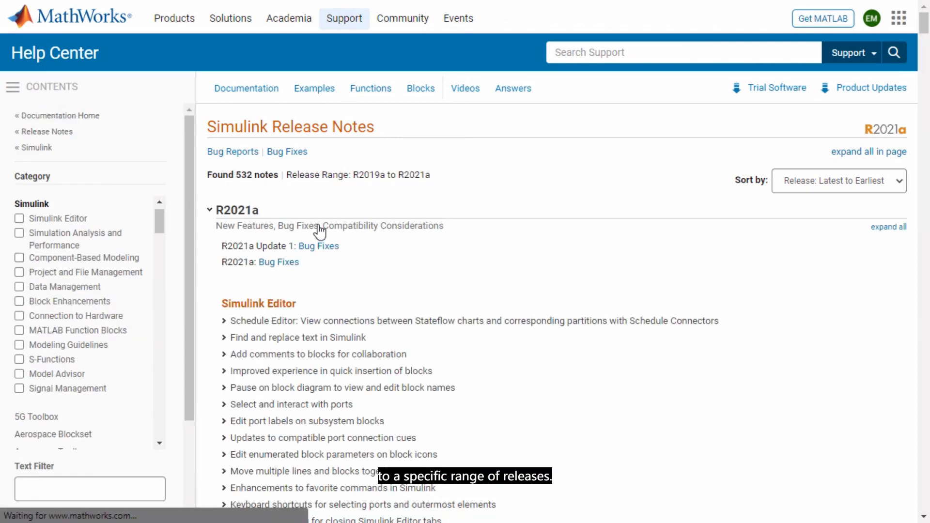
{"action": "scroll", "scroll_direction": "down", "scroll_amount": 3}
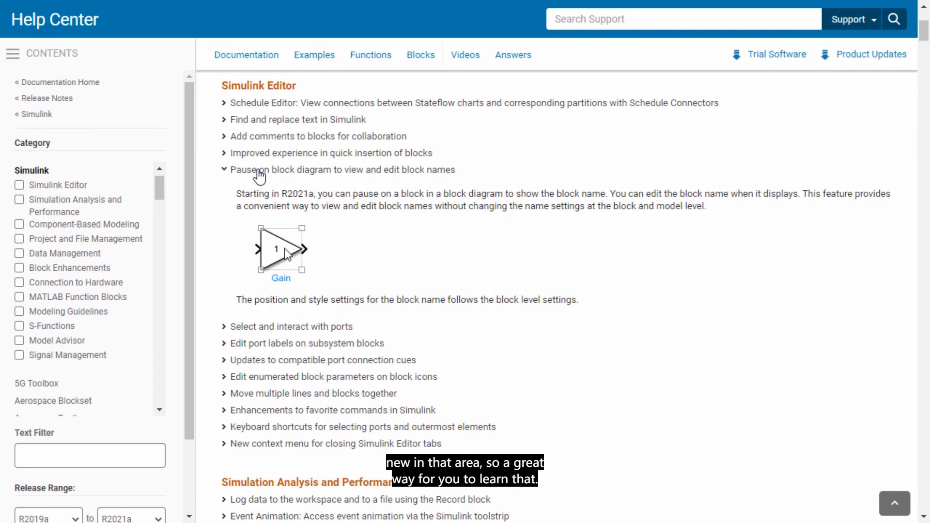
{"action": "scroll", "scroll_direction": "up", "scroll_amount": 3}
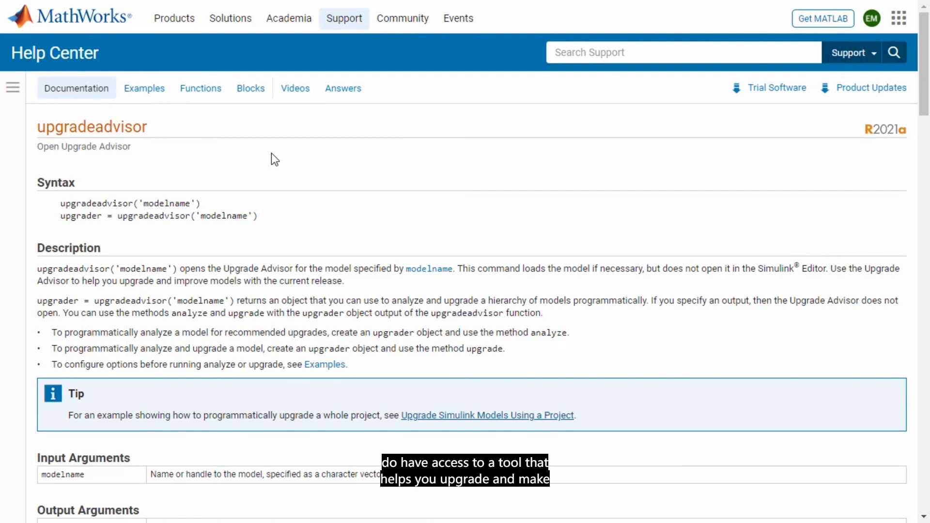
{"action": "mouse_move", "coordinate": [261, 183]}
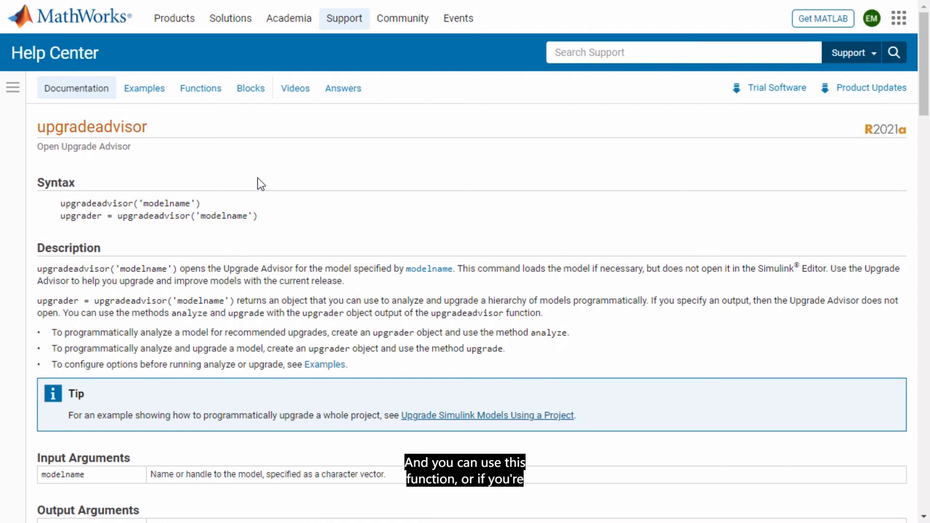
{"action": "mouse_move", "coordinate": [577, 417]}
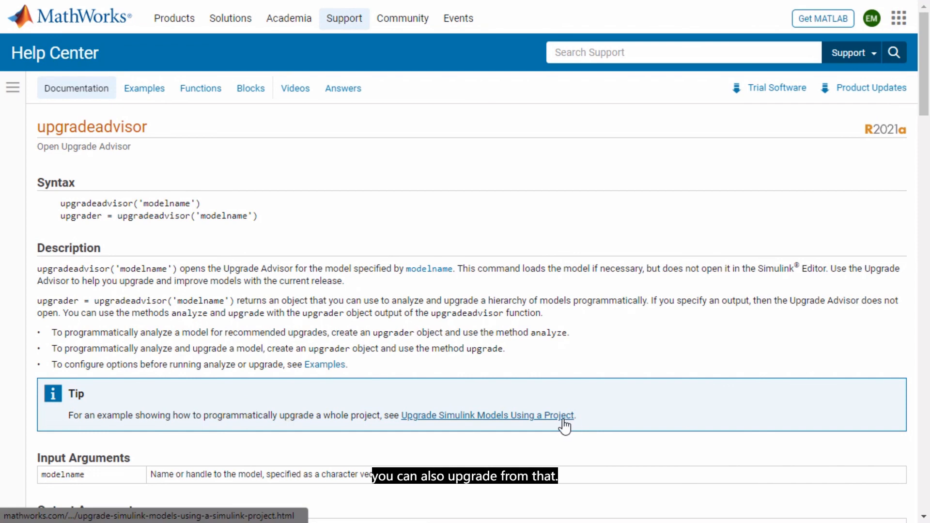
{"action": "mouse_move", "coordinate": [599, 425]}
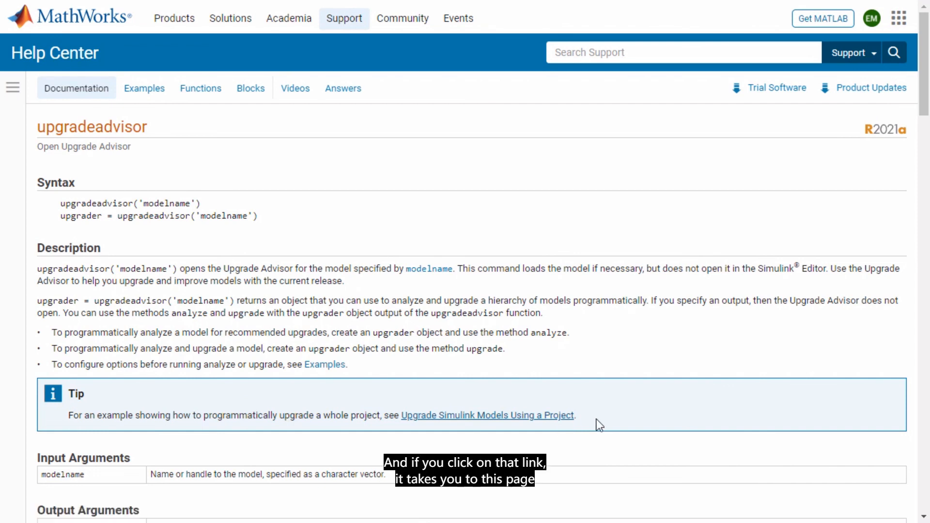
View the 'Upgrade Simulink Models Using a Project' guide, then tick Add-Ons and Hardware Support complete.
{"action": "left_click", "coordinate": [486, 414]}
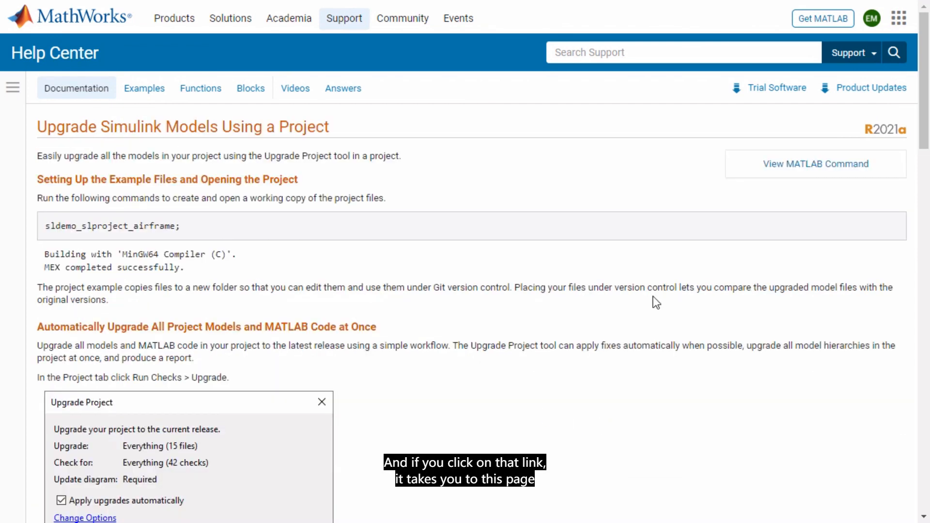
{"action": "scroll", "scroll_direction": "down", "scroll_amount": 3}
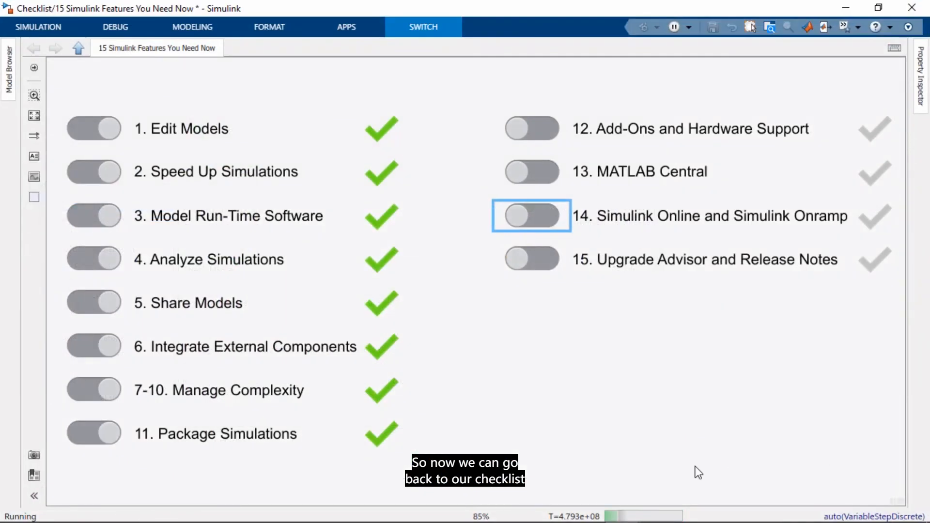
{"action": "left_click", "coordinate": [531, 128]}
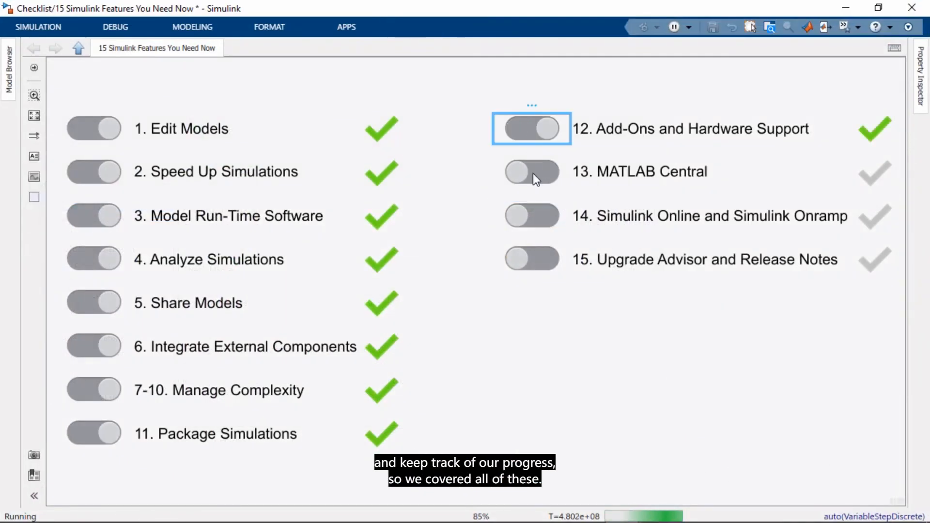